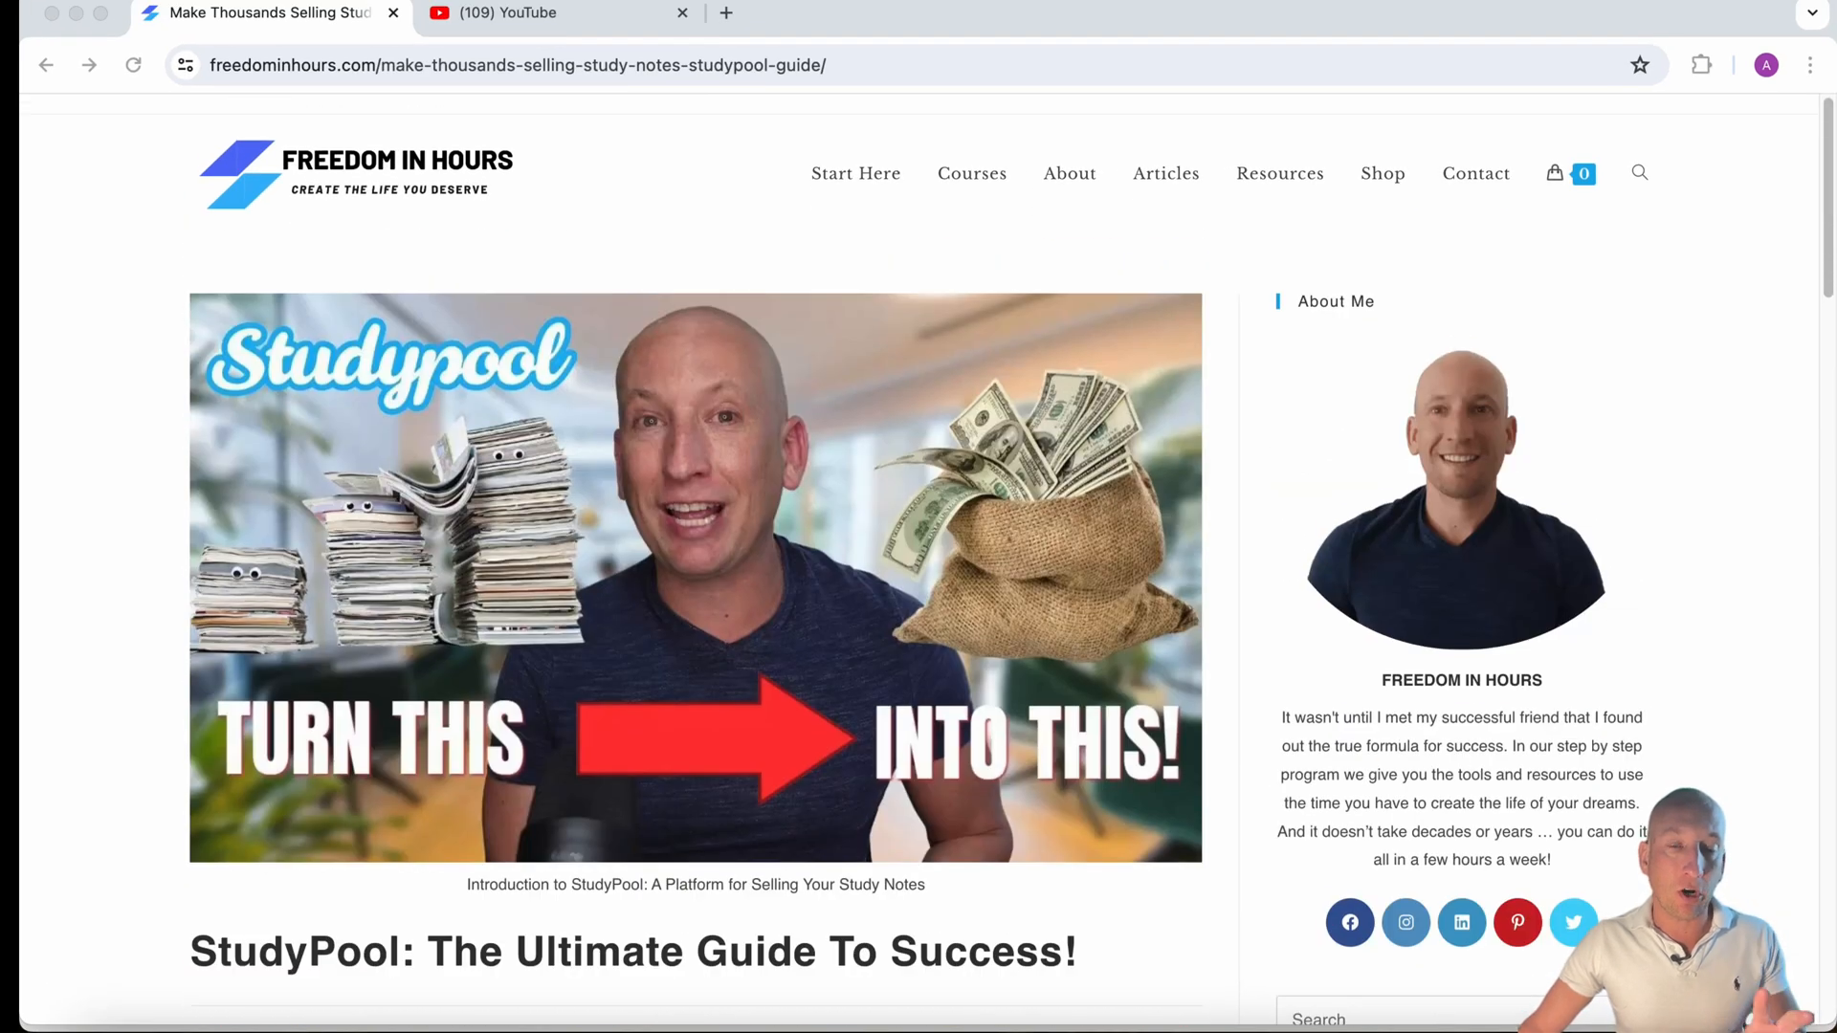
- Scroll through the StudyPool guide post and the Articles page grid of posts
{"action": "scroll", "scroll_direction": "down", "scroll_amount": 3}
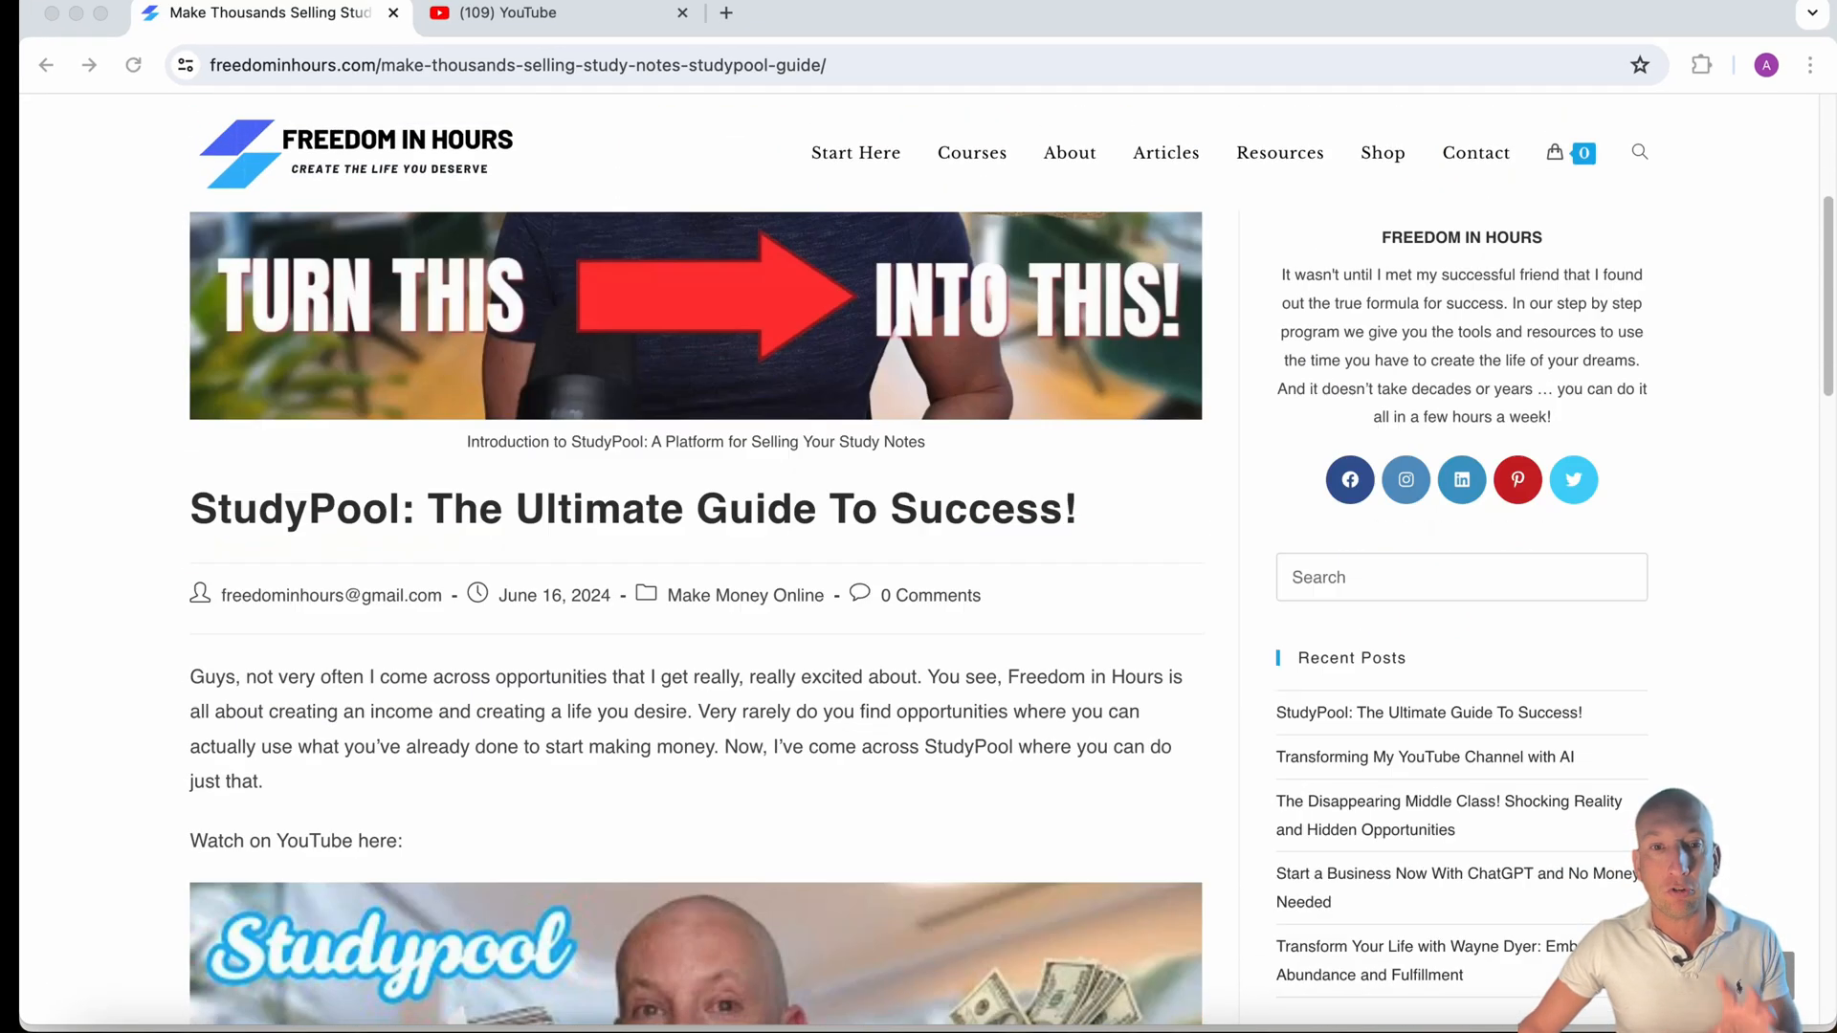
{"action": "scroll", "scroll_direction": "down", "scroll_amount": 3}
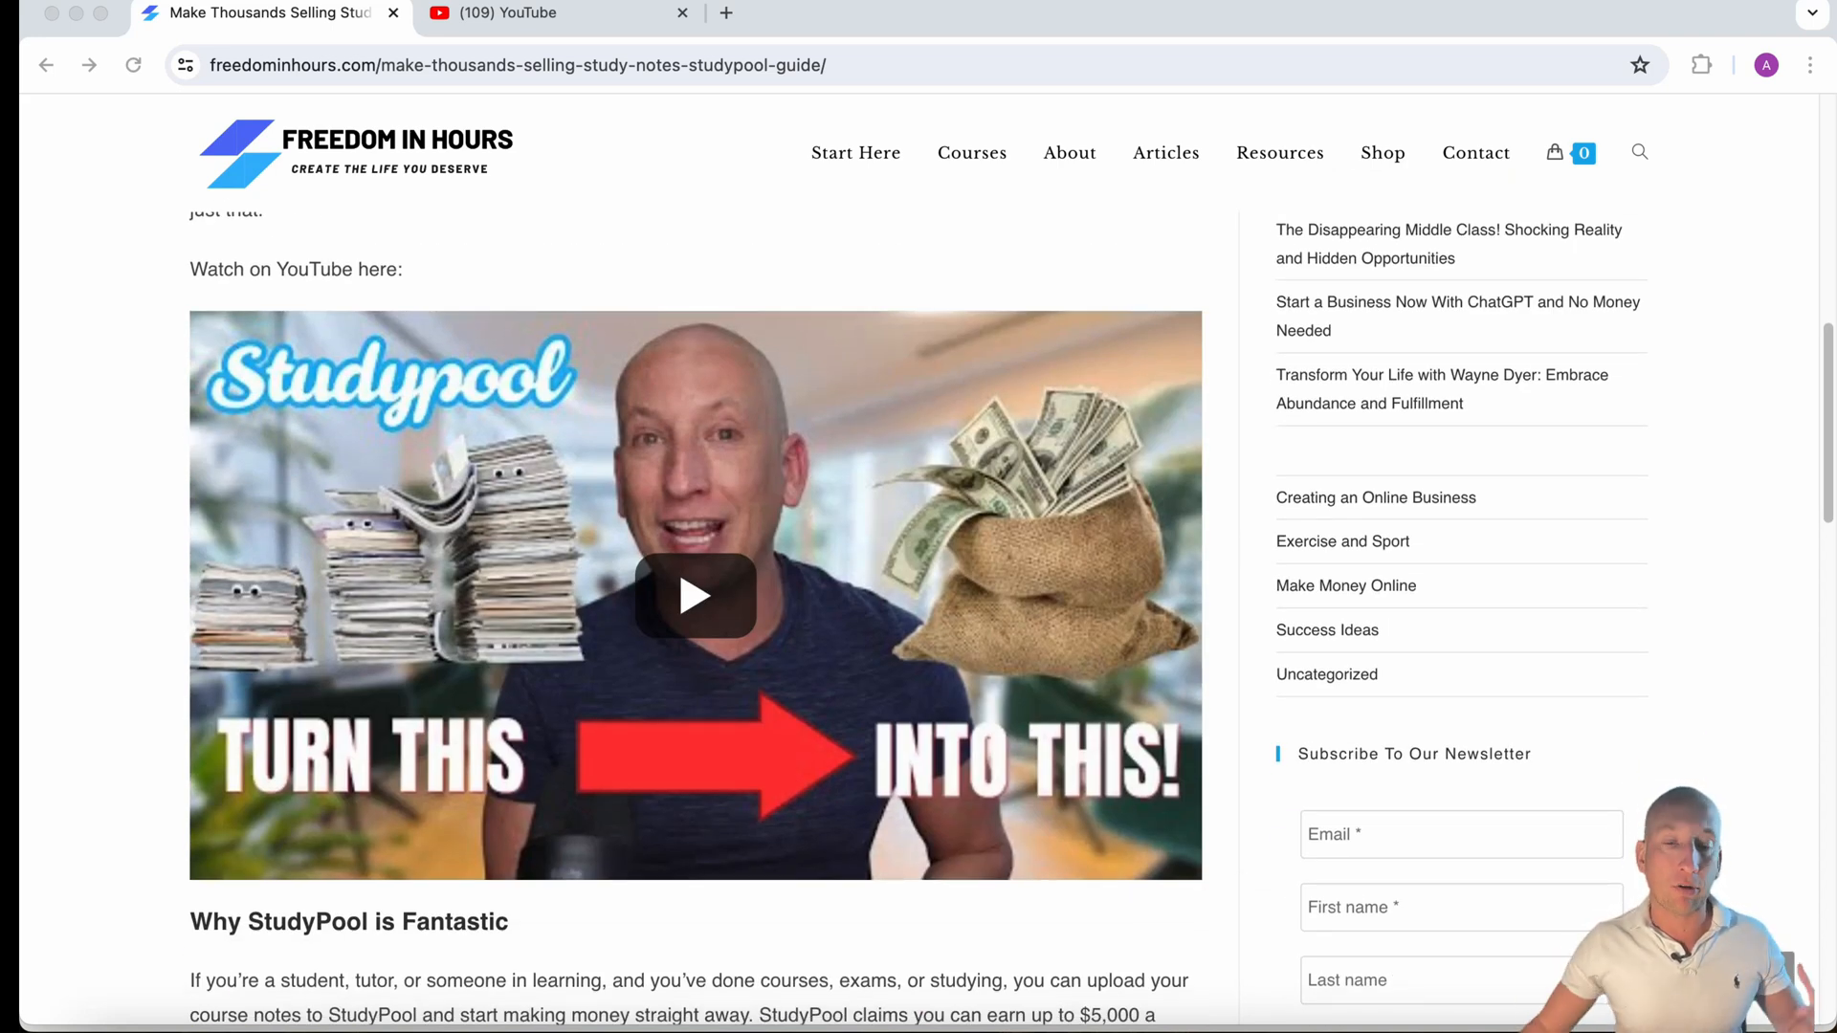
{"action": "scroll", "scroll_direction": "down", "scroll_amount": 3}
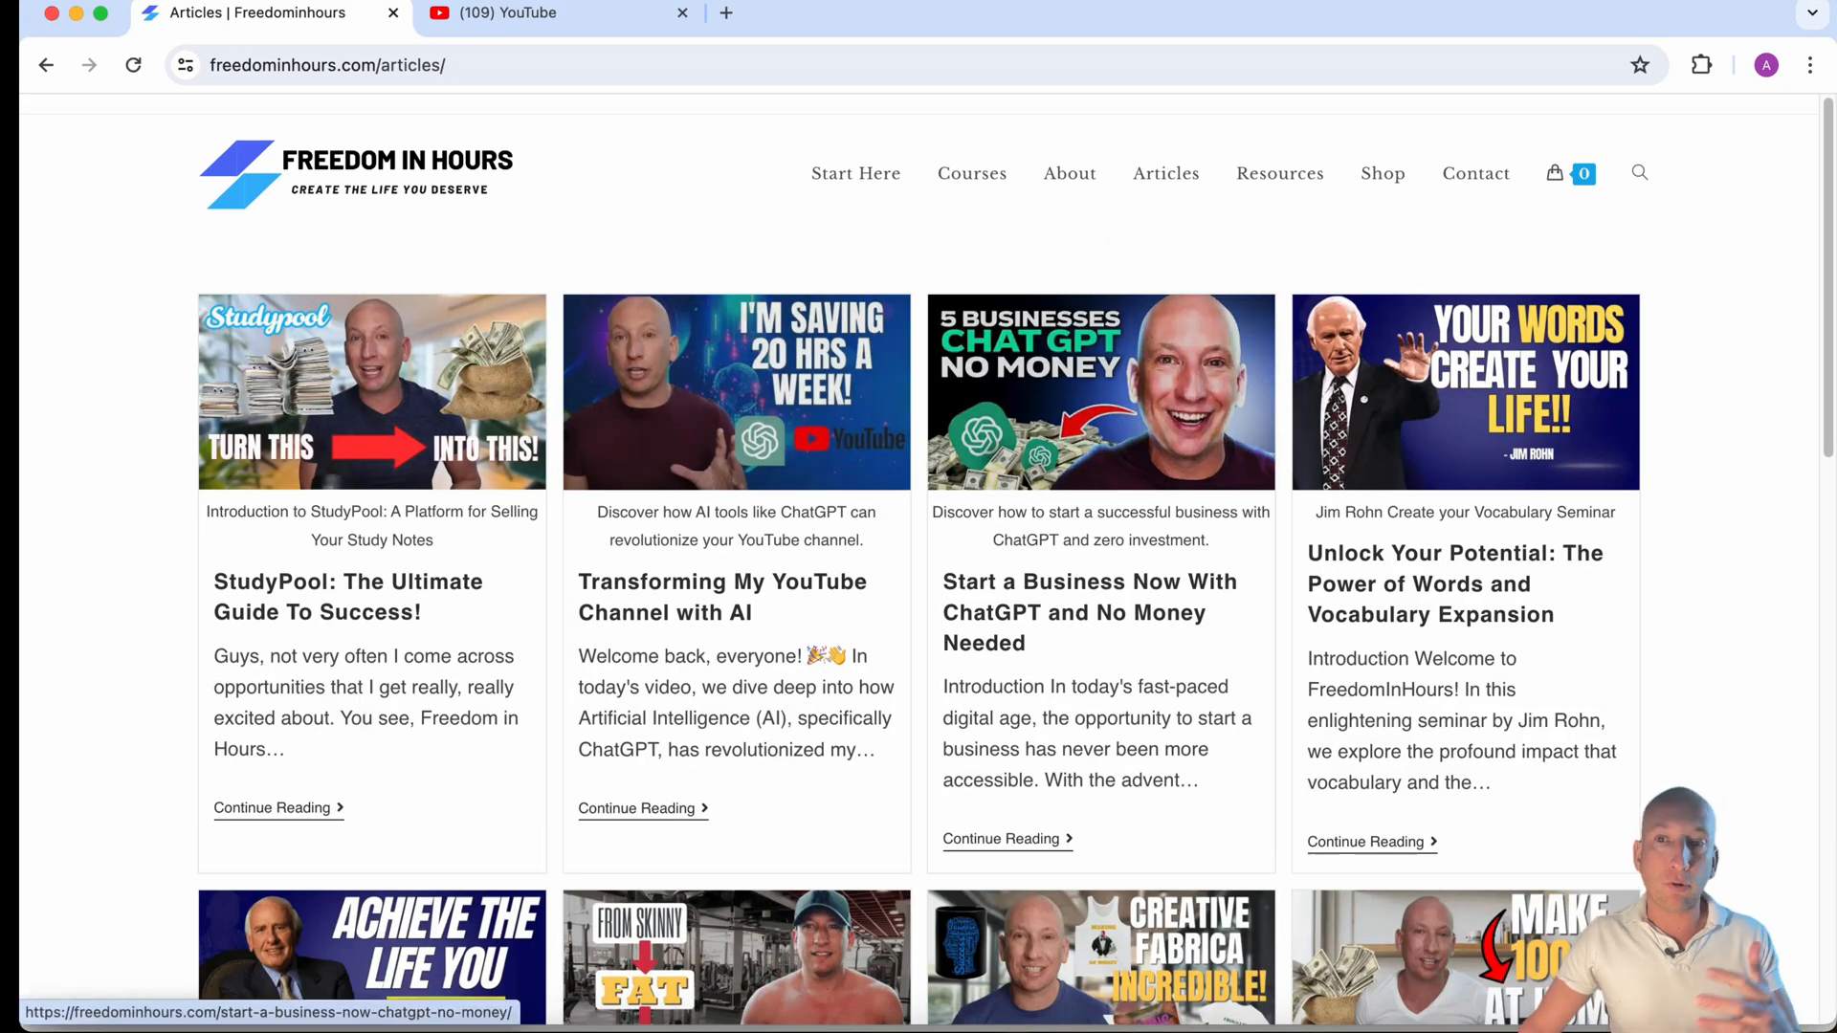
{"action": "scroll", "scroll_direction": "down", "scroll_amount": 3}
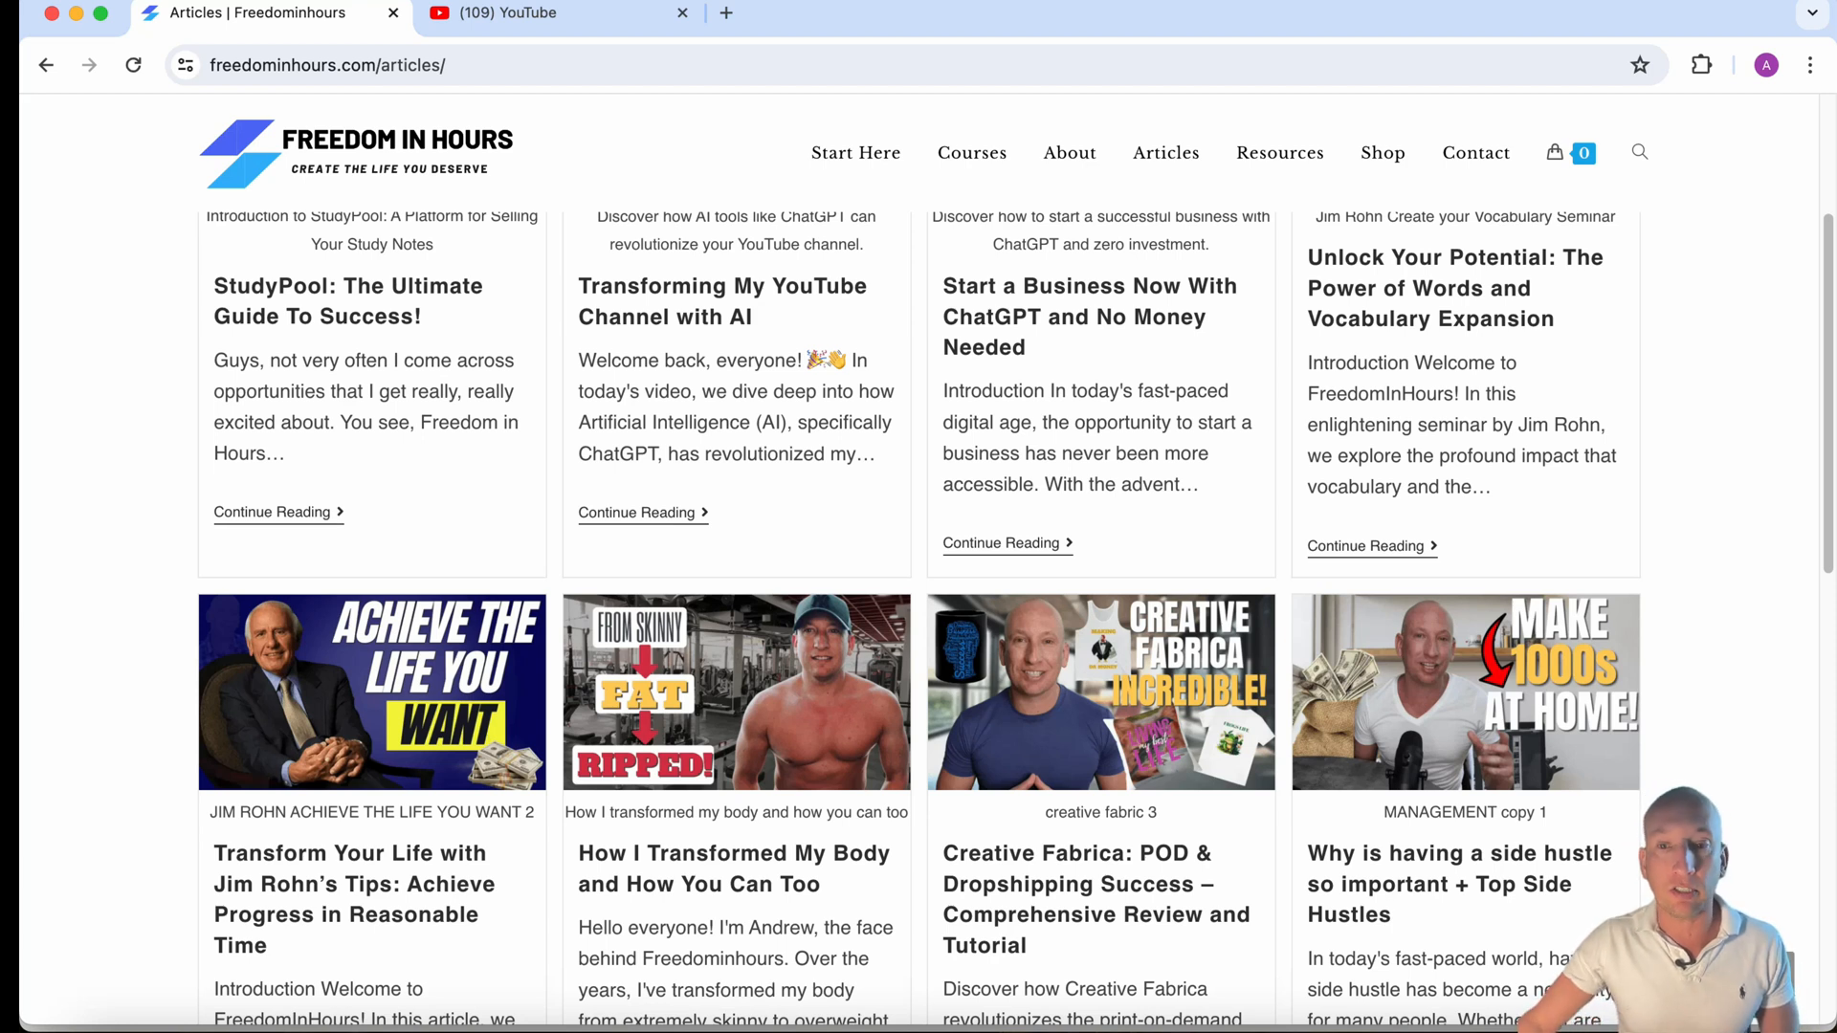
- Go to YouTube Studio via the avatar menu and open 'How to Transform a Company Culture'
{"action": "left_click", "coordinate": [527, 12]}
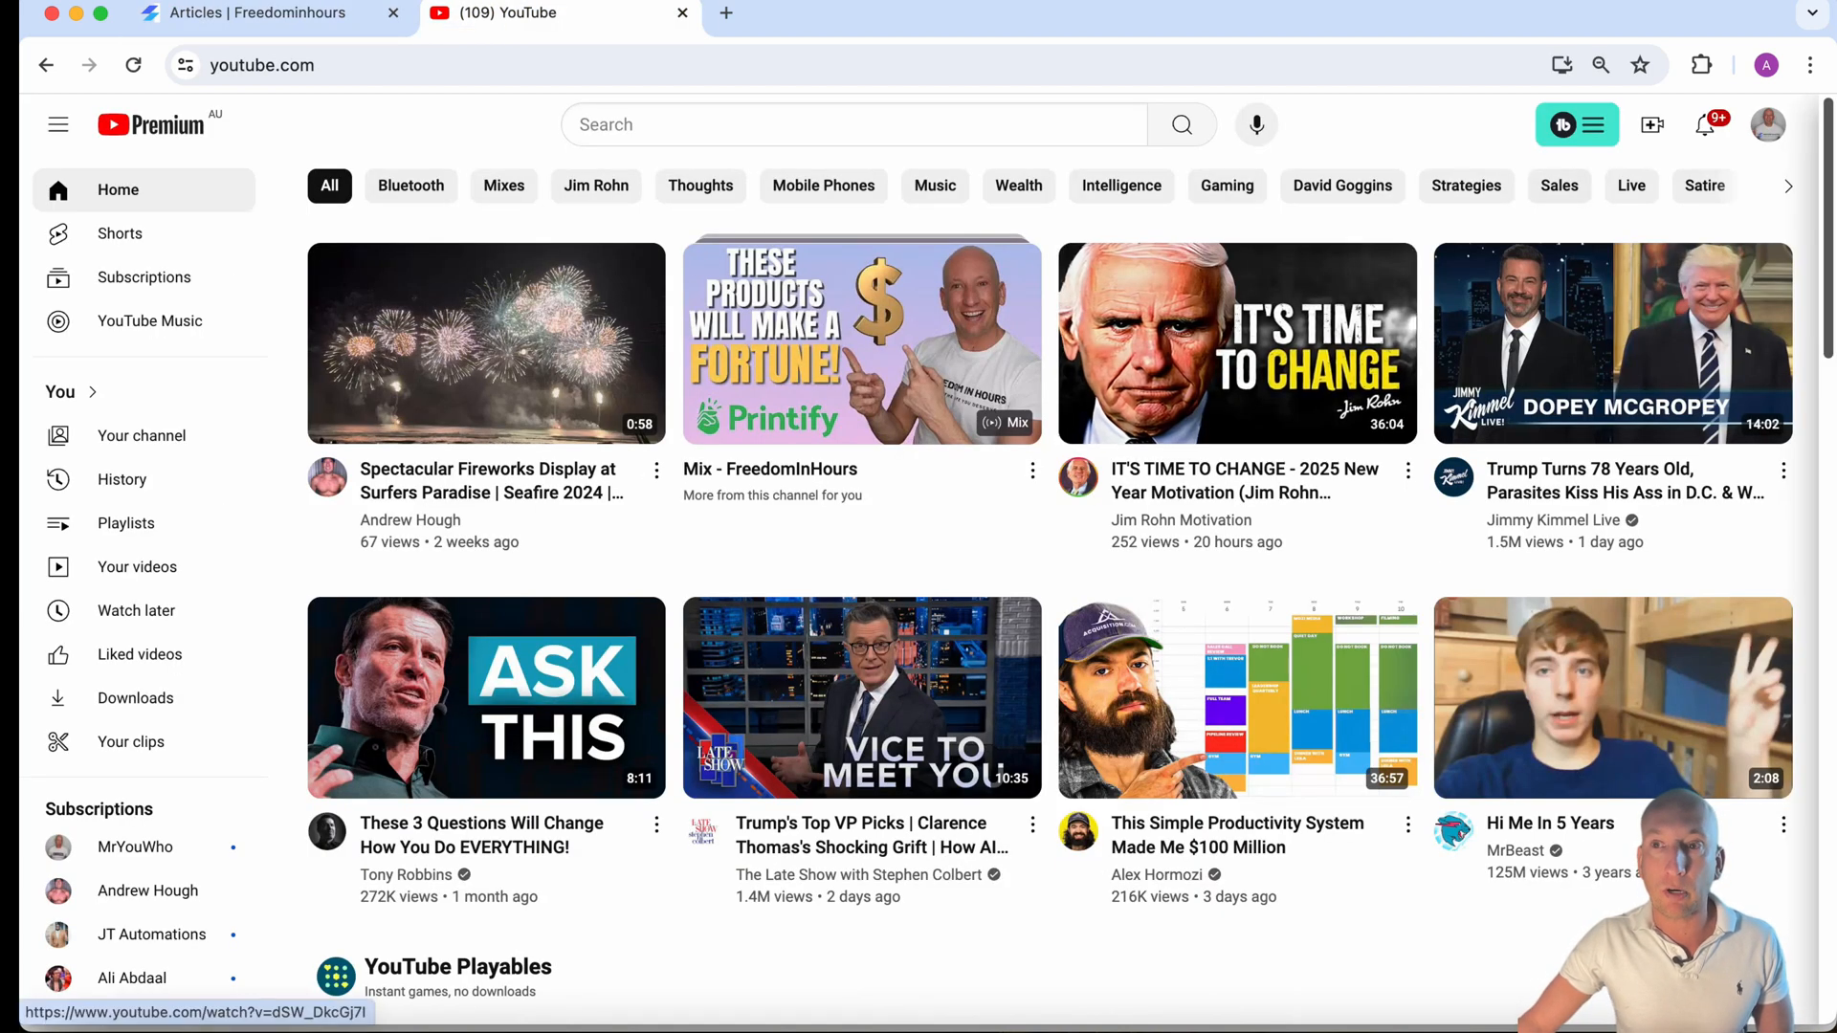
{"action": "left_click", "coordinate": [1767, 124]}
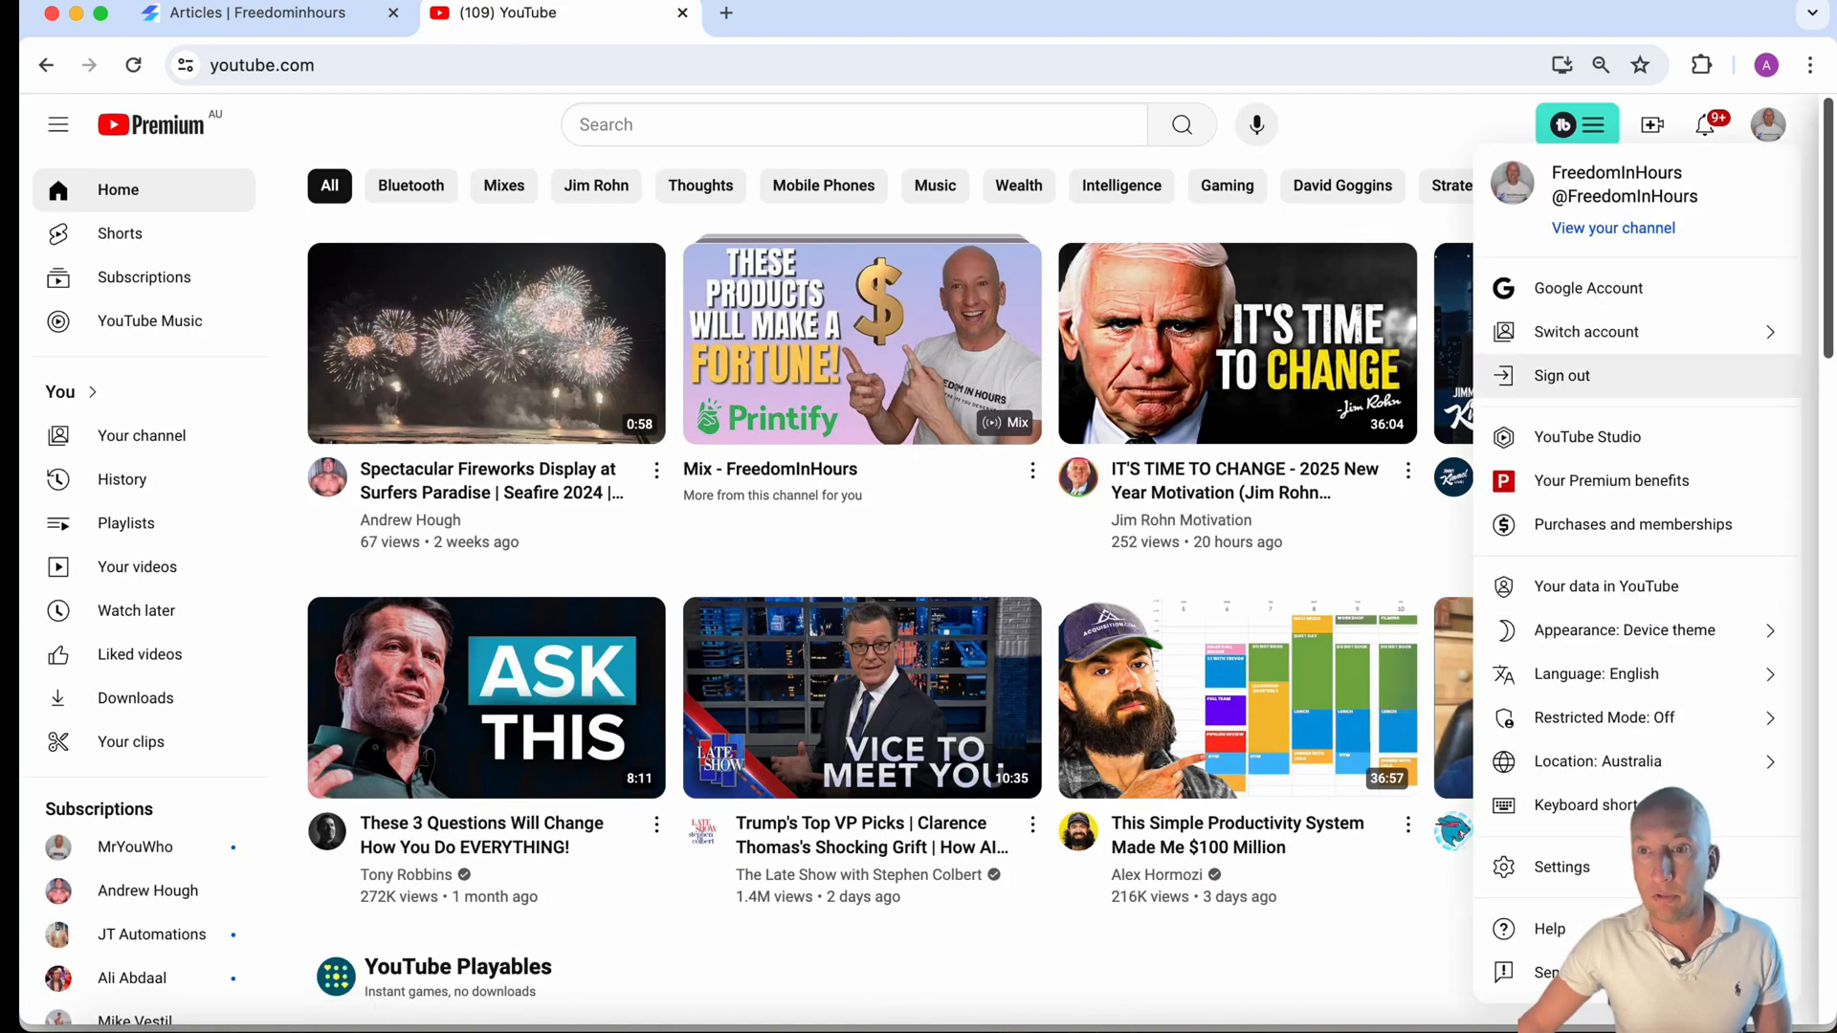
{"action": "left_click", "coordinate": [1589, 436]}
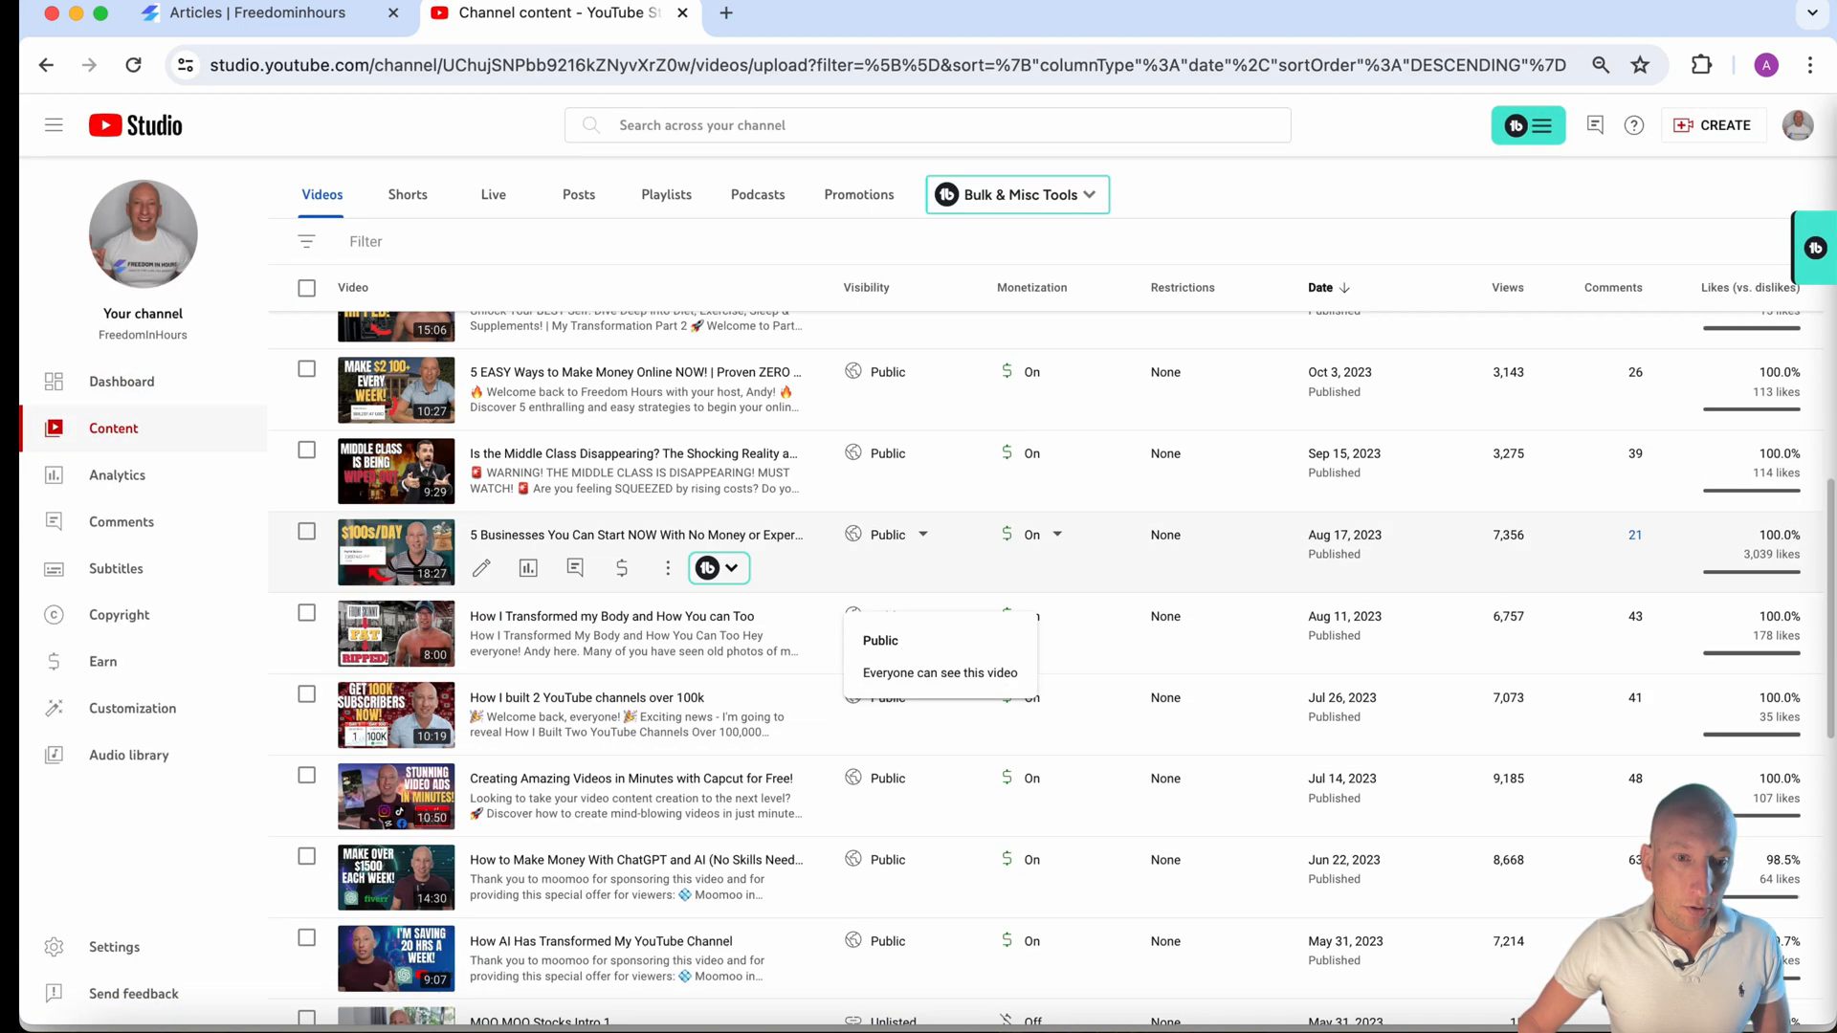
{"action": "scroll", "scroll_direction": "down", "scroll_amount": 3}
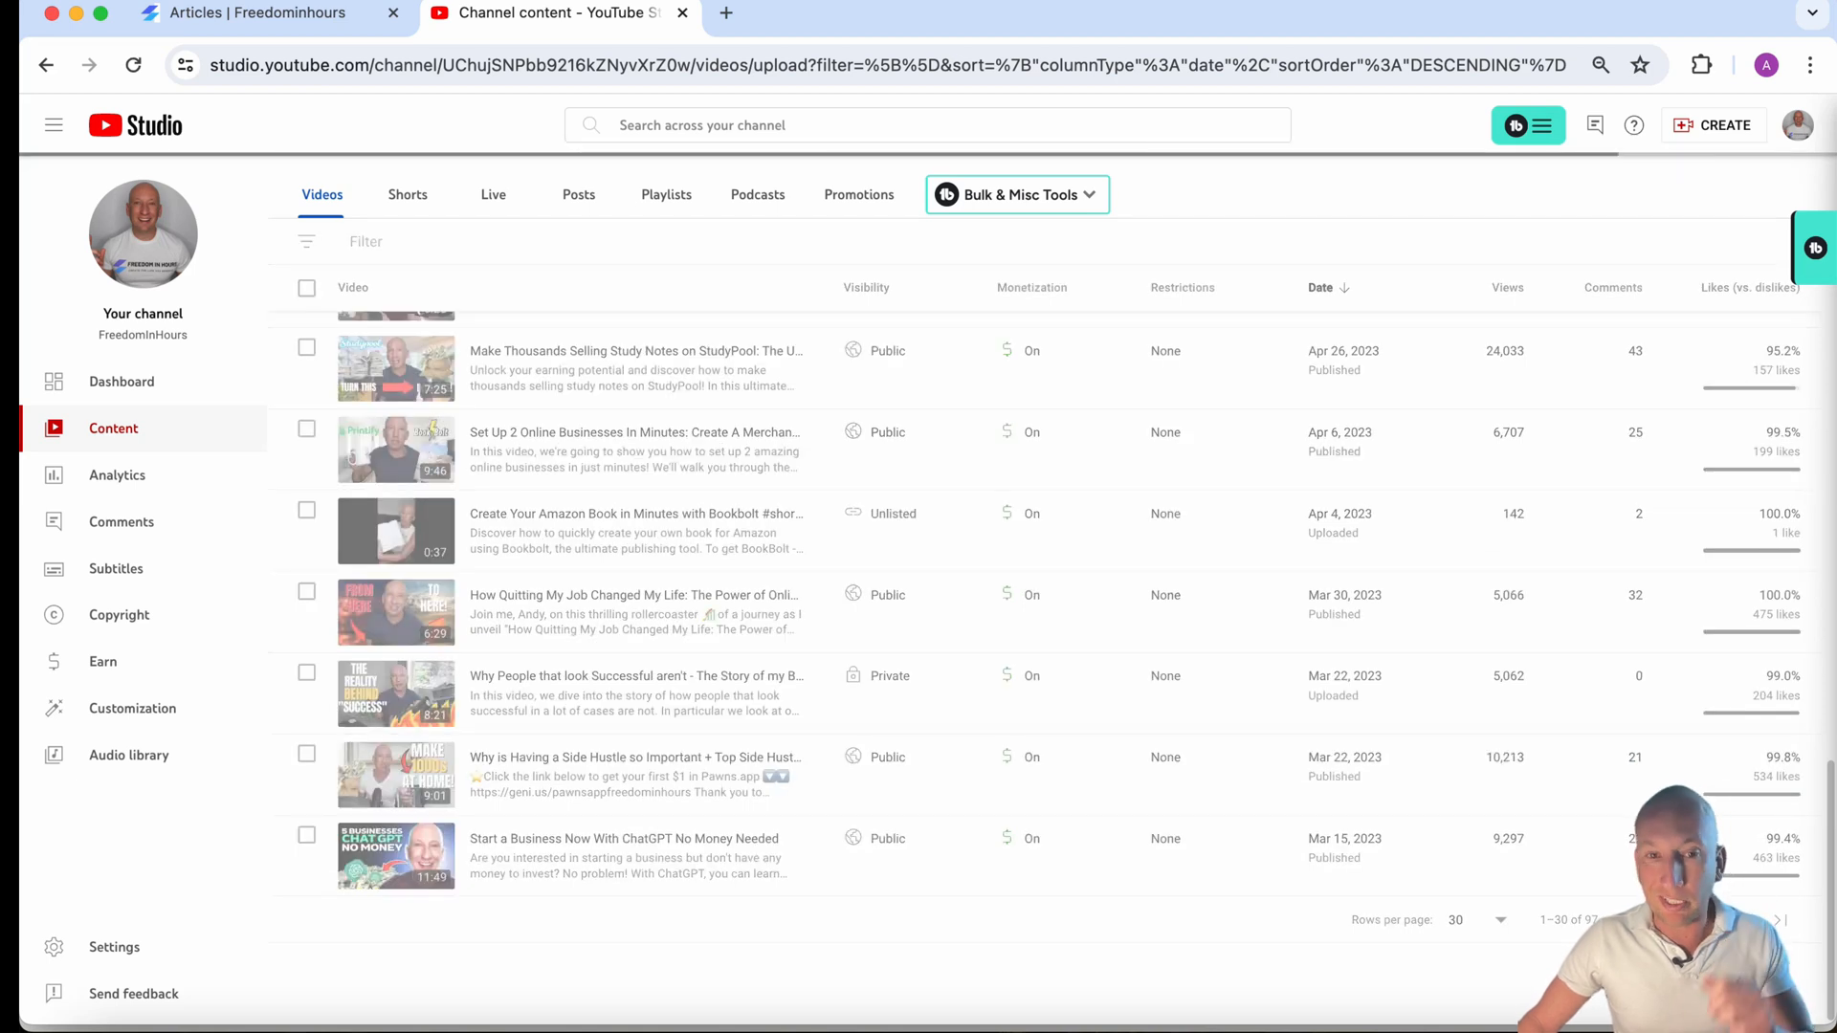
{"action": "scroll", "scroll_direction": "down", "scroll_amount": 3}
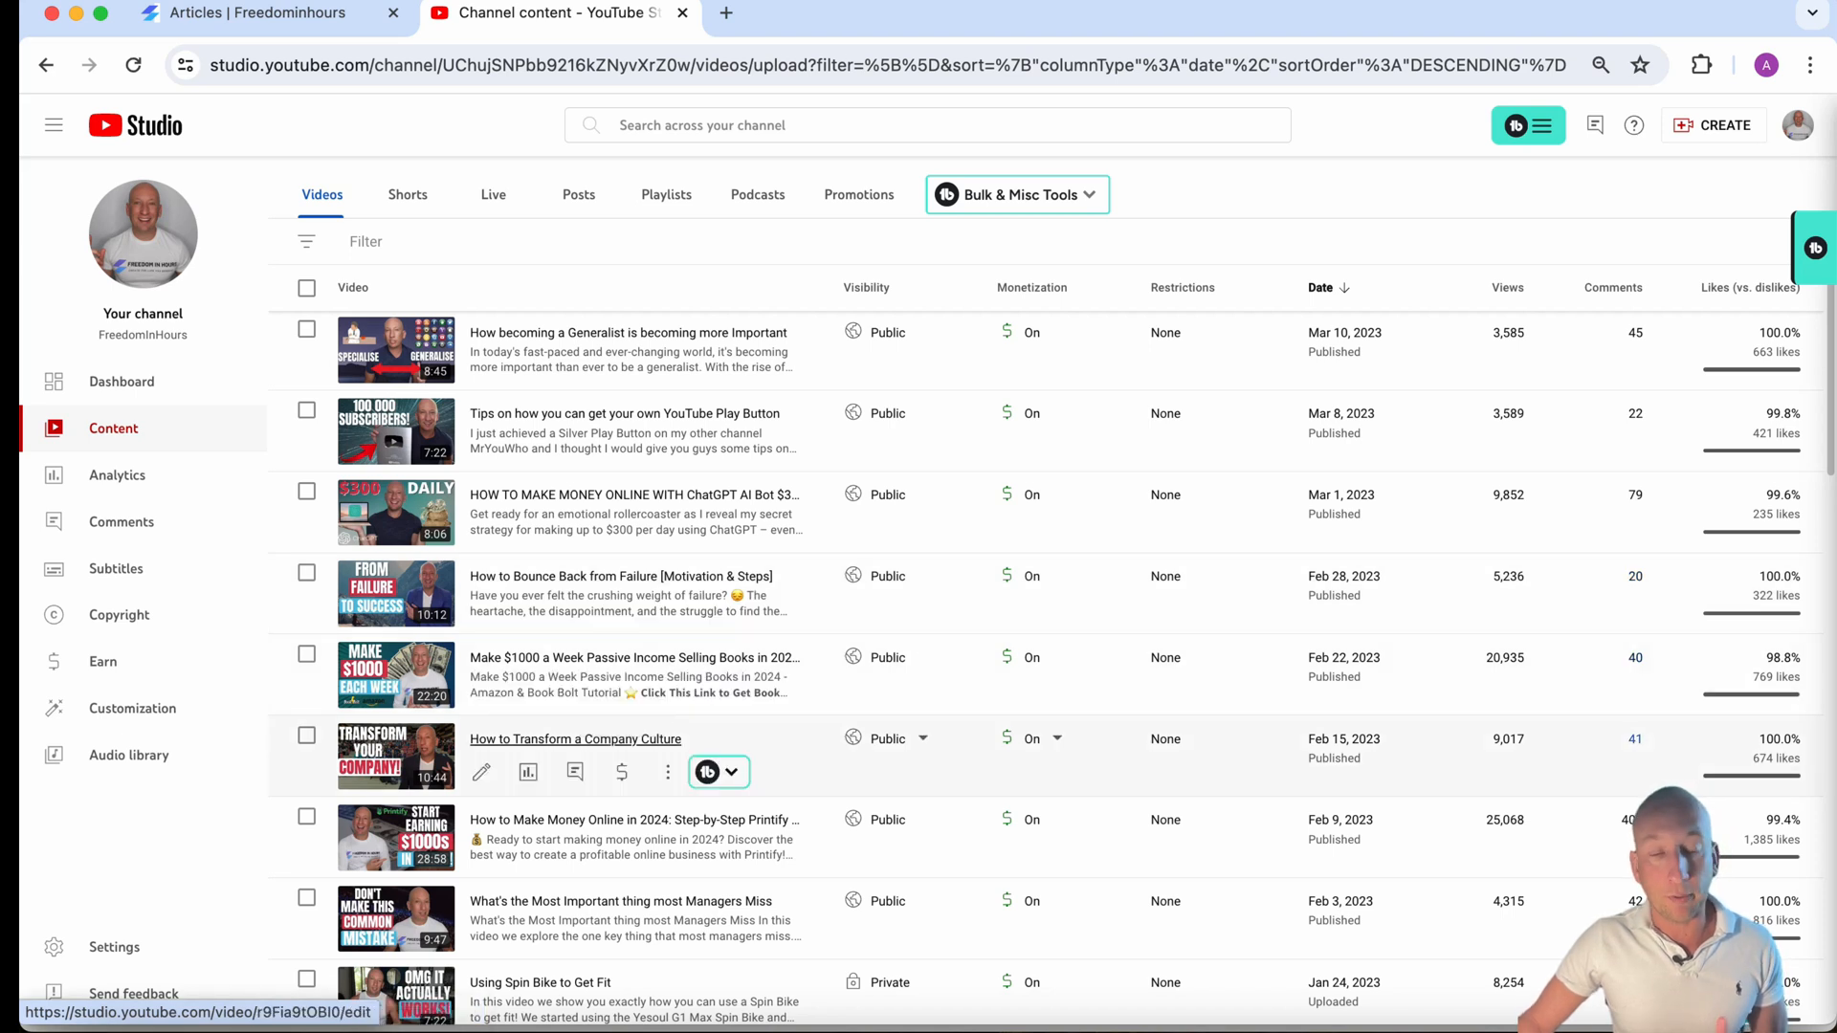
{"action": "left_click", "coordinate": [575, 738]}
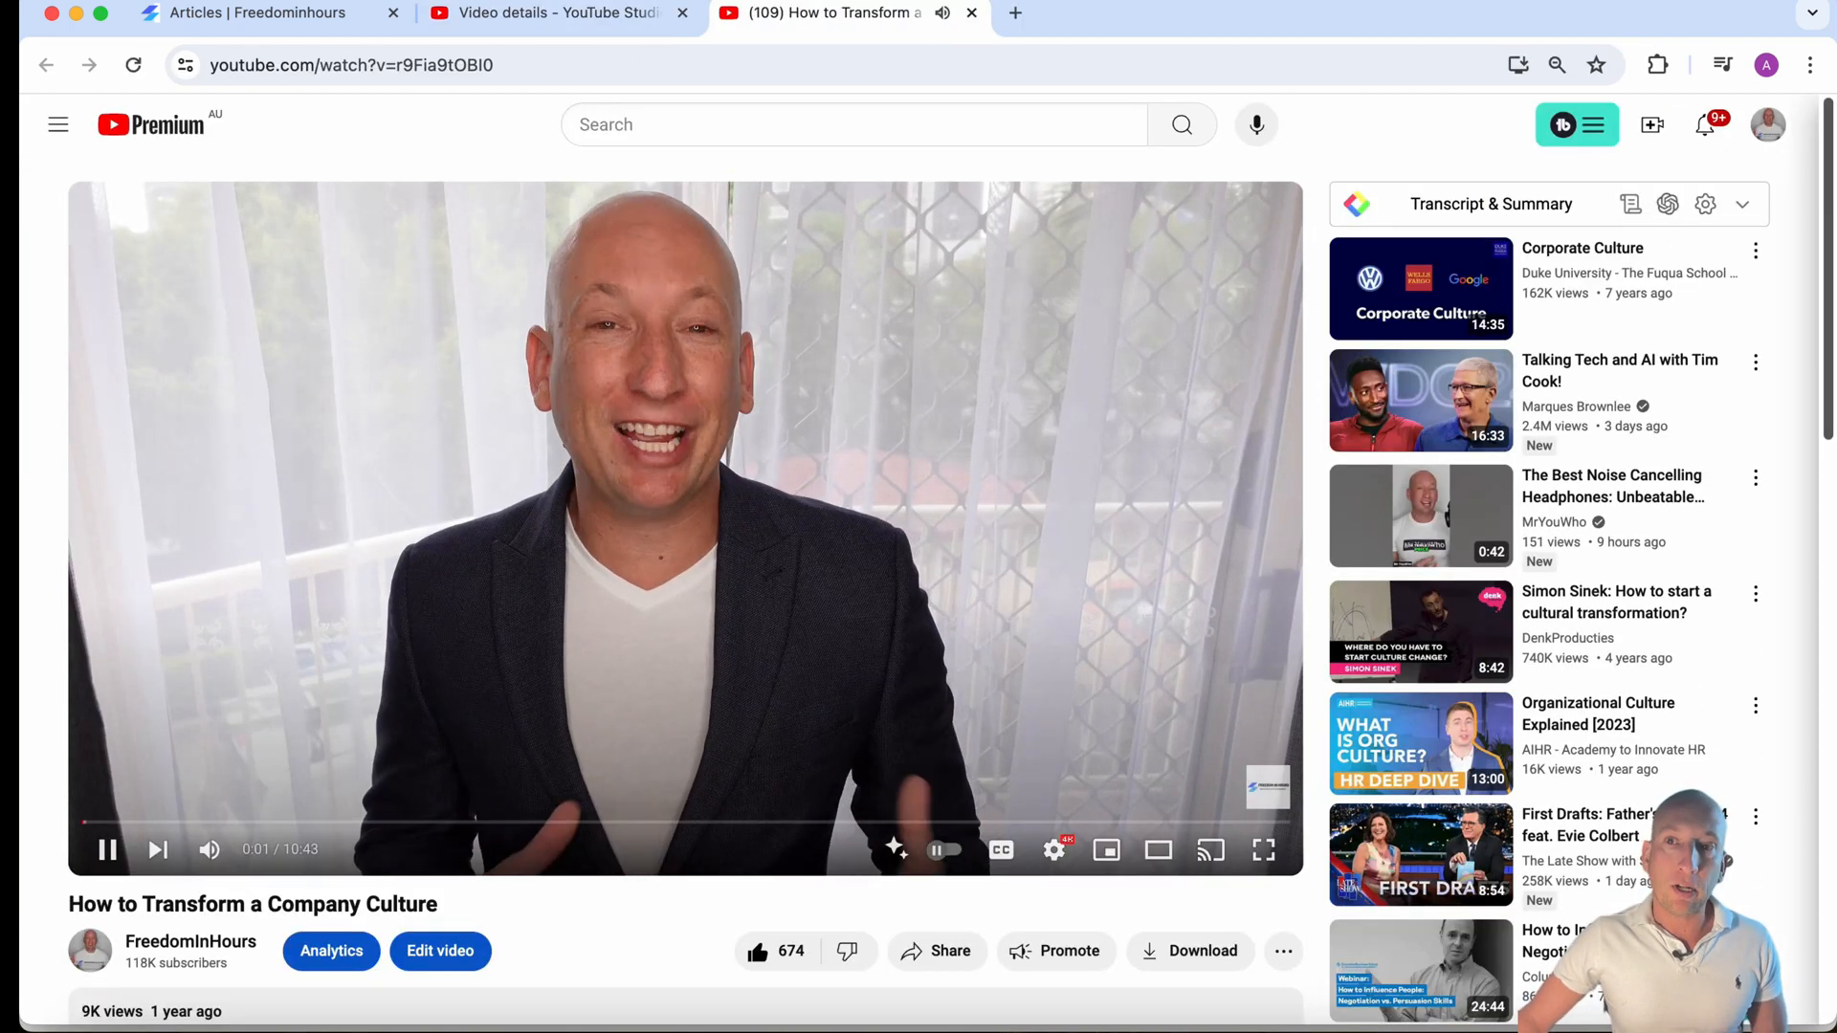
- Pause the company culture video near the start and bring up a new ChatGPT chat
{"action": "left_click", "coordinate": [106, 850]}
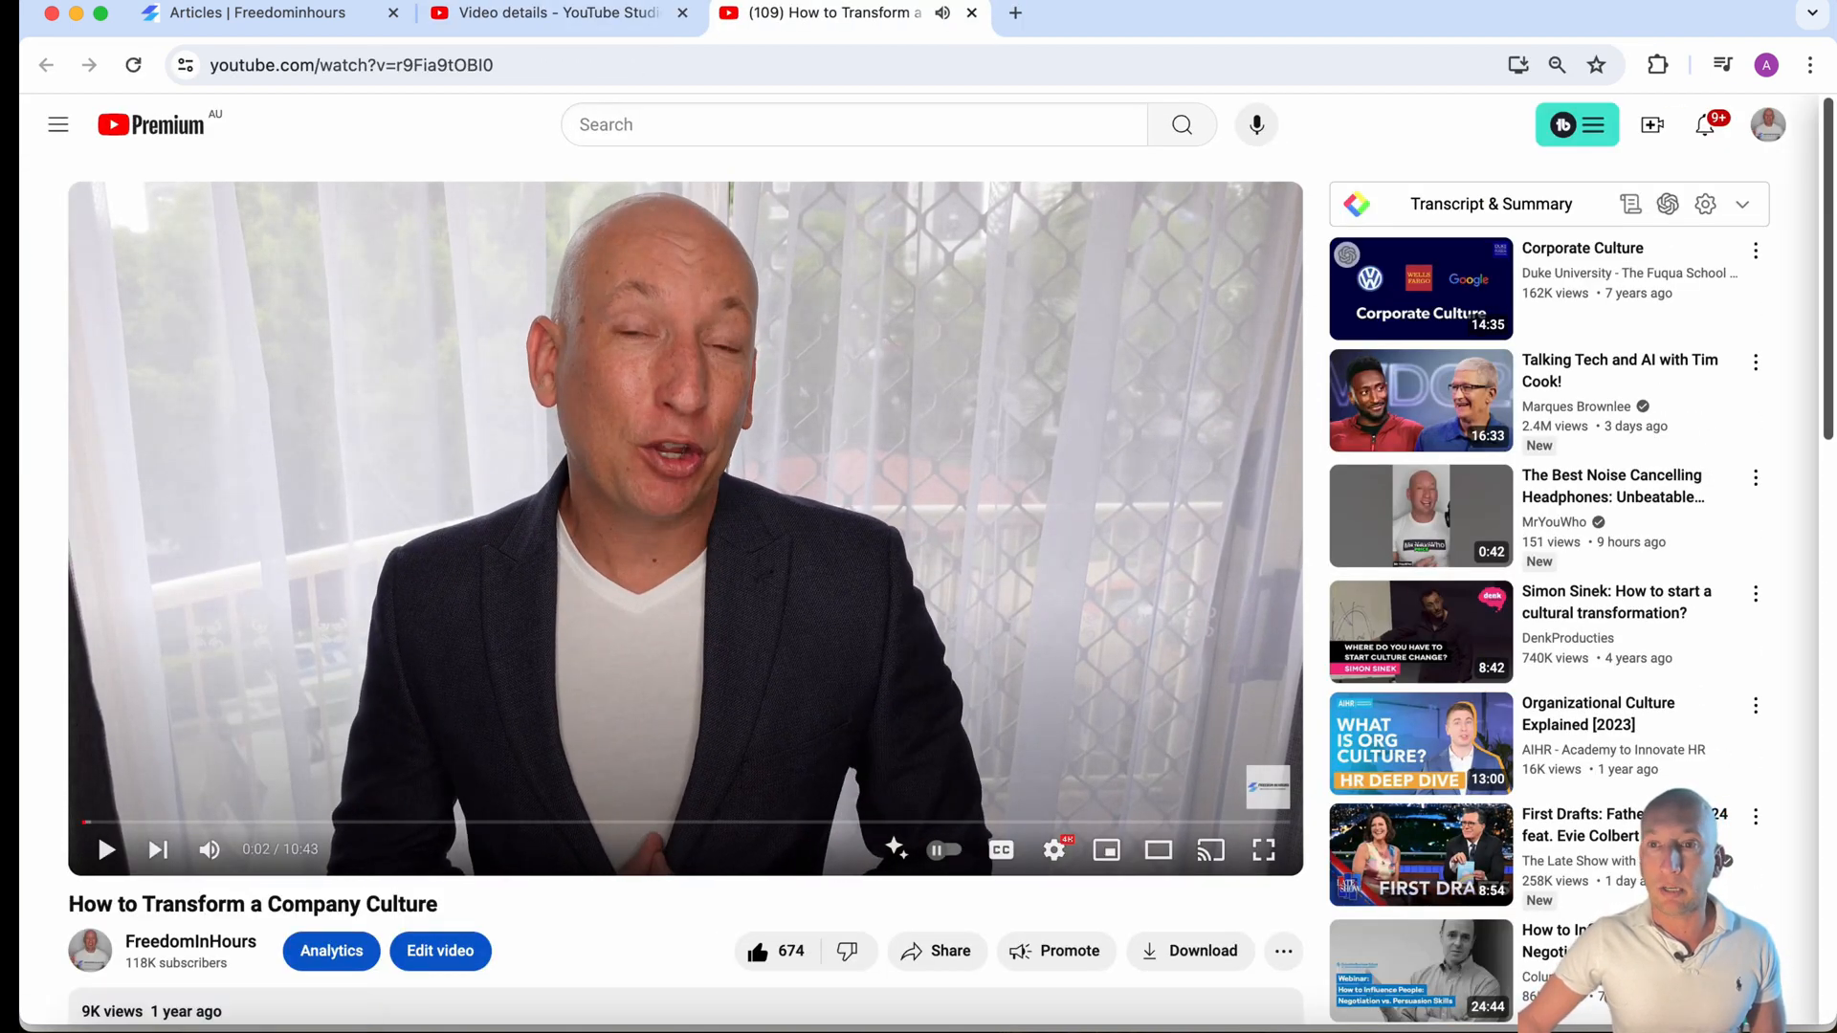
{"action": "left_click", "coordinate": [1593, 204]}
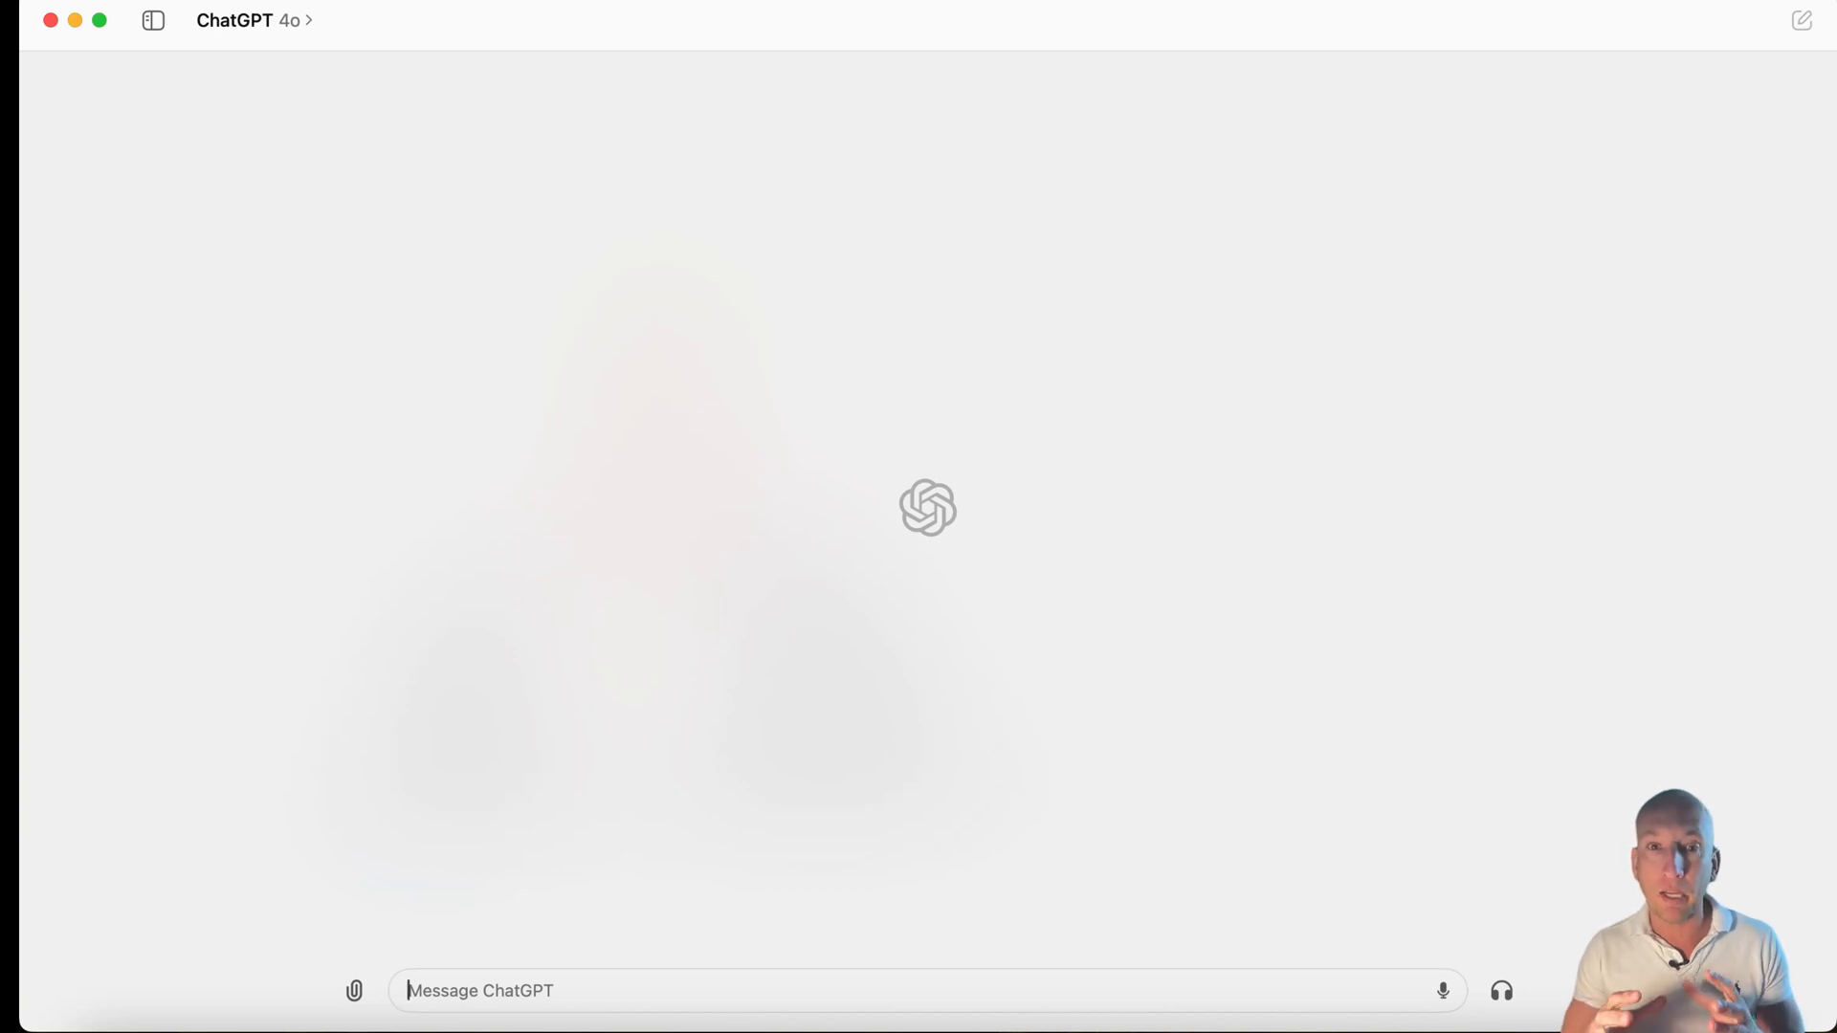
- Ask ChatGPT for an SEO-optimised blog post with headings, description and keywords from a transcript
{"action": "type", "text": "hi"}
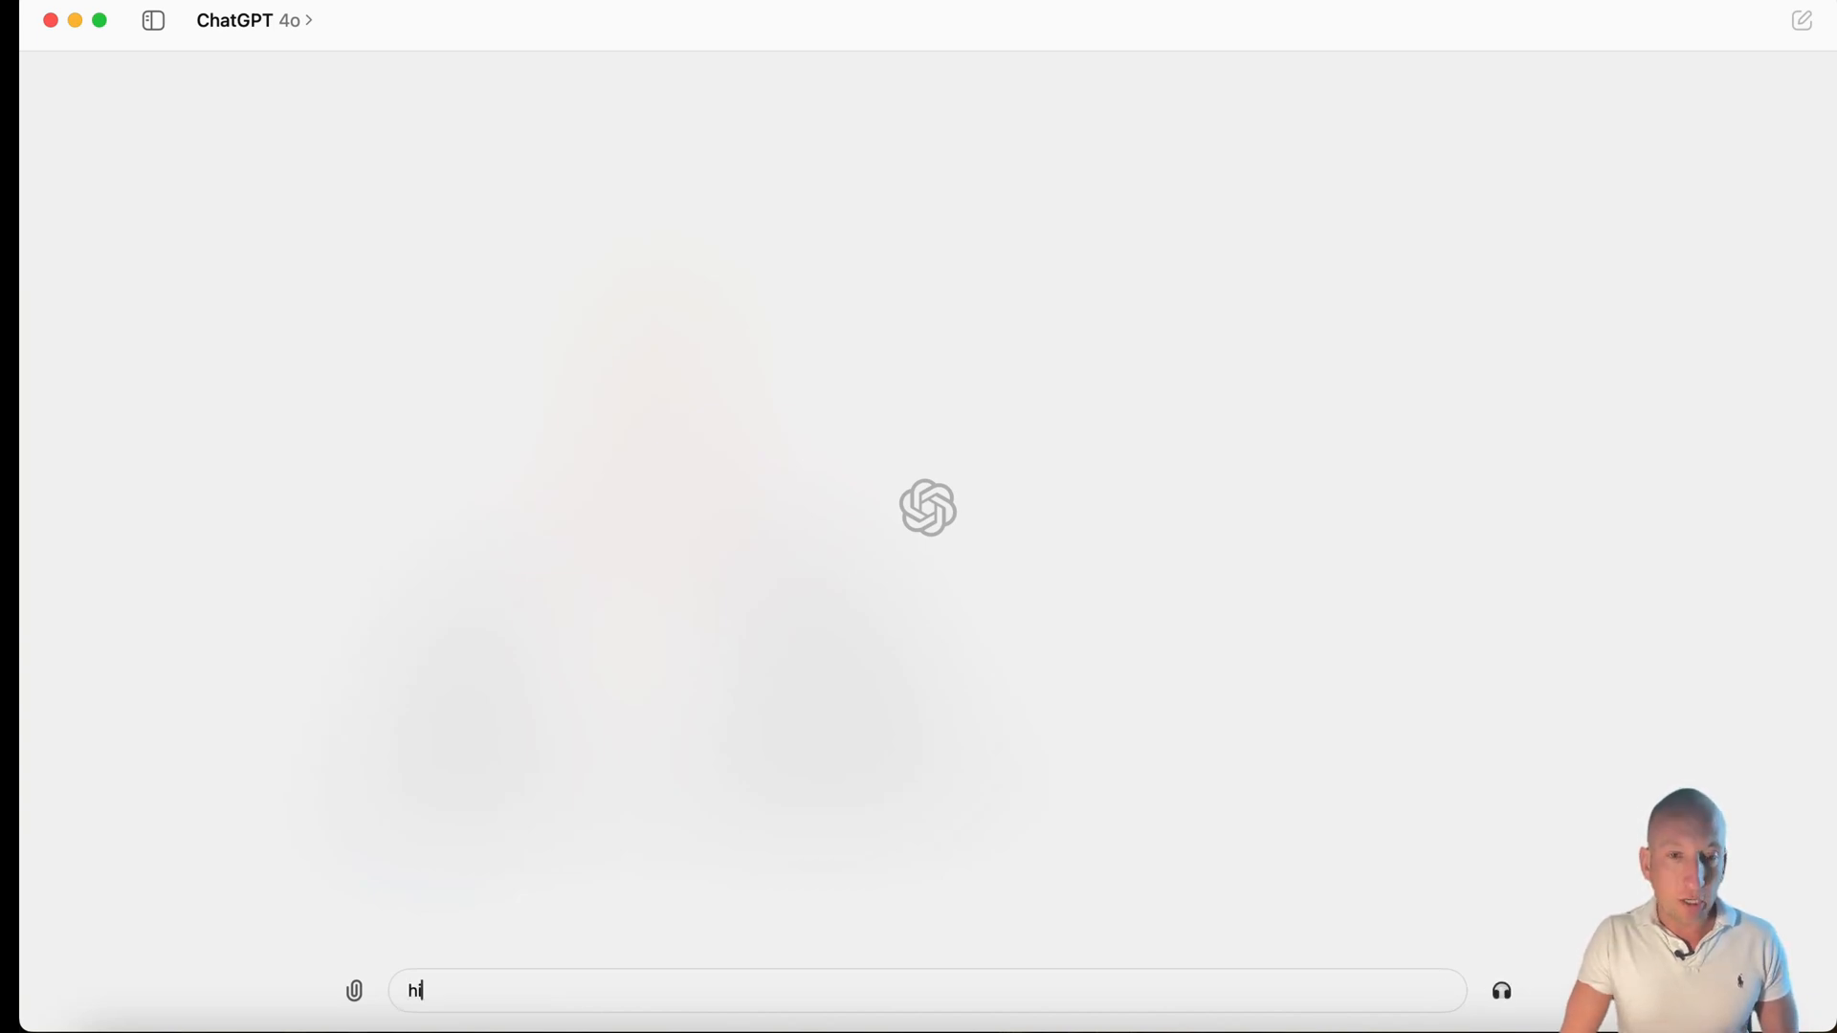
{"action": "type", "text": "Hi chatgpt i"}
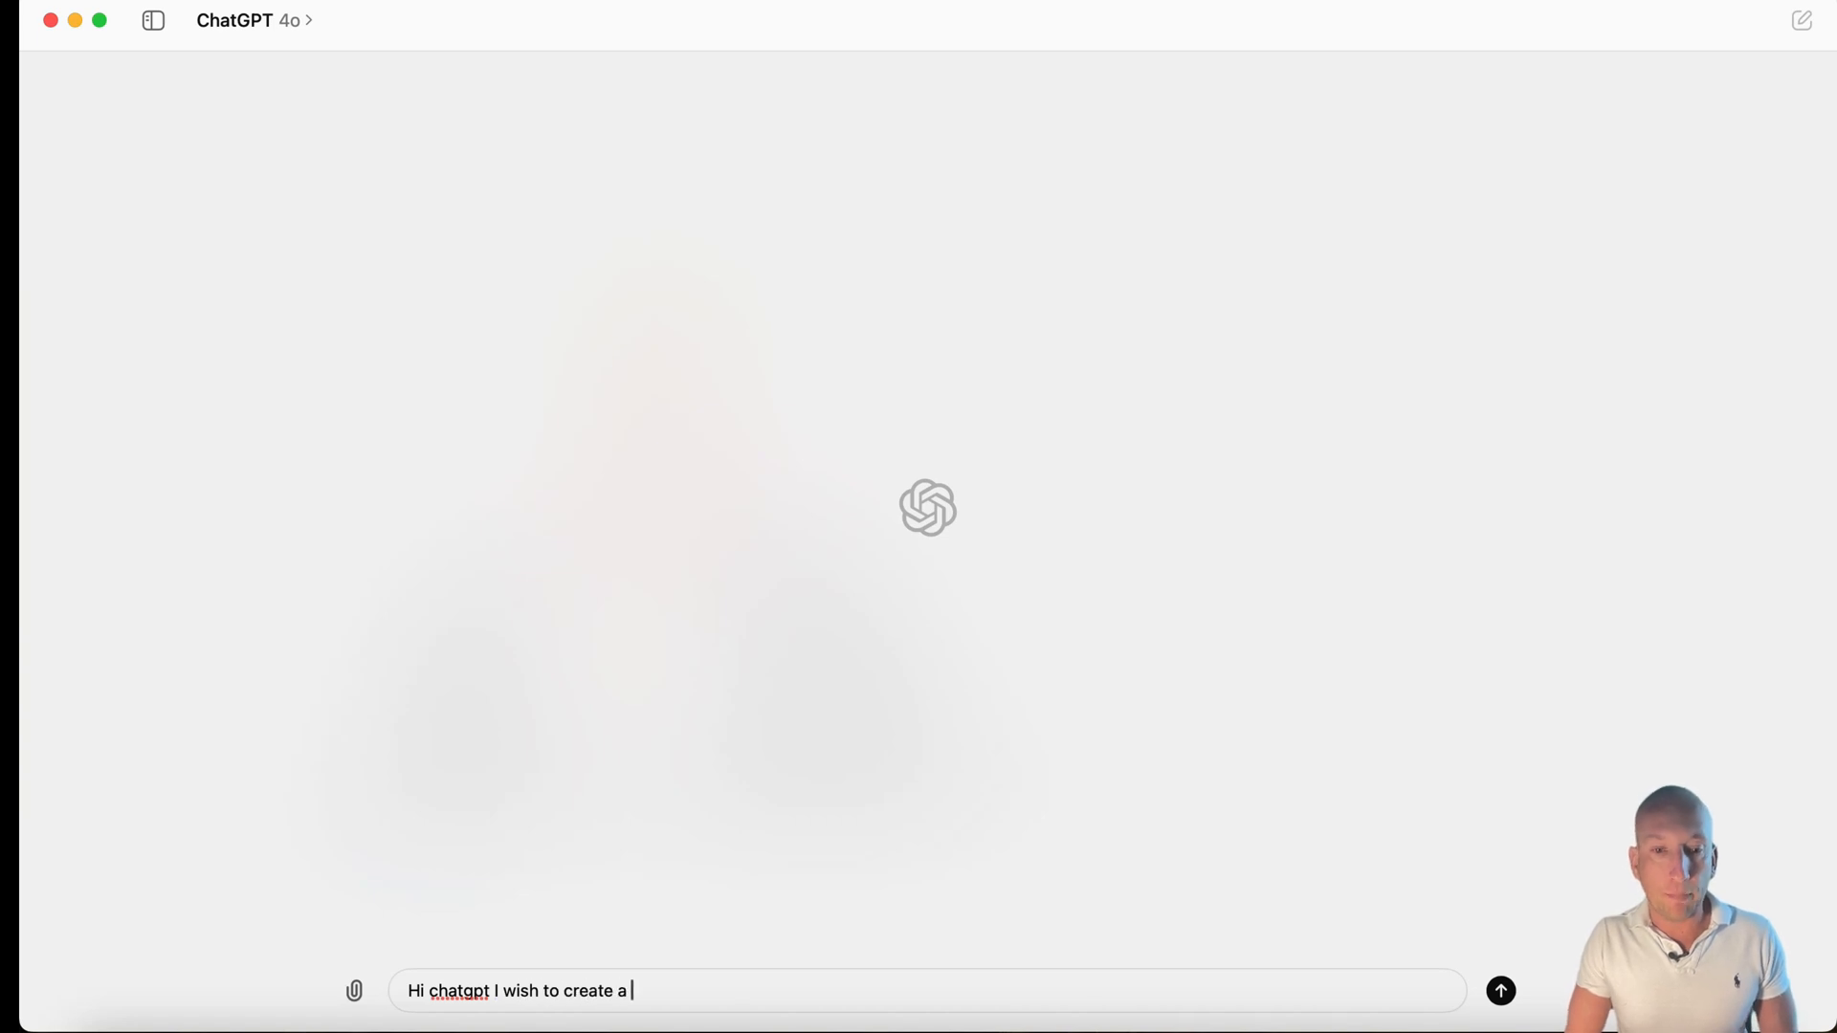
{"action": "type", "text": "blog post using existing YouTube content"}
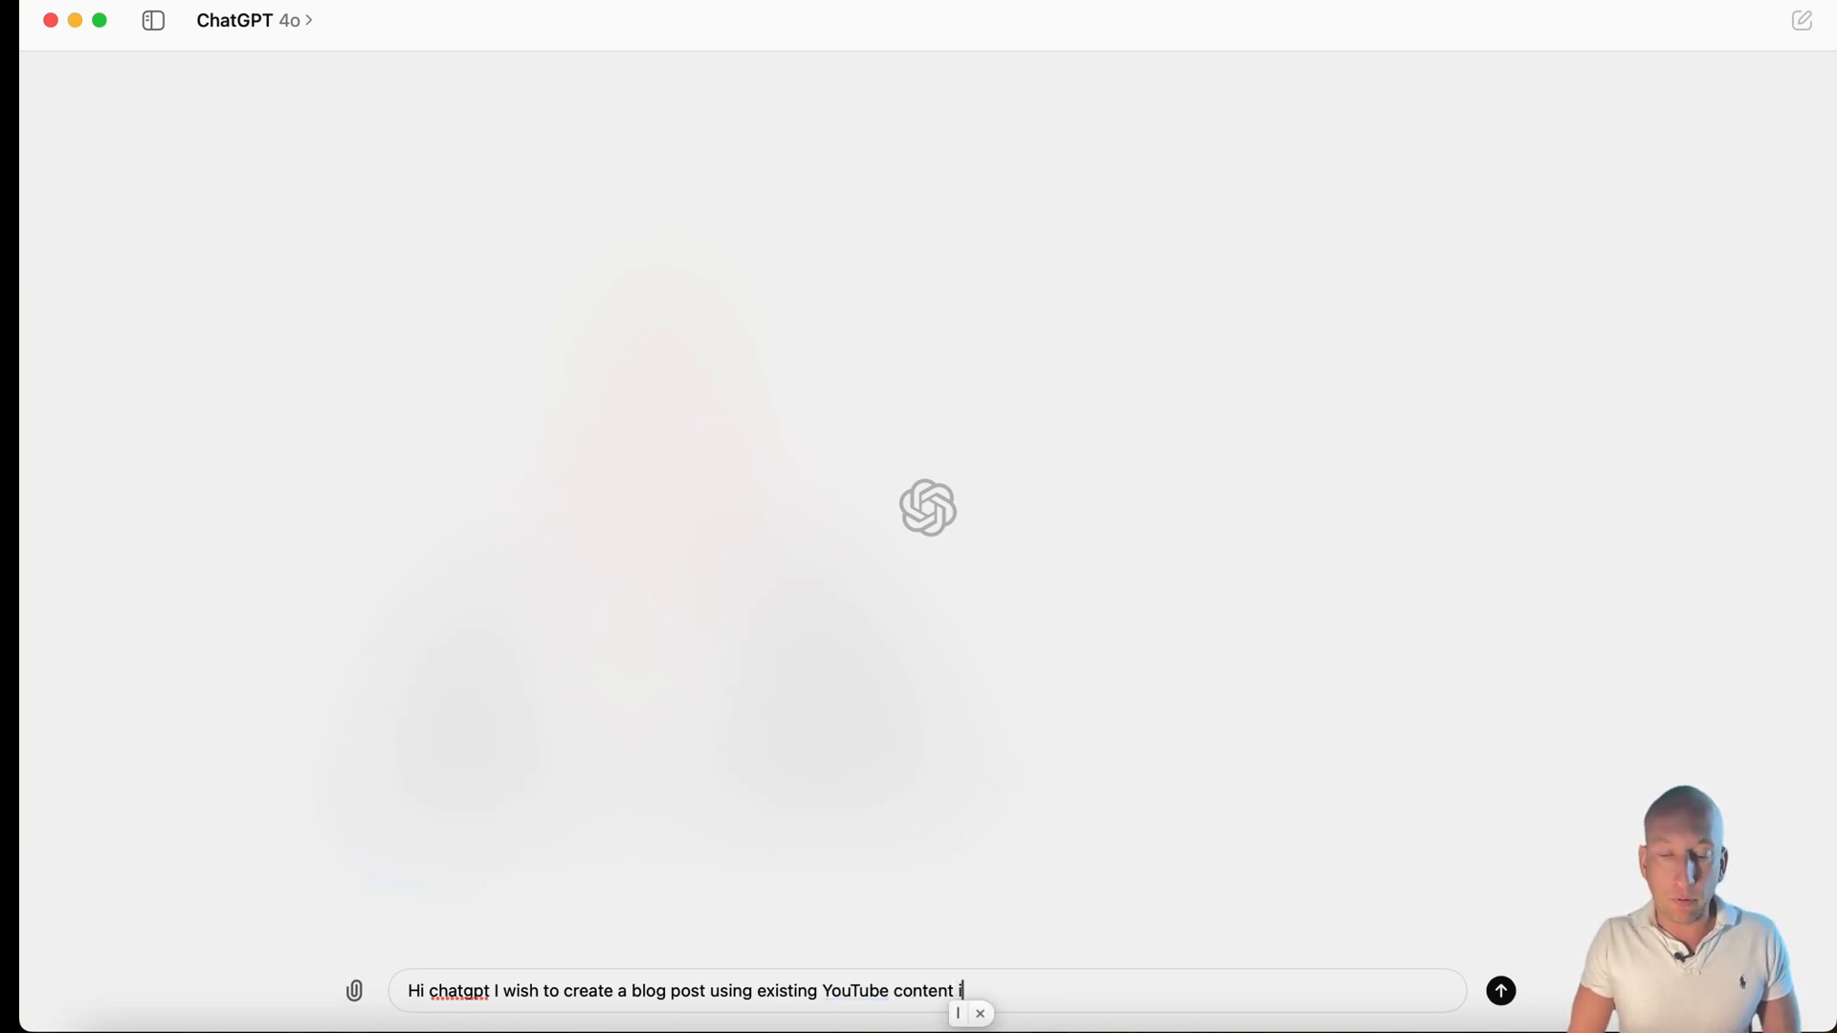
{"action": "type", "text": "if I give you the t"}
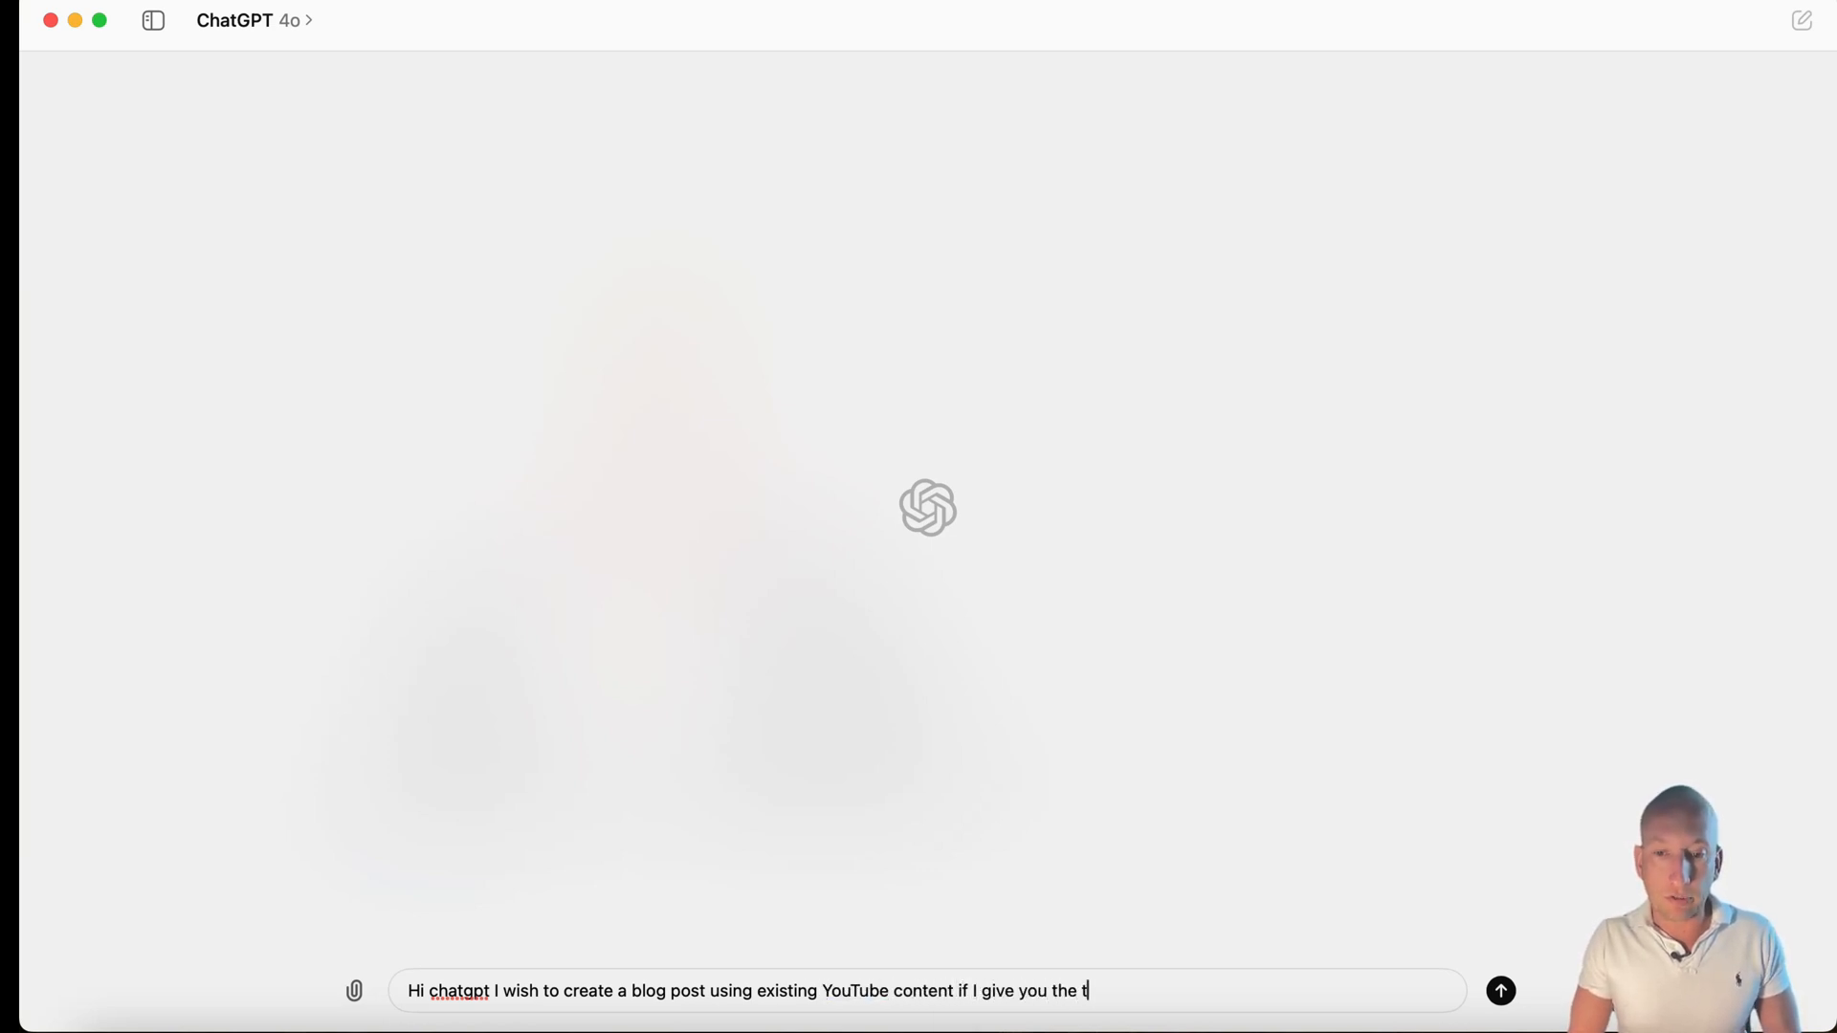
{"action": "type", "text": "rasnscirp can you create an se"}
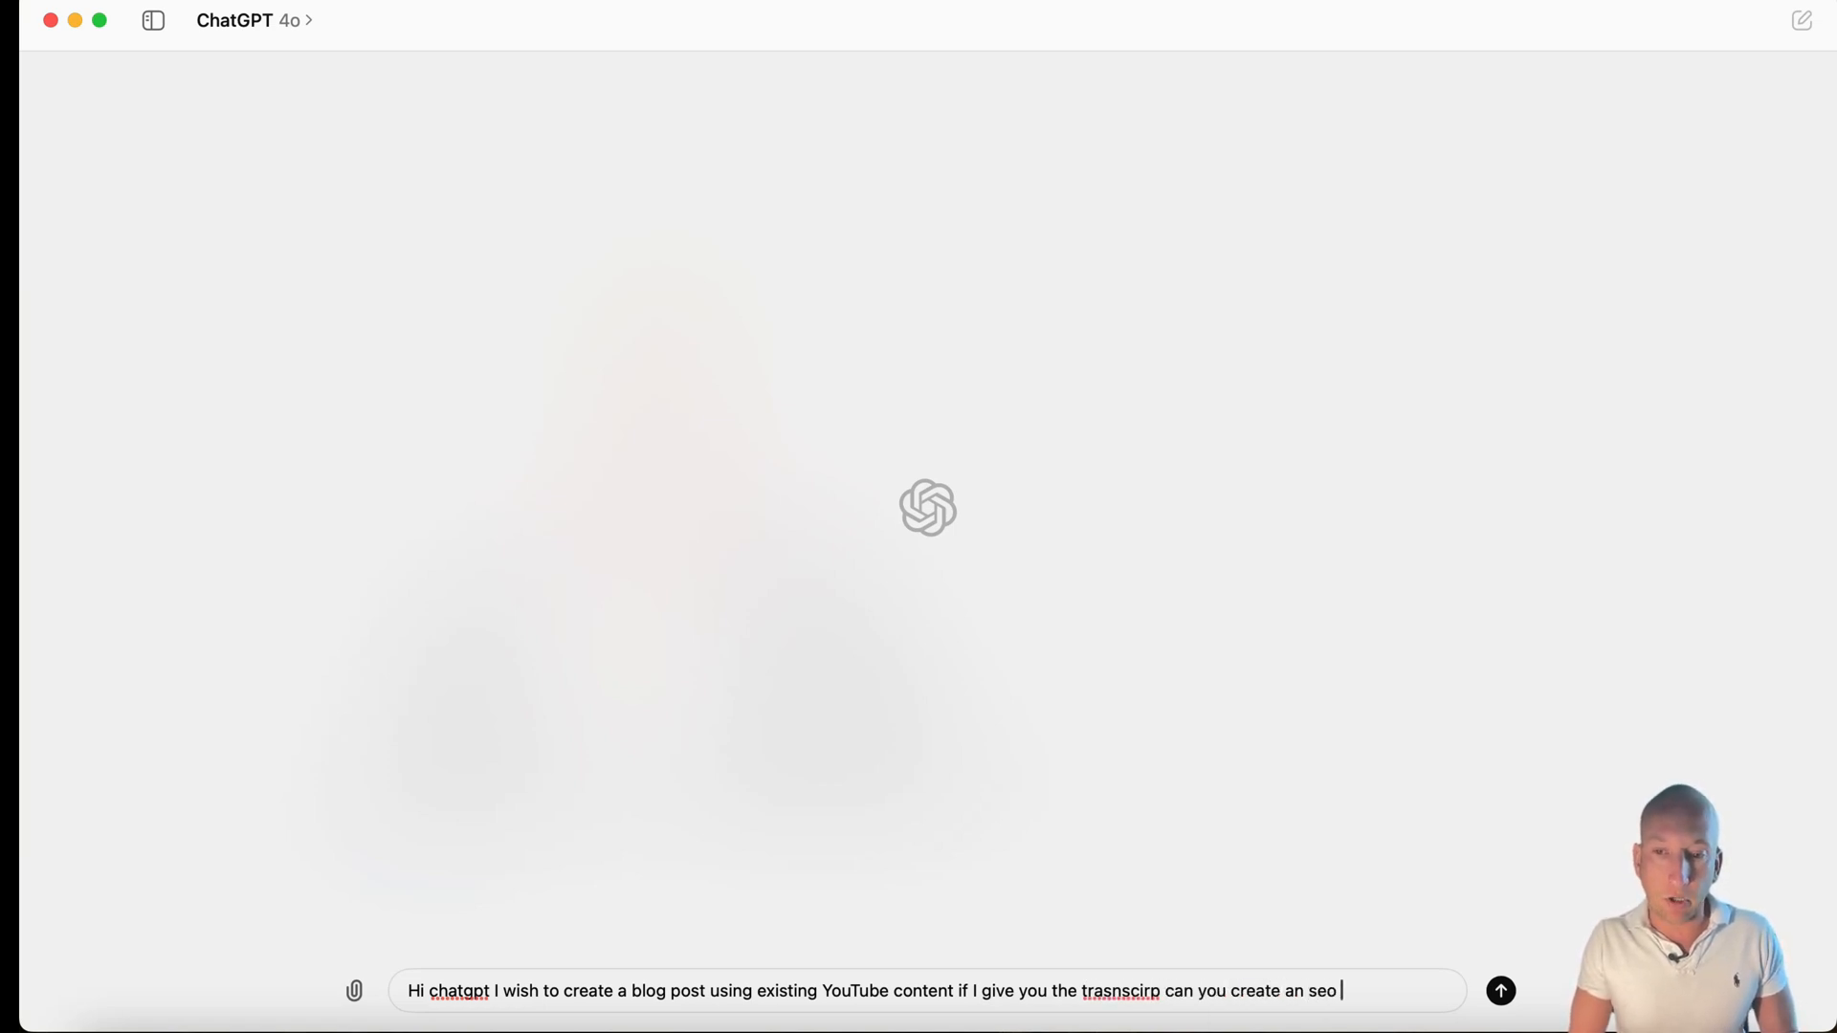
{"action": "type", "text": "optimised"}
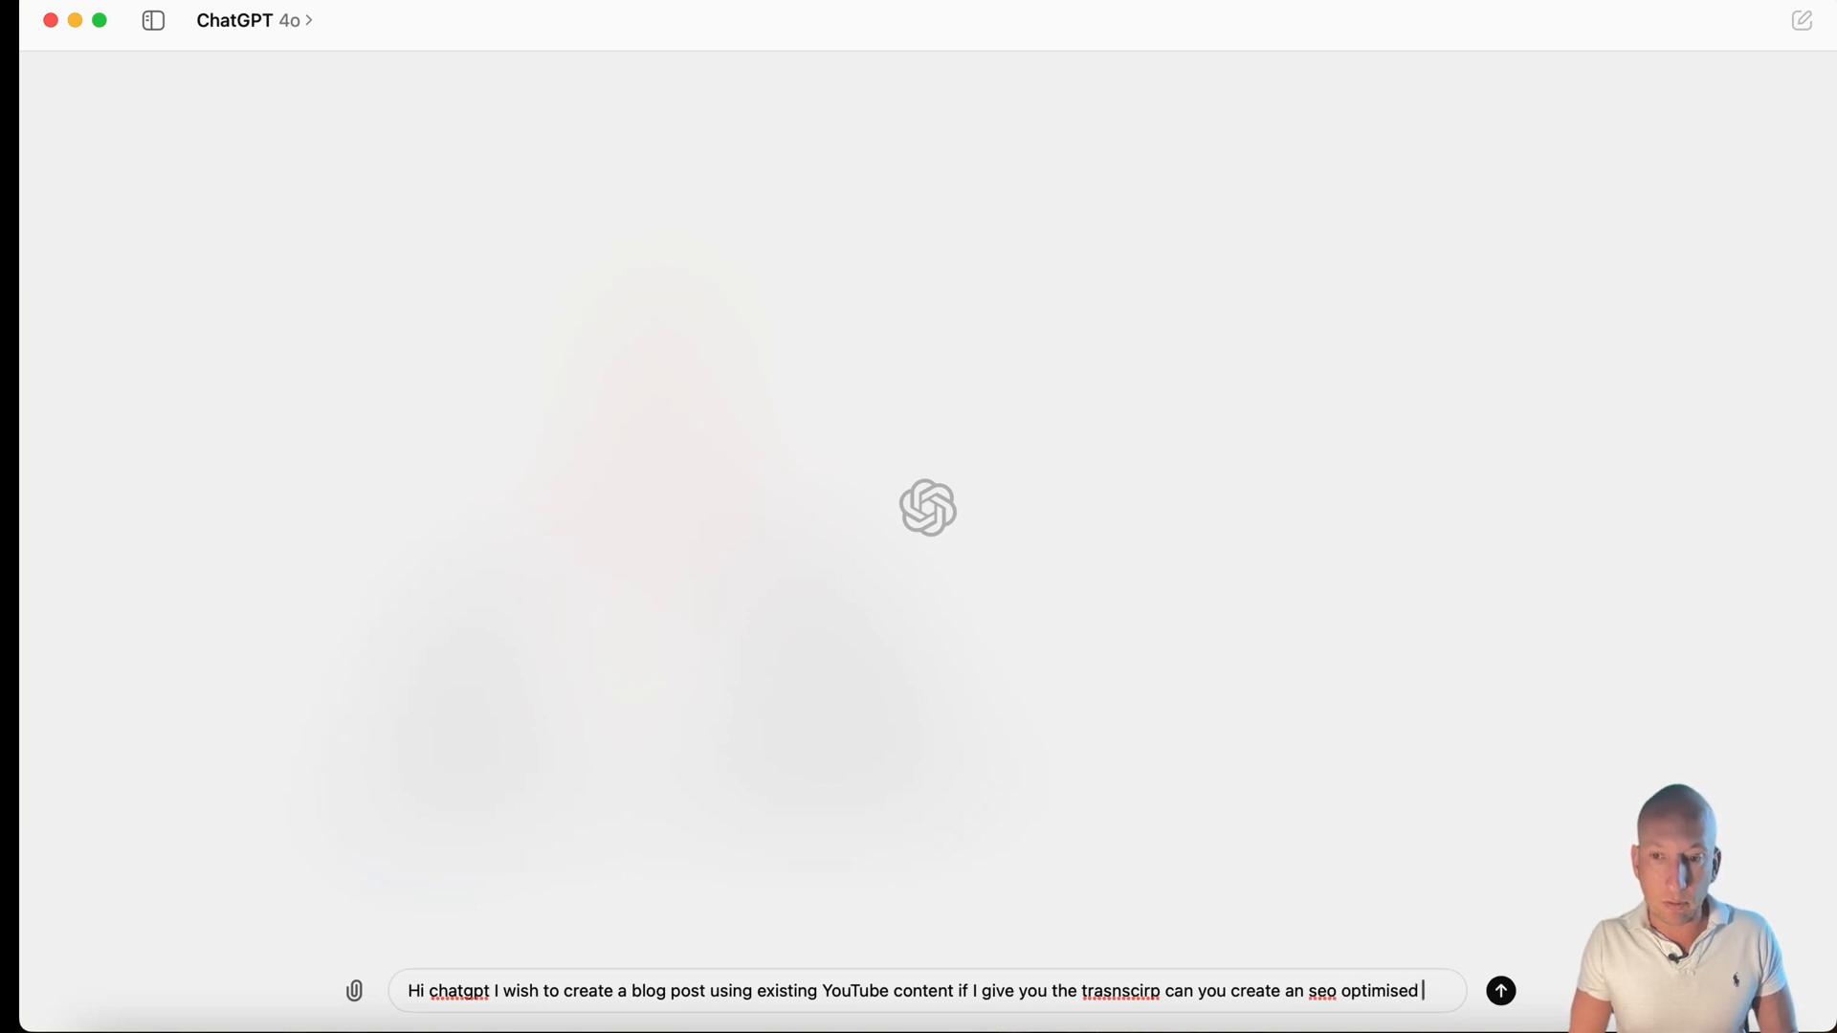
{"action": "type", "text": "post which i"}
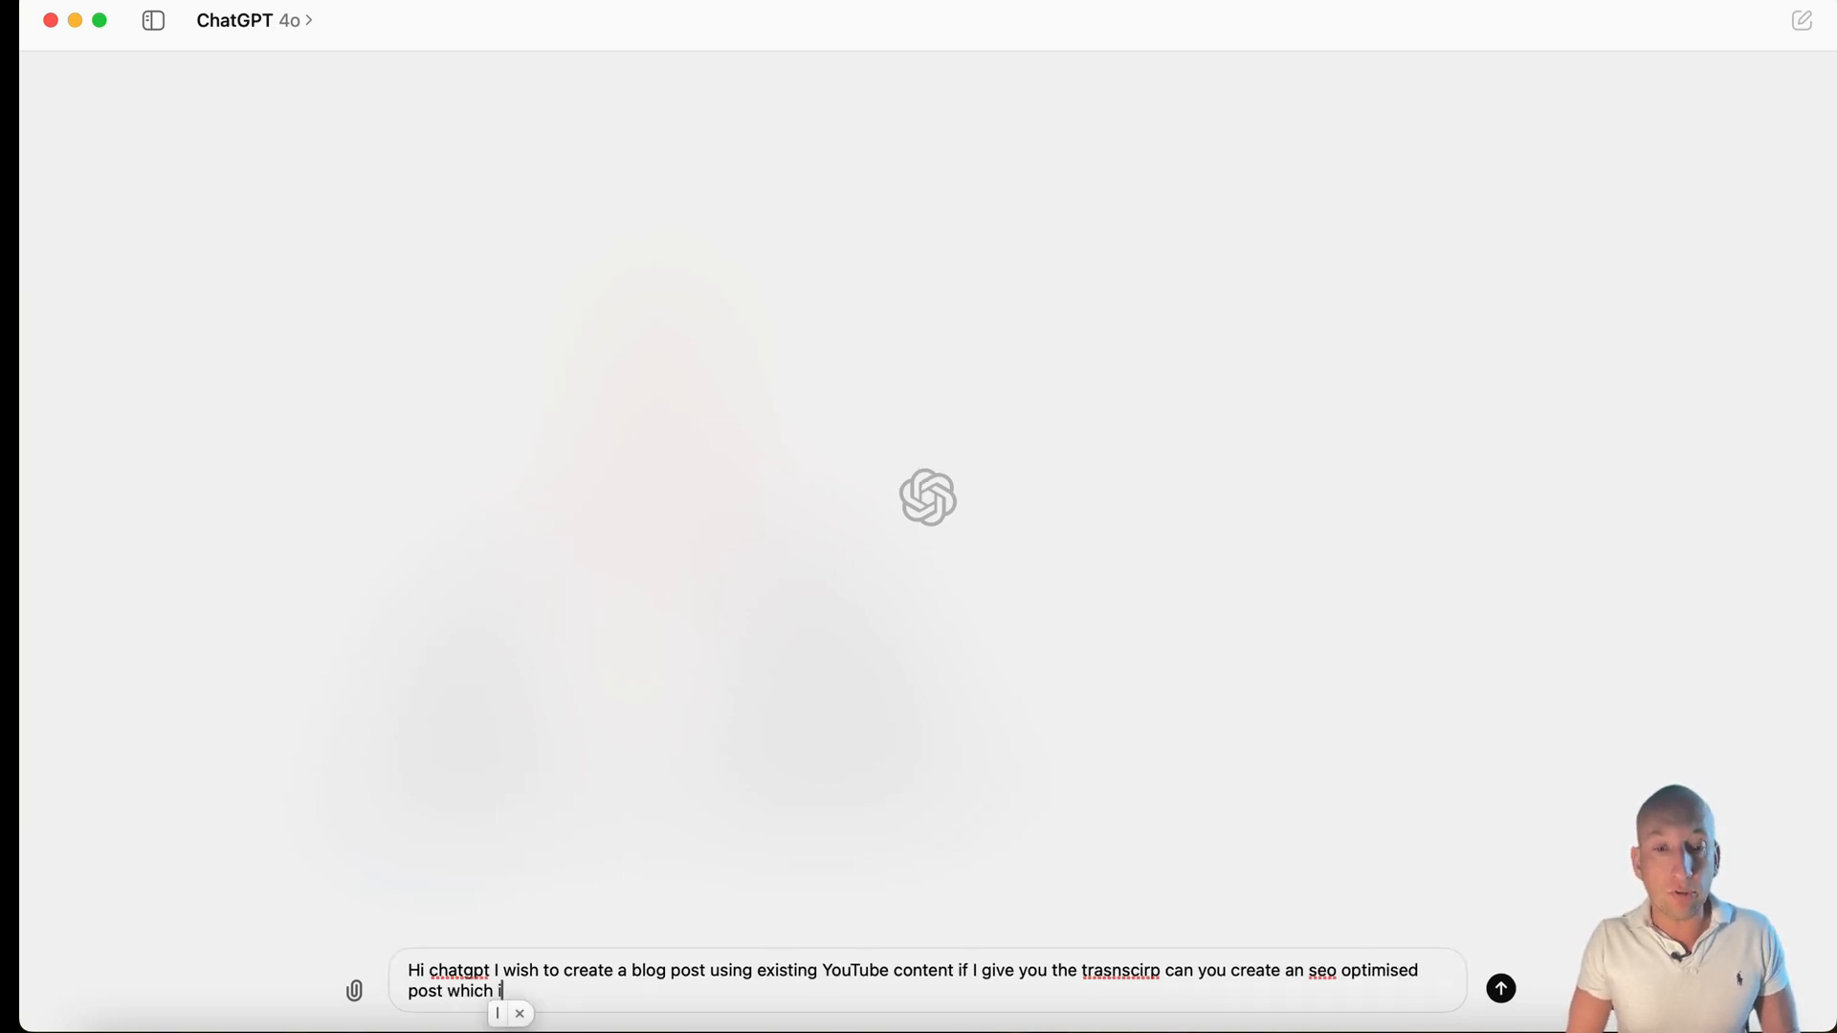
{"action": "type", "text": "includes headers, seo title,"}
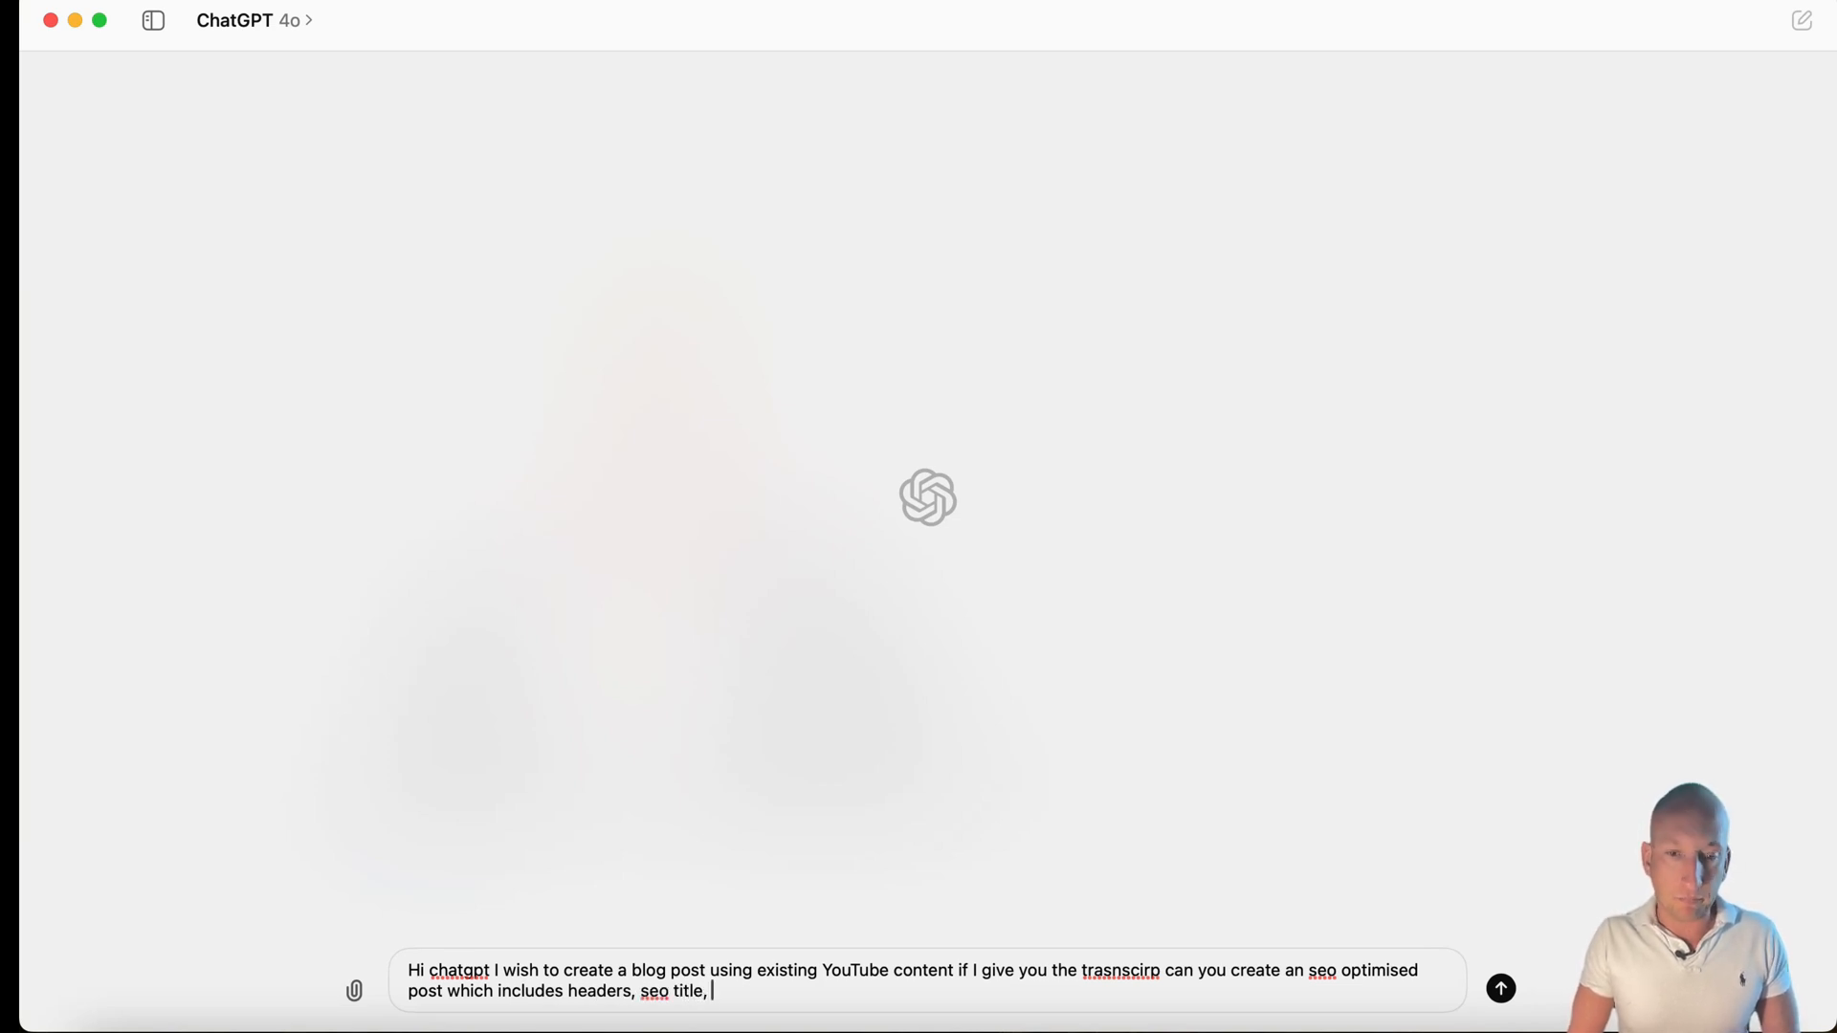
{"action": "type", "text": "description, tags, lin"}
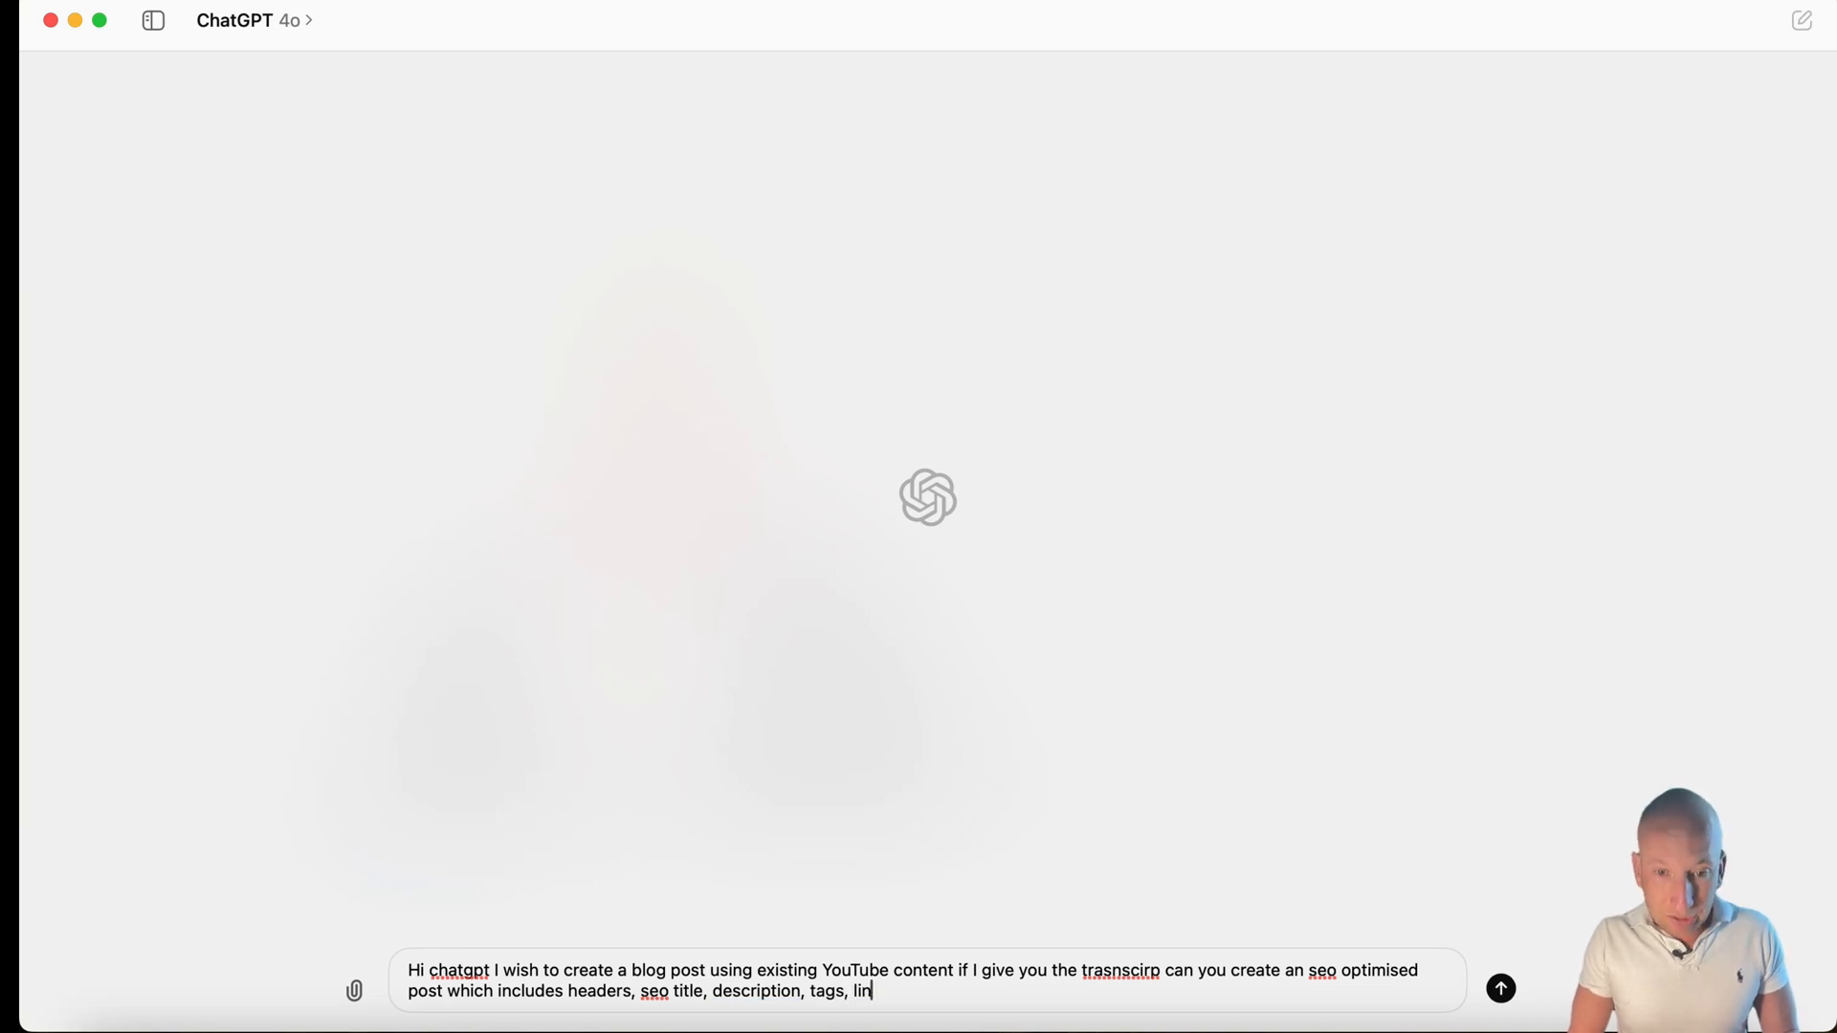
{"action": "type", "text": "ks and anything else"}
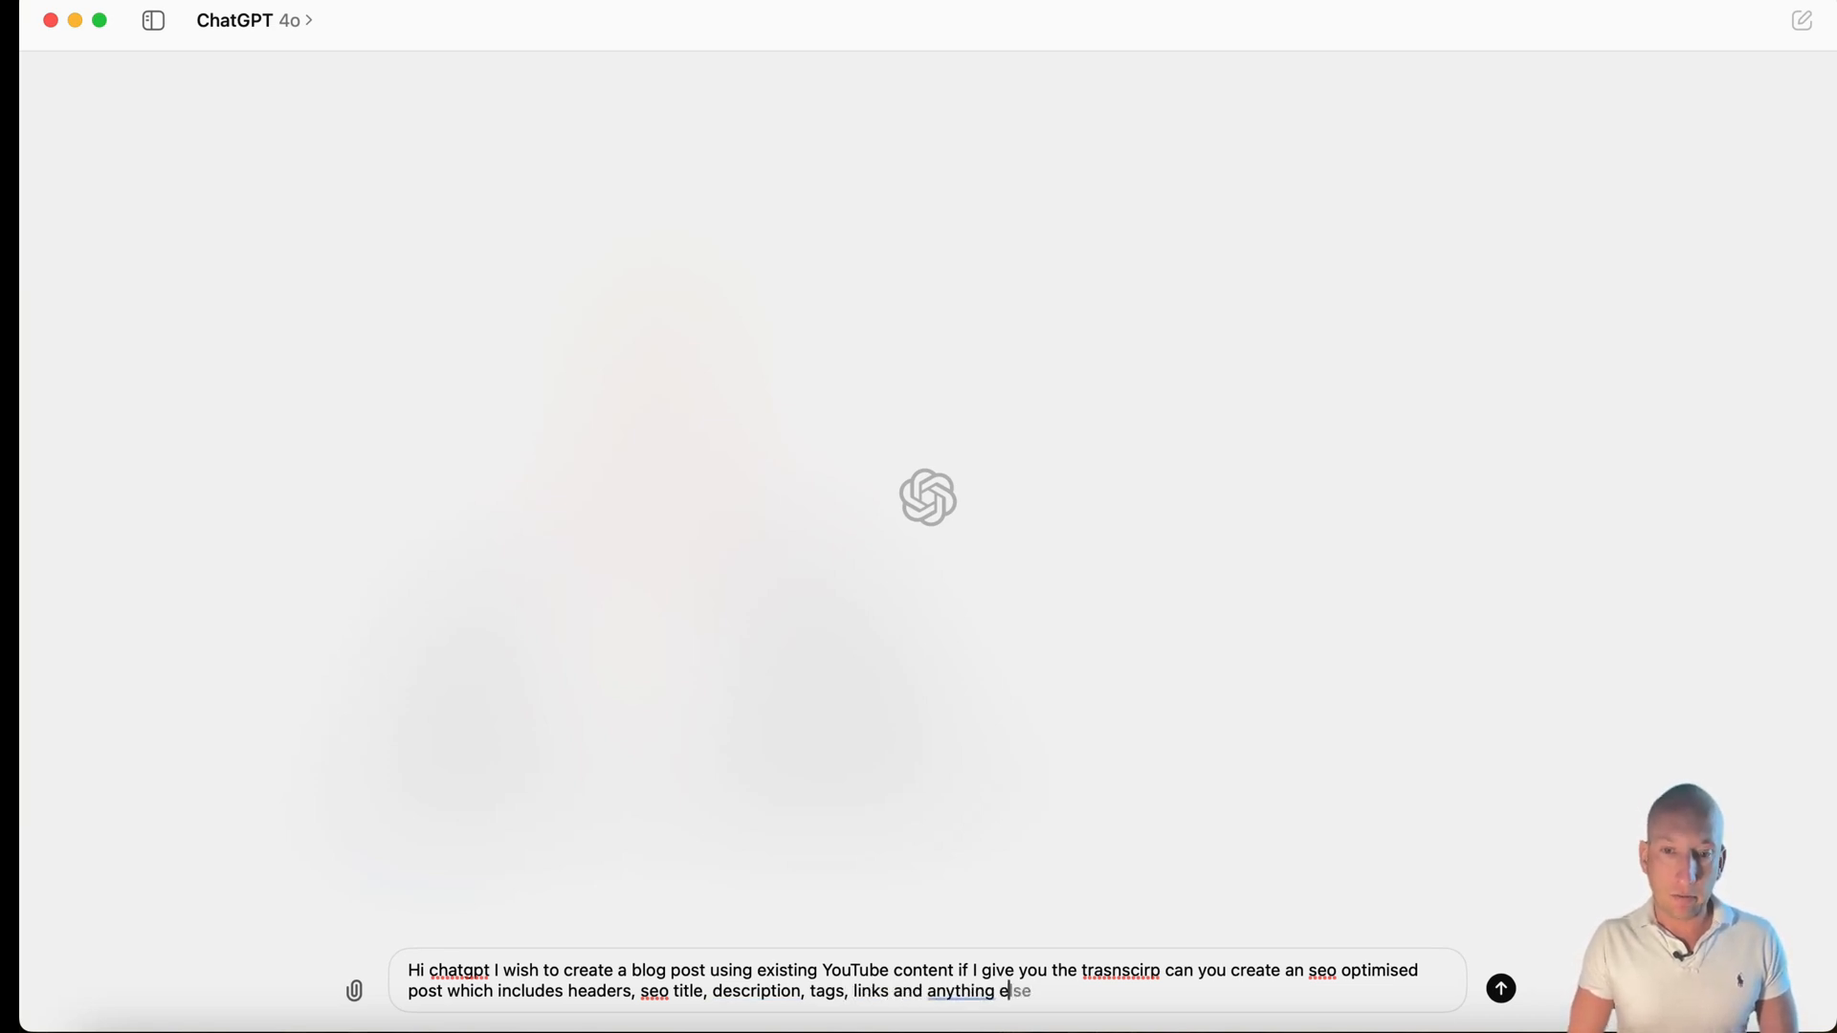
{"action": "type", "text": "that will rank it higher, can"}
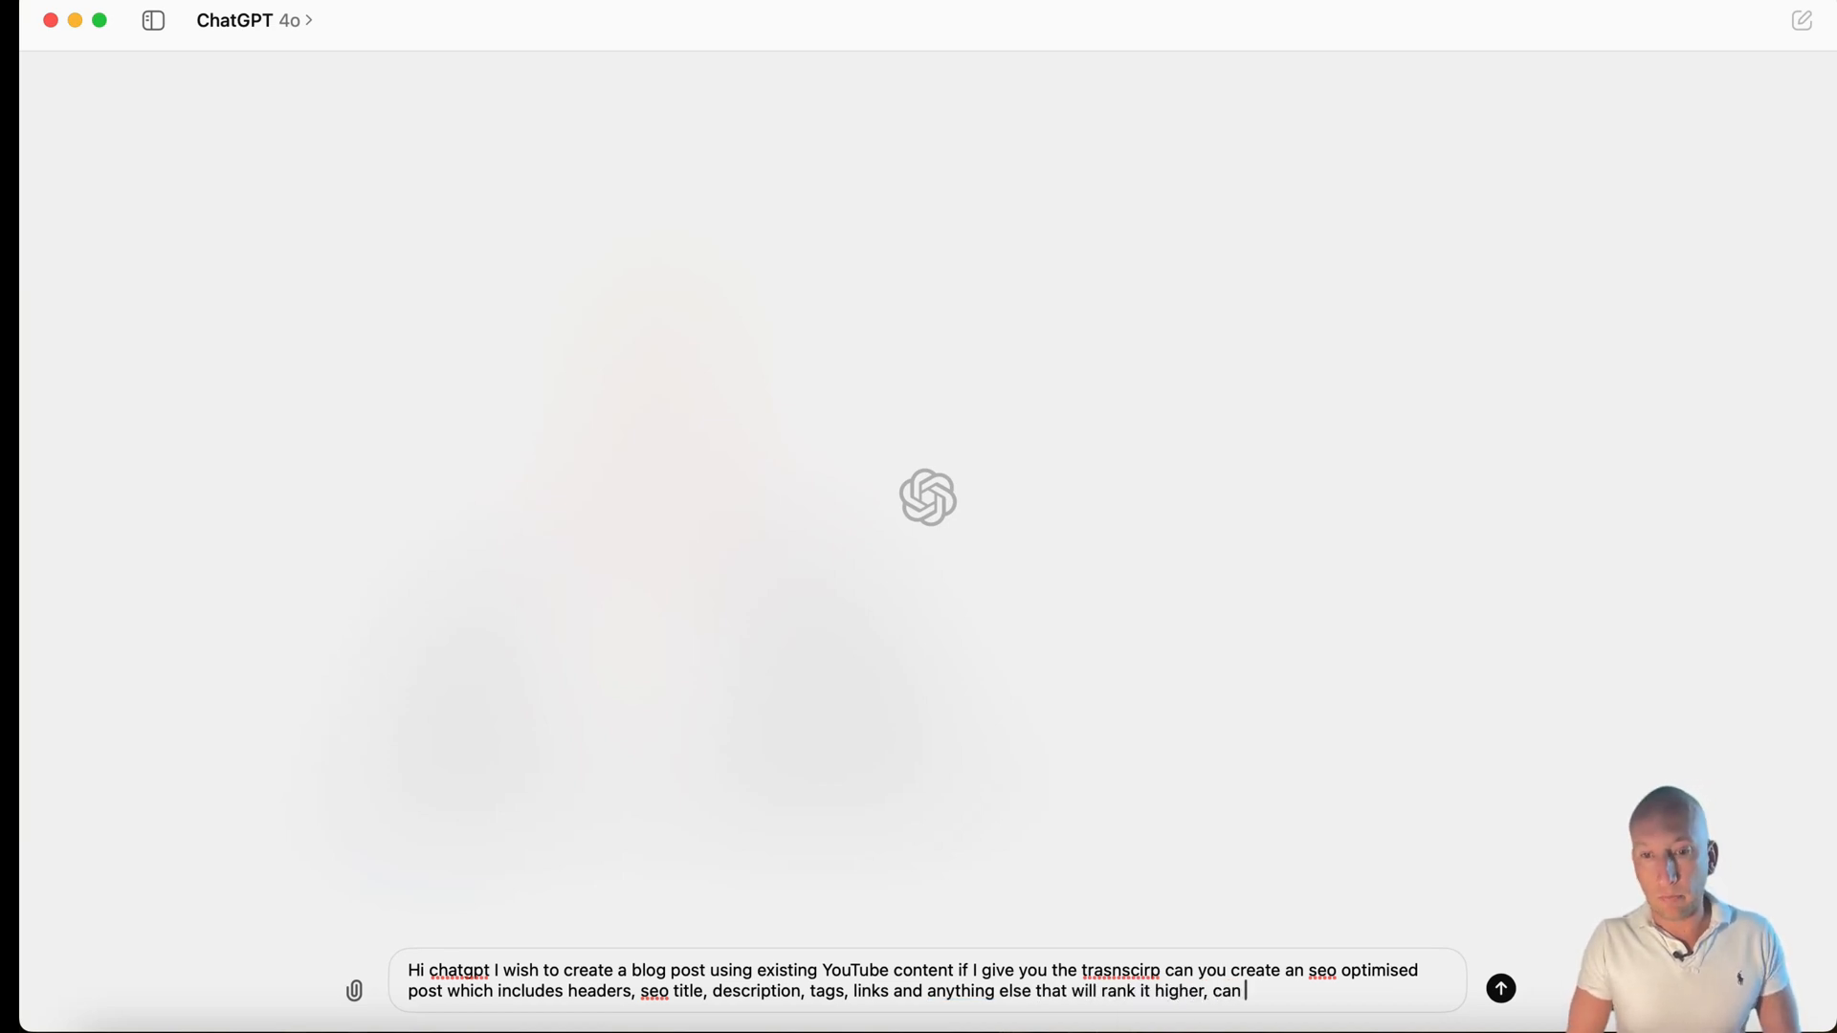
{"action": "type", "text": "you also make sure it"}
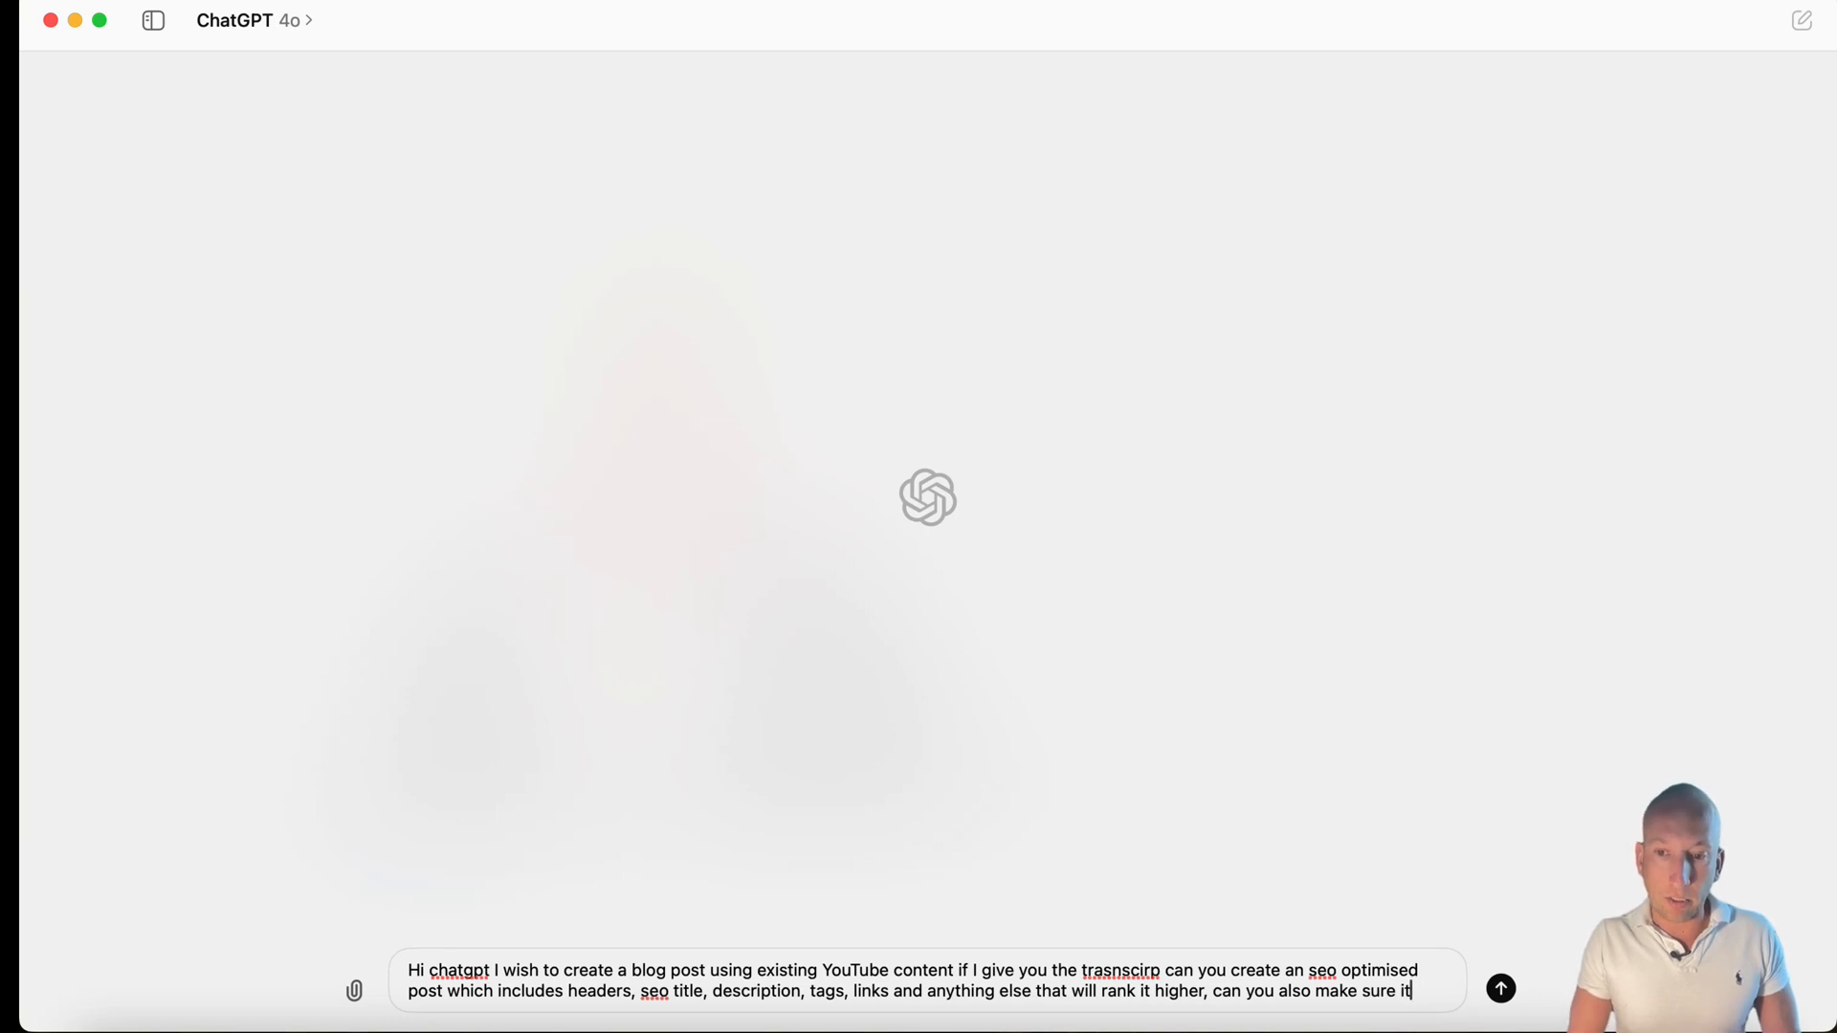
{"action": "type", "text": "is optimised"}
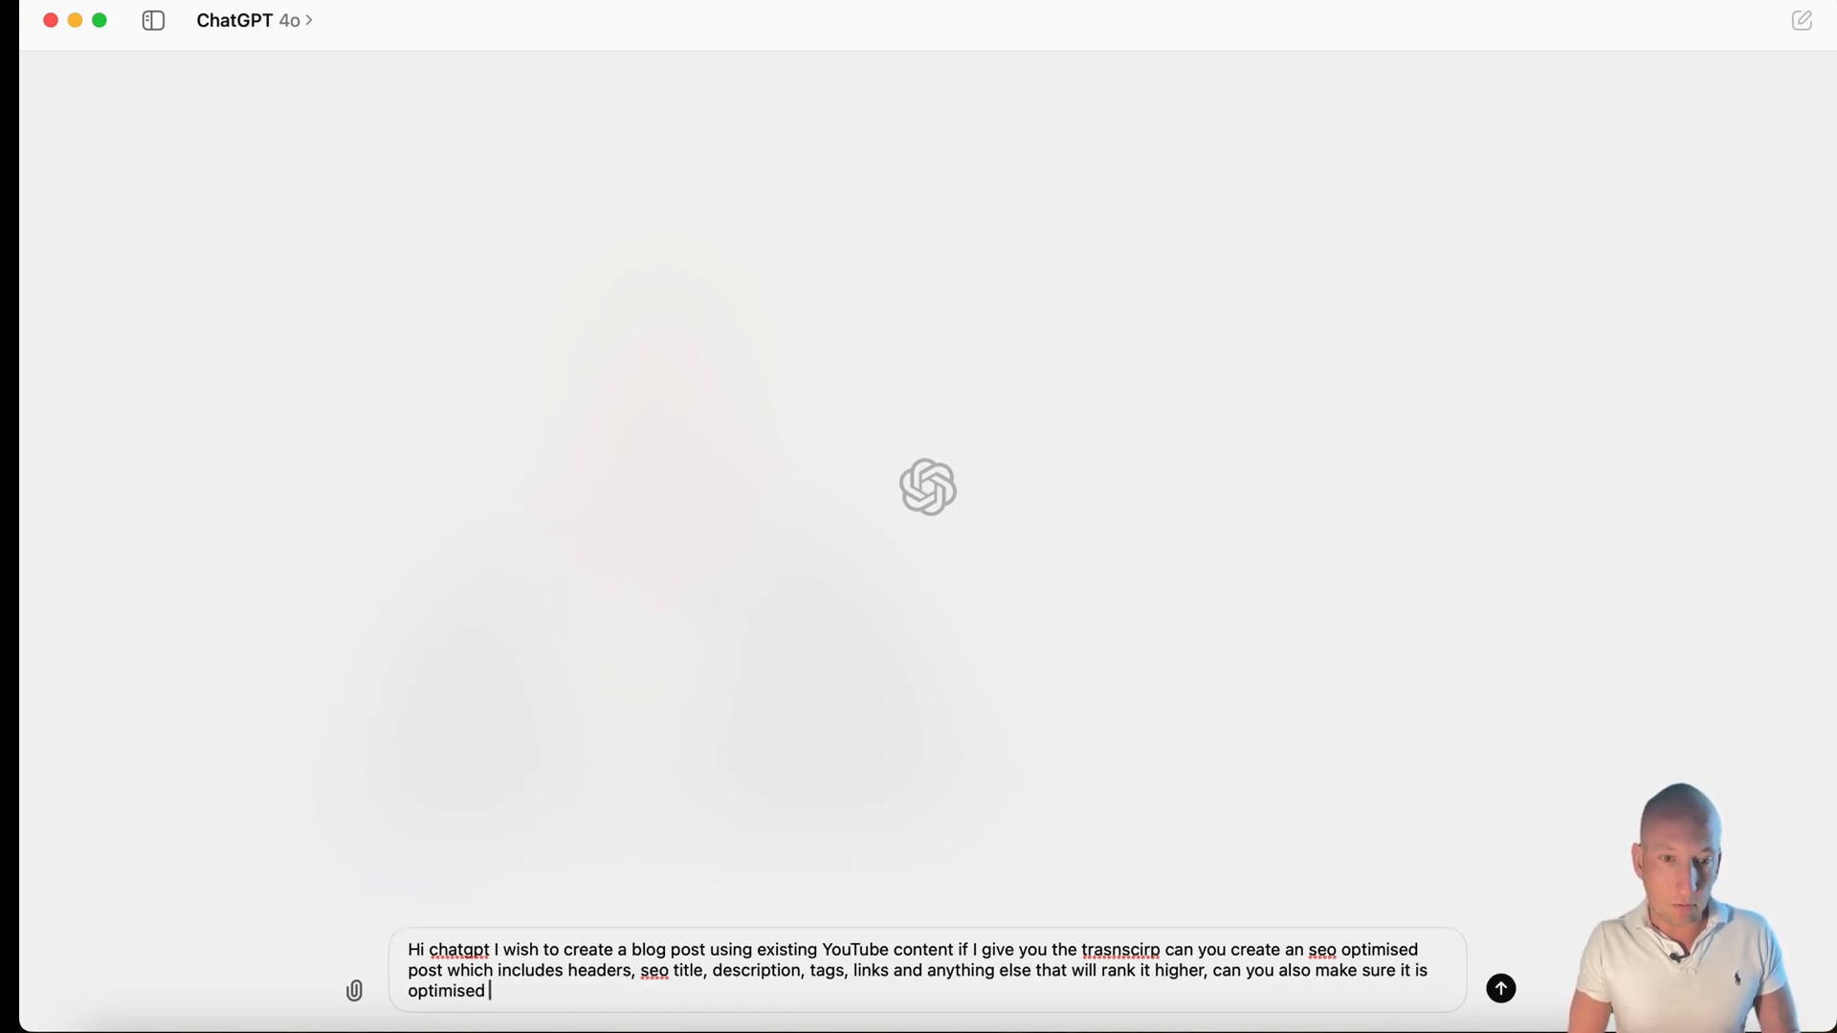
{"action": "type", "text": "for th aglori"}
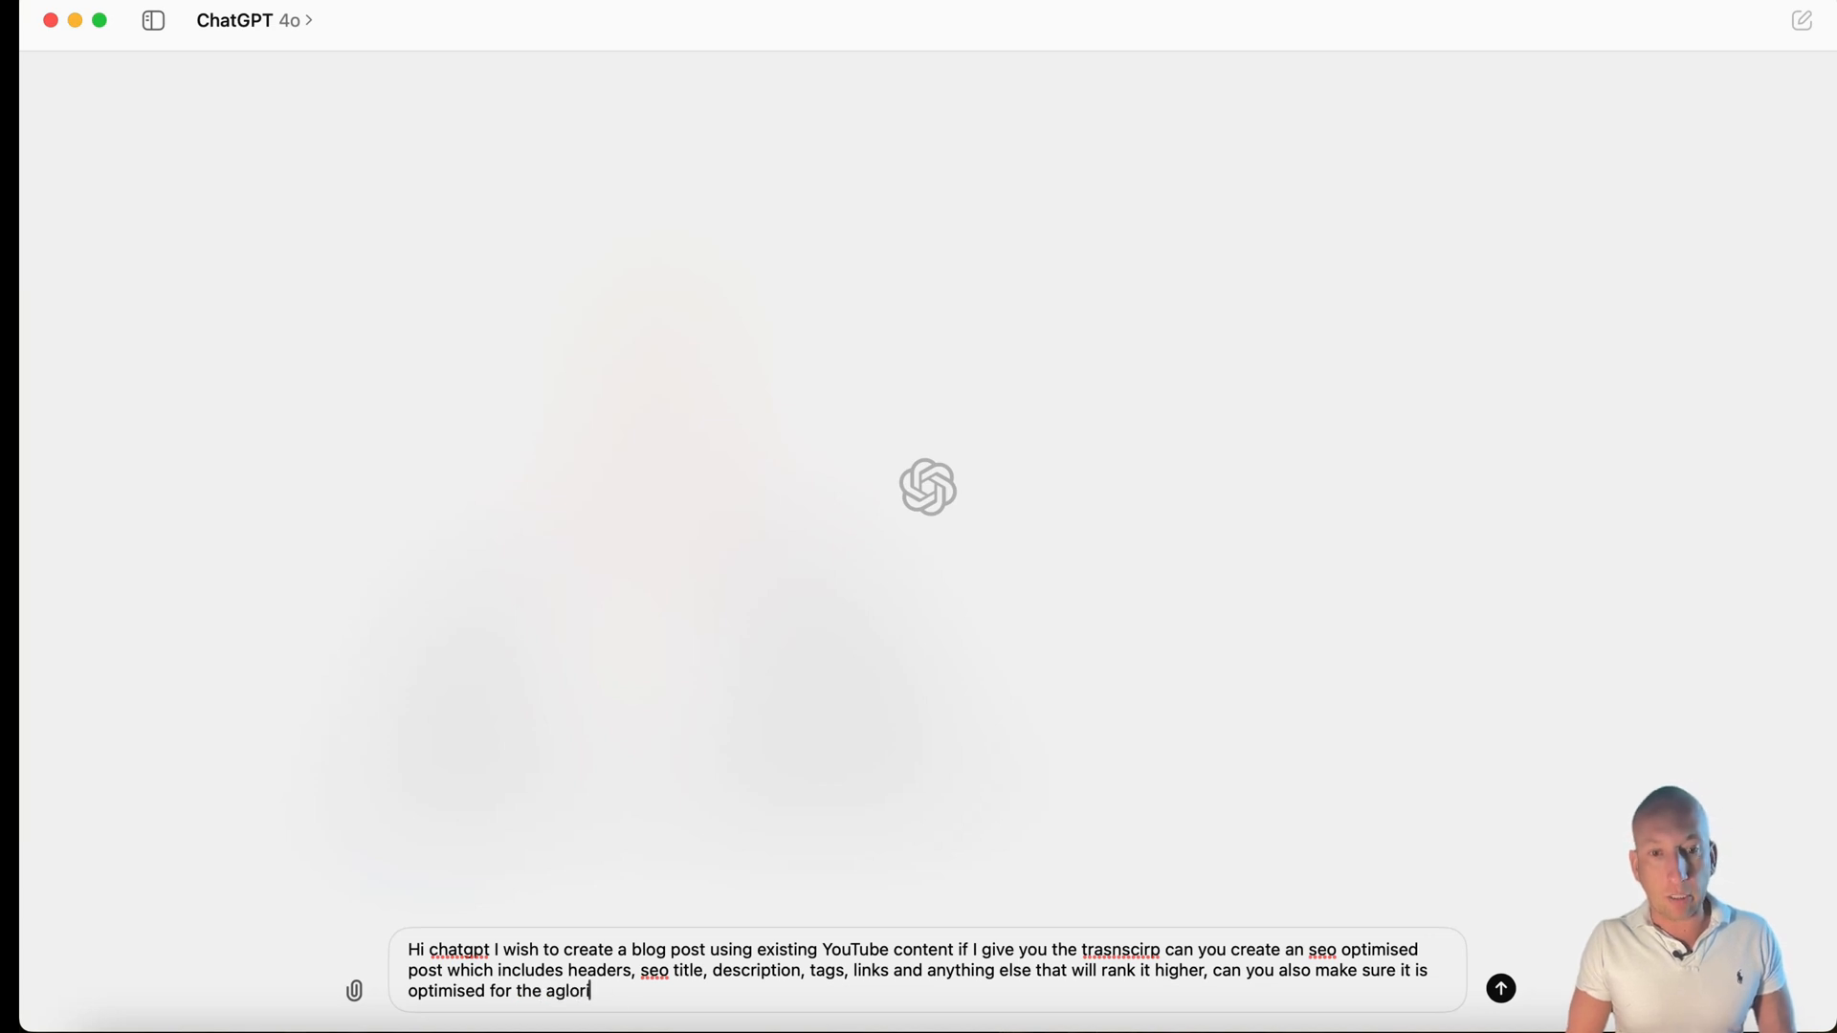
{"action": "left_click", "coordinate": [1501, 988]}
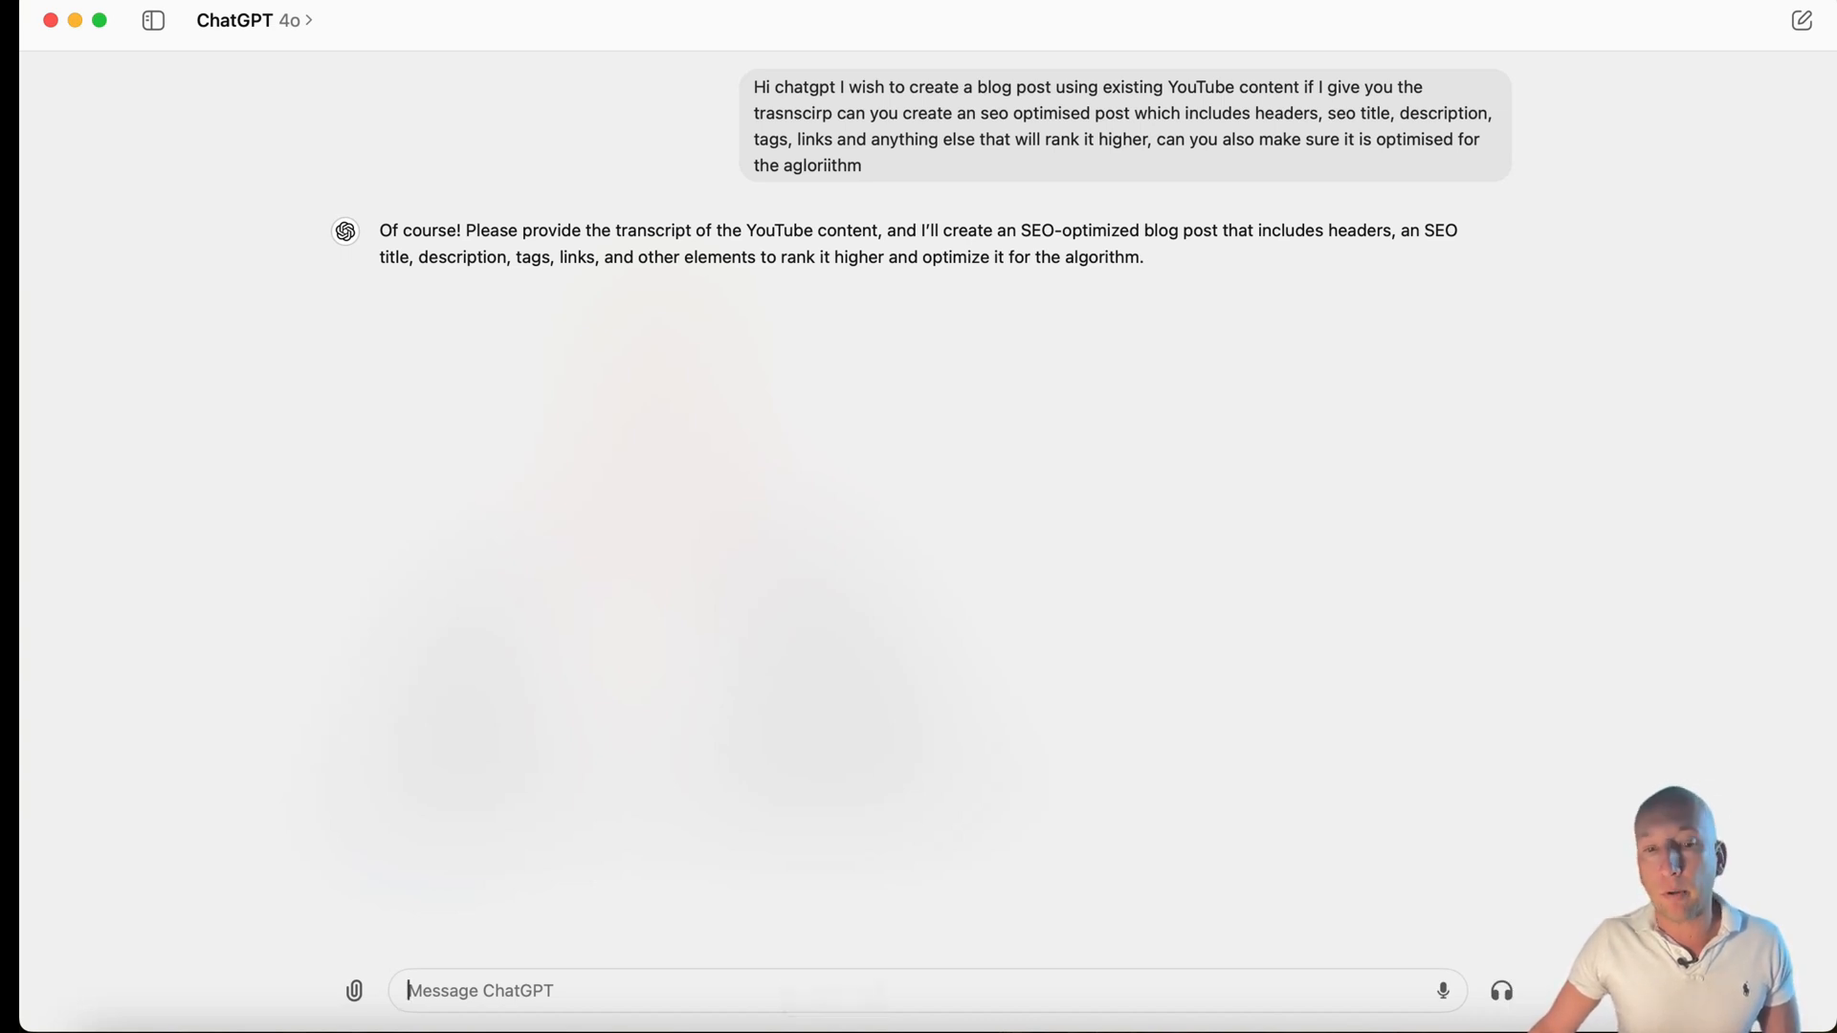
- Send a follow-up asking whether three transcripts can become HTML posts for WordPress
{"action": "type", "text": "i"}
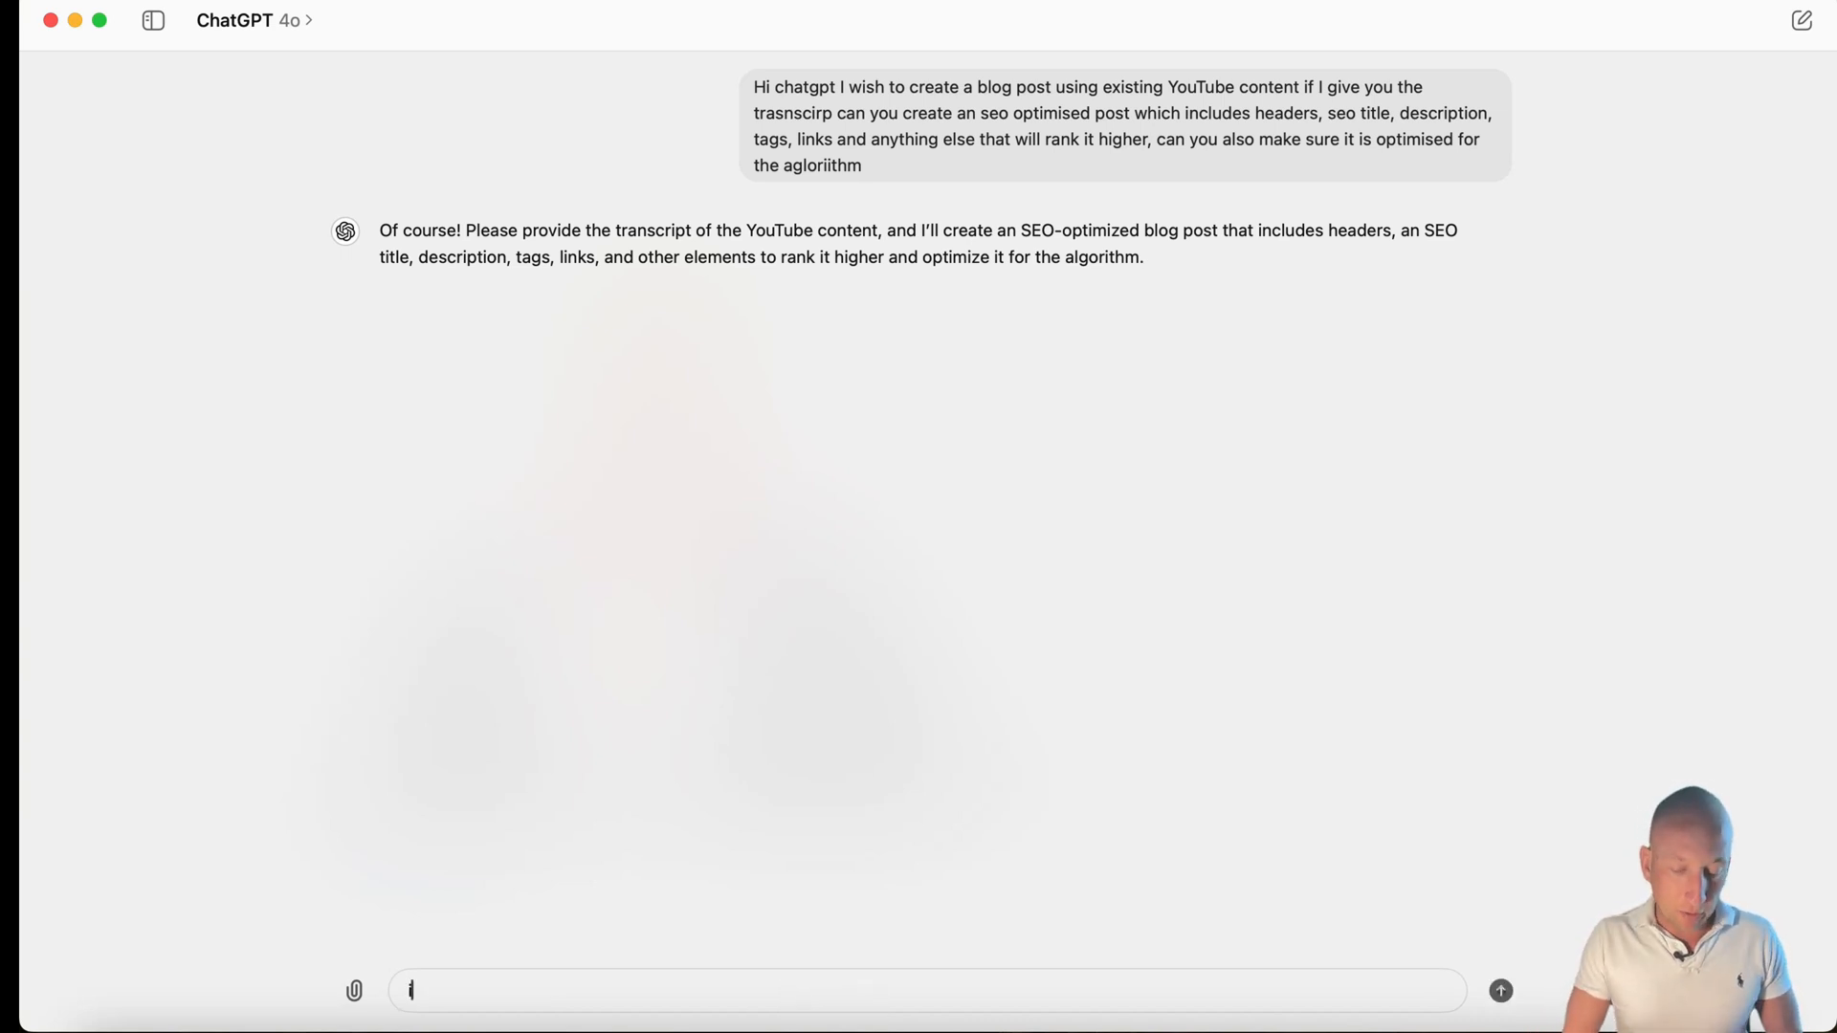
{"action": "type", "text": "If I give you 5"}
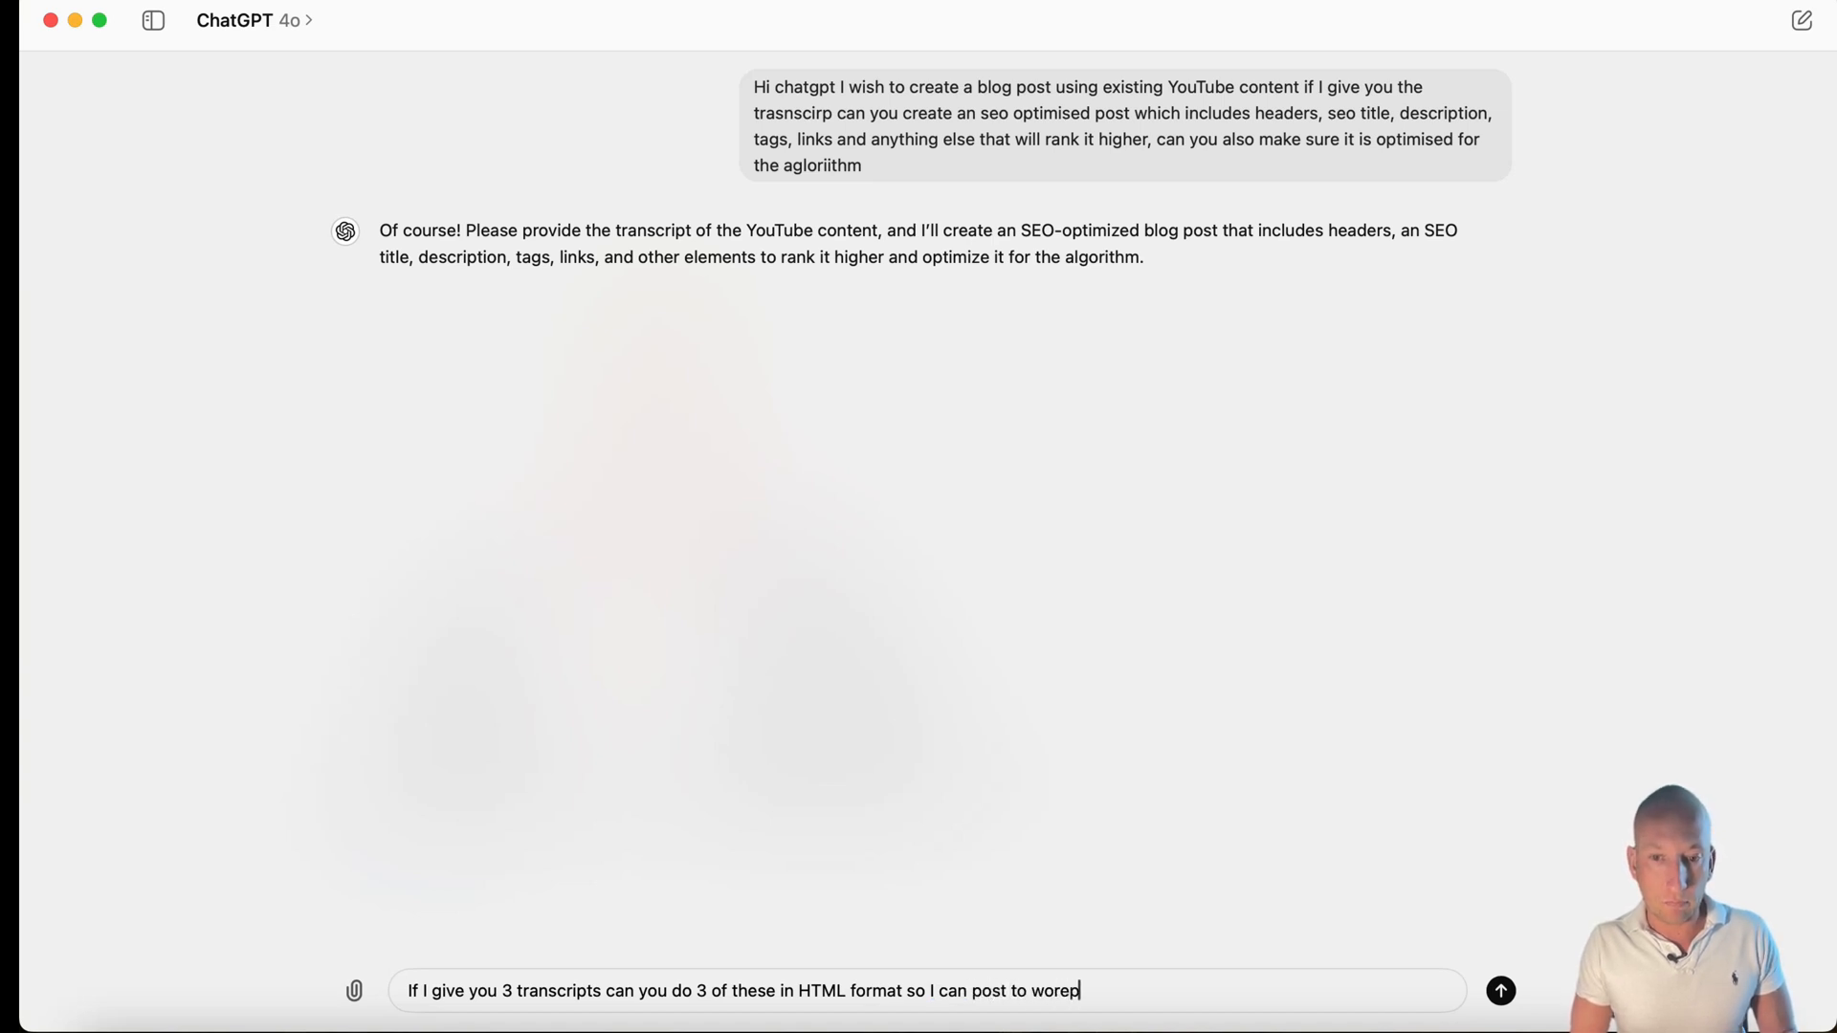
{"action": "left_click", "coordinate": [1501, 992]}
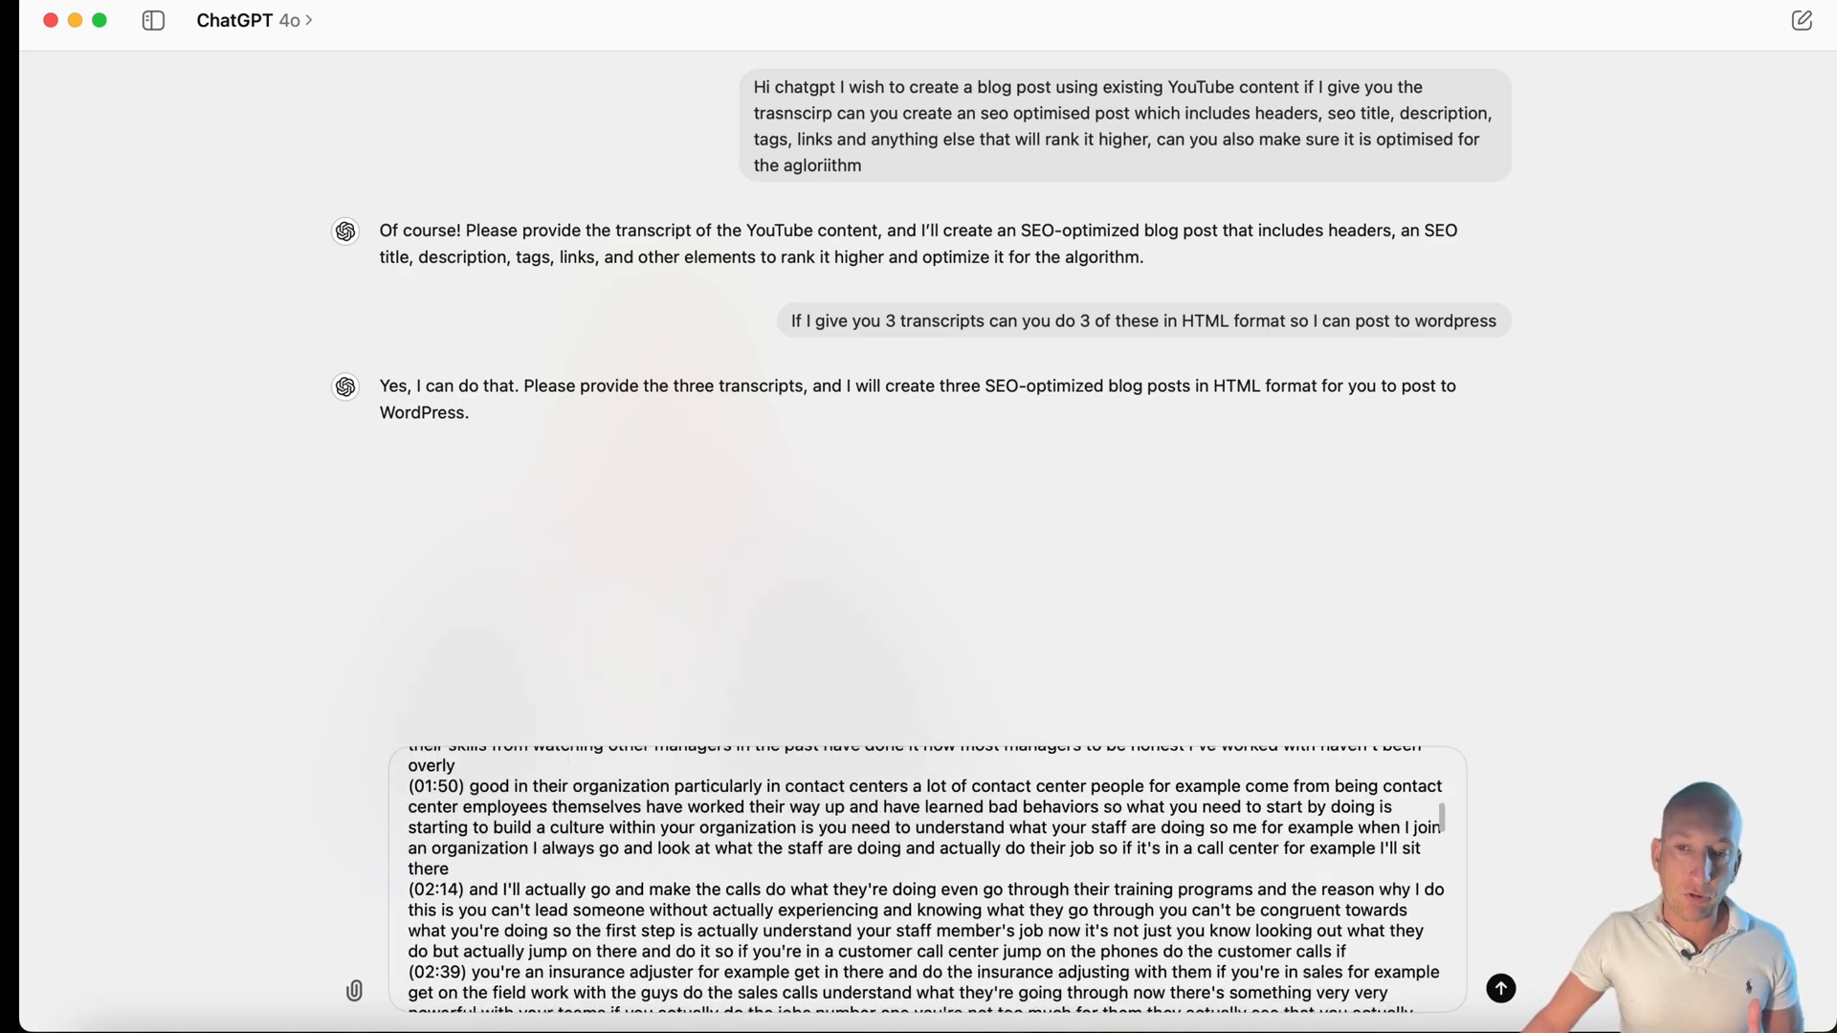
- Start a '2.' entry below the first pasted transcript and switch to the browser
{"action": "scroll", "scroll_direction": "down", "scroll_amount": 3}
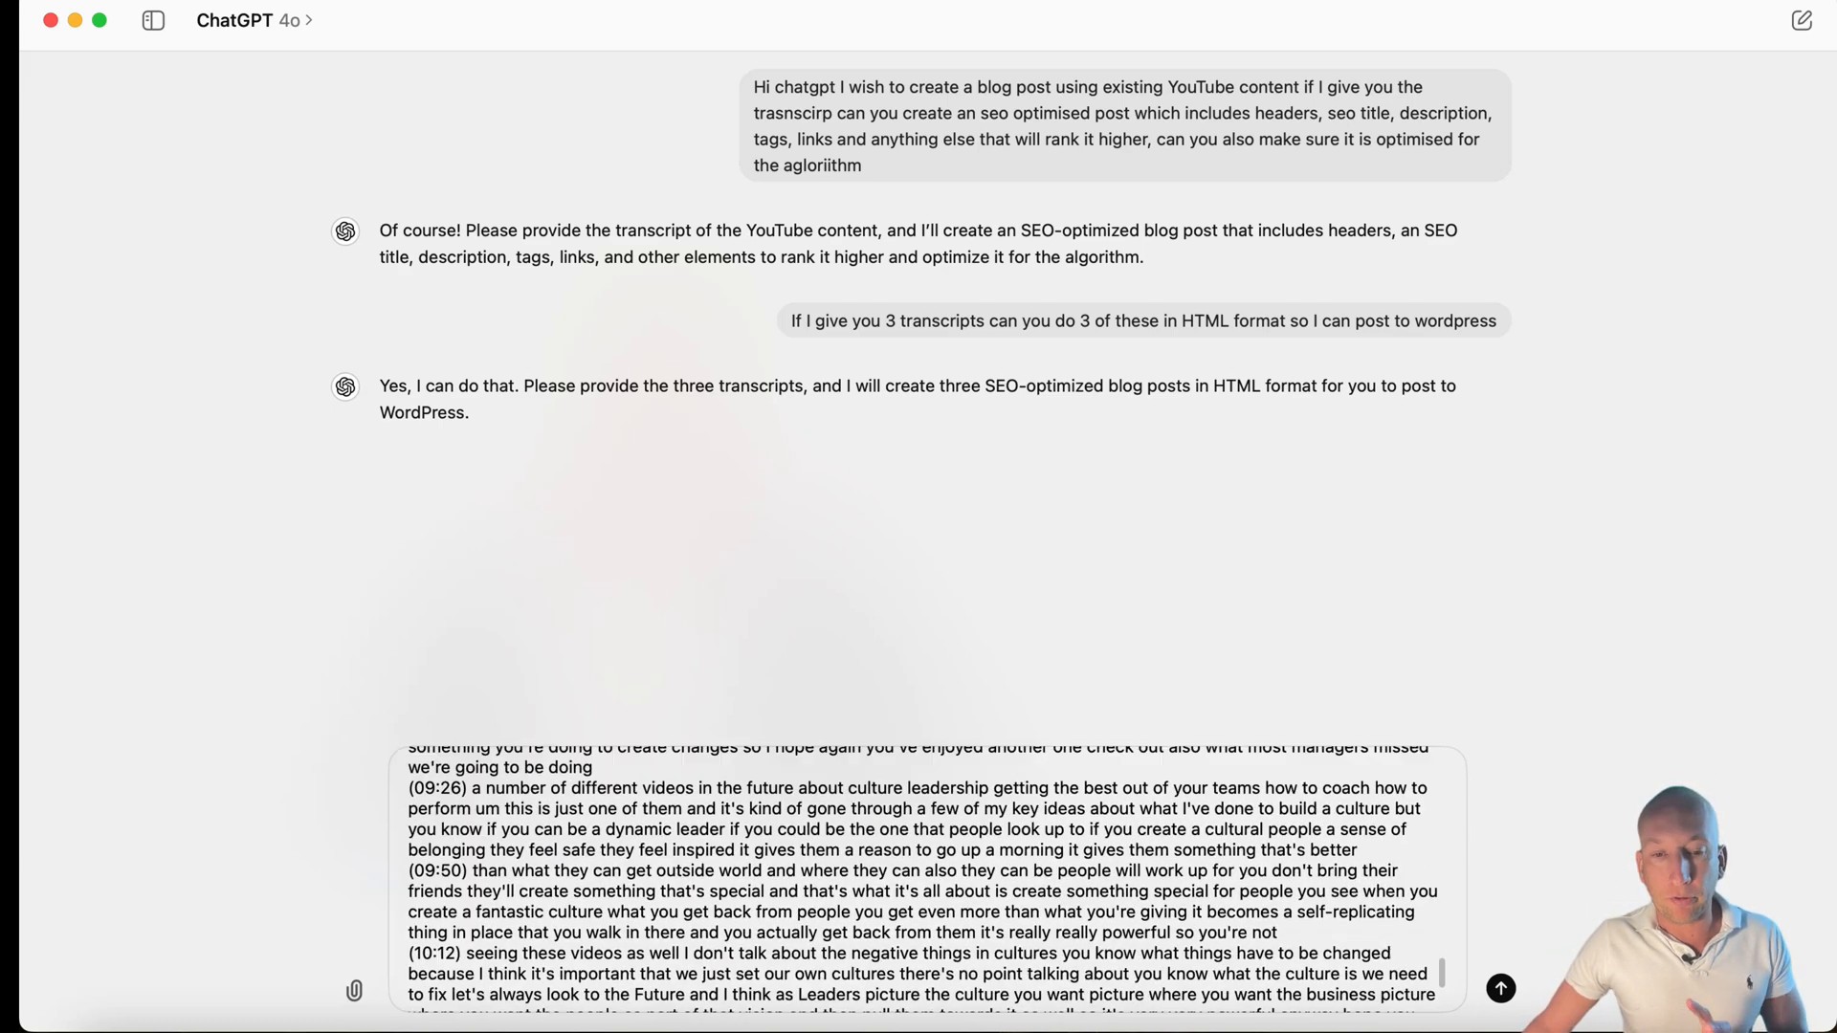
{"action": "type", "text": "2."}
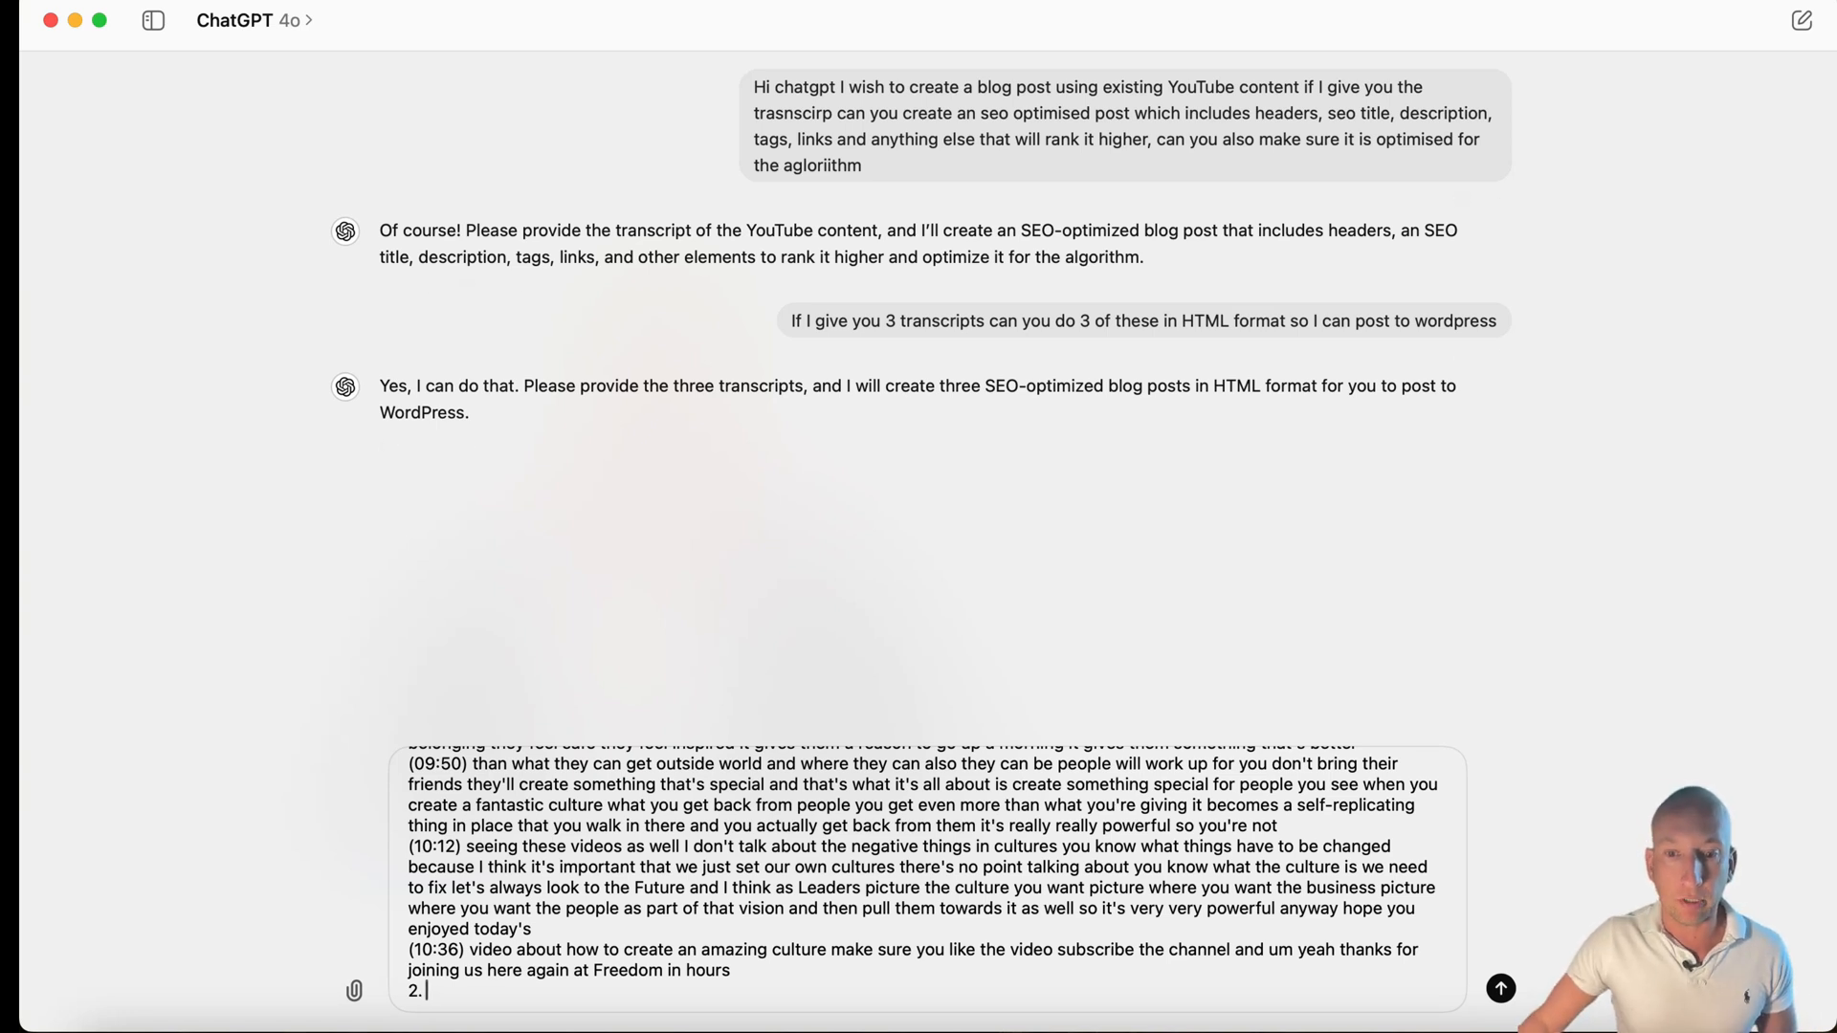
{"action": "left_click", "coordinate": [844, 12]}
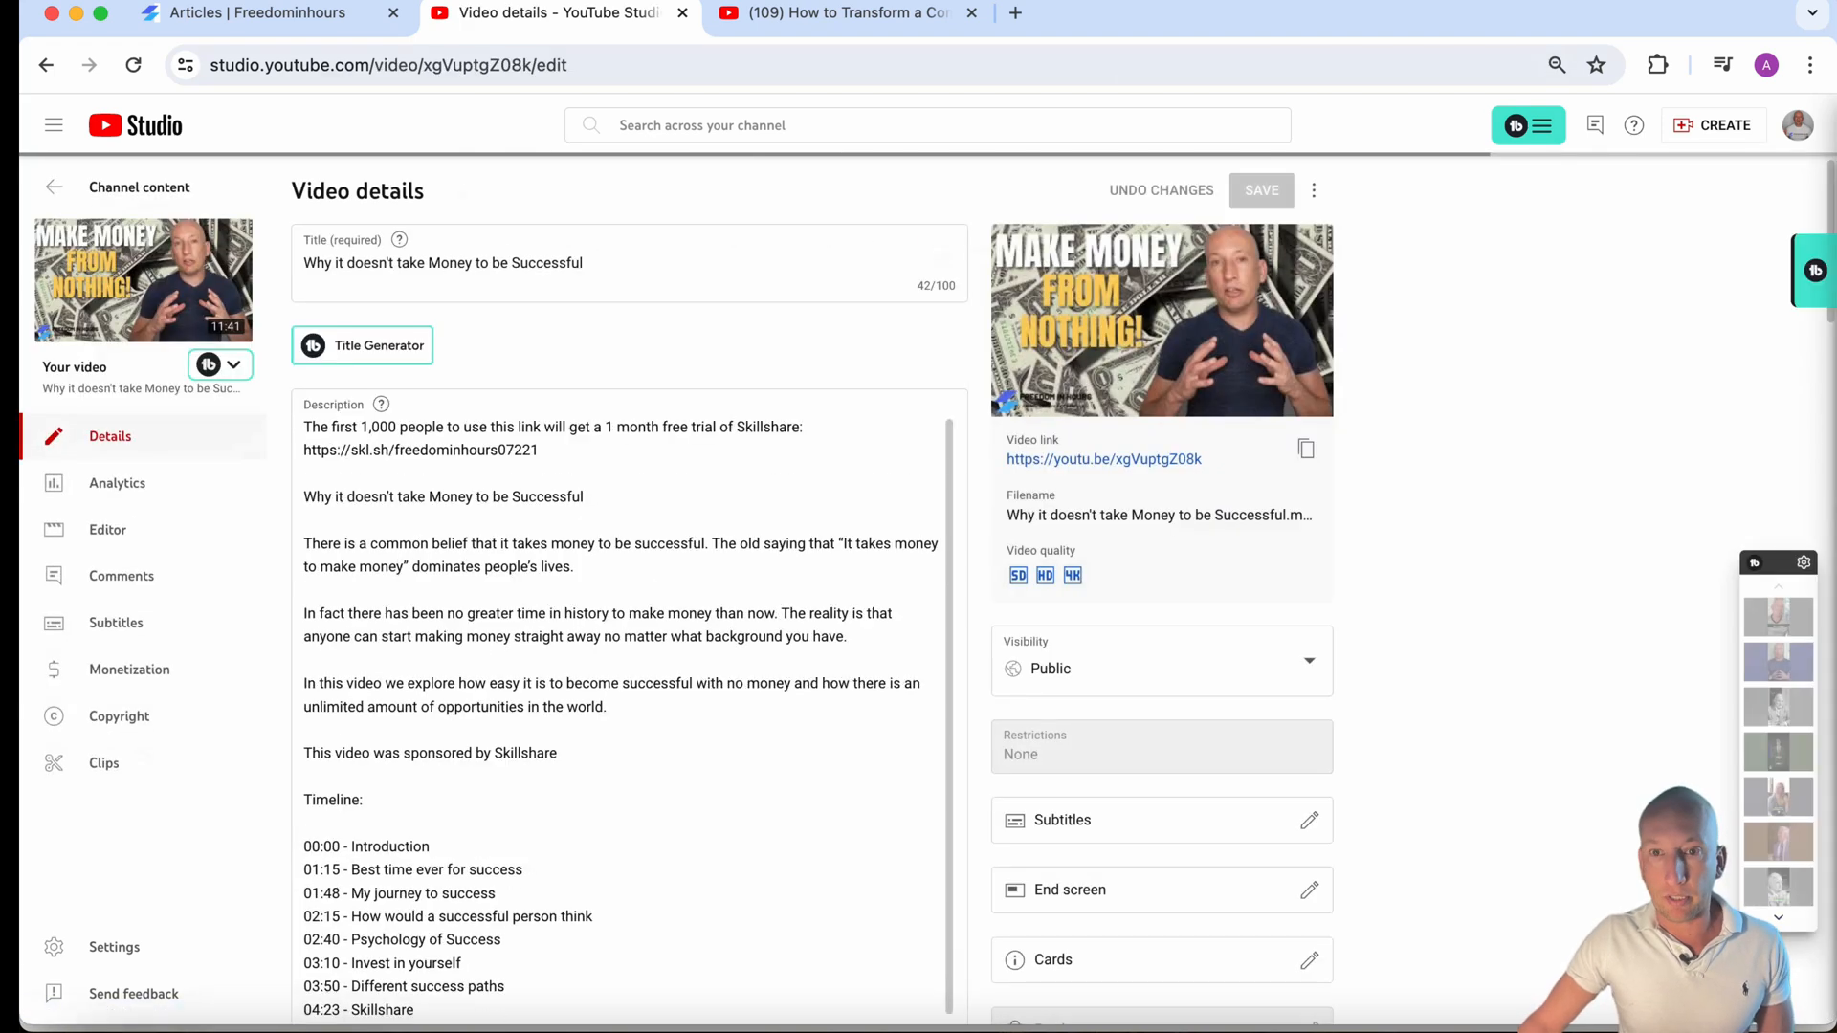
- Open 'Why it doesn't take Money to be Successful' on its YouTube watch page
{"action": "left_click", "coordinate": [1102, 458]}
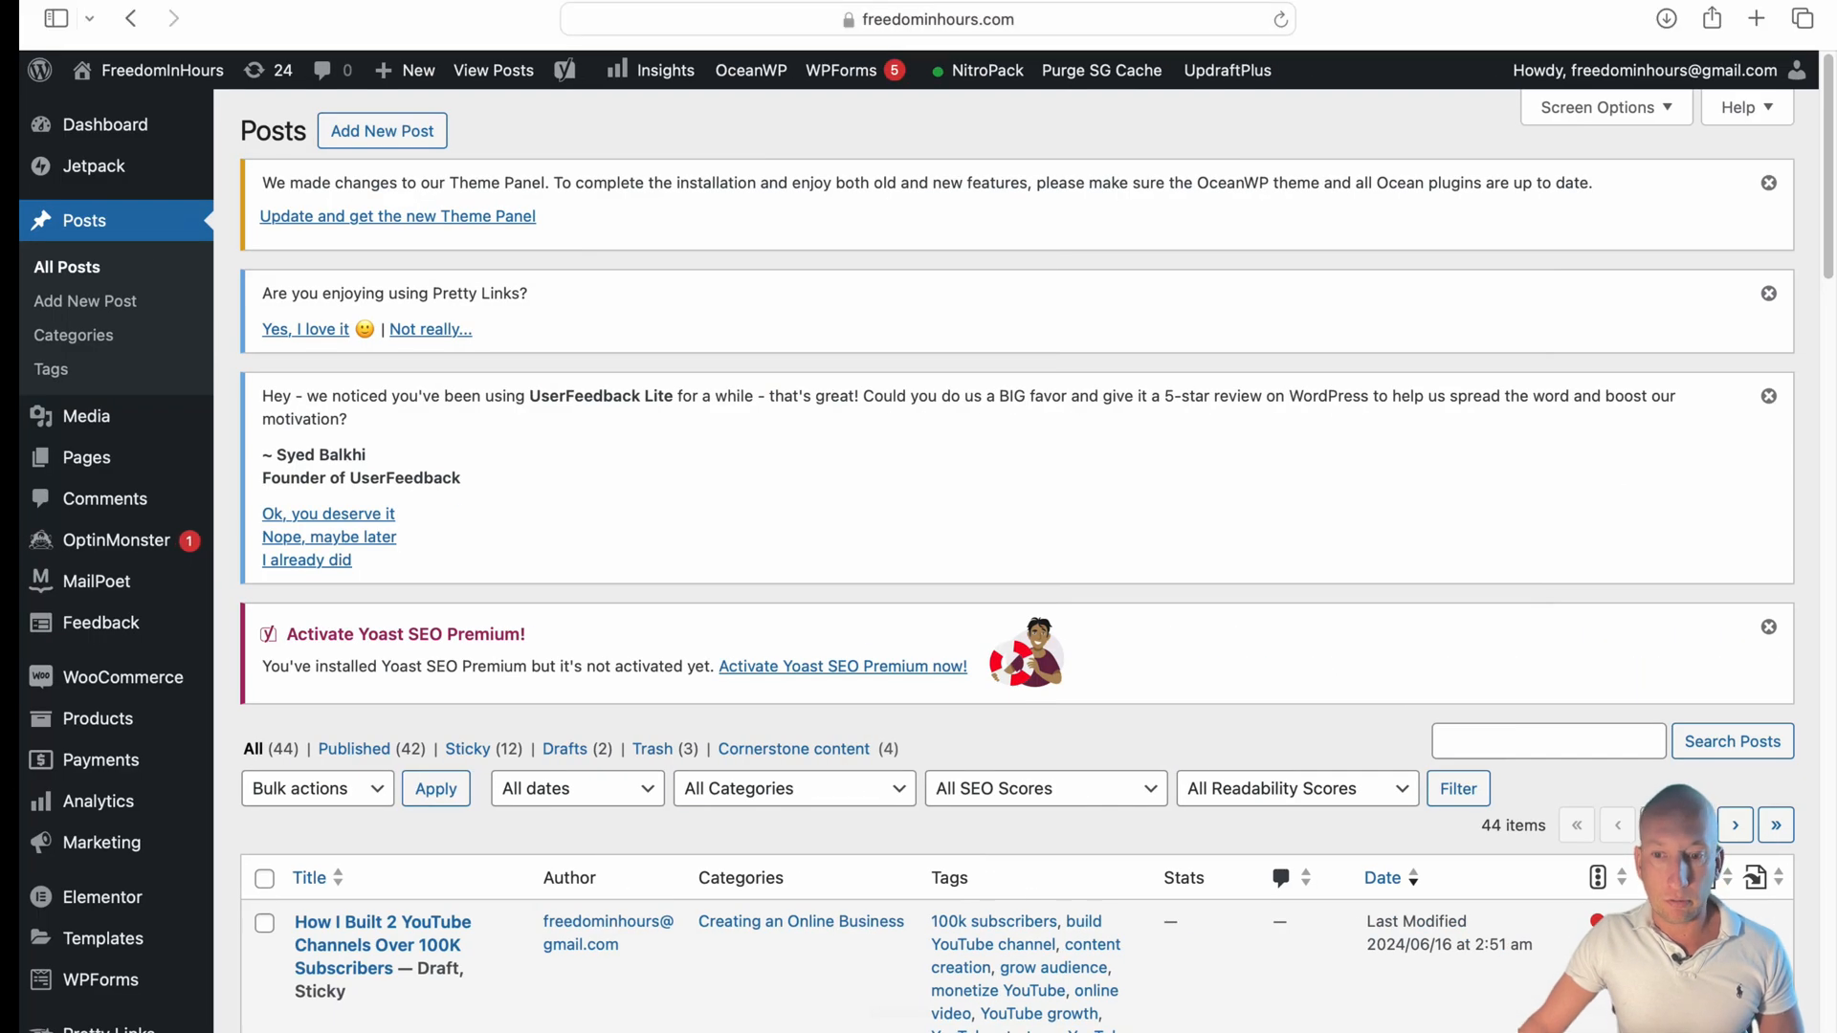
- Scroll down the FreedomInHours All Posts list of 44 items
{"action": "scroll", "scroll_direction": "down", "scroll_amount": 3}
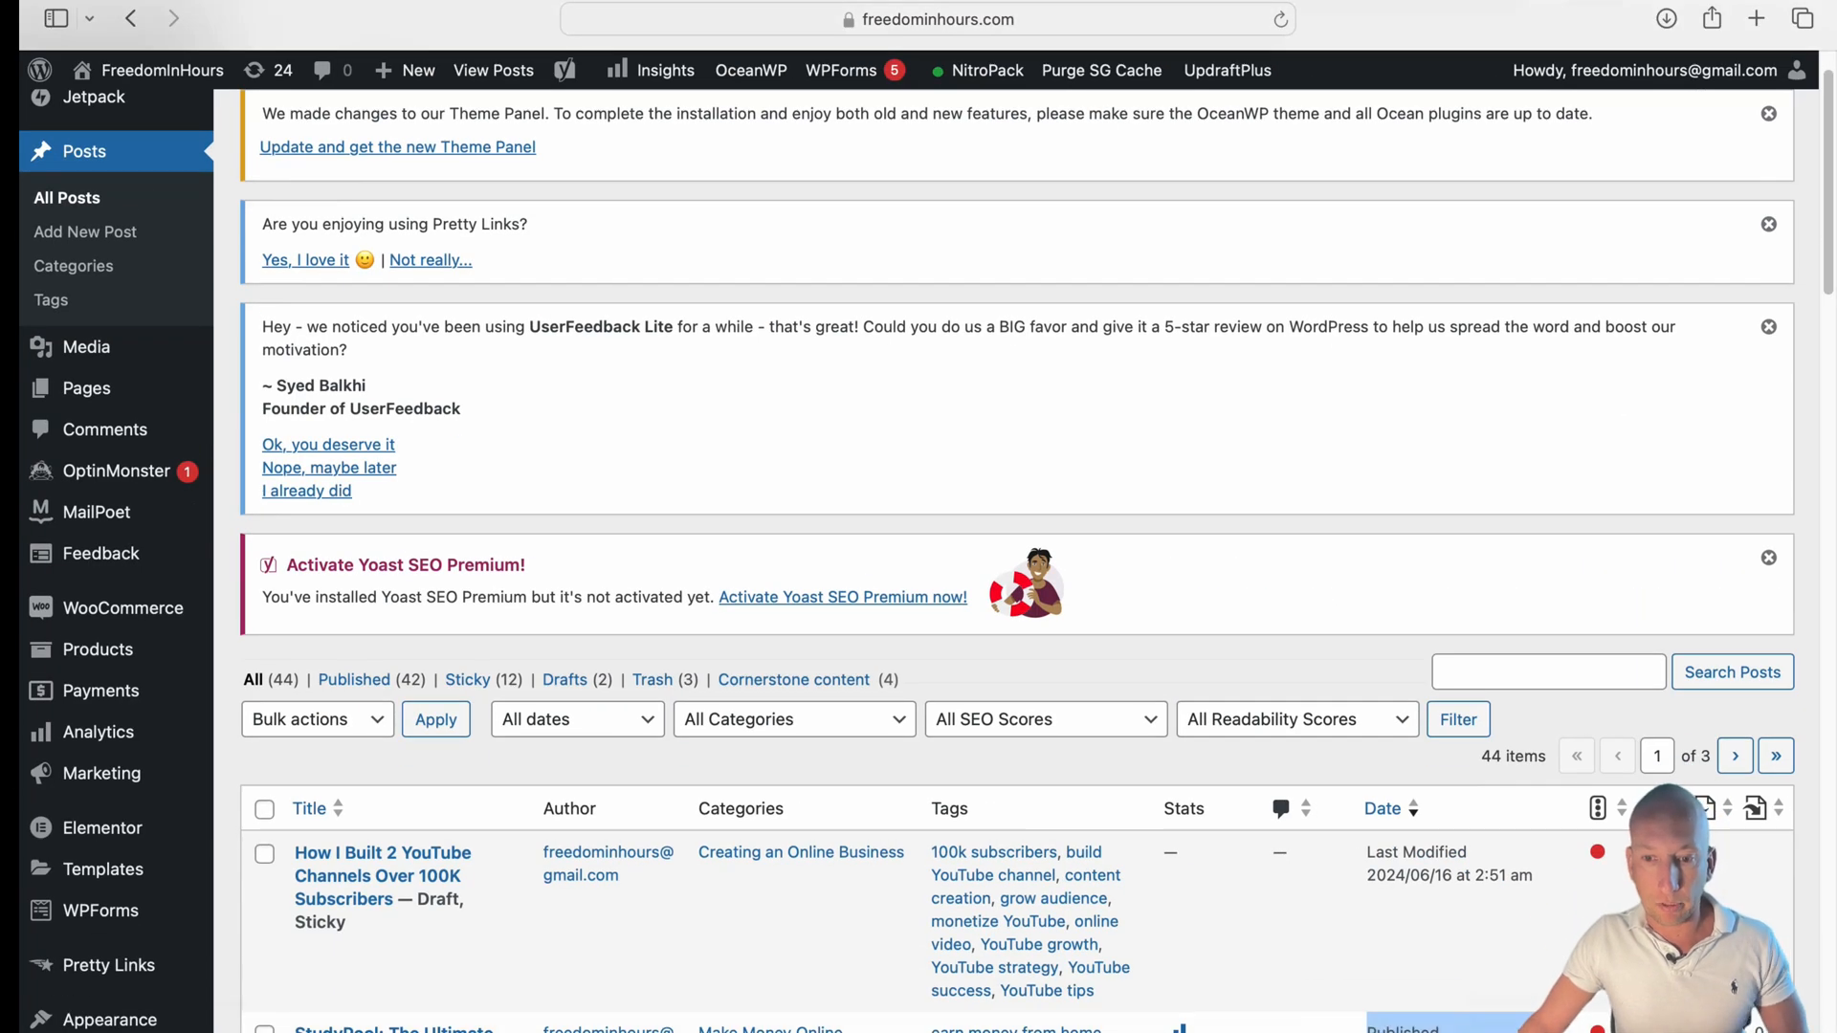
{"action": "scroll", "scroll_direction": "down", "scroll_amount": 3}
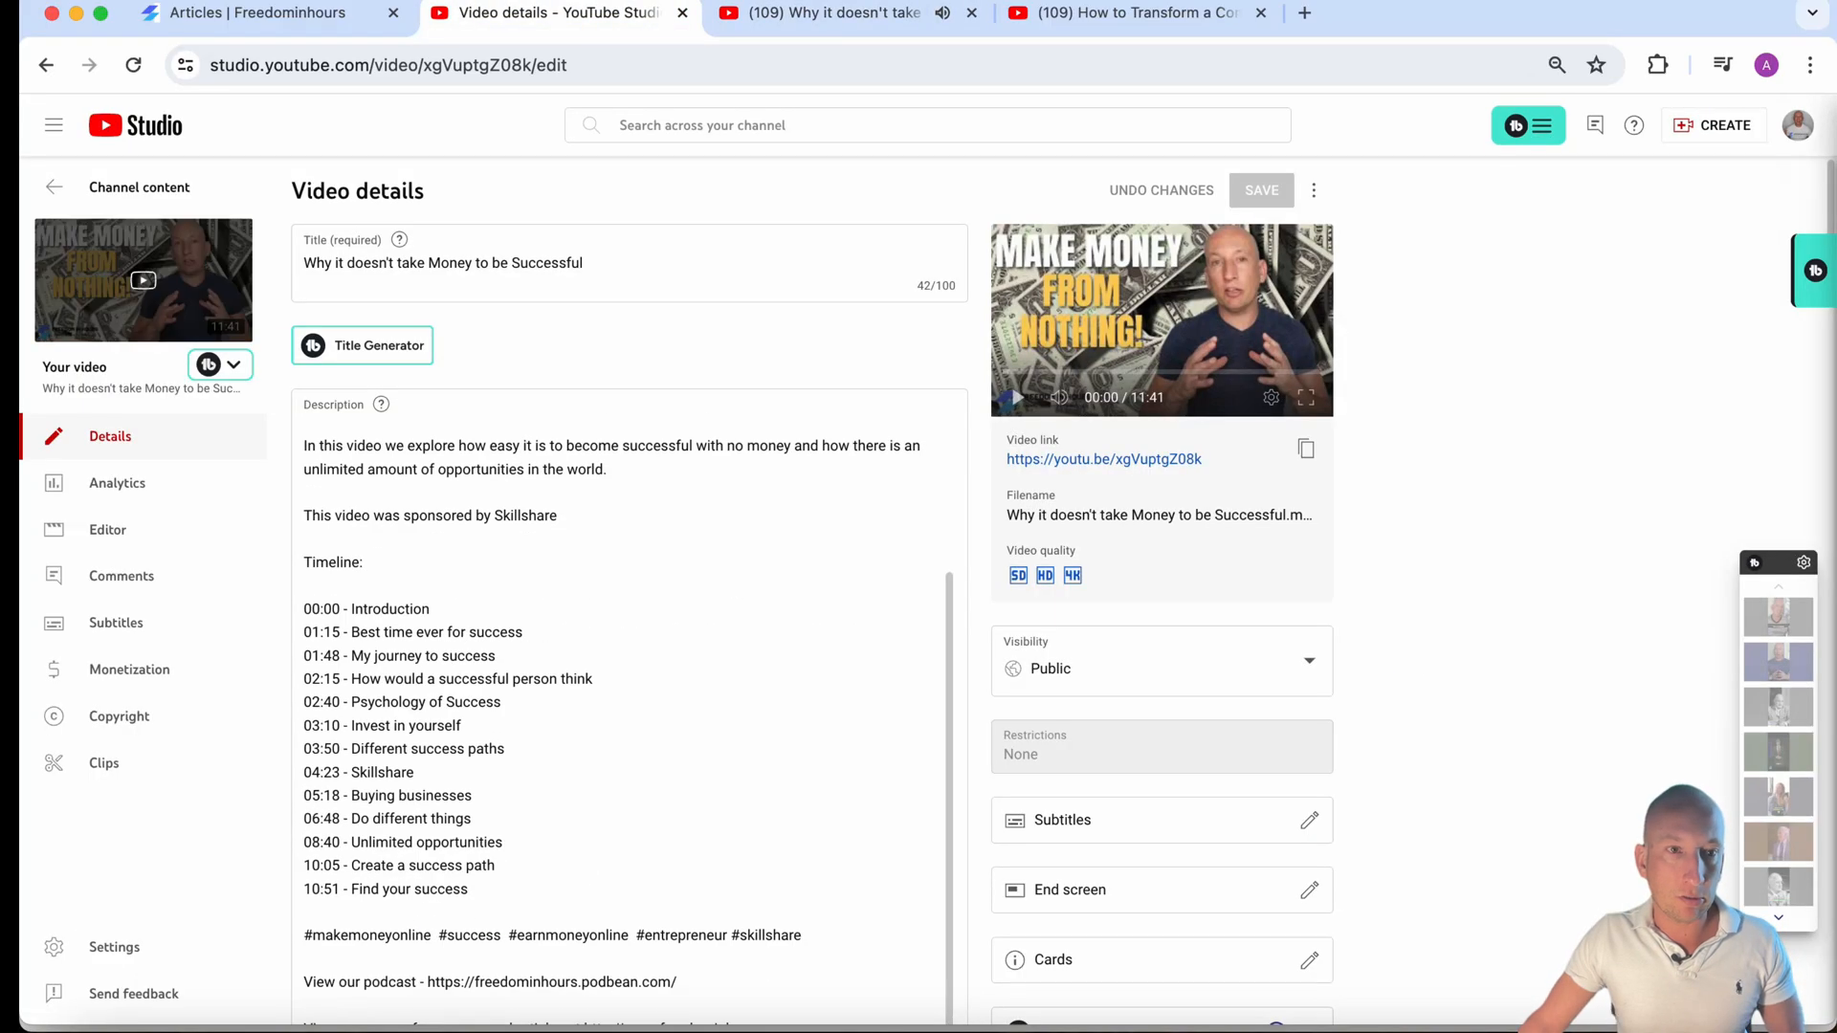
- Open the Wealthy video's watch page from Channel content, then return to ChatGPT
{"action": "left_click", "coordinate": [53, 186]}
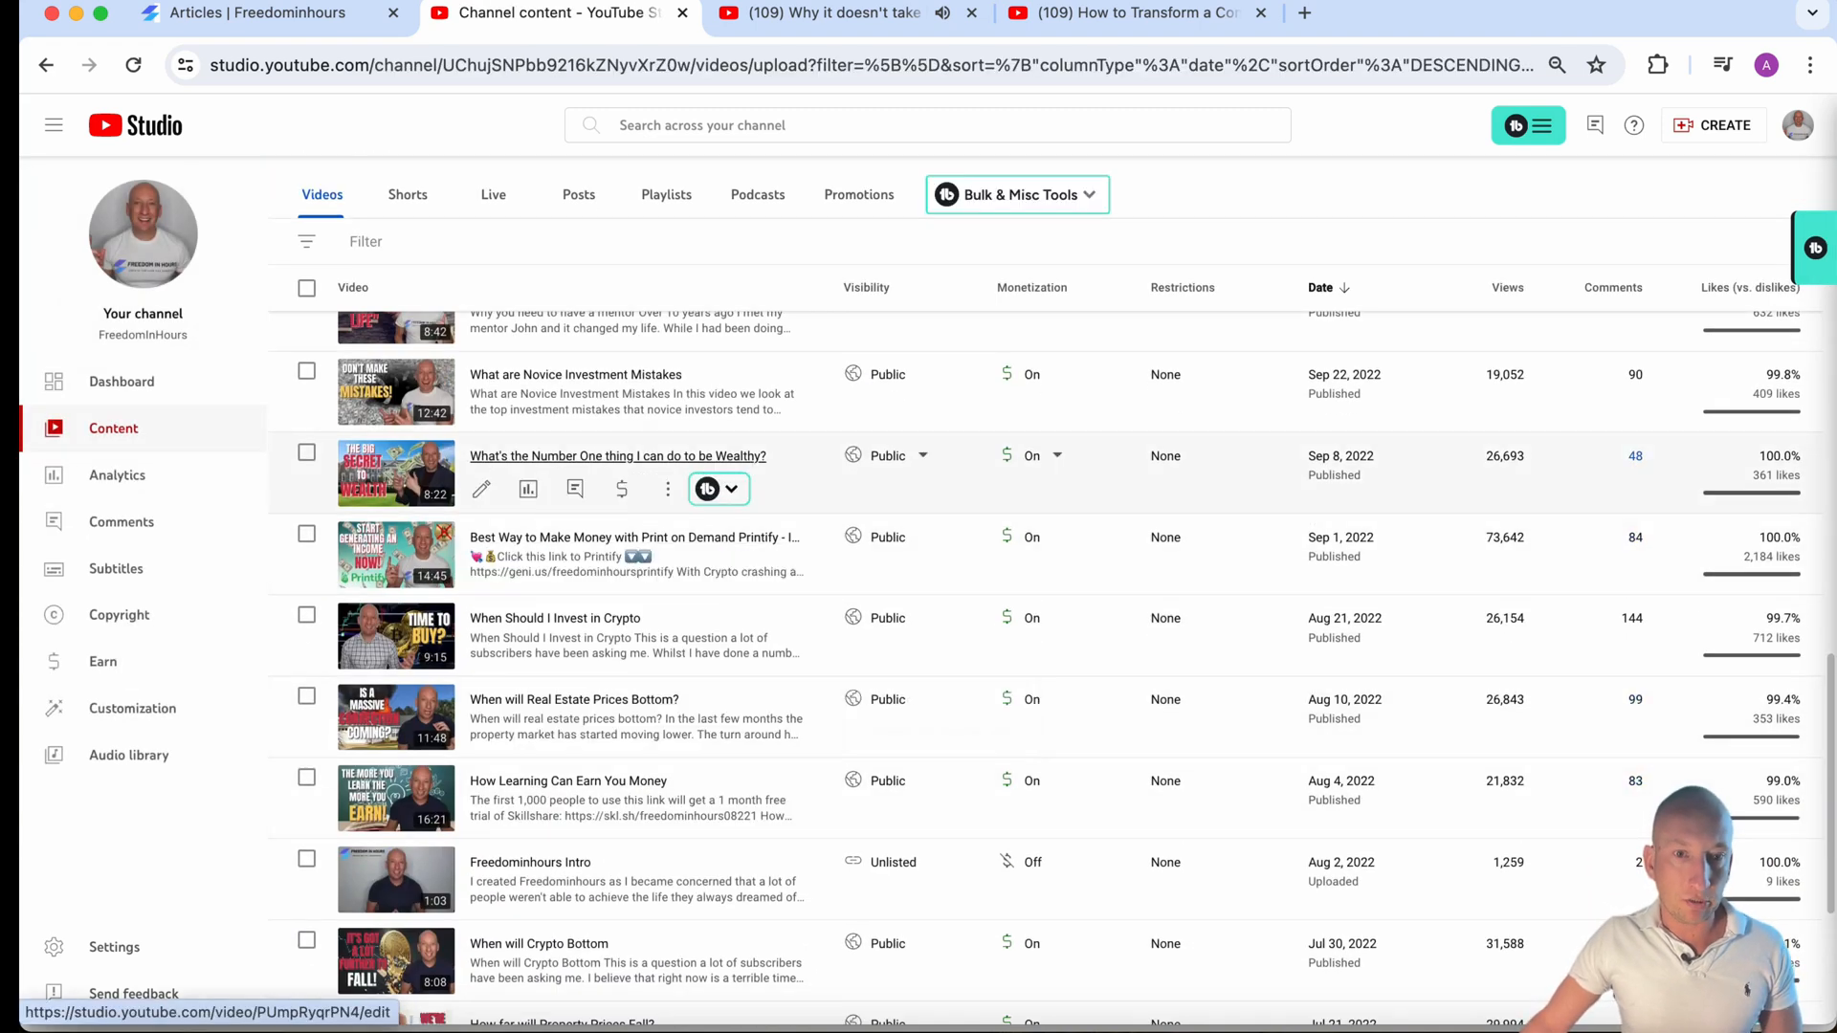
{"action": "left_click", "coordinate": [618, 456]}
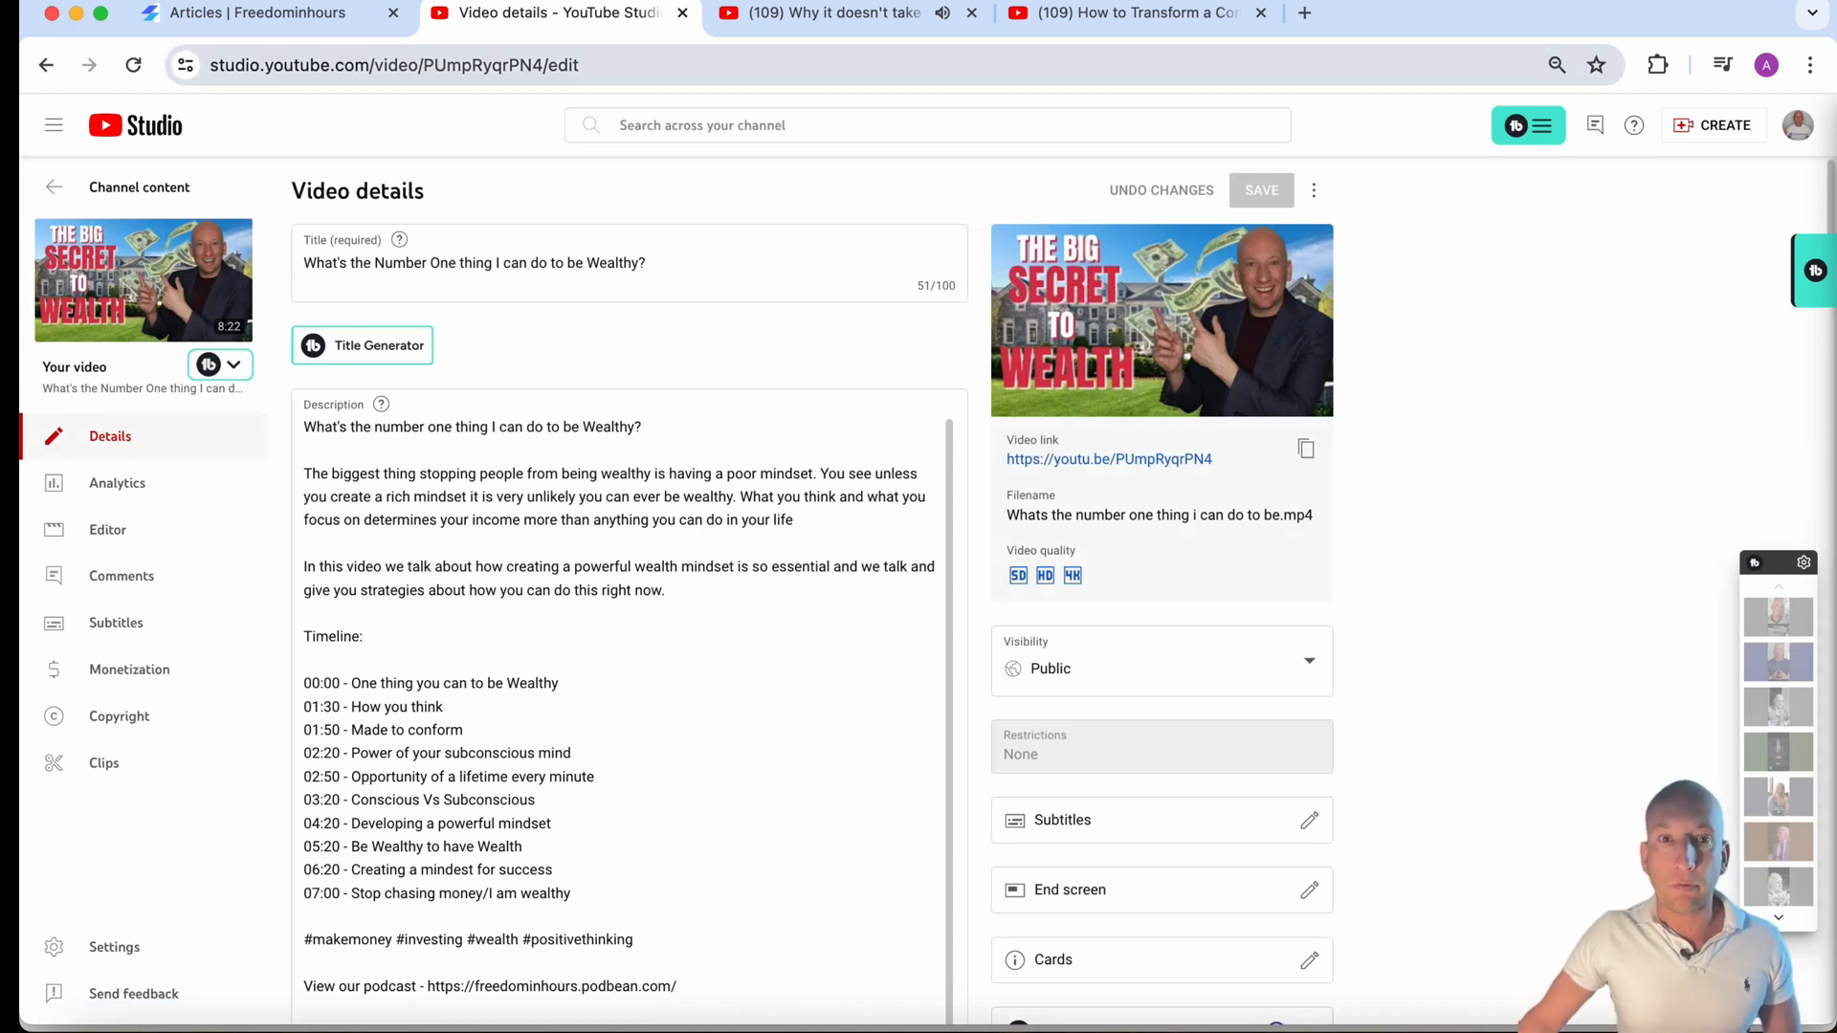
{"action": "left_click", "coordinate": [1108, 458]}
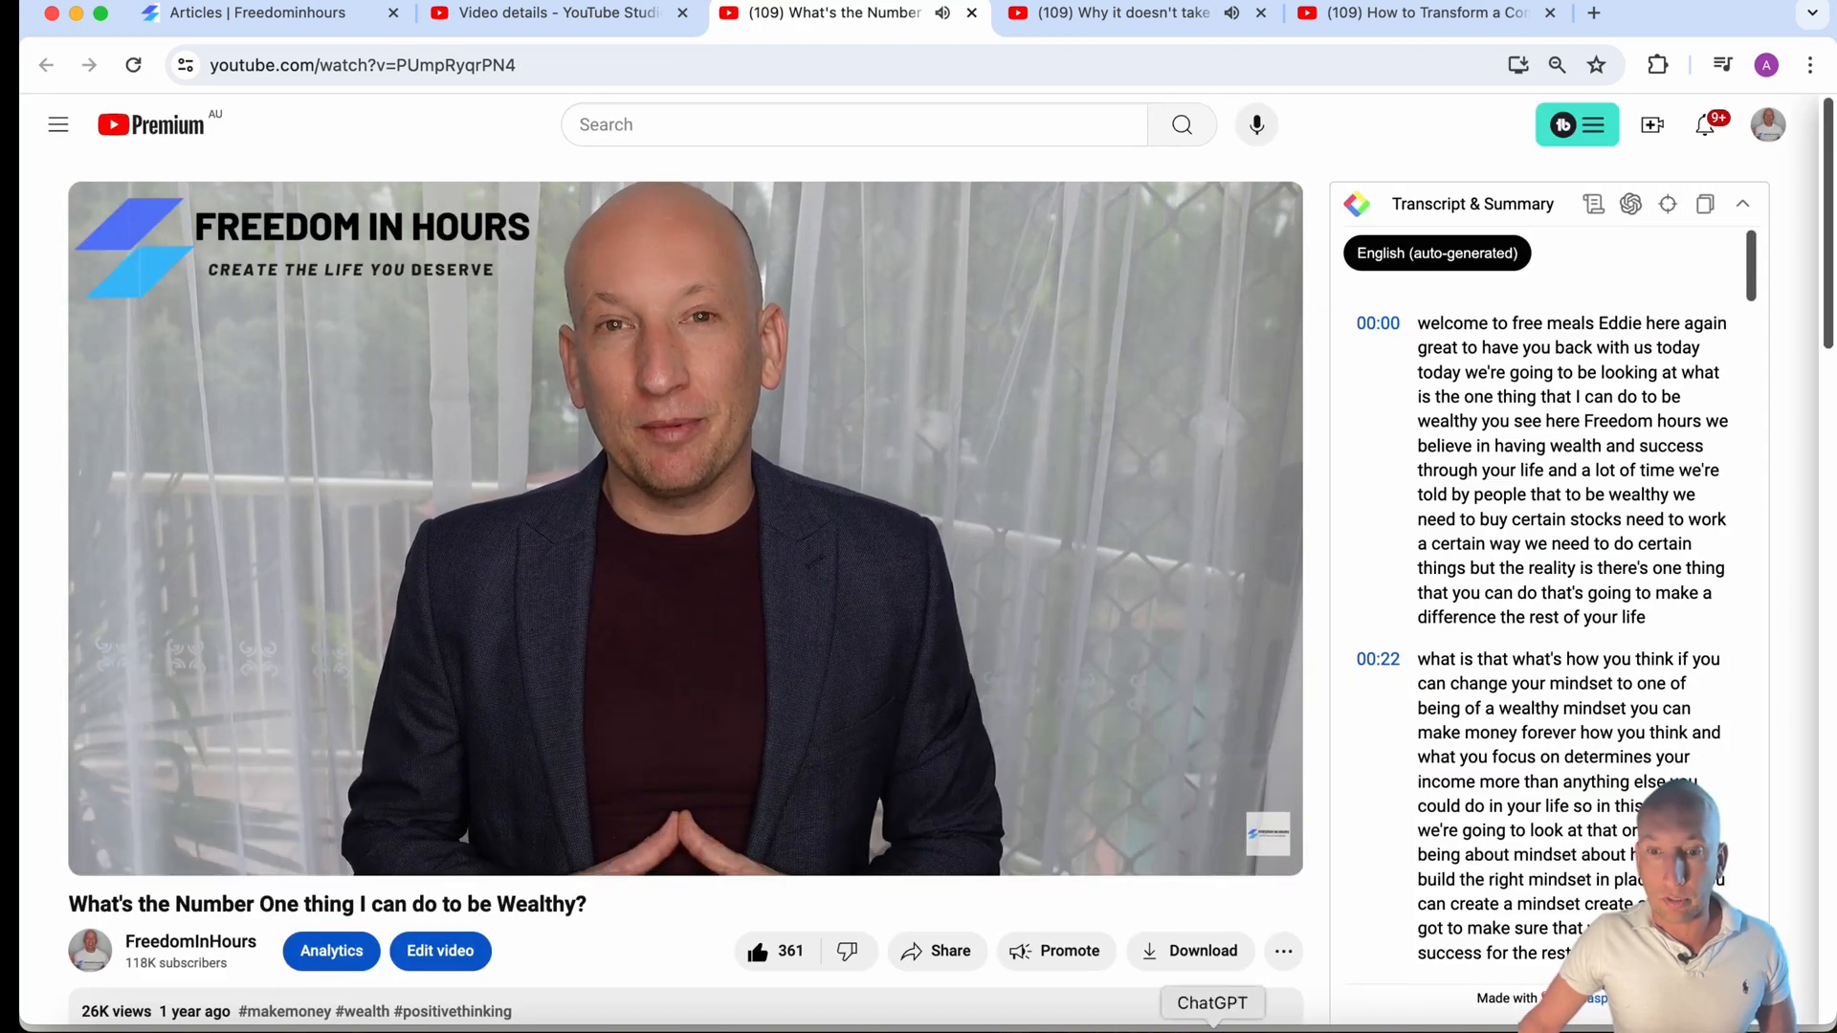
{"action": "left_click", "coordinate": [1211, 1003]}
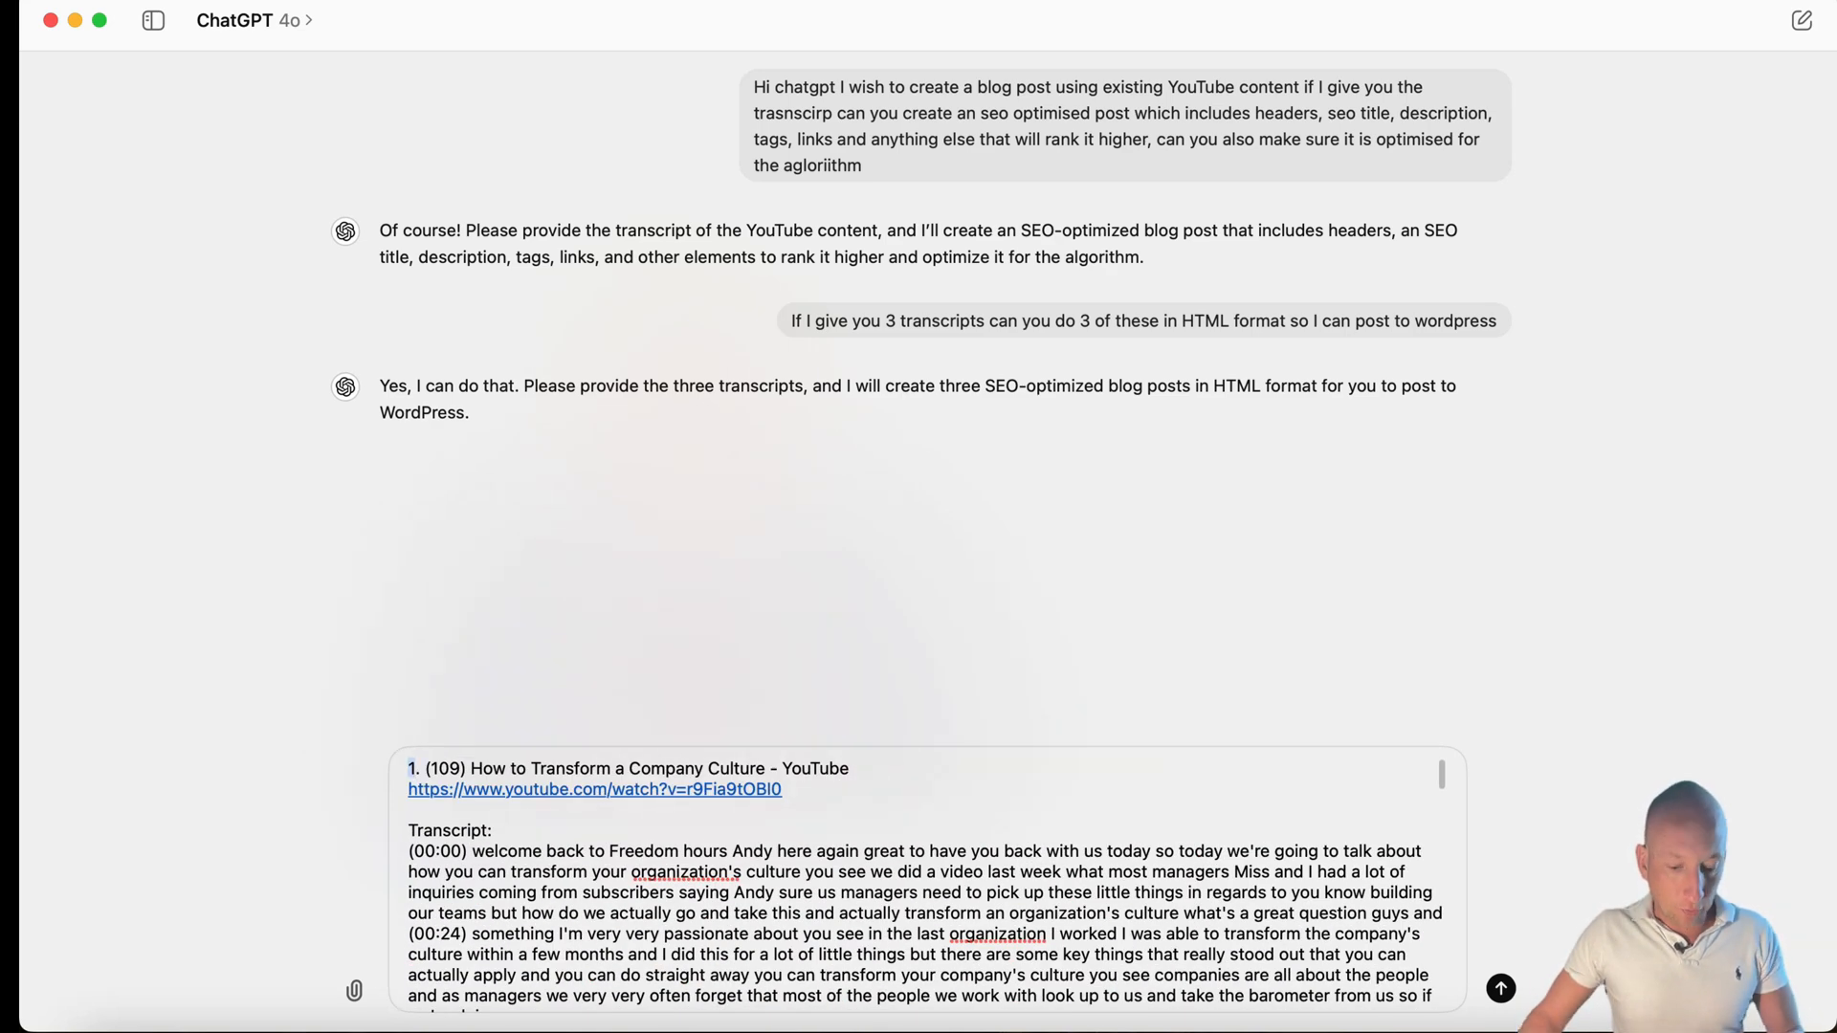
{"action": "type", "text": "Can you also please include"}
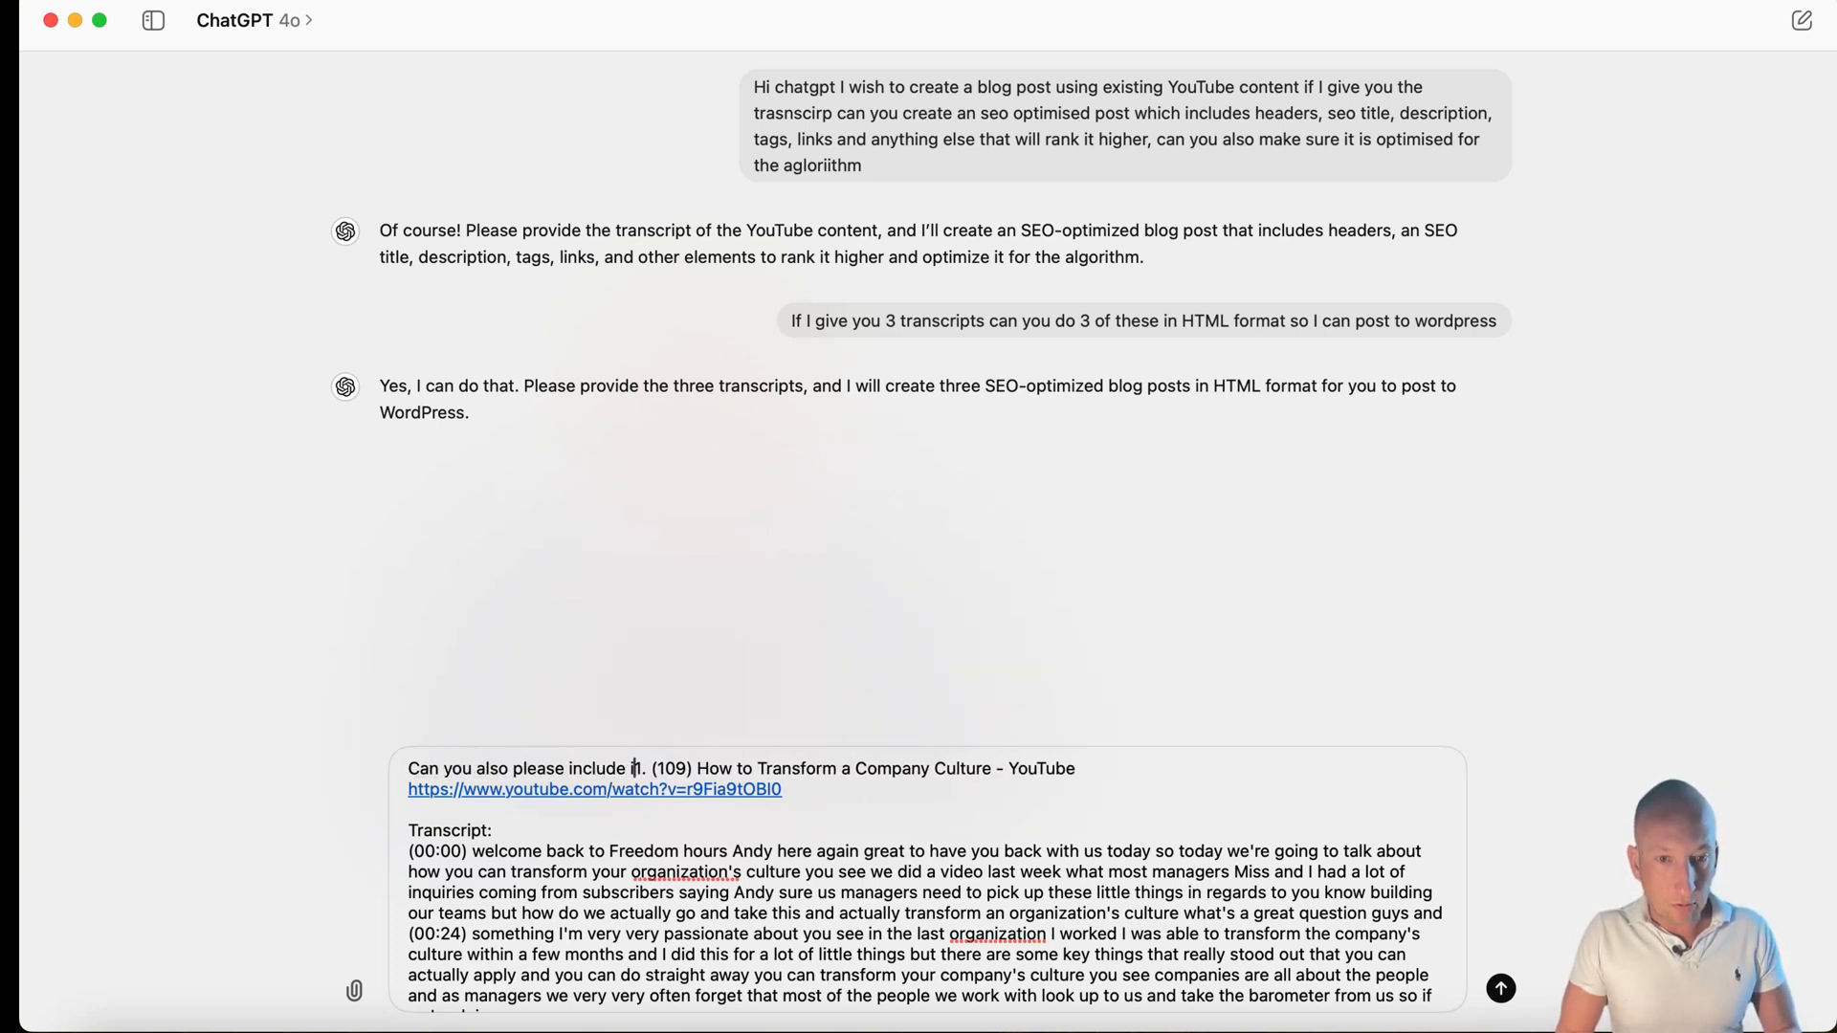
{"action": "type", "text": "internal and ext"}
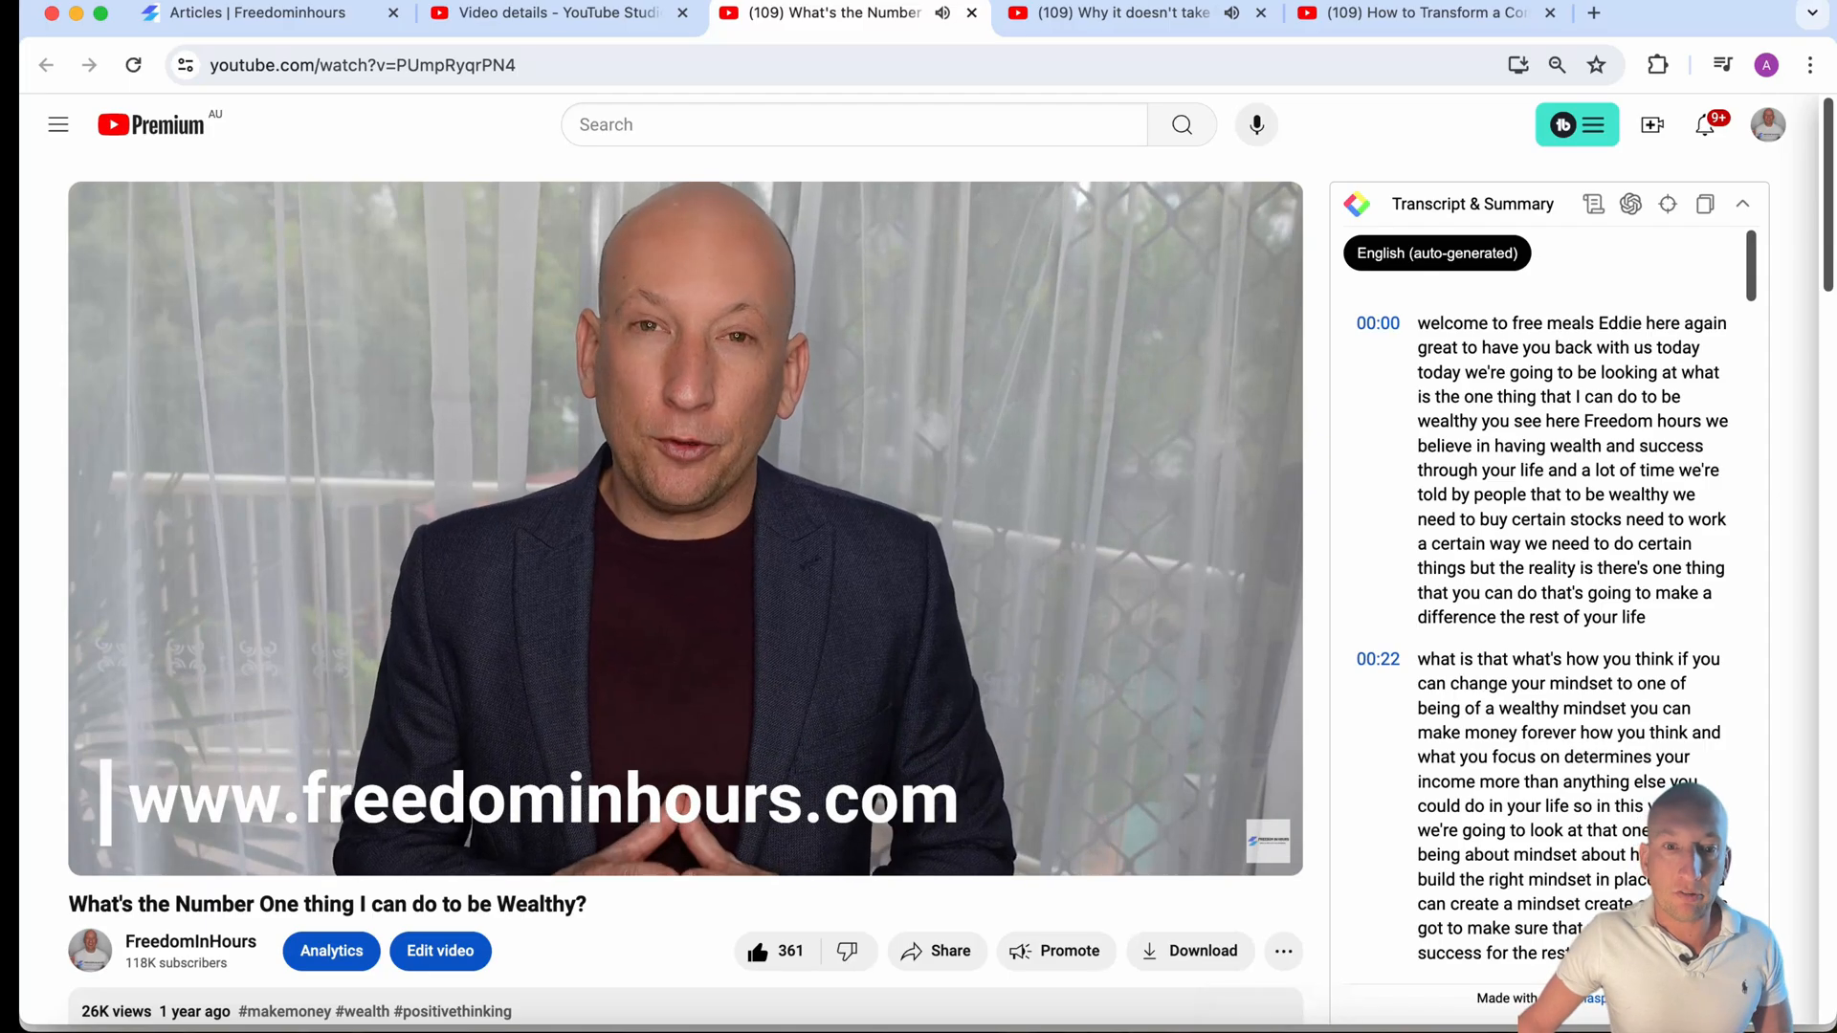
{"action": "scroll", "scroll_direction": "down", "scroll_amount": 3}
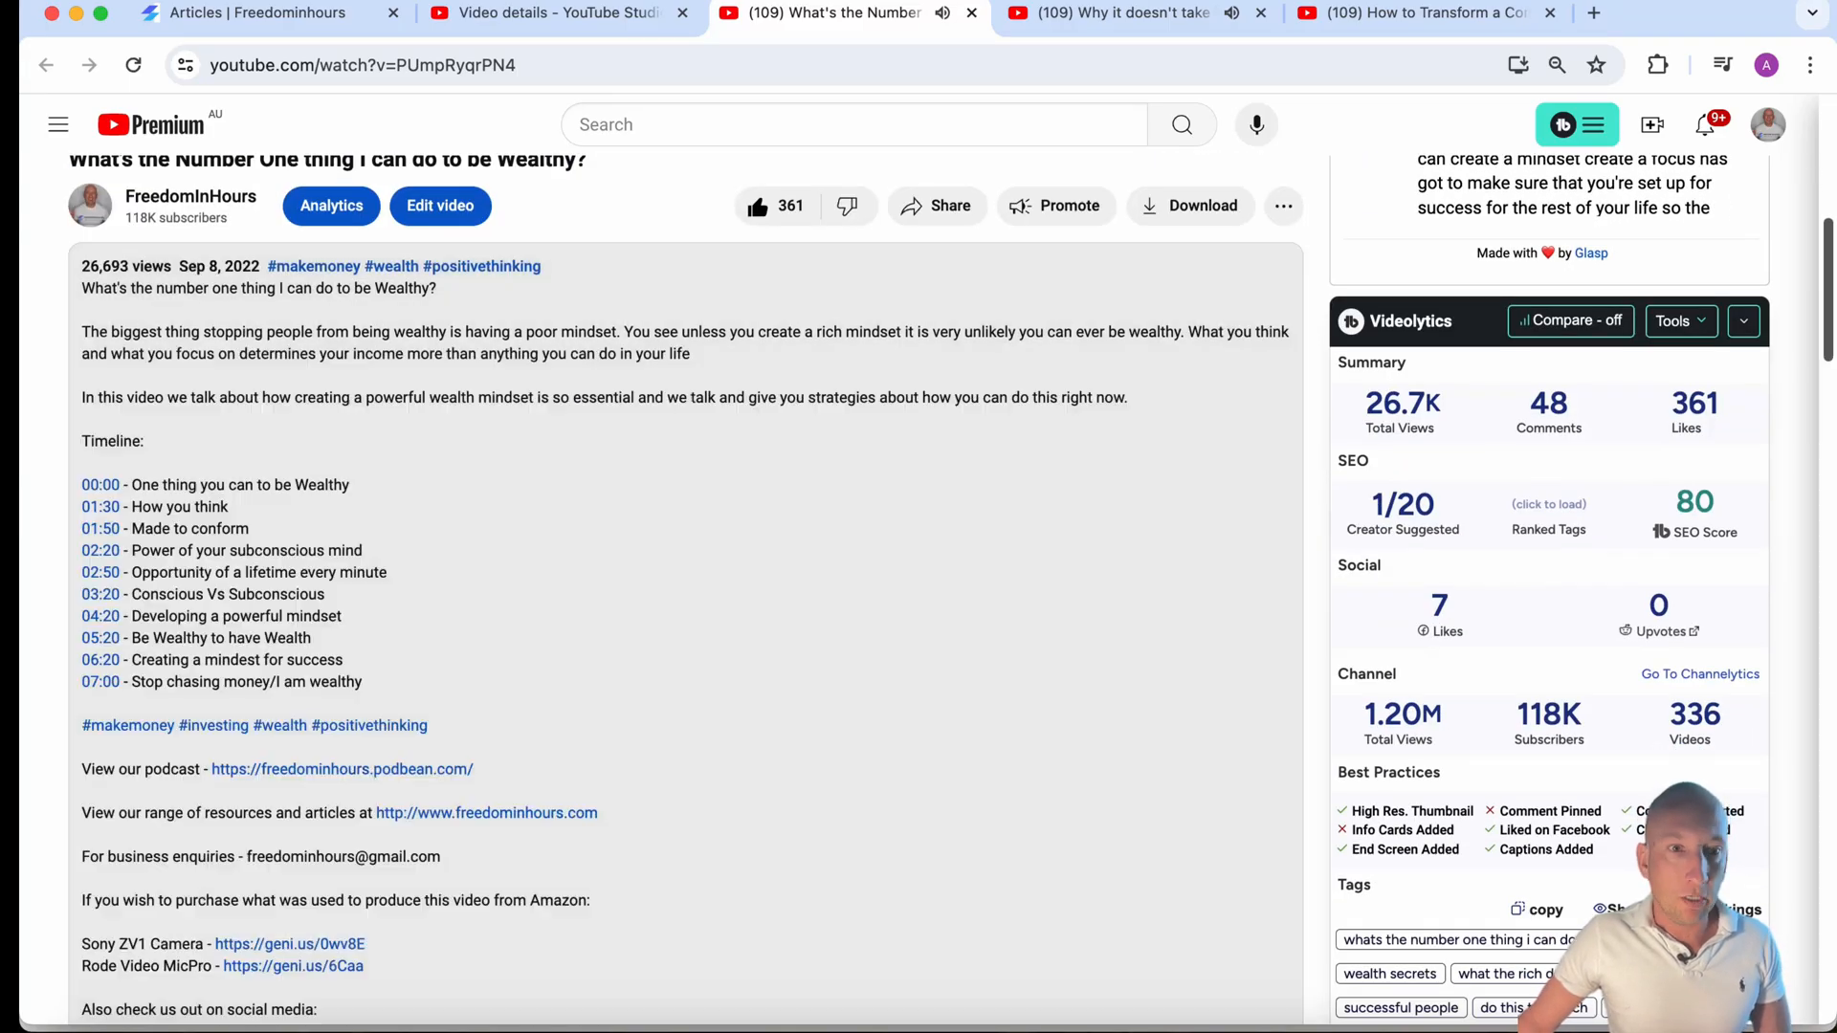
{"action": "scroll", "scroll_direction": "down", "scroll_amount": 3}
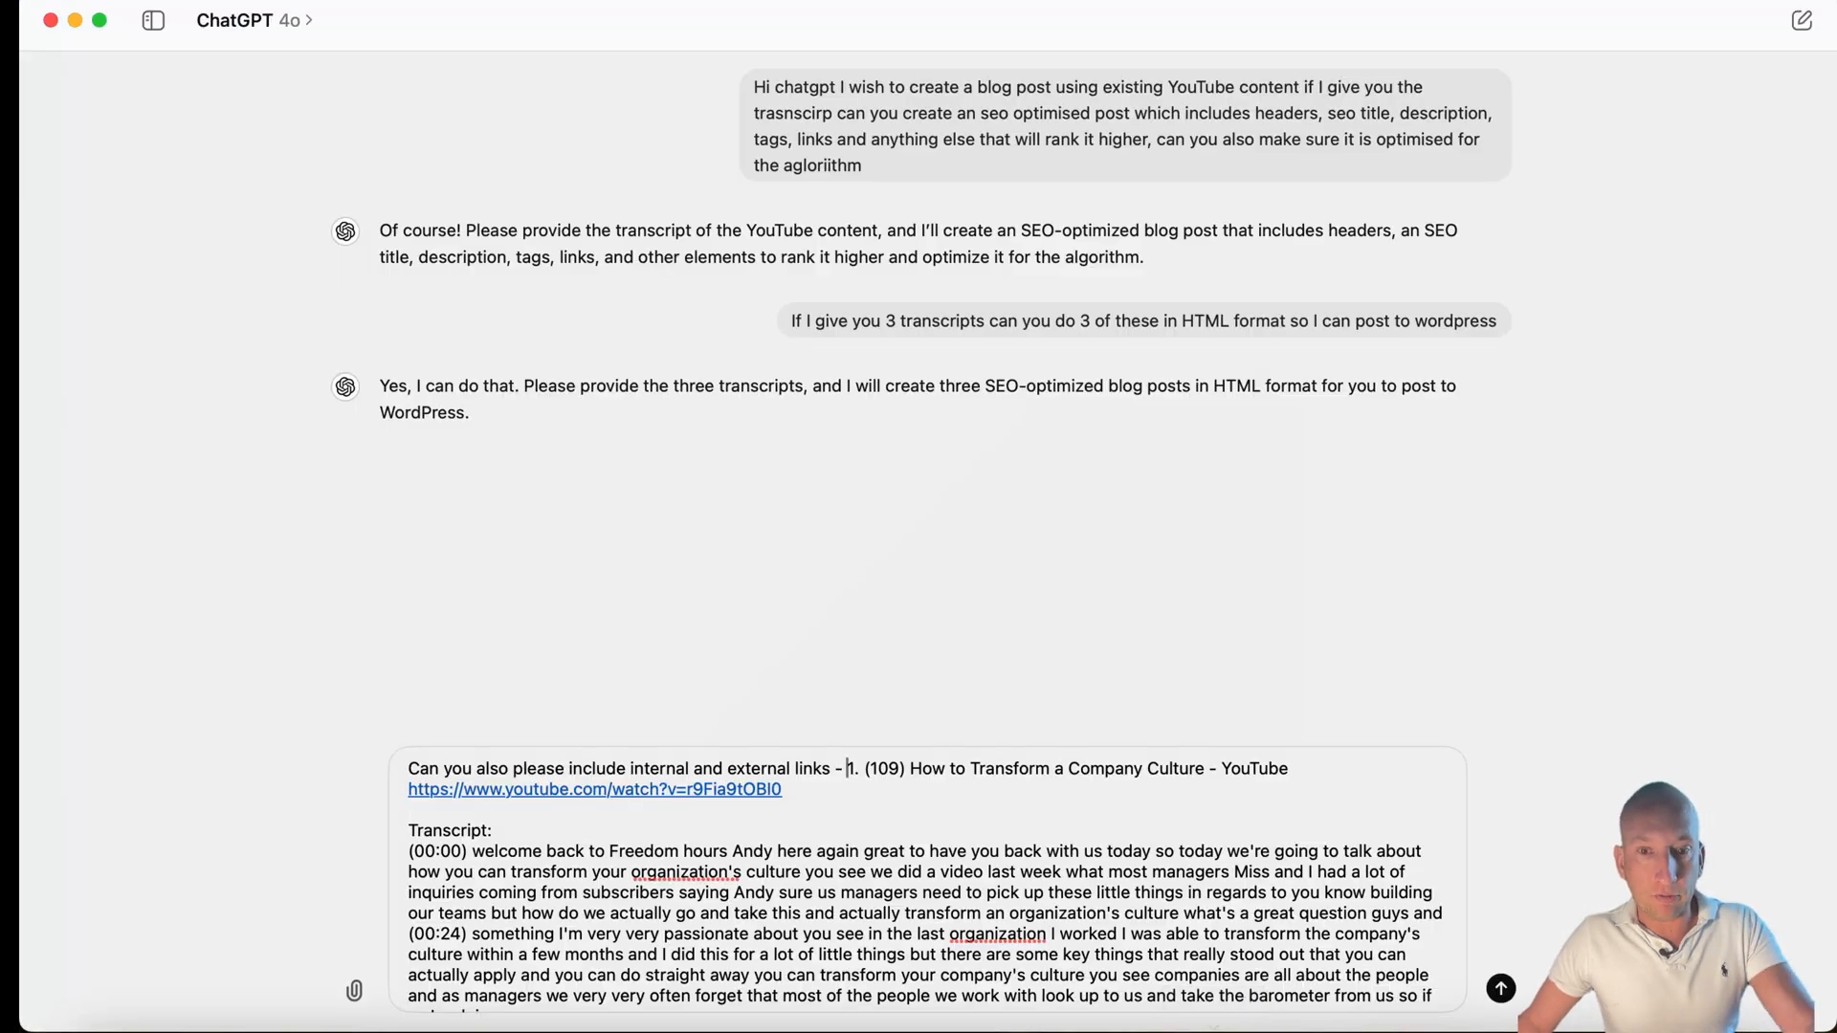
{"action": "type", "text": "https://freedominhours.podbean.com/"}
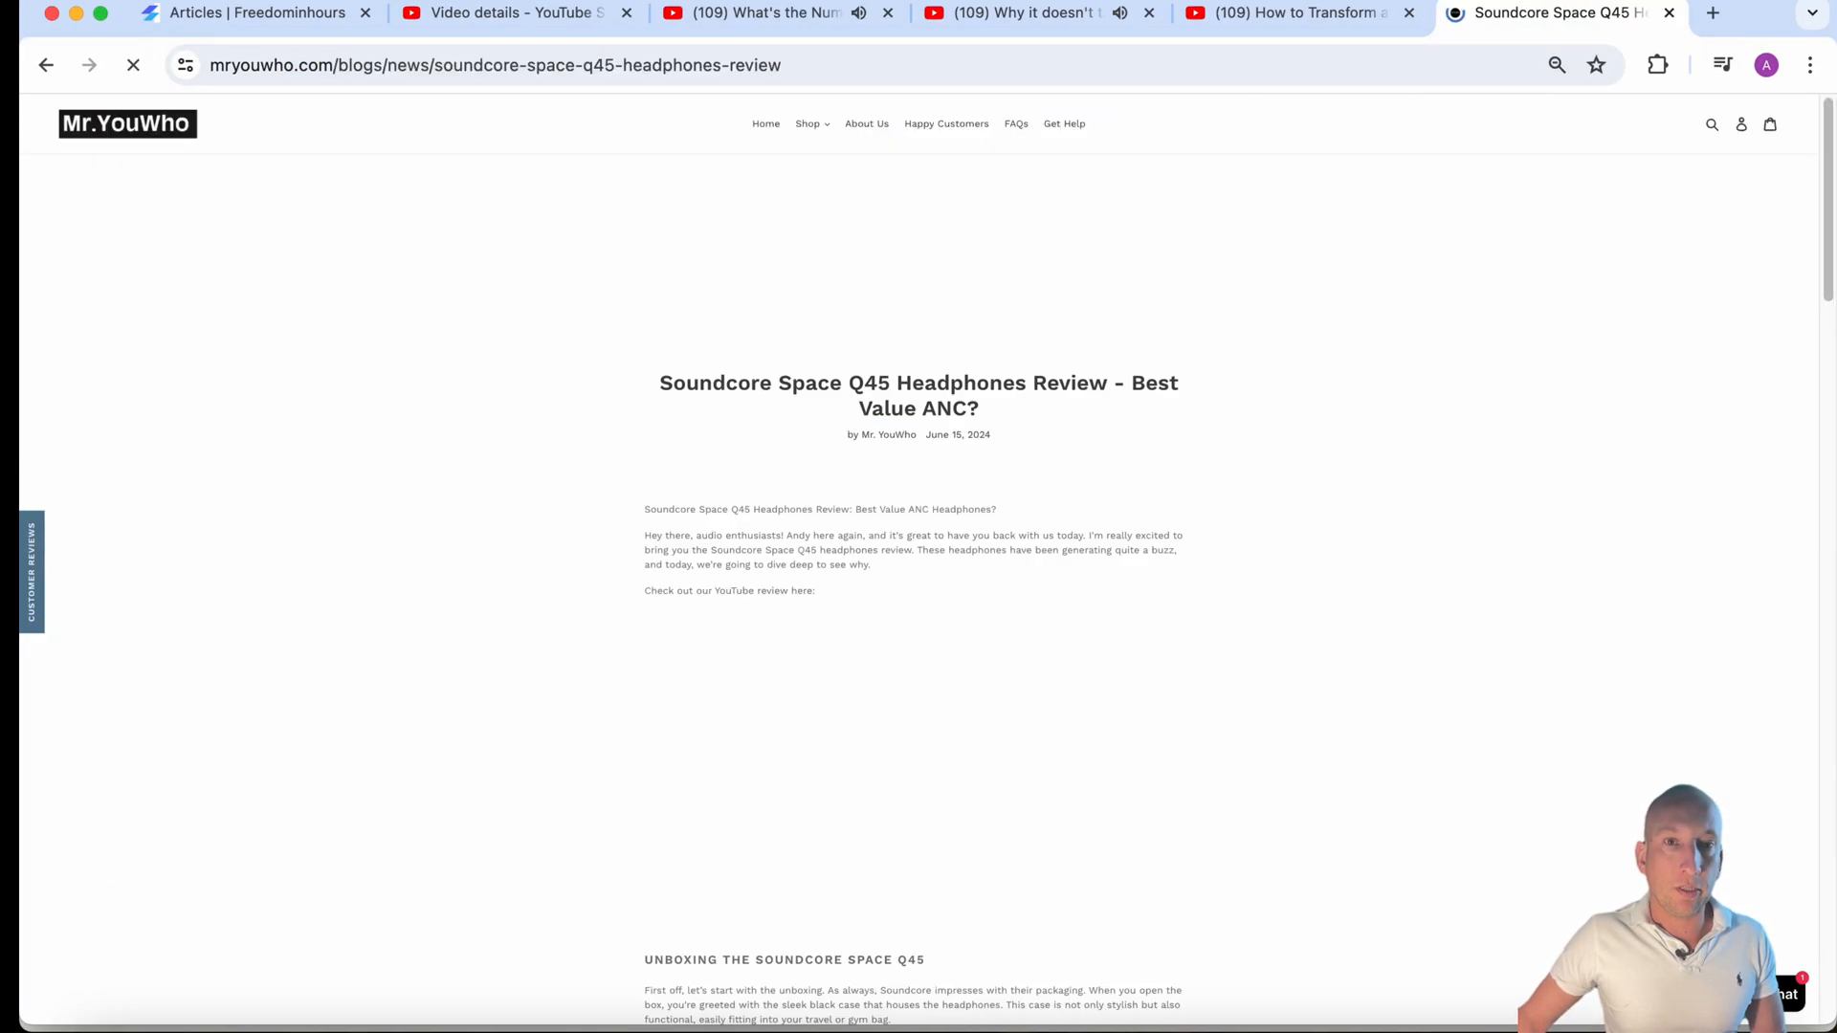
- Open the Freedom In Hours article 'Transforming My YouTube Channel with AI' and select its URL
{"action": "right_click", "coordinate": [491, 64]}
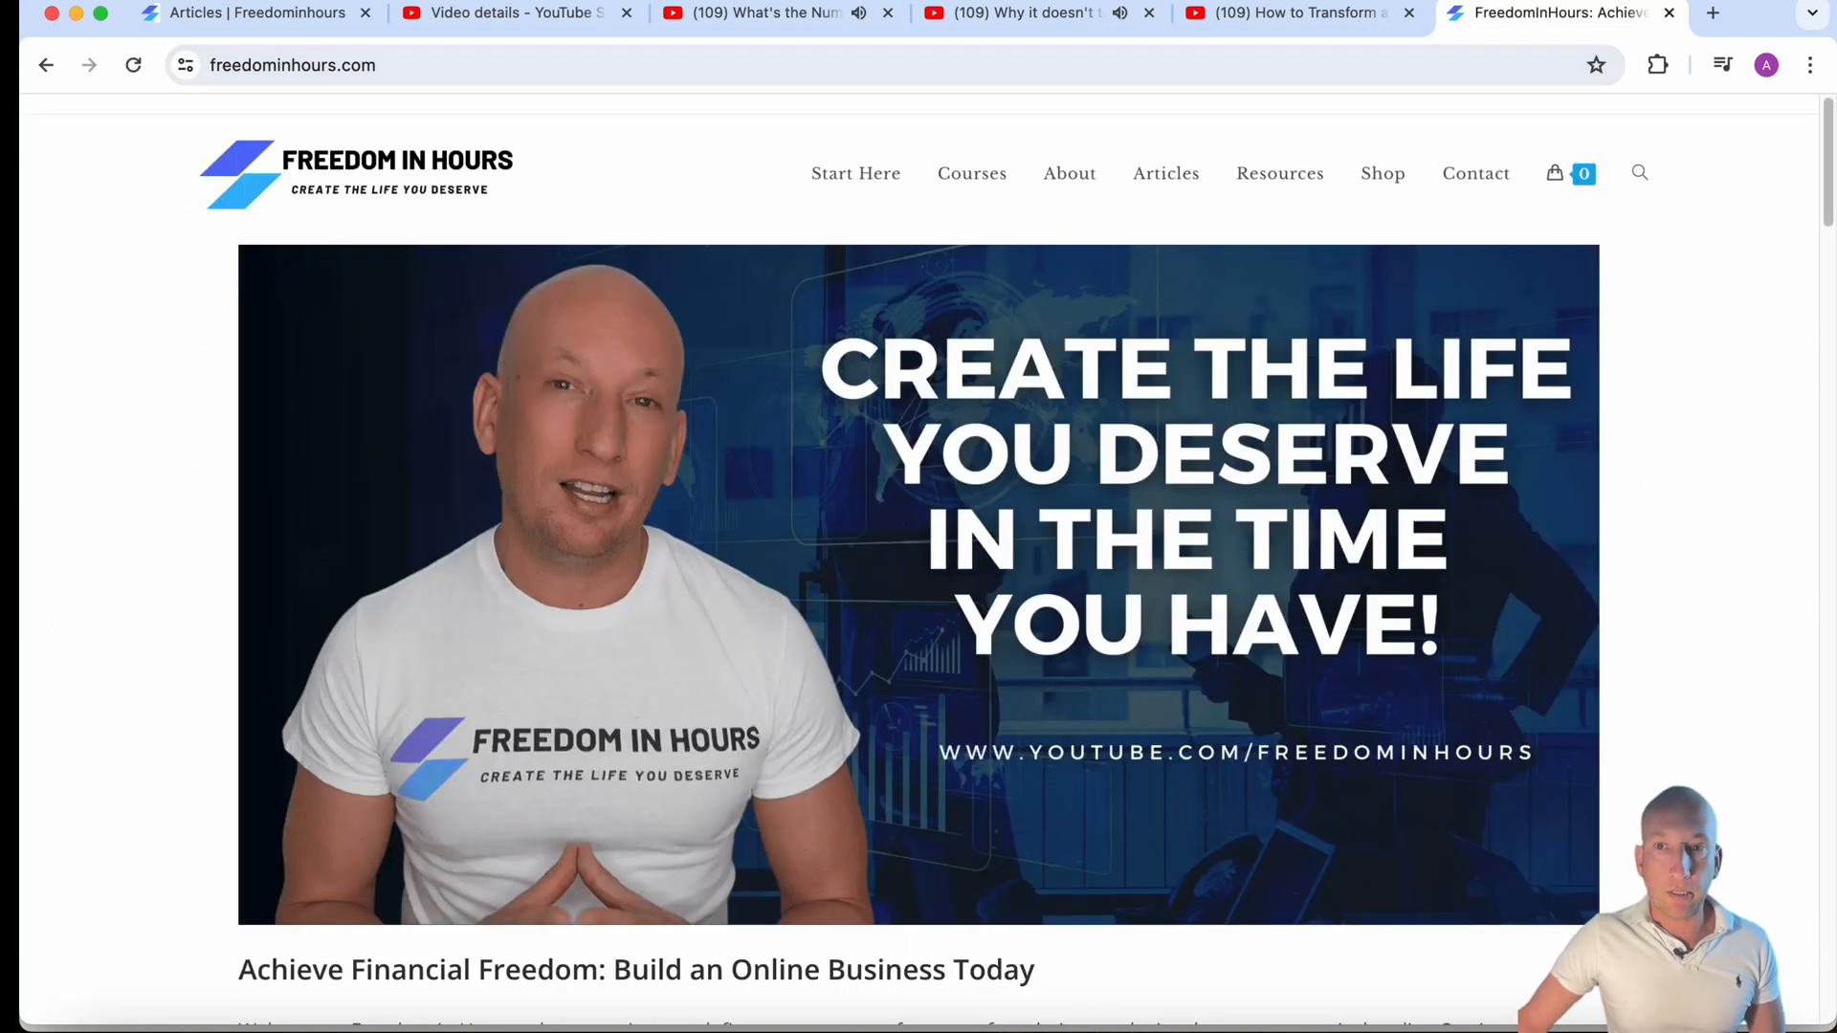
{"action": "left_click", "coordinate": [1164, 173]}
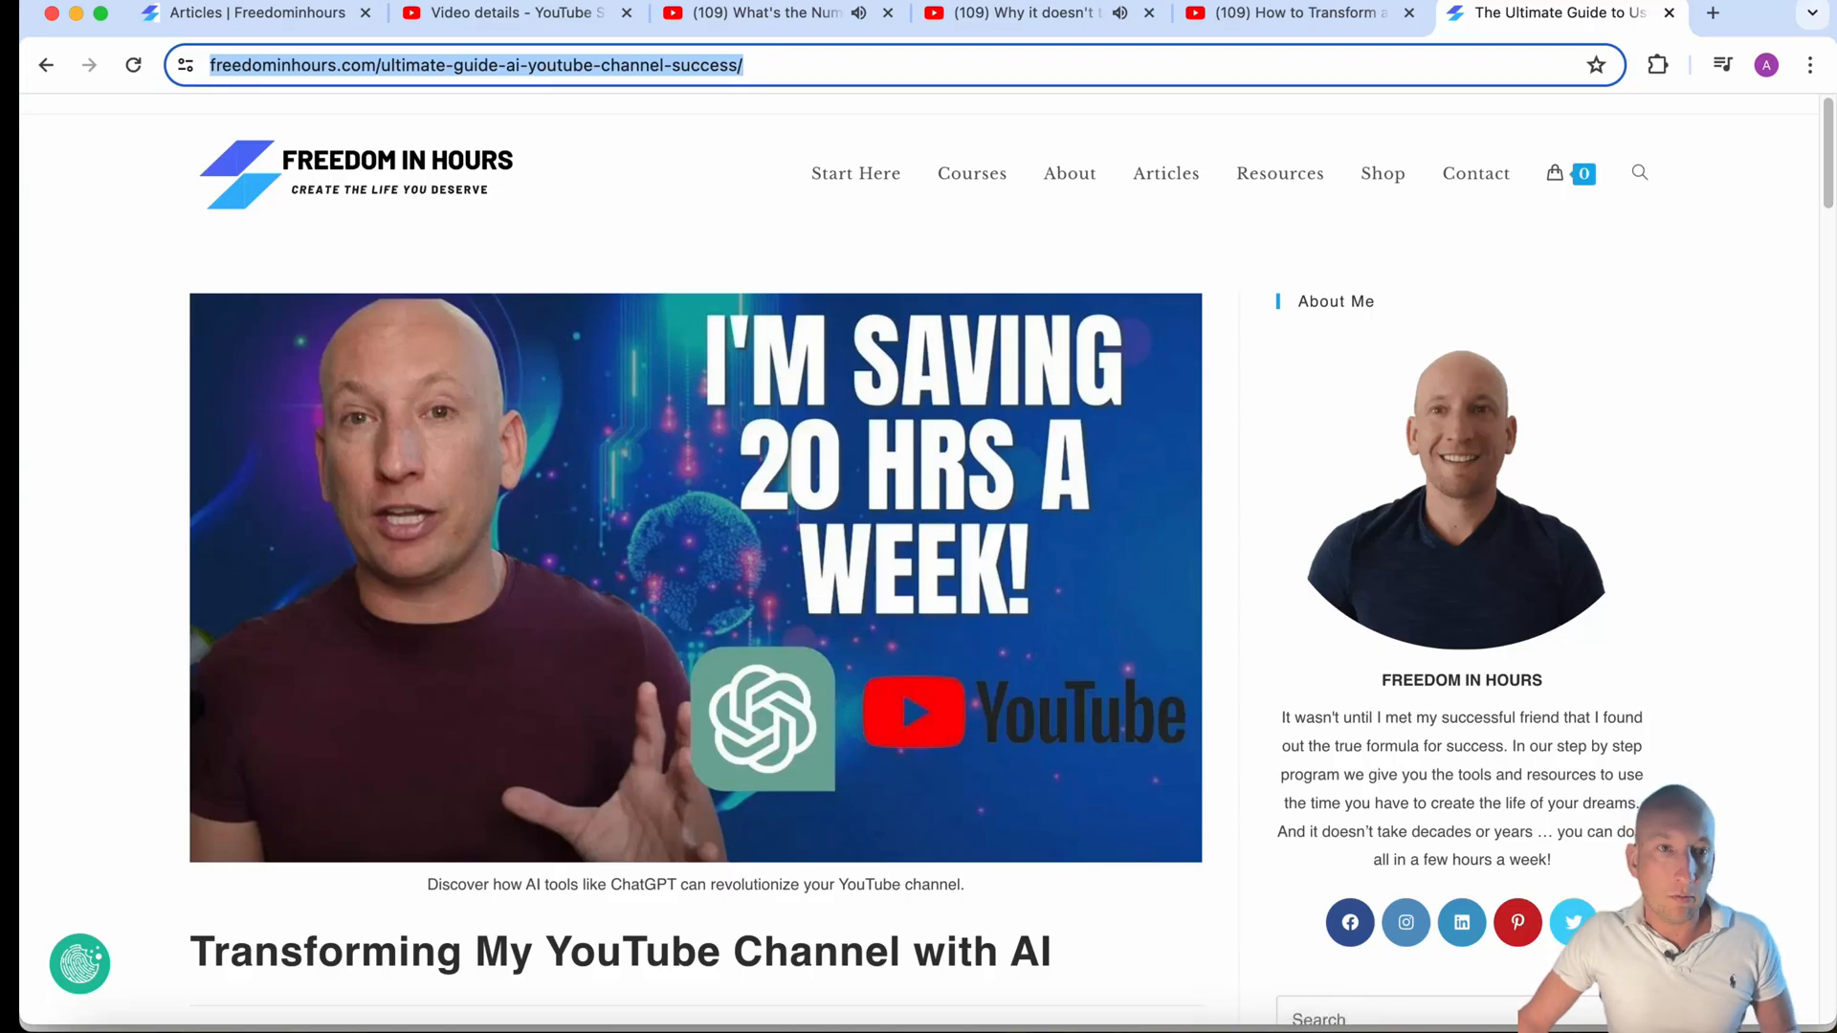
{"action": "left_click", "coordinate": [1164, 173]}
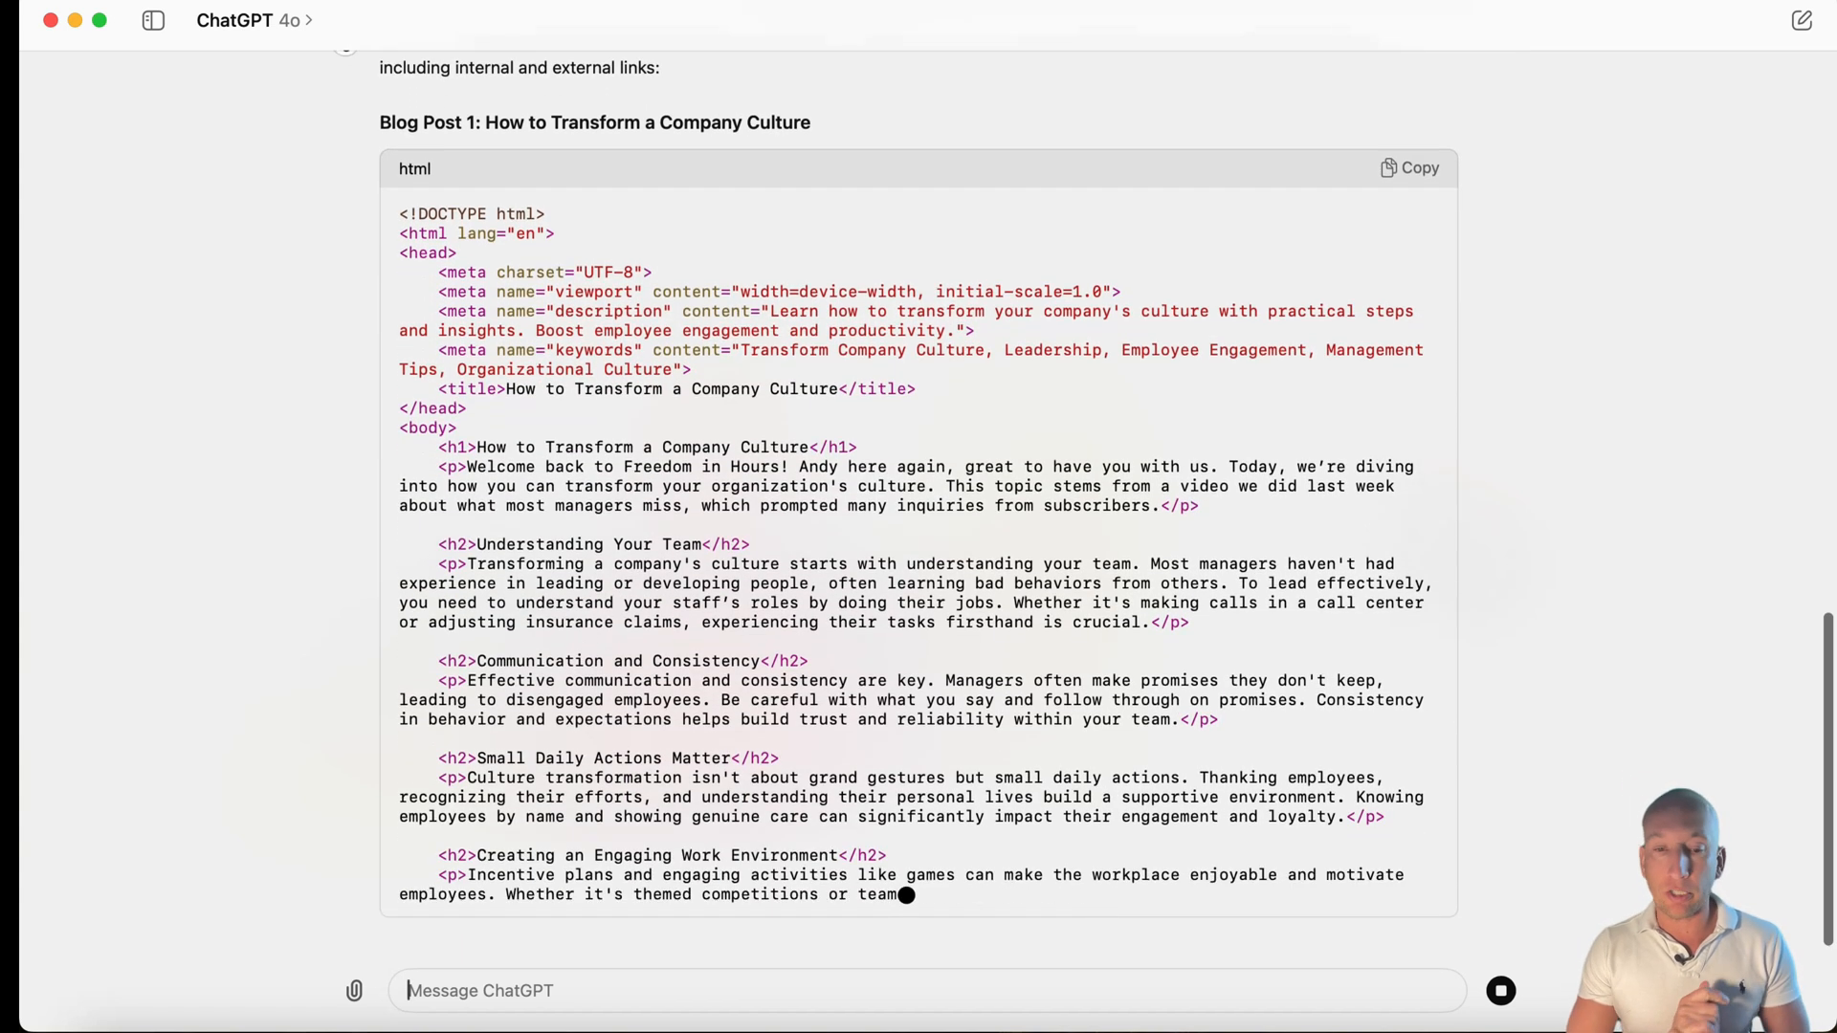
- Scroll to Blog Post 1, 'How to Transform a Company Culture', and copy its HTML
{"action": "scroll", "scroll_direction": "down", "scroll_amount": 3}
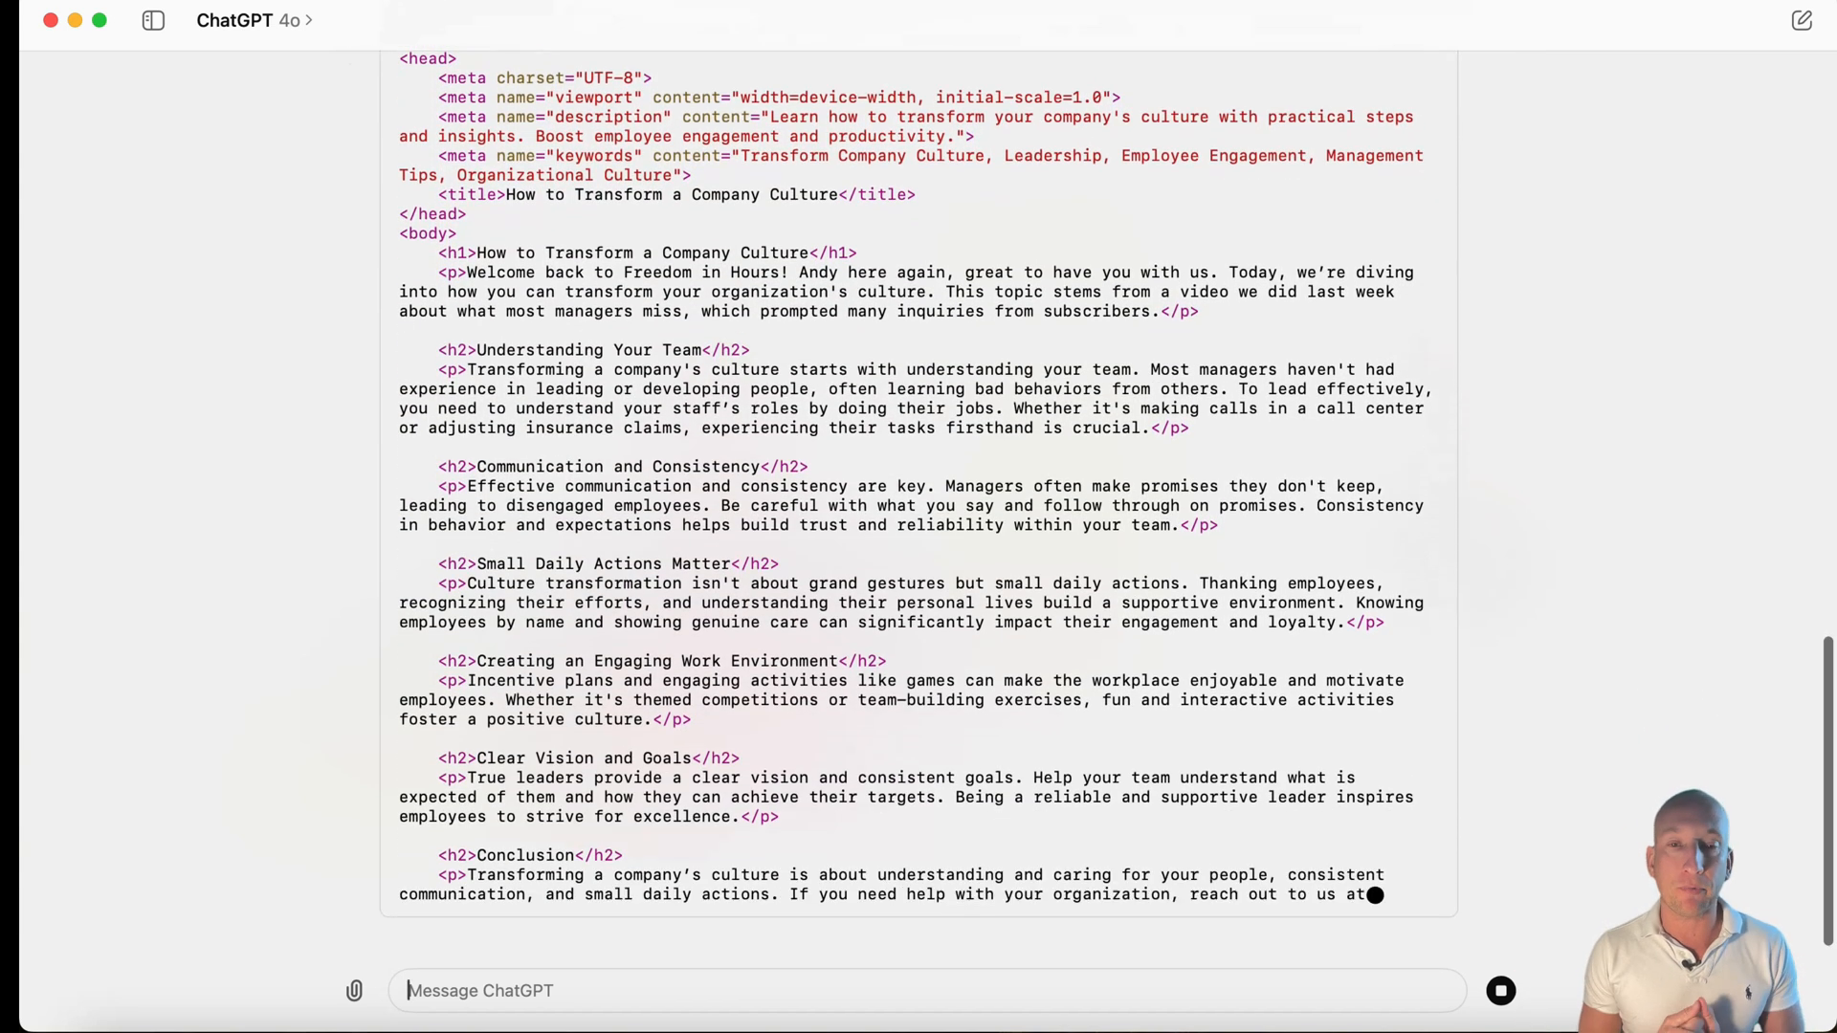
{"action": "scroll", "scroll_direction": "down", "scroll_amount": 3}
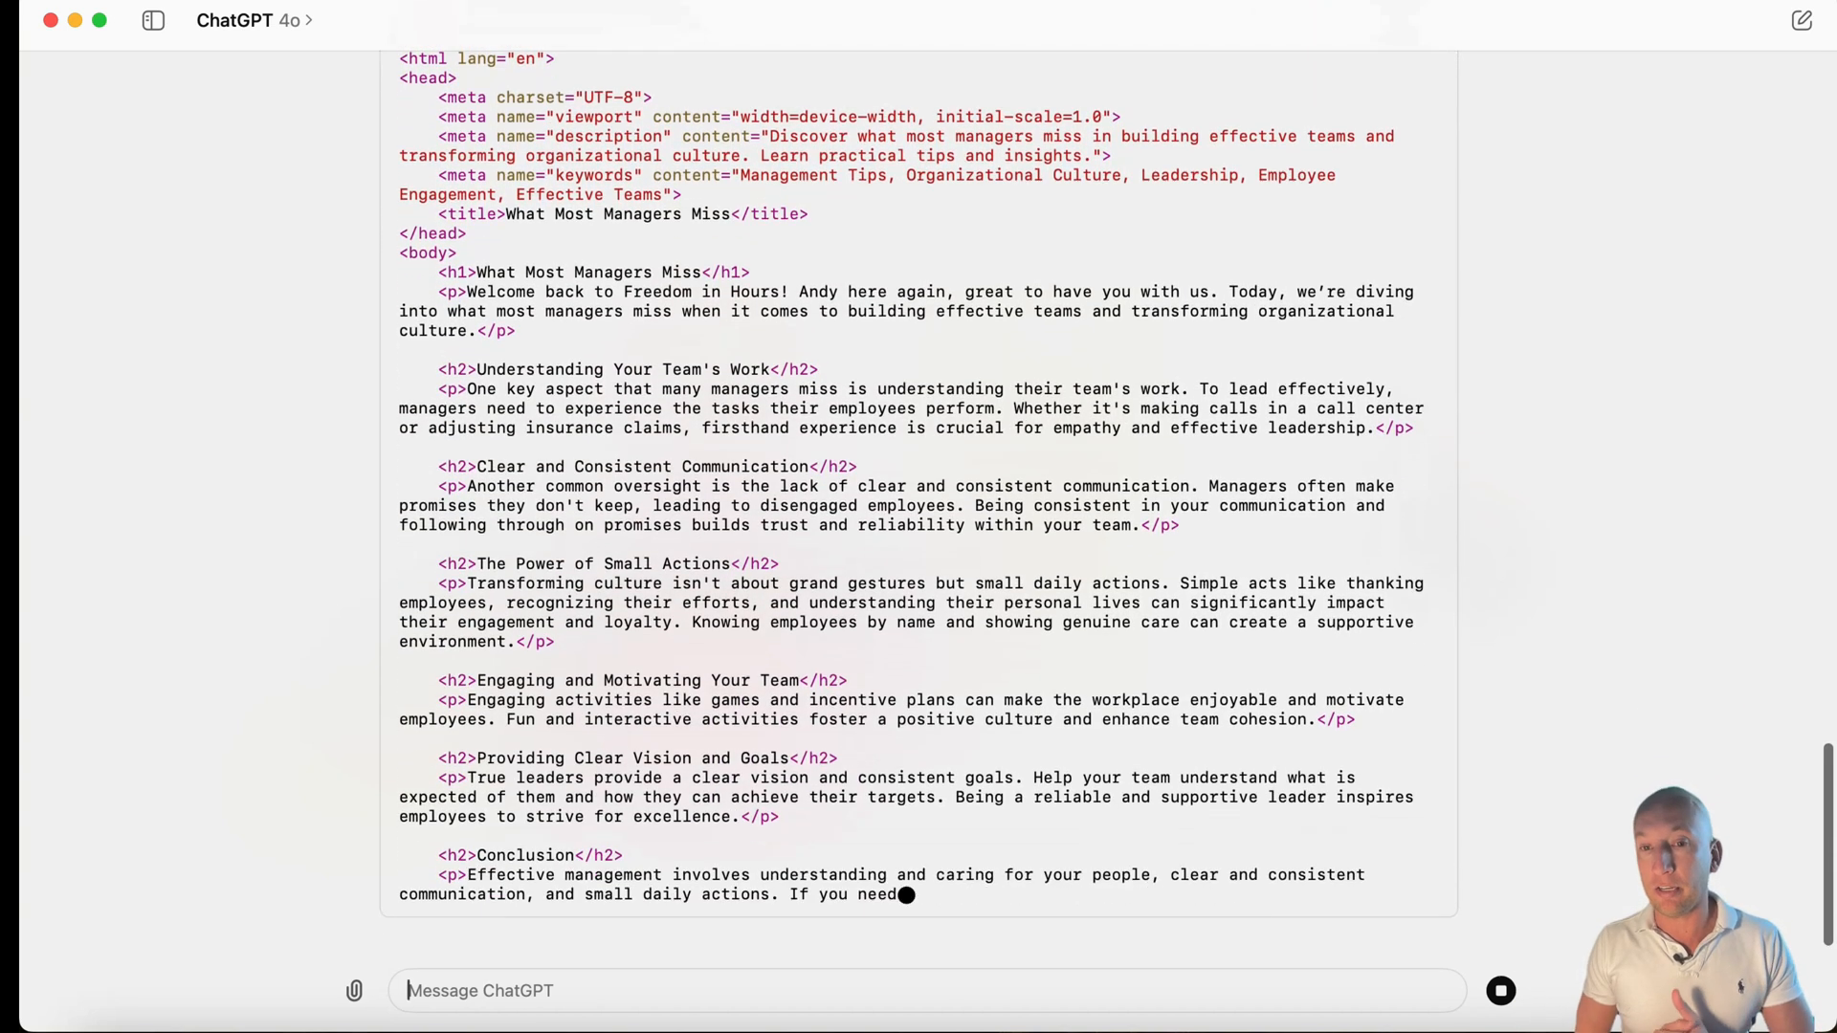
{"action": "scroll", "scroll_direction": "down", "scroll_amount": 3}
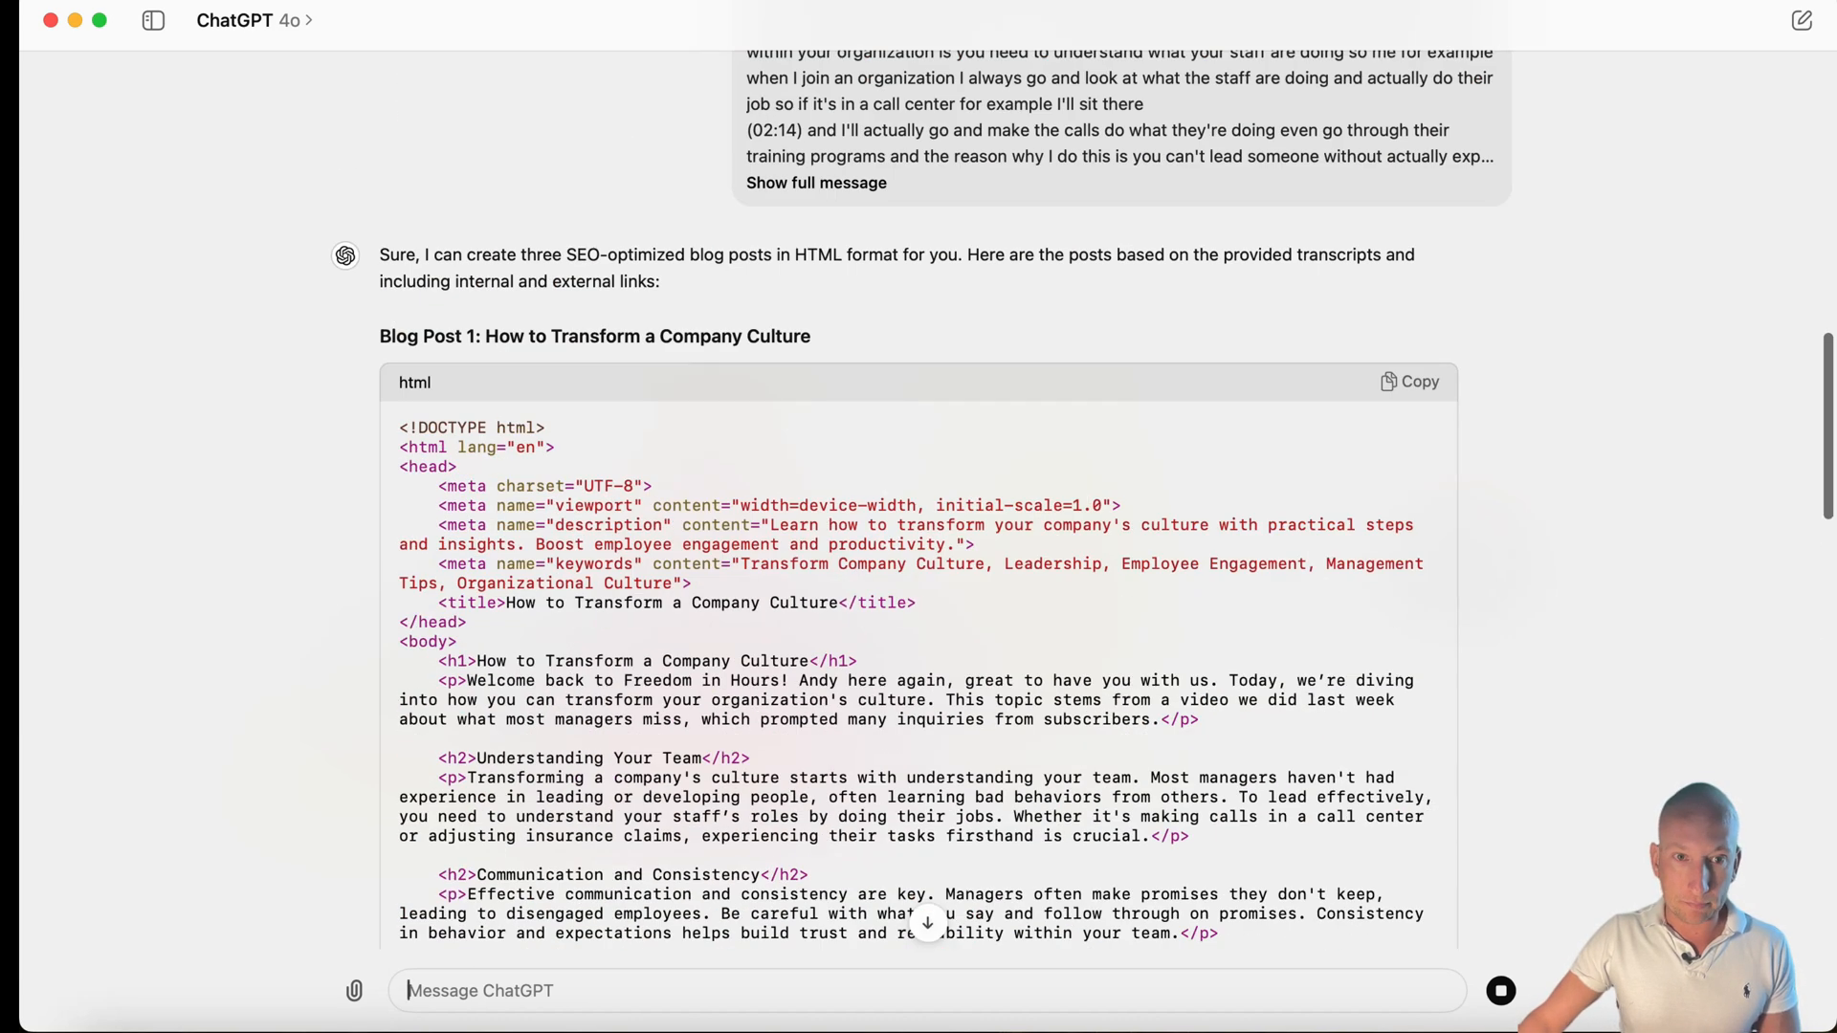
{"action": "left_click", "coordinate": [1410, 380]}
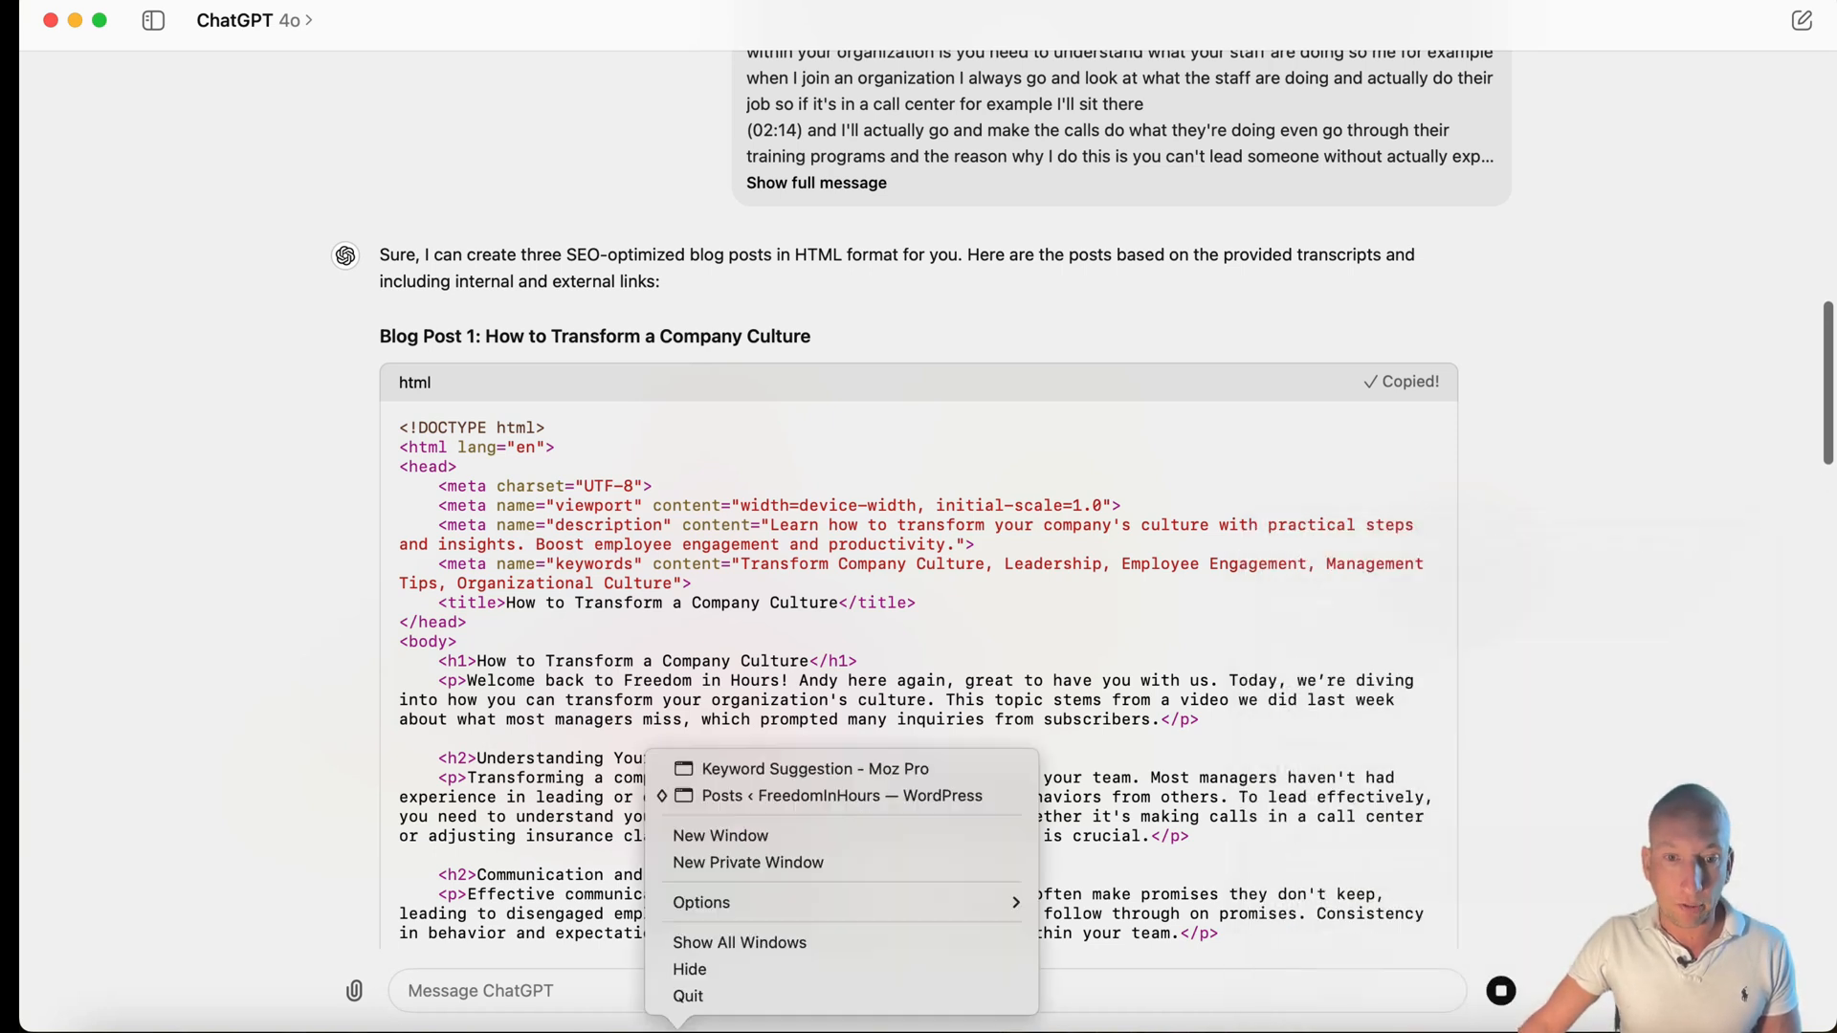
- Start a new WordPress post and paste the culture article's HTML into a Custom HTML block
{"action": "left_click", "coordinate": [841, 795]}
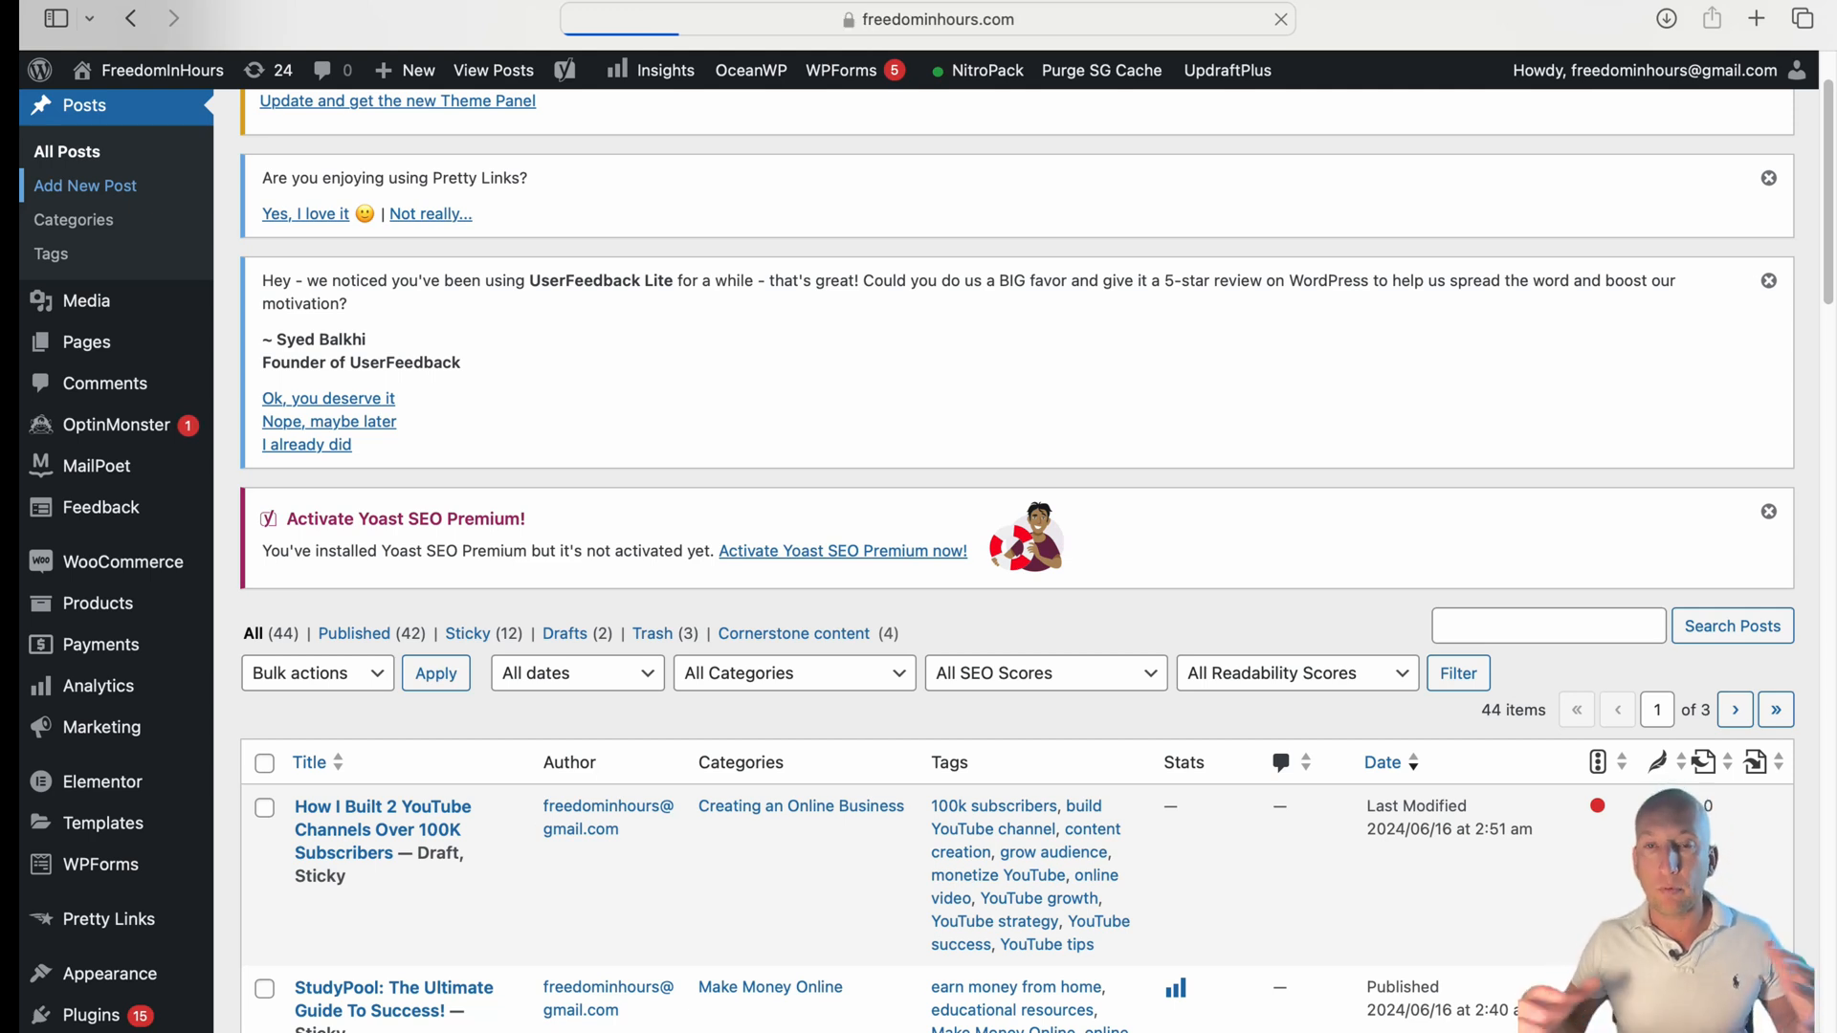
{"action": "left_click", "coordinate": [85, 185]}
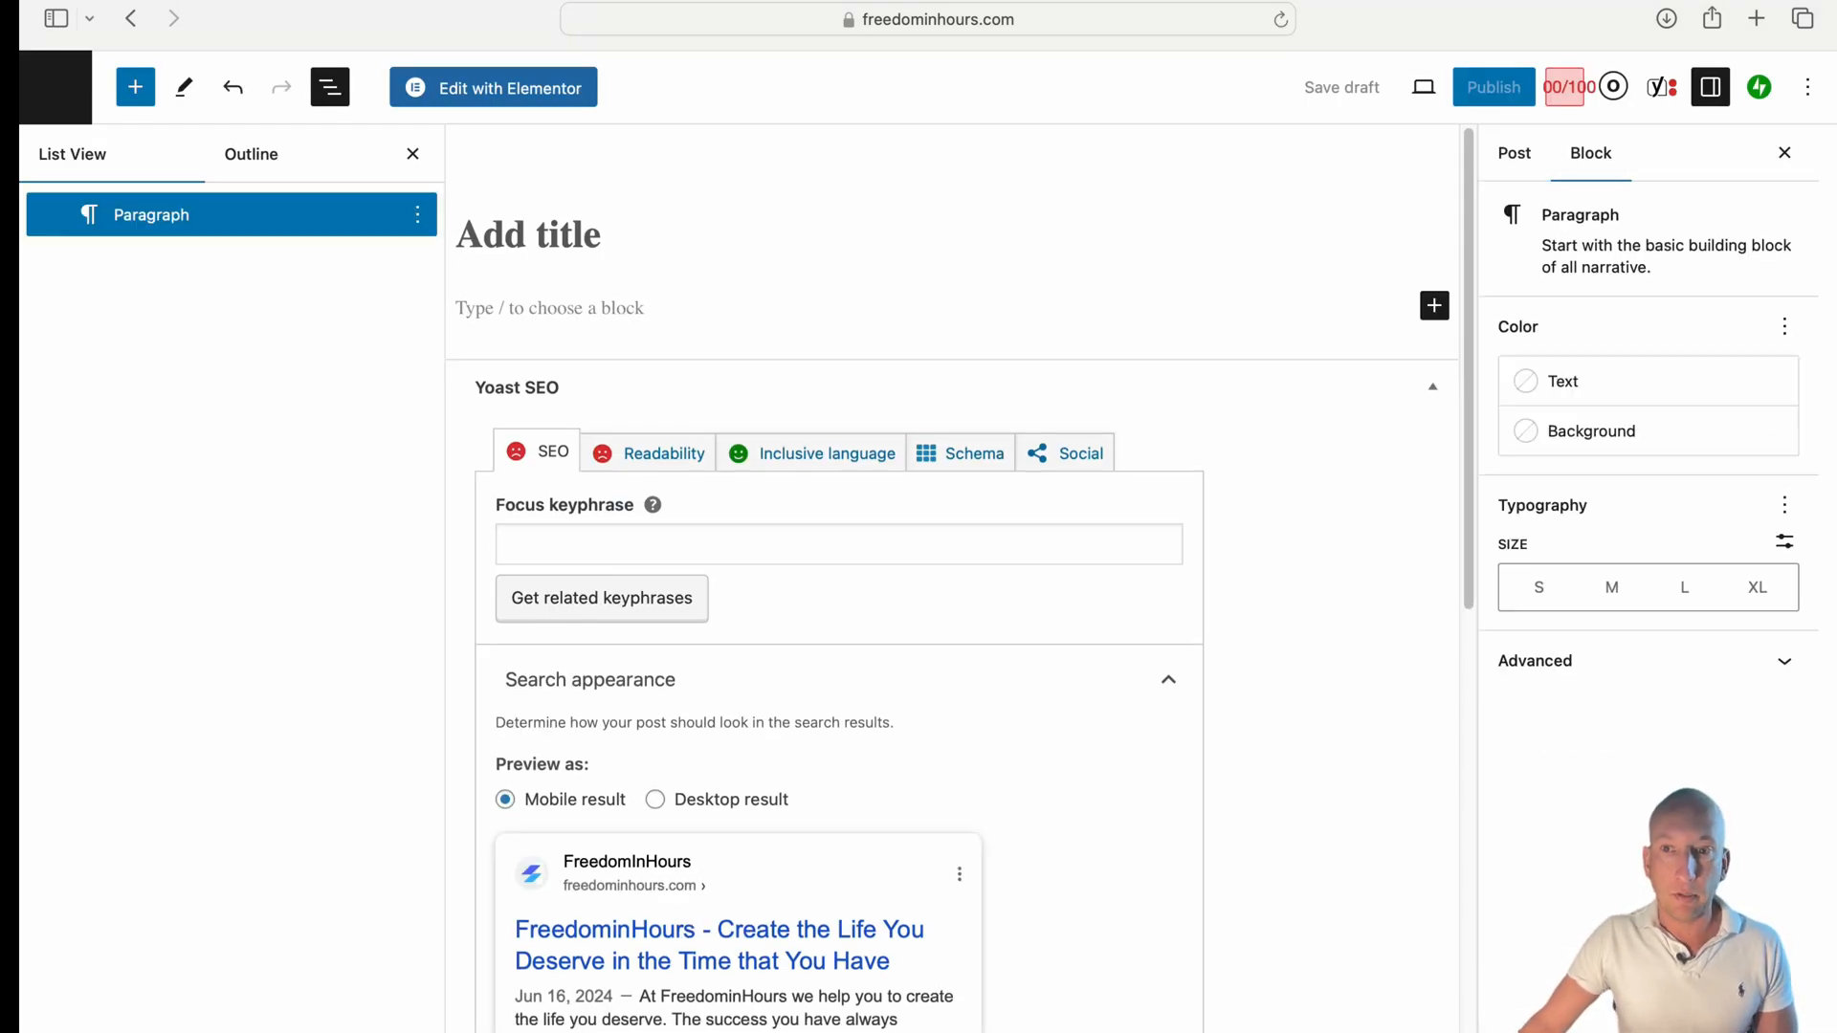
{"action": "left_click", "coordinate": [1435, 306]}
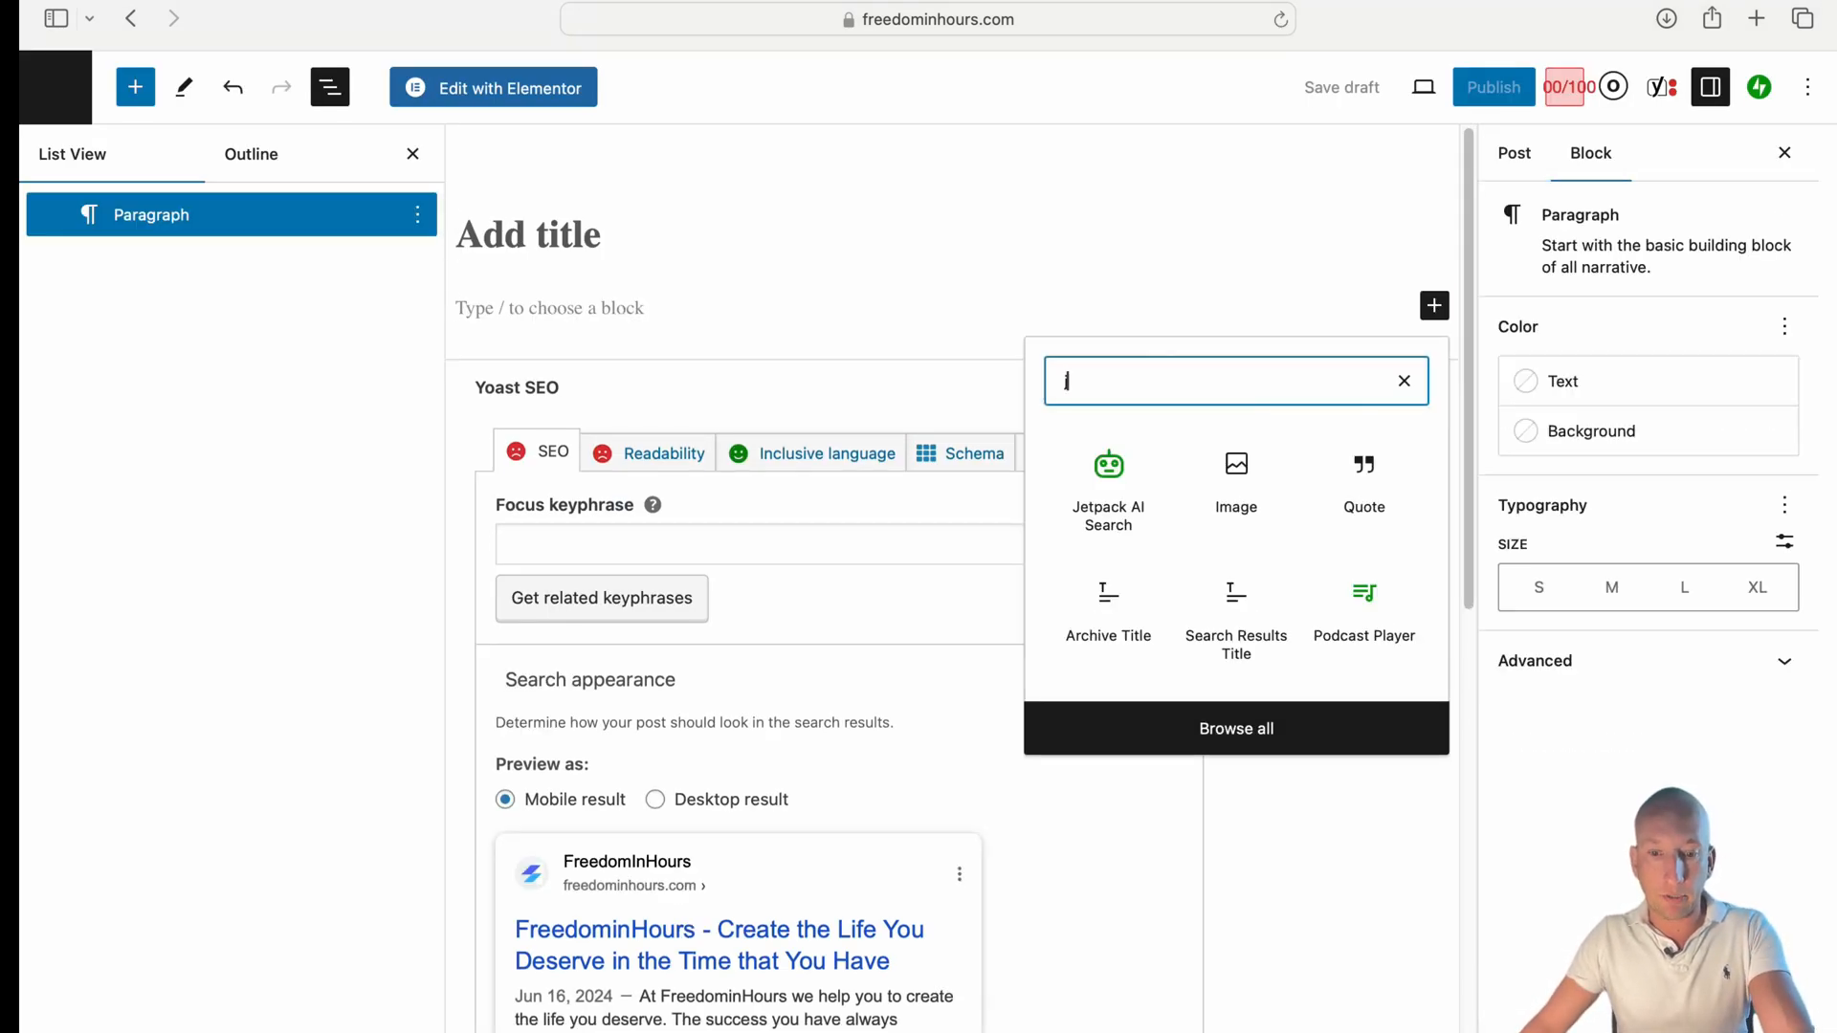
{"action": "type", "text": "ht"}
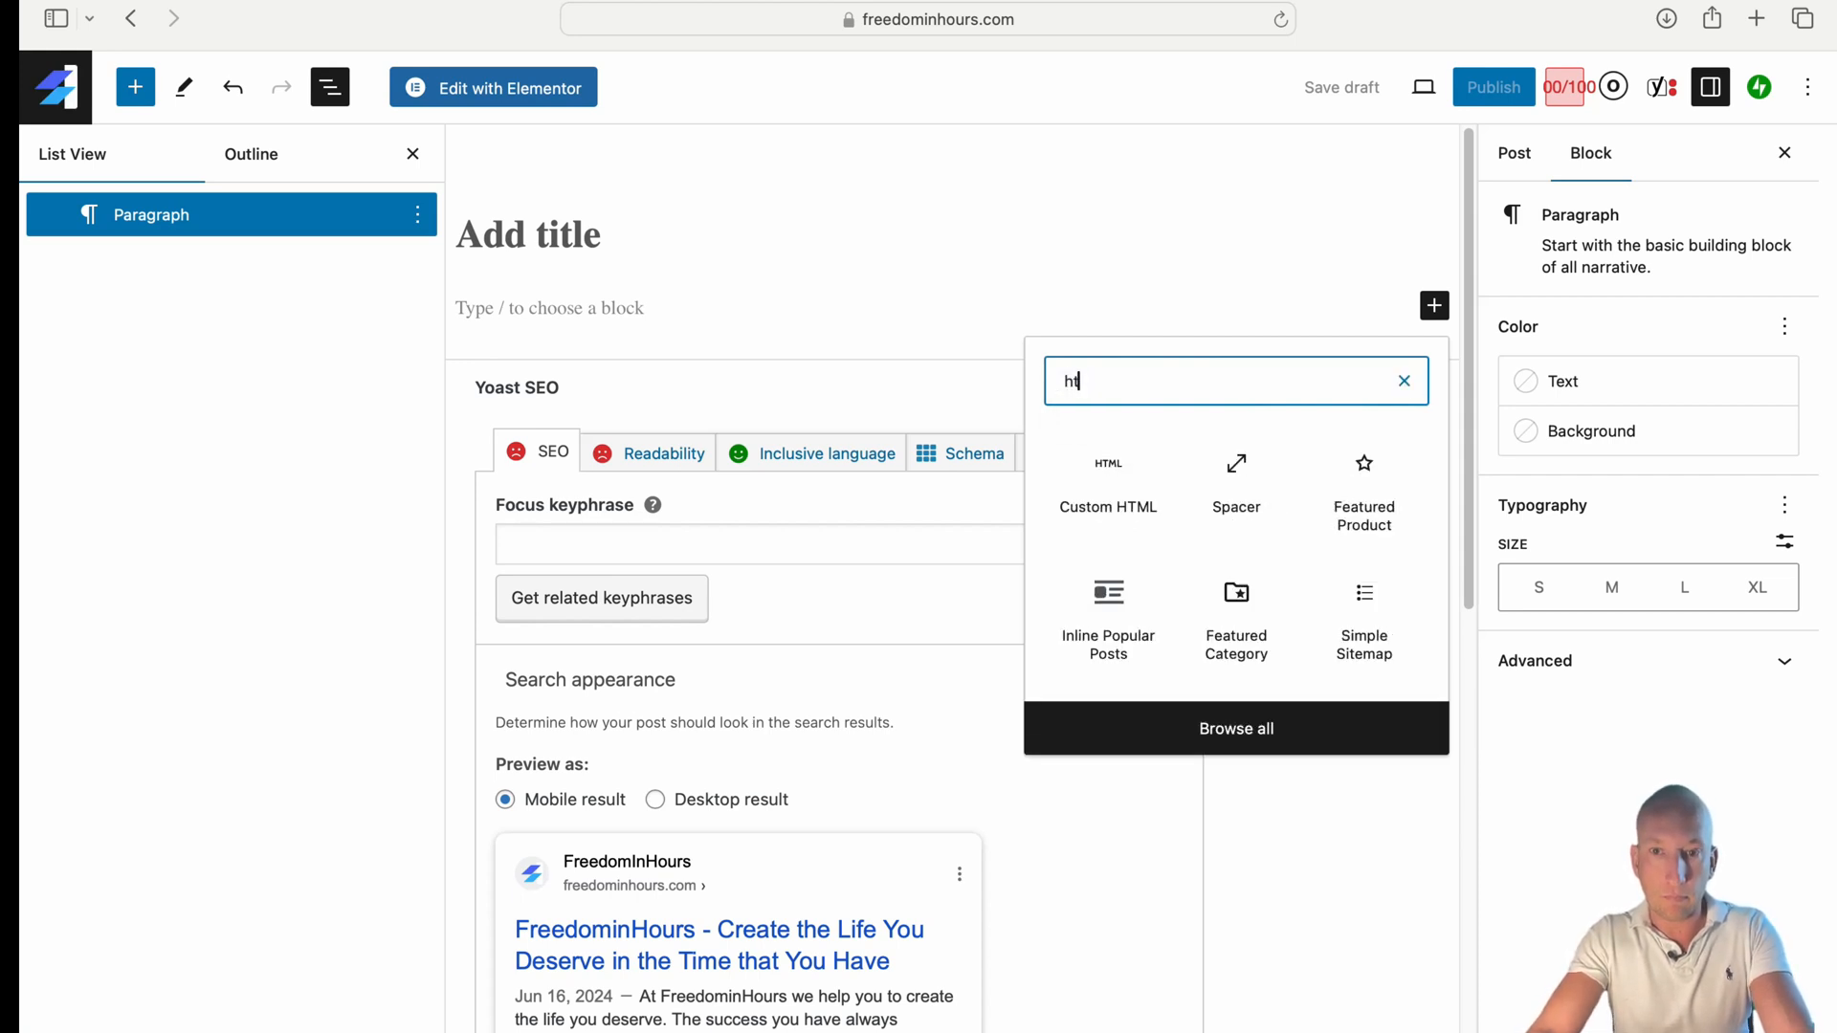
{"action": "left_click", "coordinate": [1107, 480]}
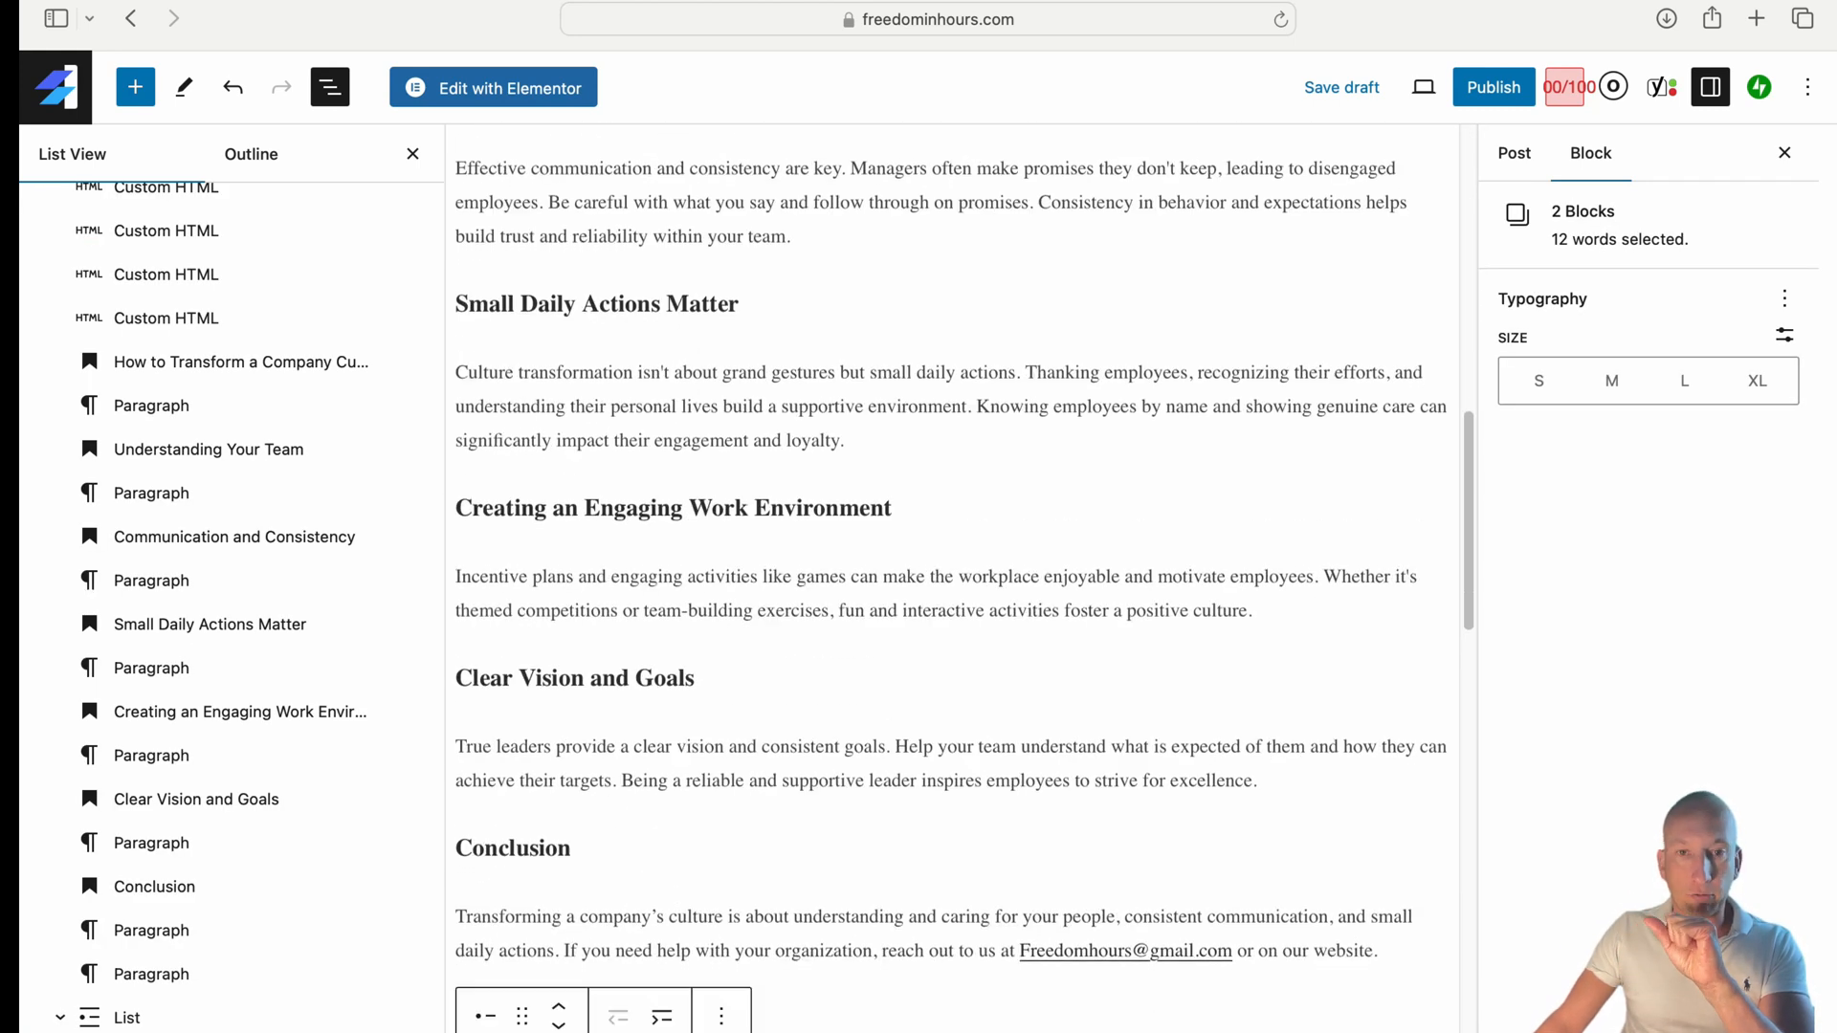
{"action": "scroll", "scroll_direction": "down", "scroll_amount": 3}
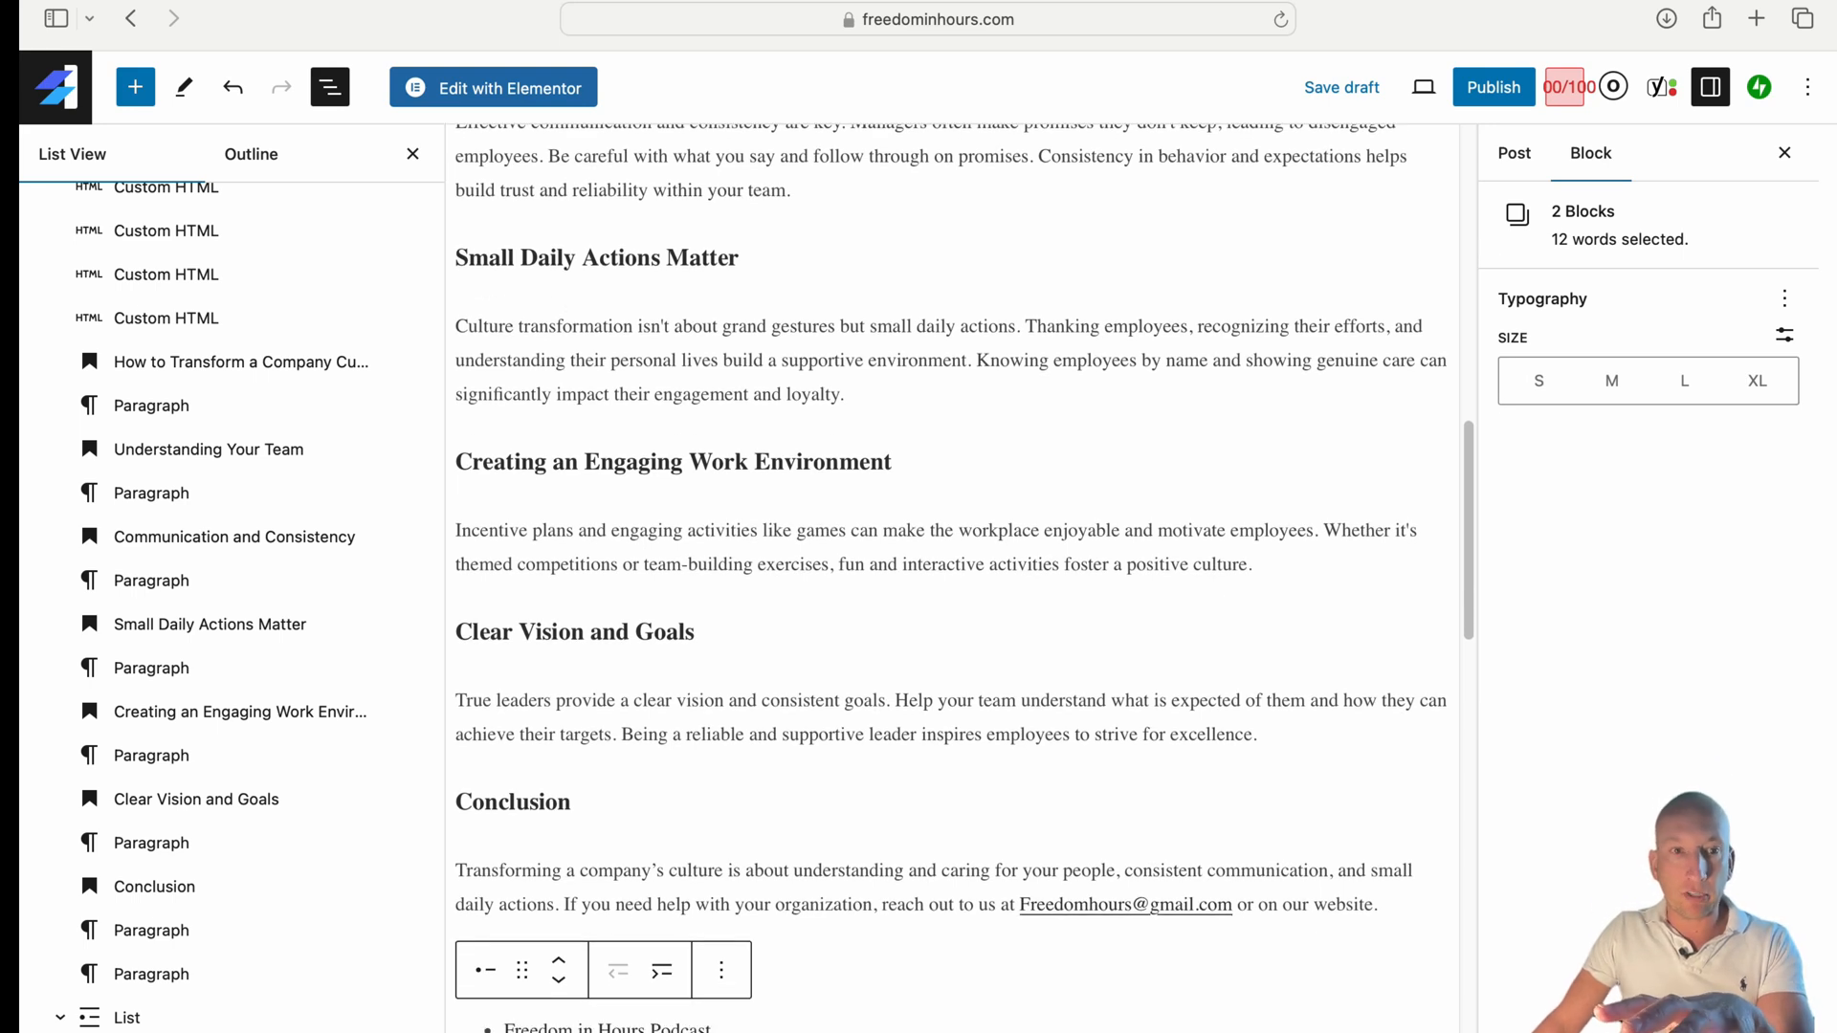
{"action": "left_click", "coordinate": [329, 87]}
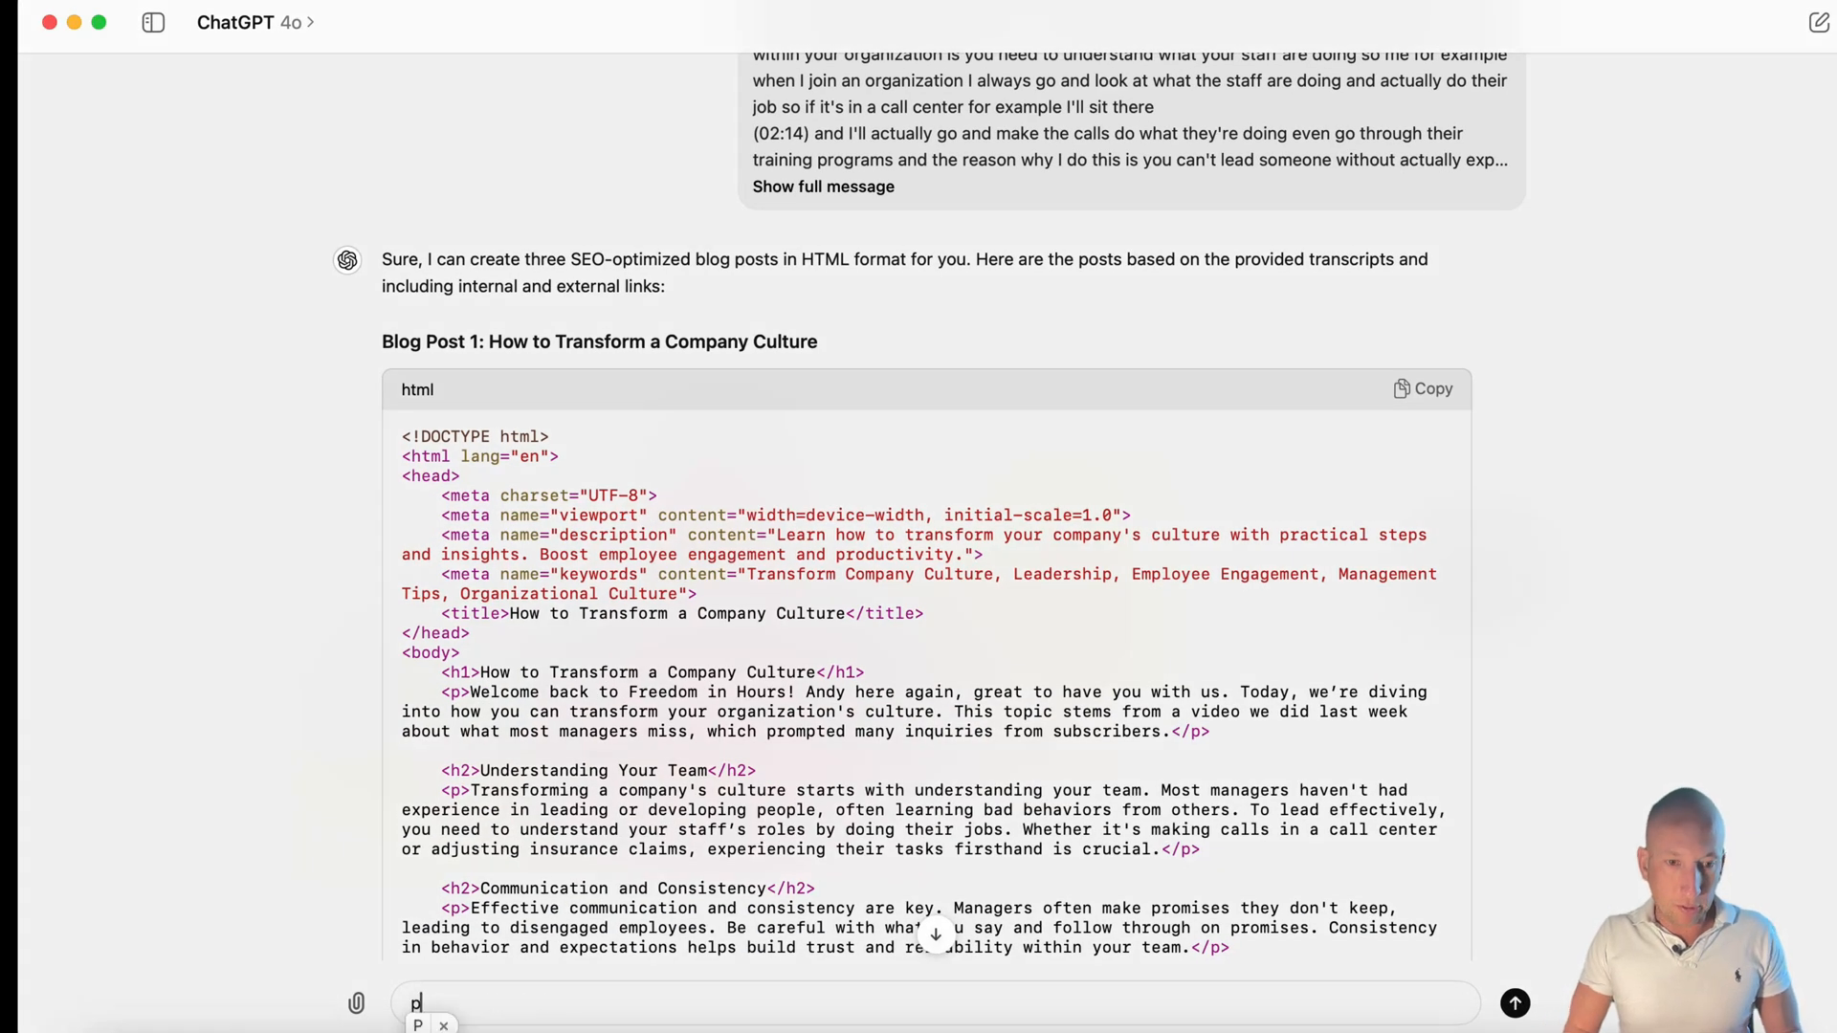
- Ask ChatGPT to update the culture post so links appear naturally throughout, then scroll the reply
{"action": "type", "text": "Please update the"}
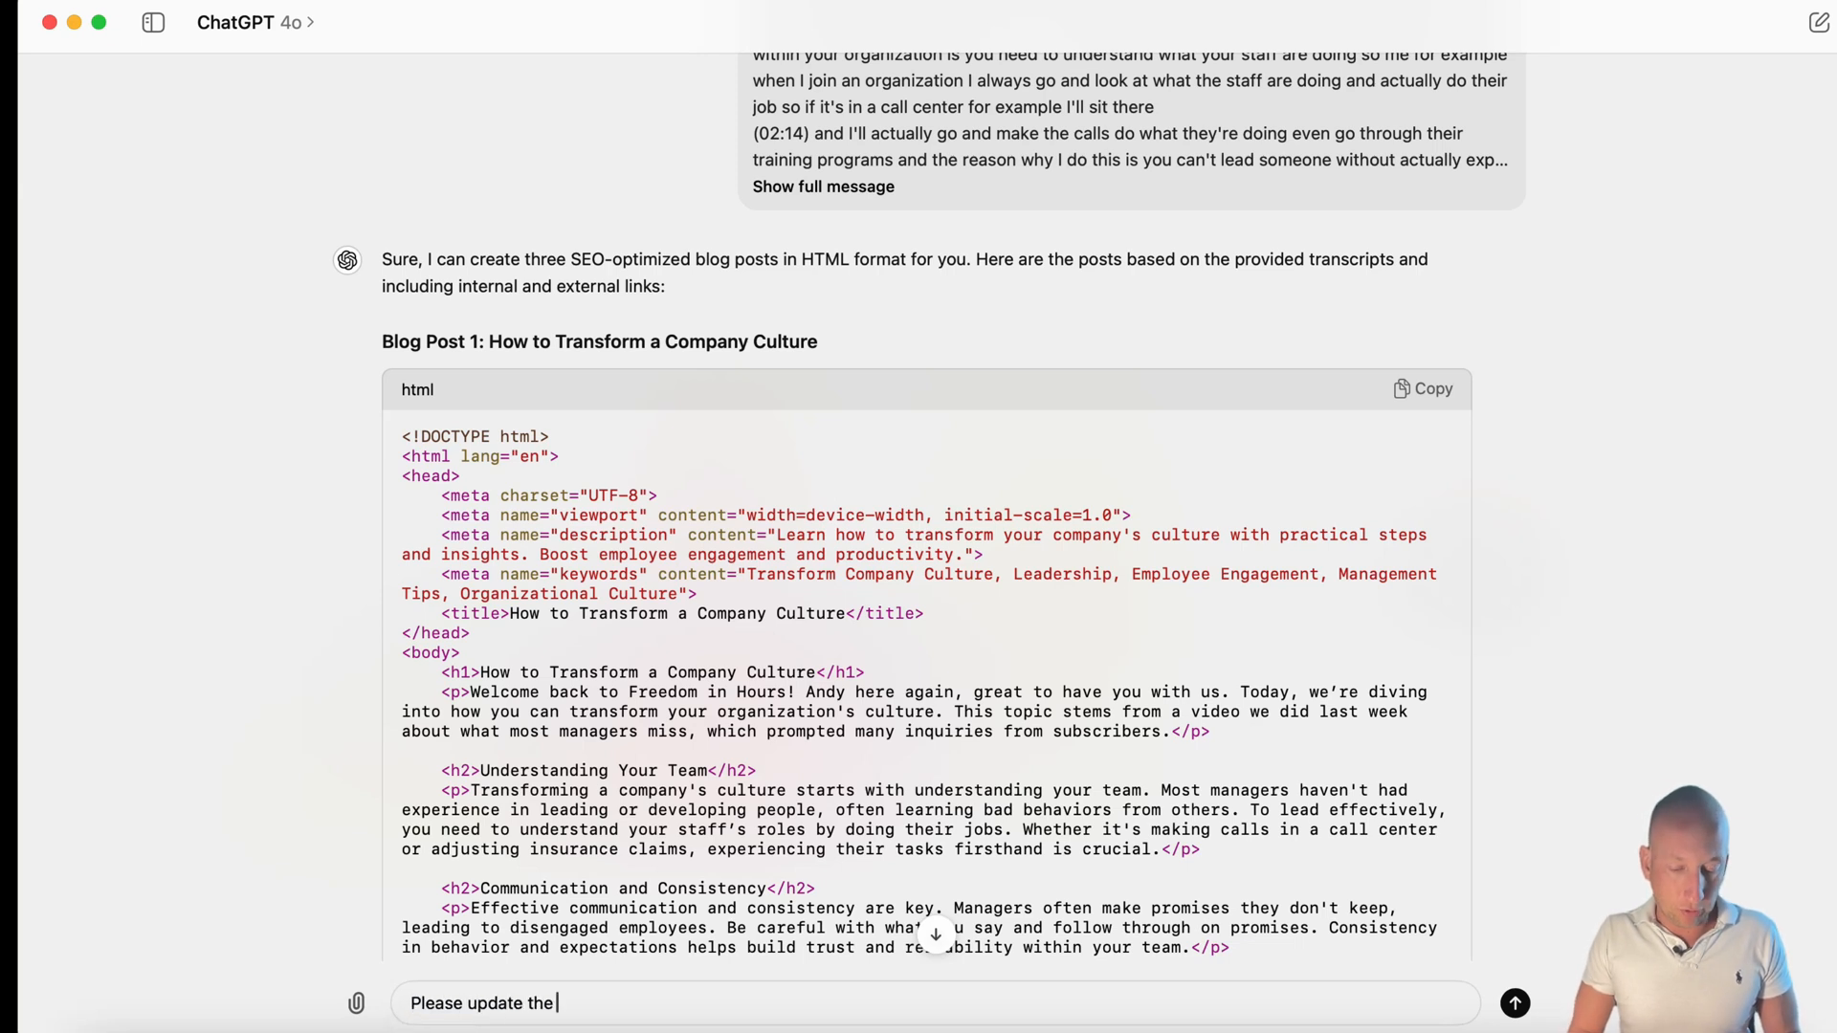
{"action": "type", "text": "transform company culture post, add more con"}
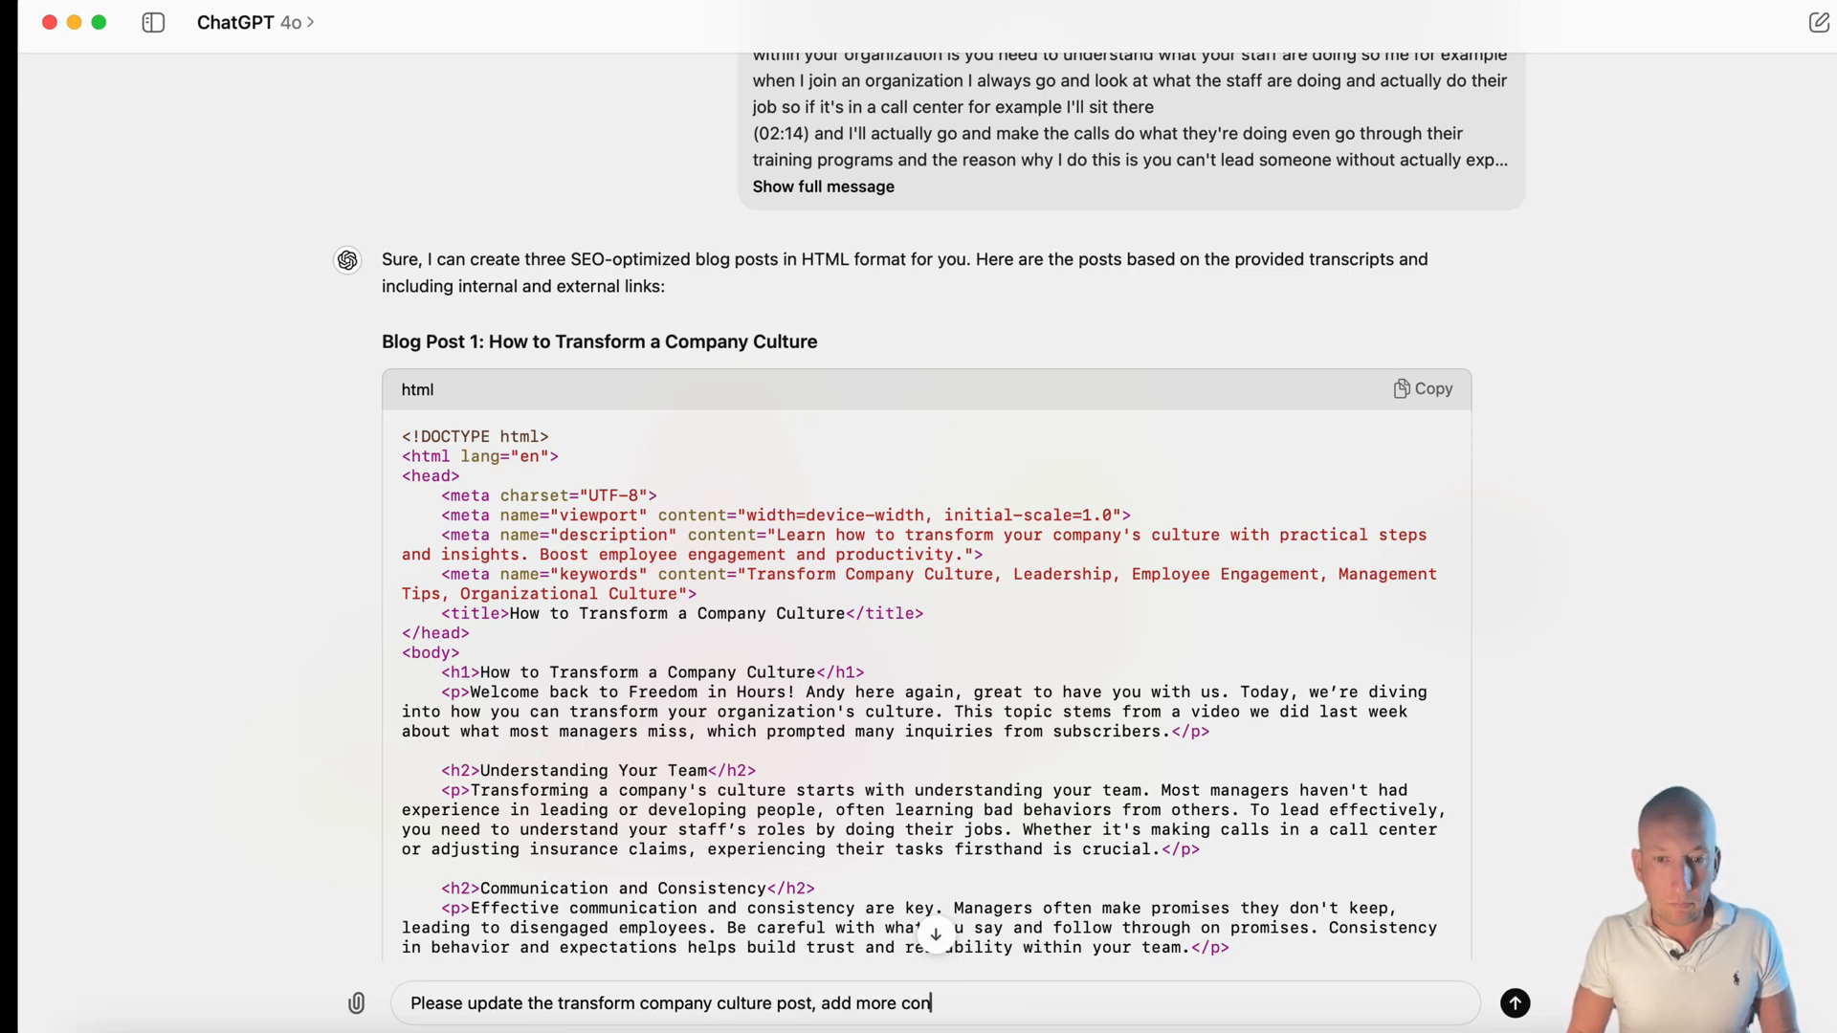
{"action": "type", "text": "tent, plus have the"}
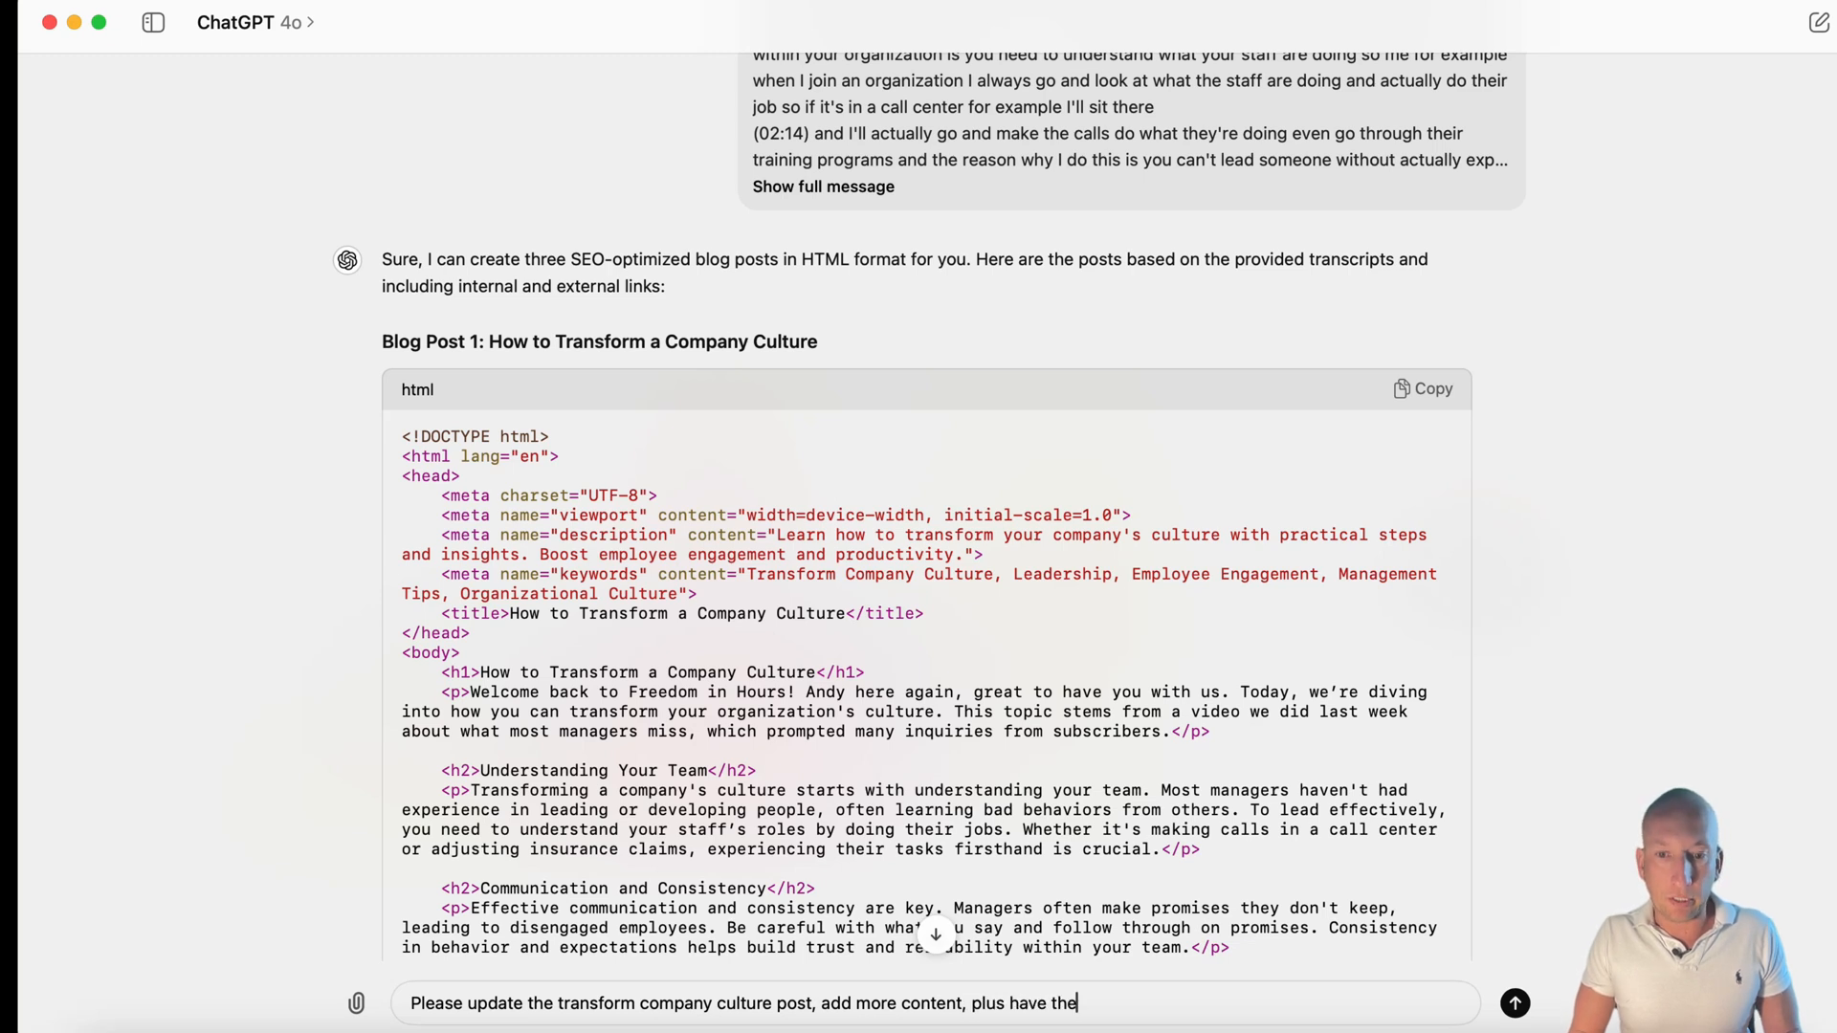
{"action": "type", "text": "links appear naturally thro"}
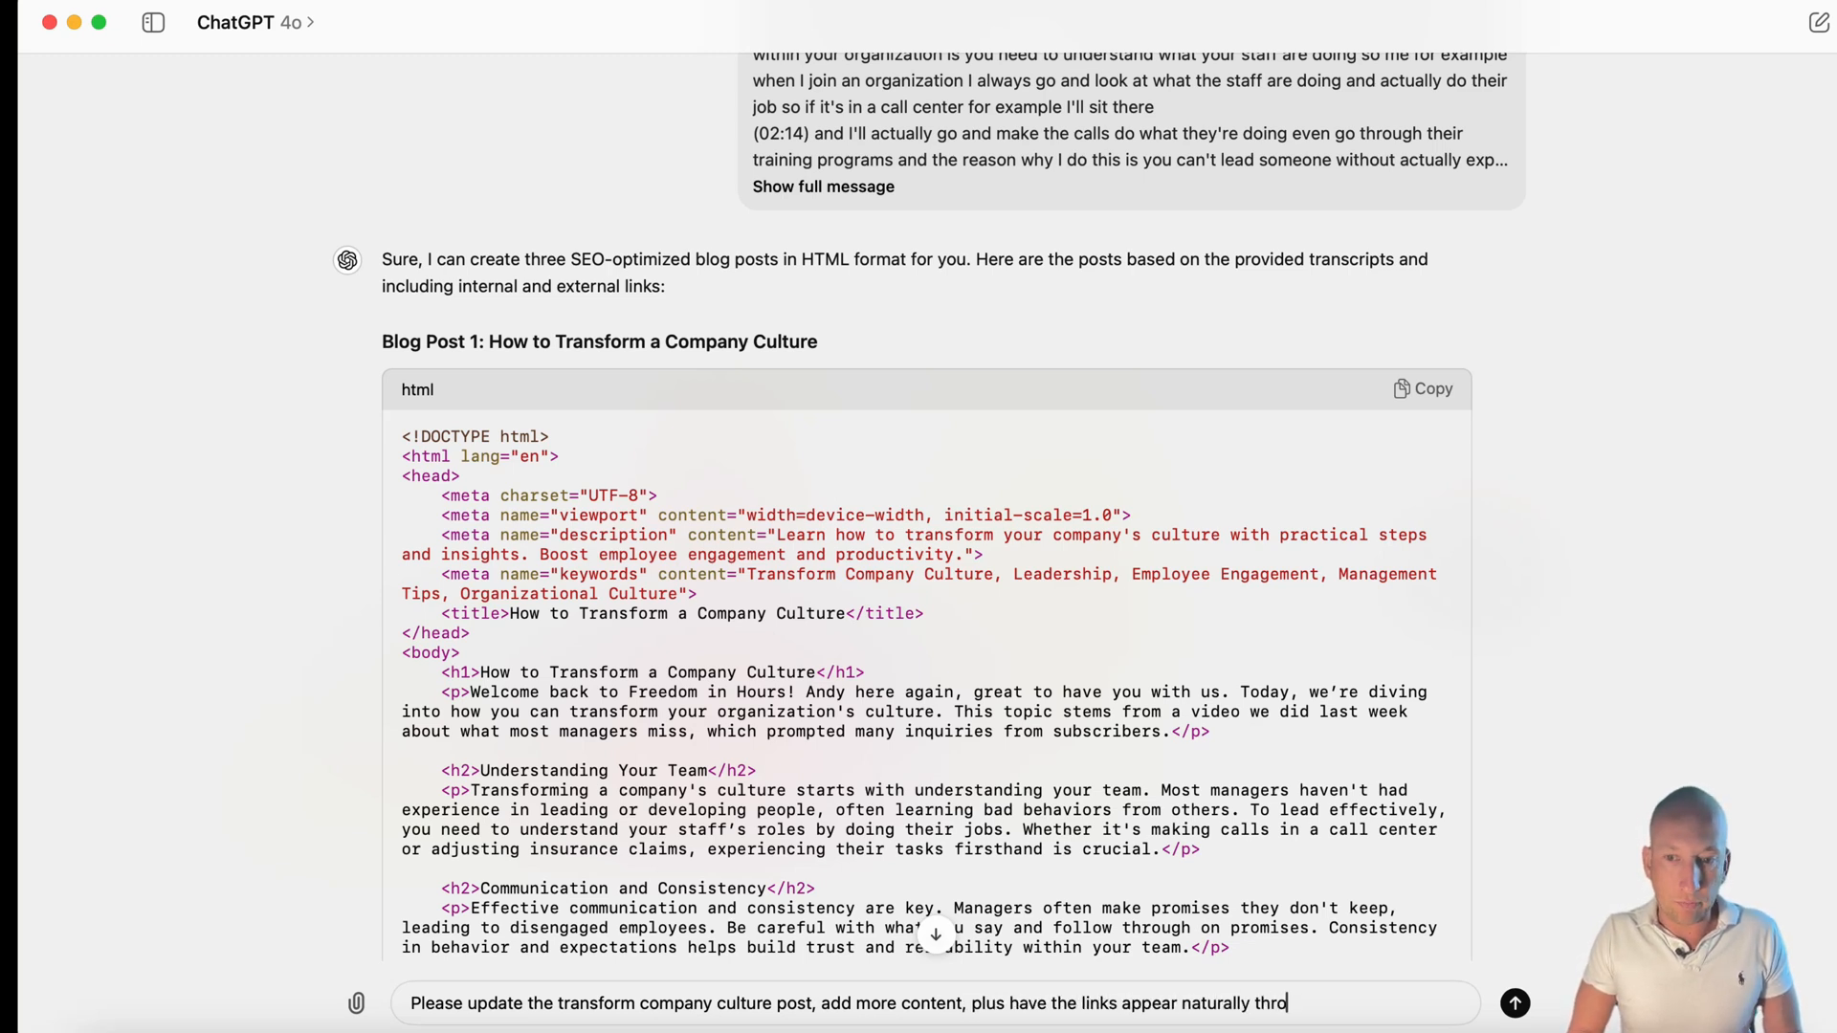
{"action": "type", "text": "ughout the article"}
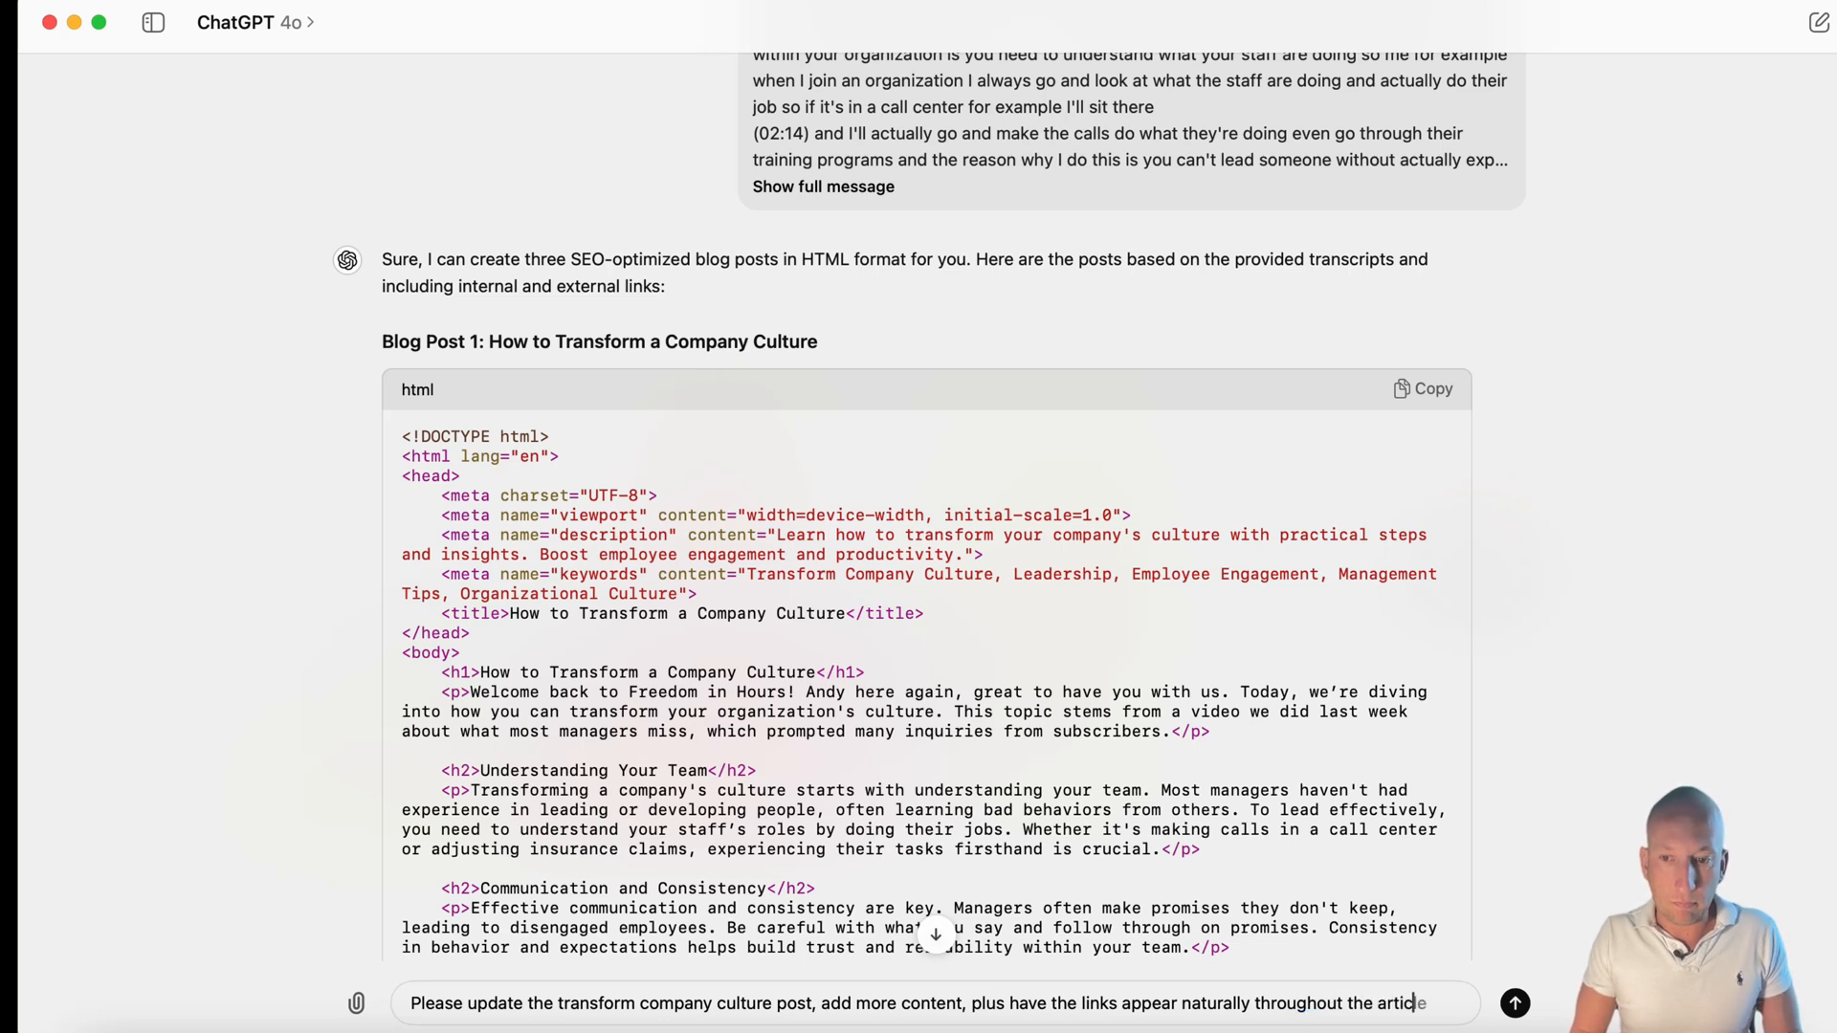
{"action": "left_click", "coordinate": [1515, 1002]}
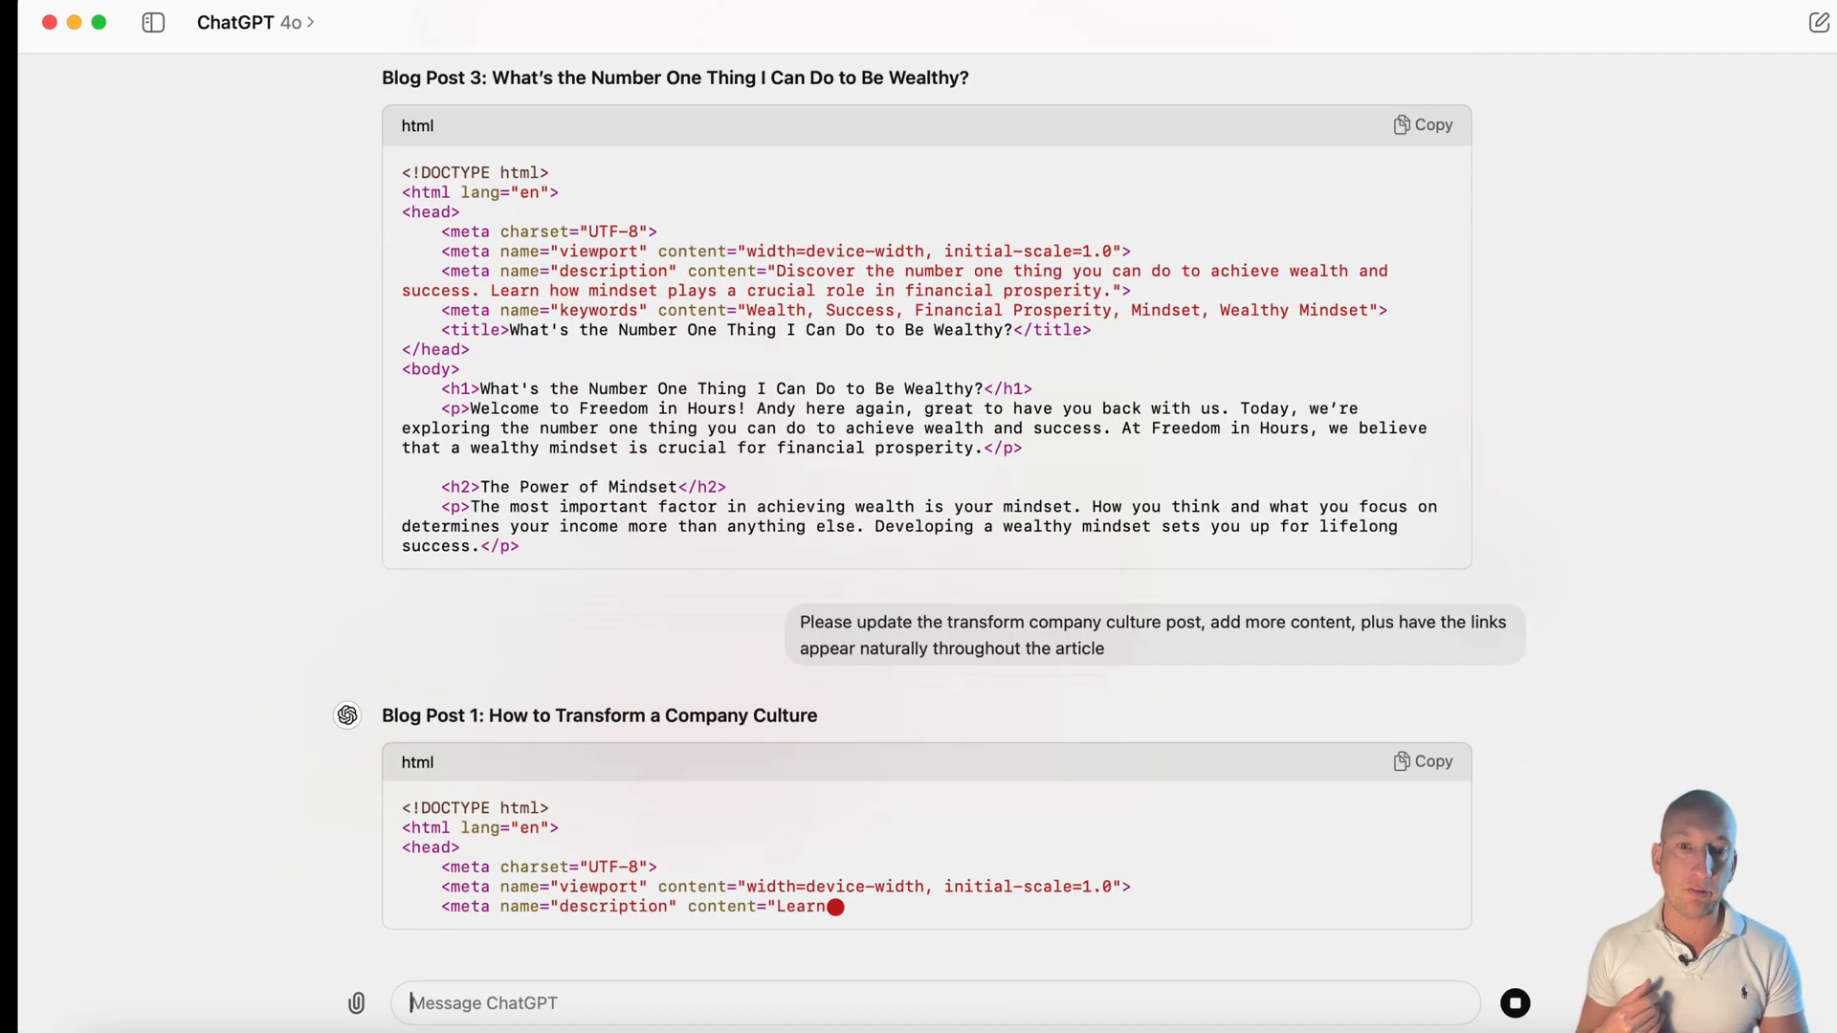
{"action": "scroll", "scroll_direction": "down", "scroll_amount": 3}
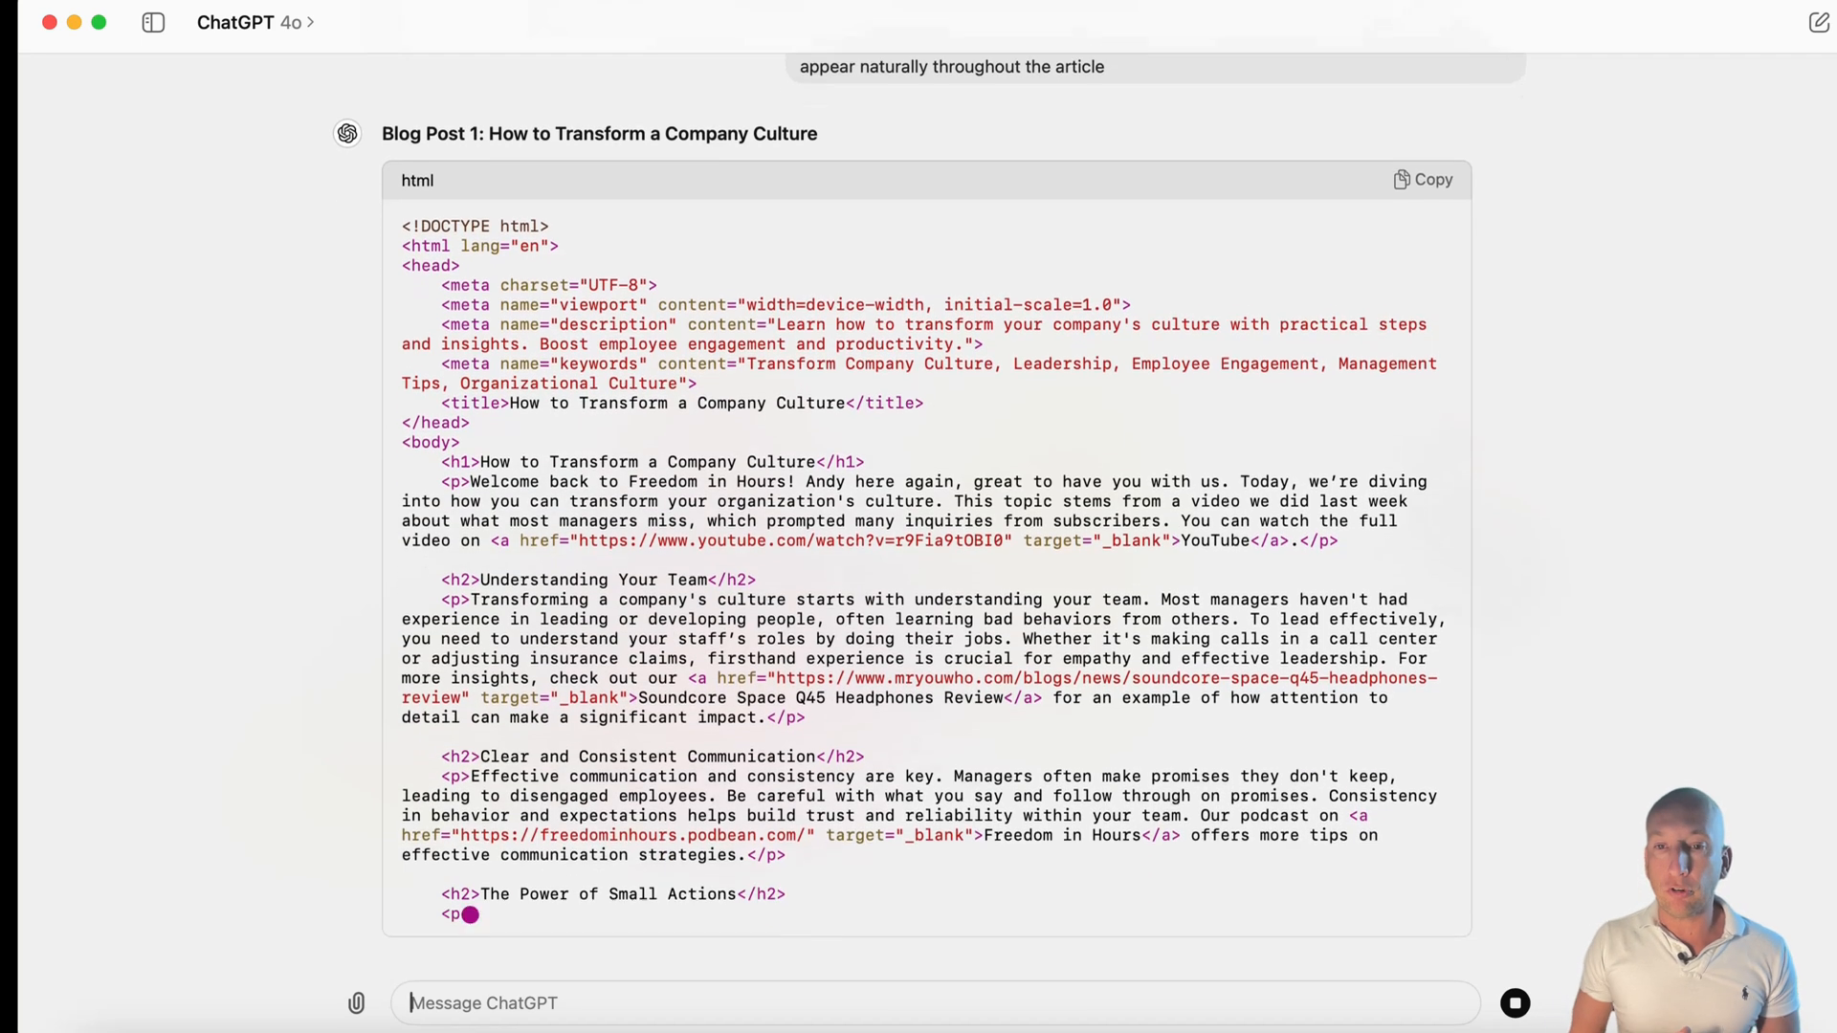
{"action": "scroll", "scroll_direction": "down", "scroll_amount": 3}
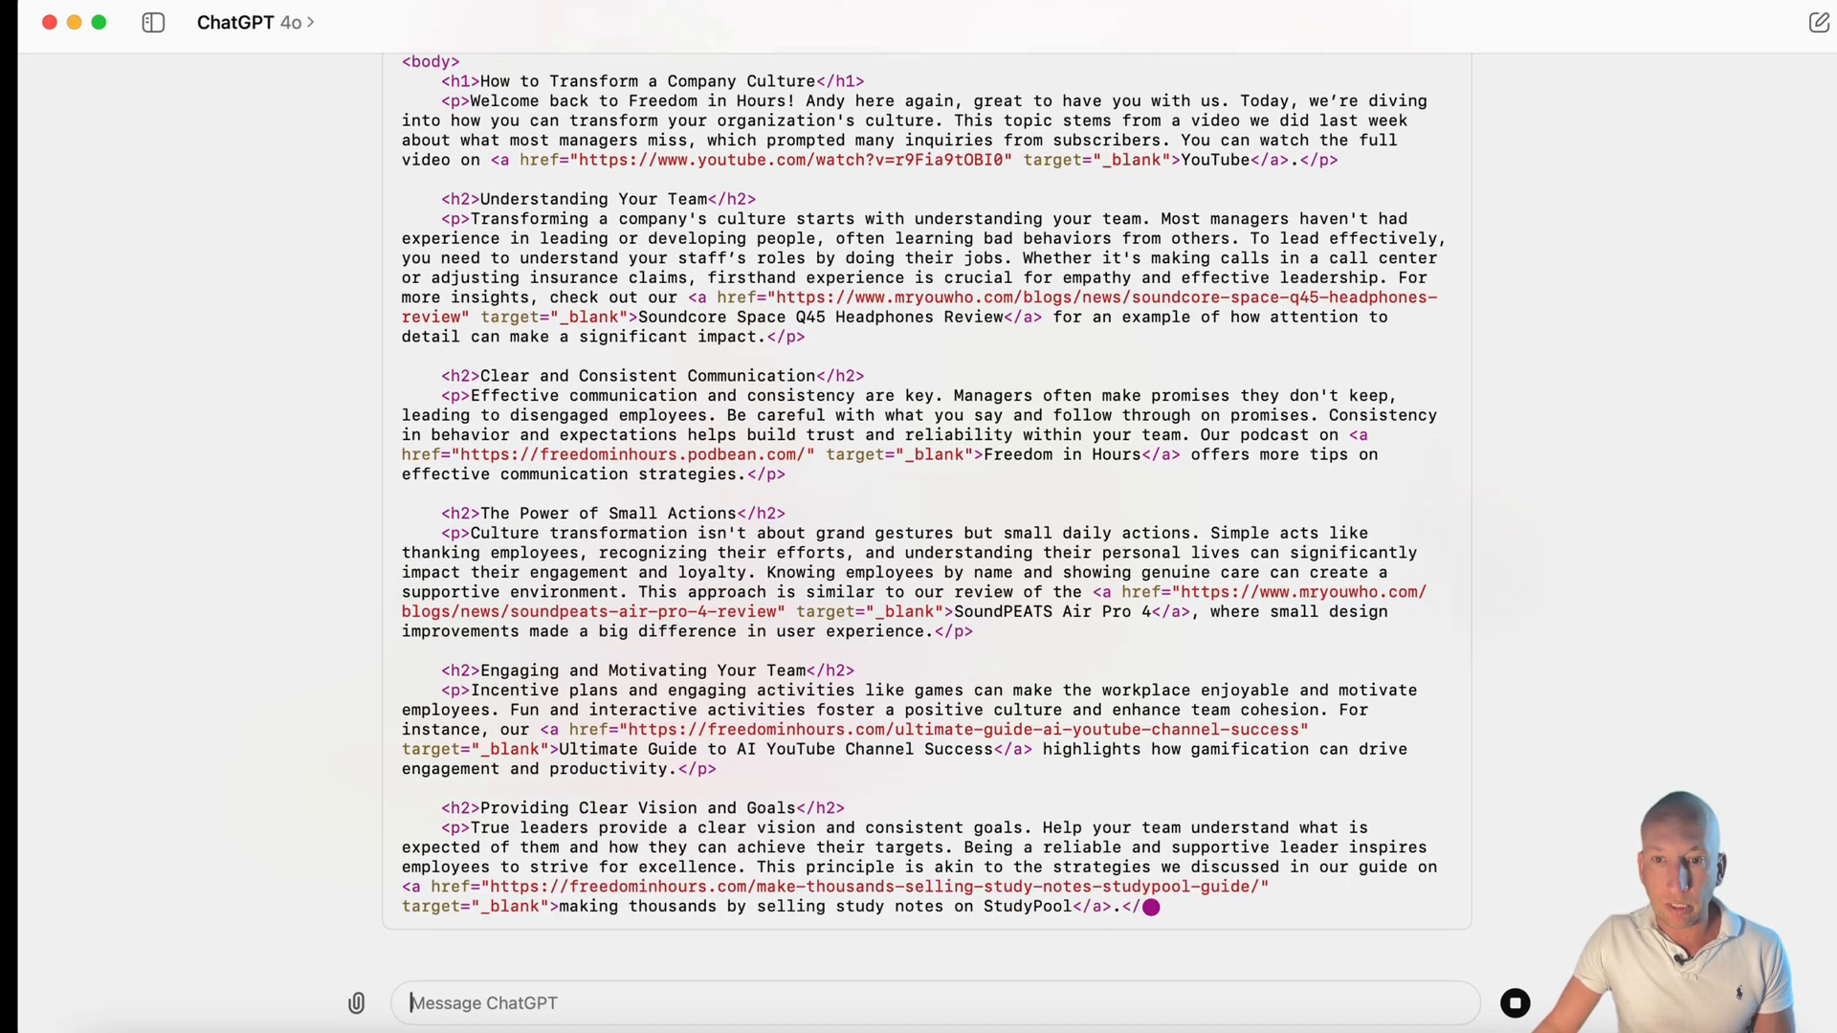
{"action": "scroll", "scroll_direction": "down", "scroll_amount": 3}
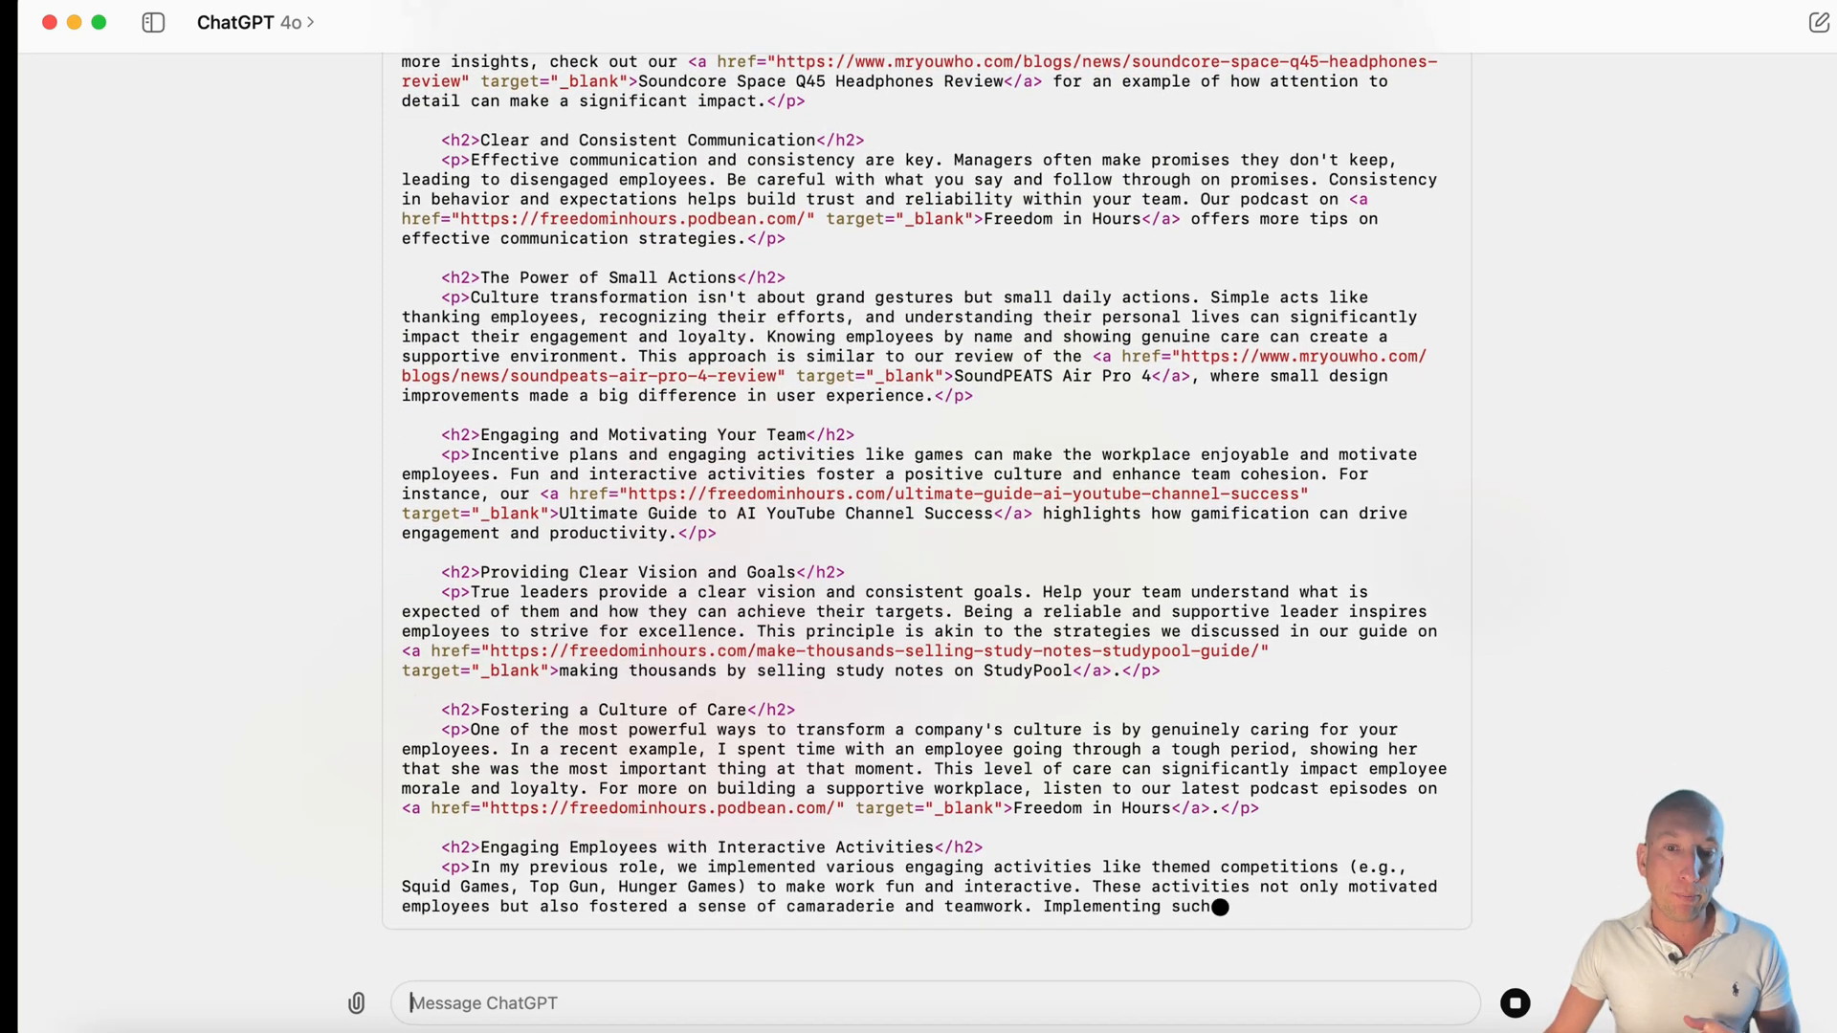
{"action": "scroll", "scroll_direction": "down", "scroll_amount": 3}
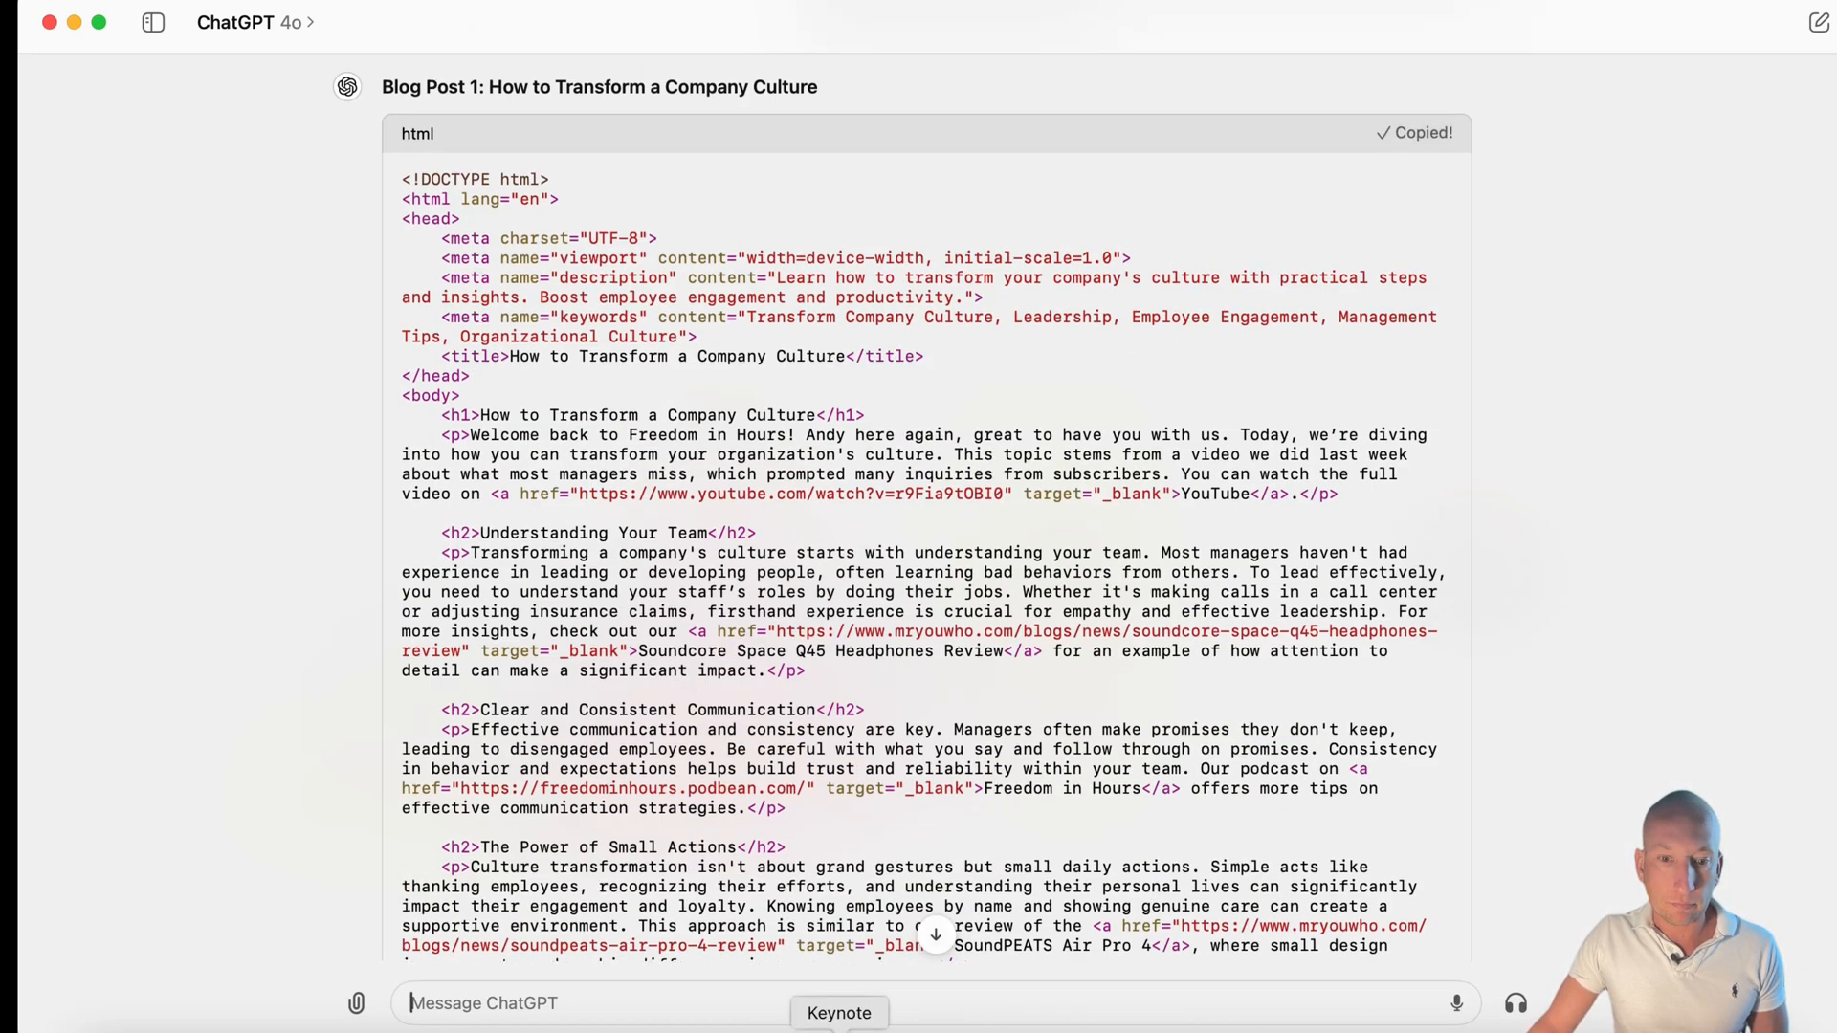
- Add the expanded culture article's HTML to the new WordPress post as a Custom HTML block
{"action": "right_click", "coordinate": [839, 1014]}
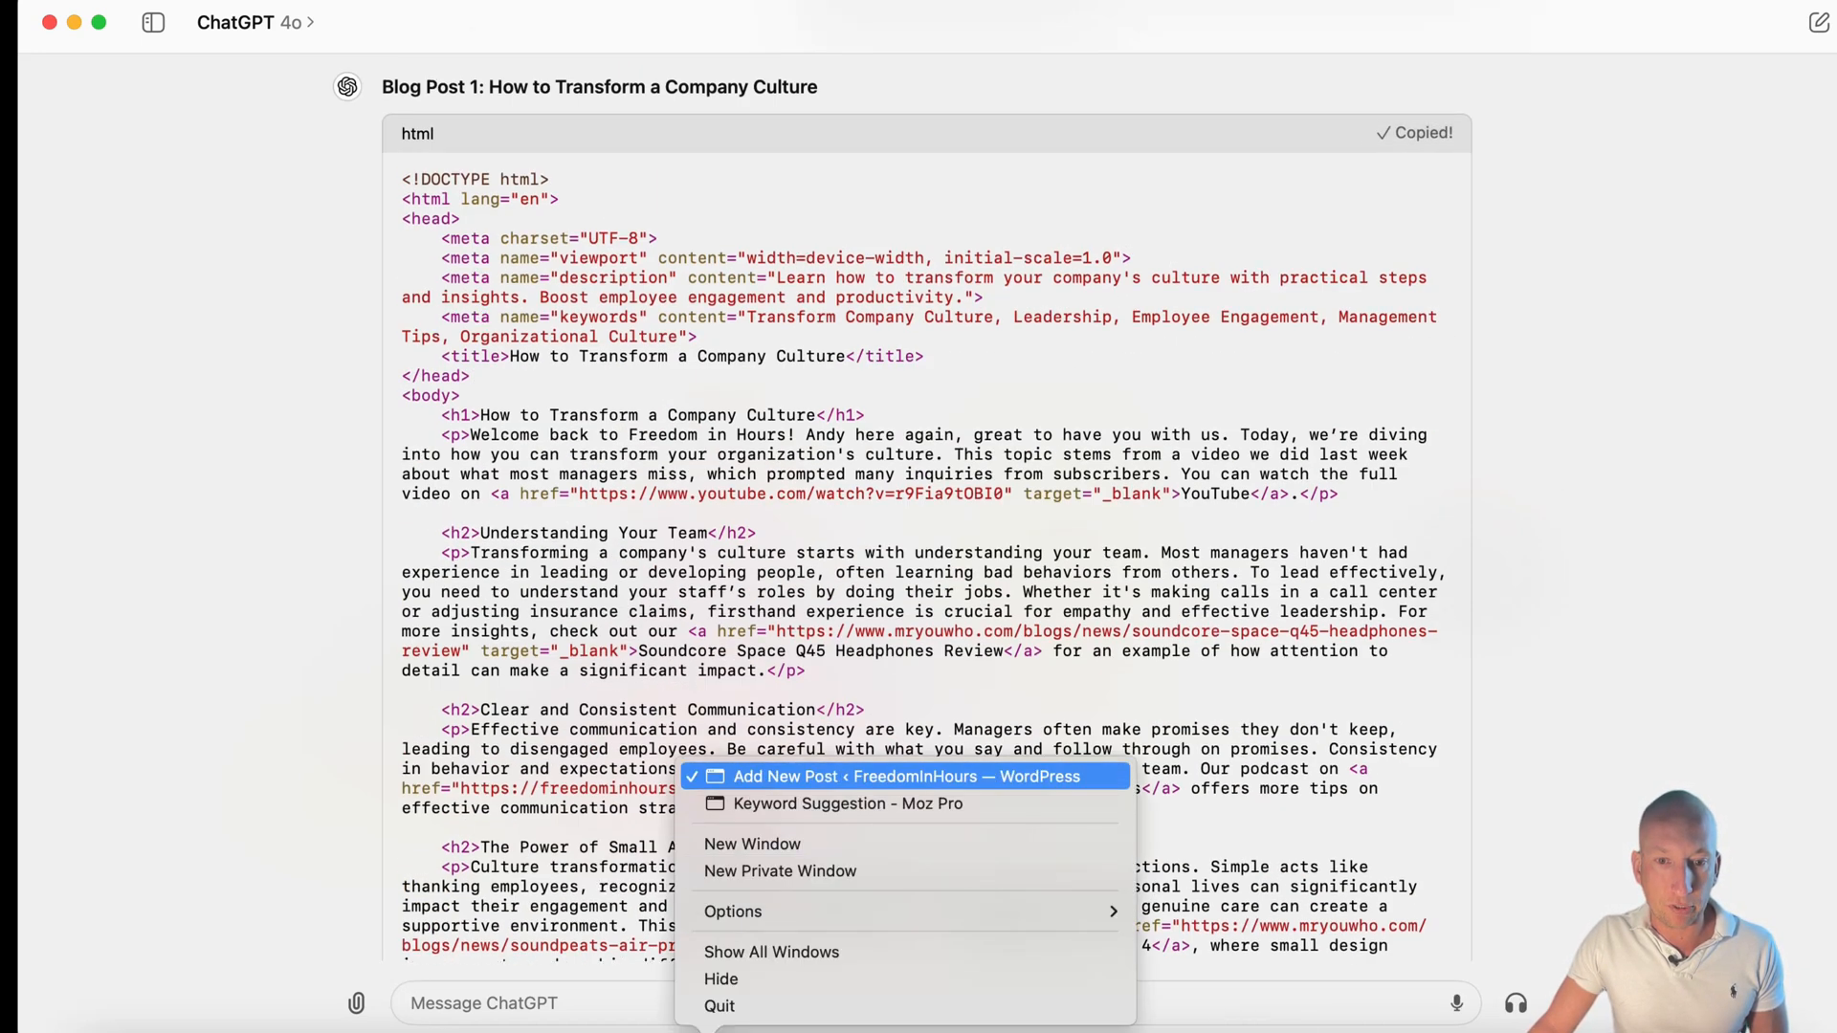
{"action": "left_click", "coordinate": [897, 776]}
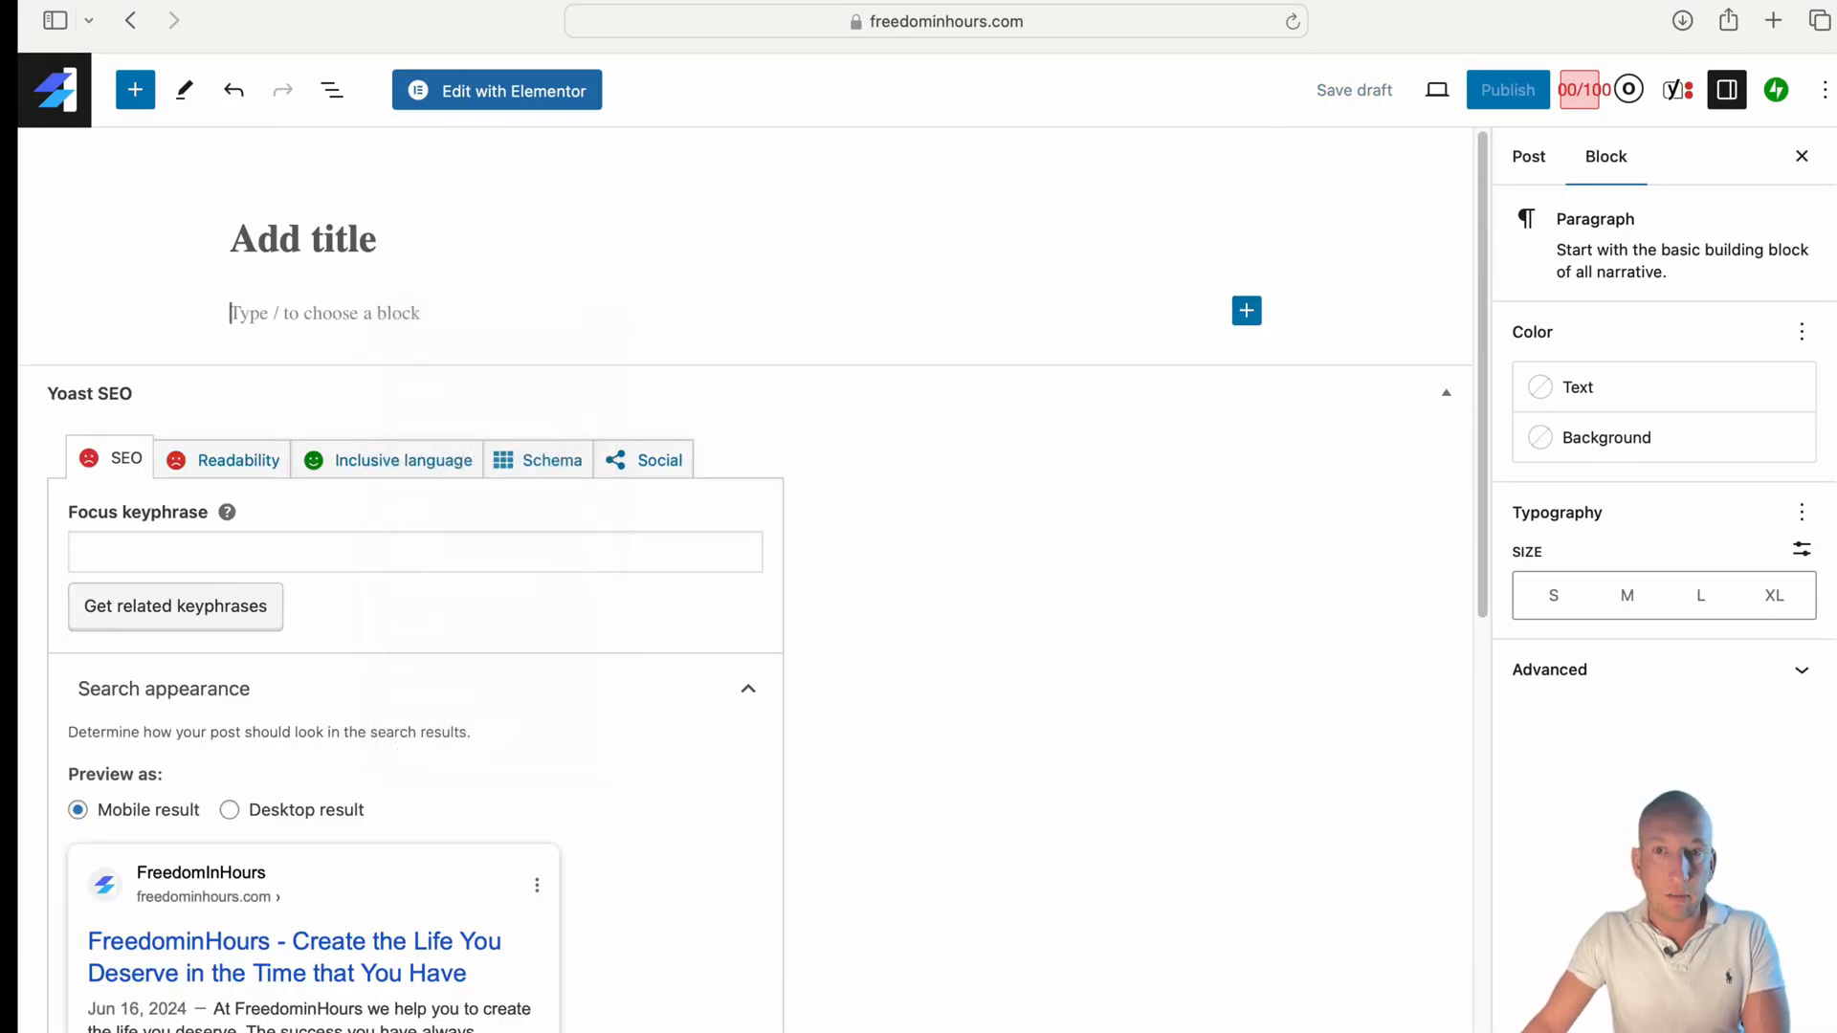
{"action": "type", "text": "html"}
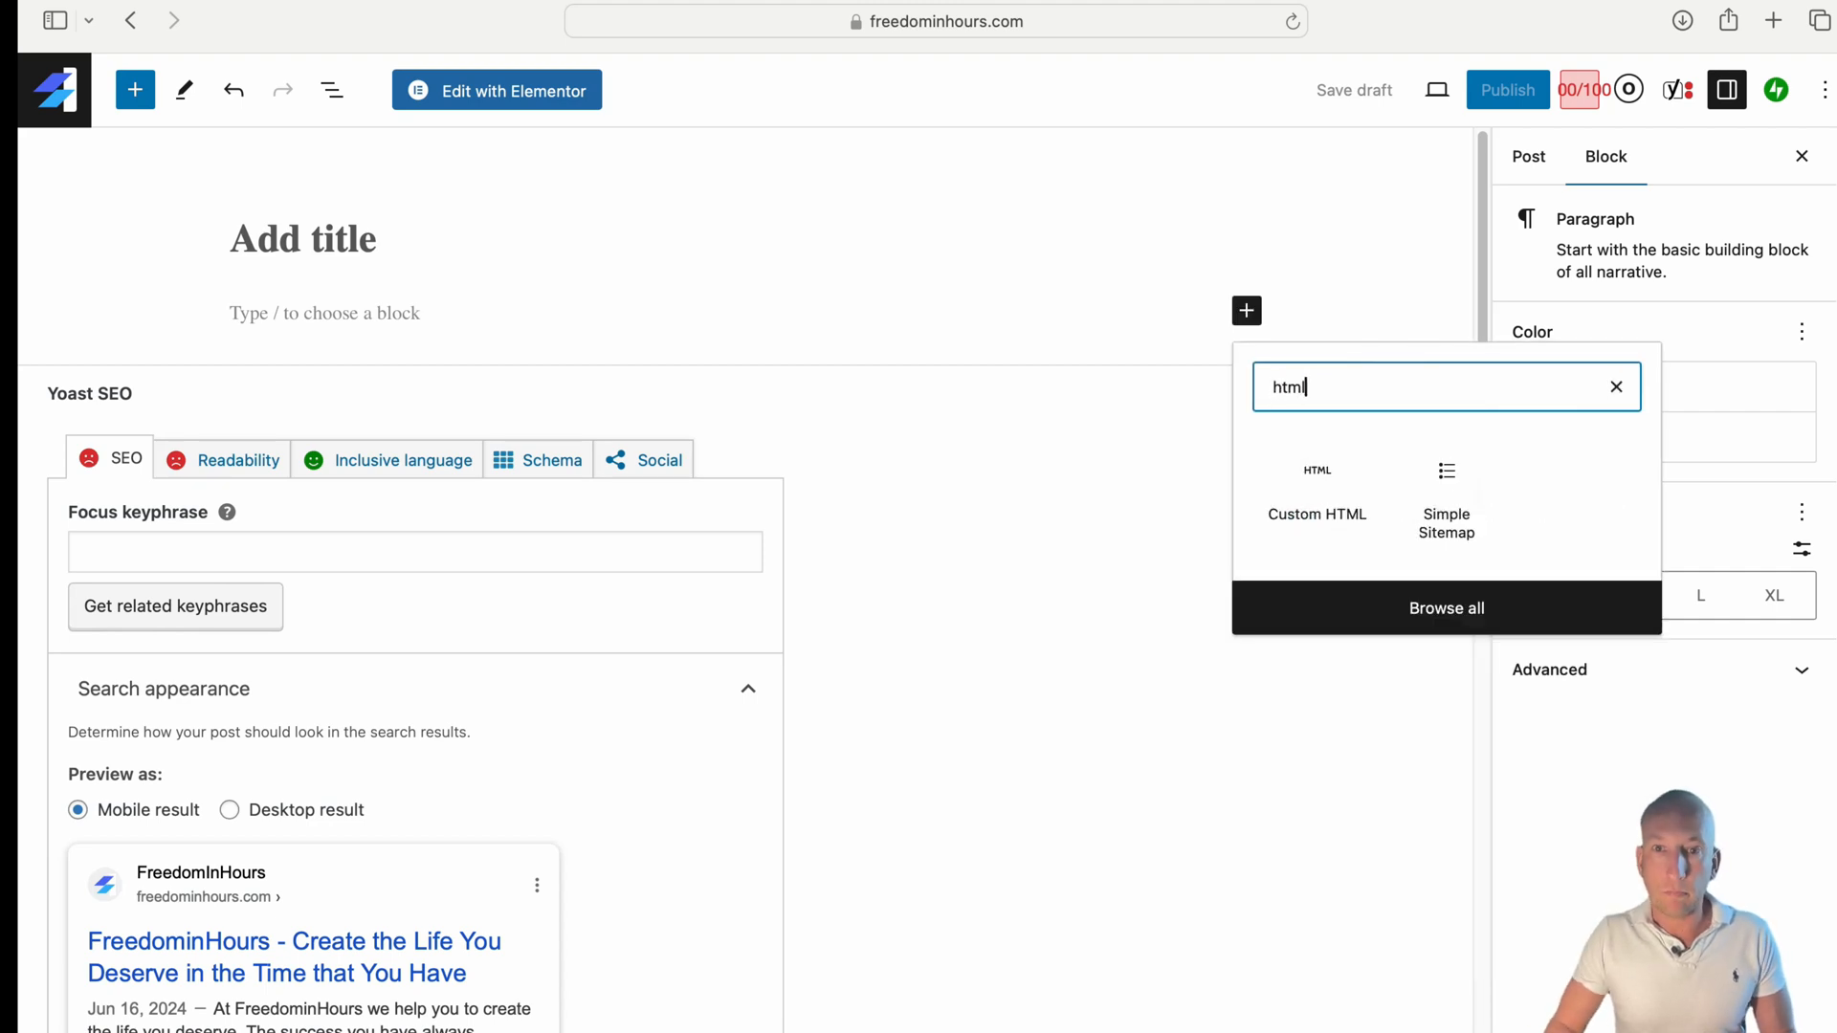
{"action": "left_click", "coordinate": [1316, 515]}
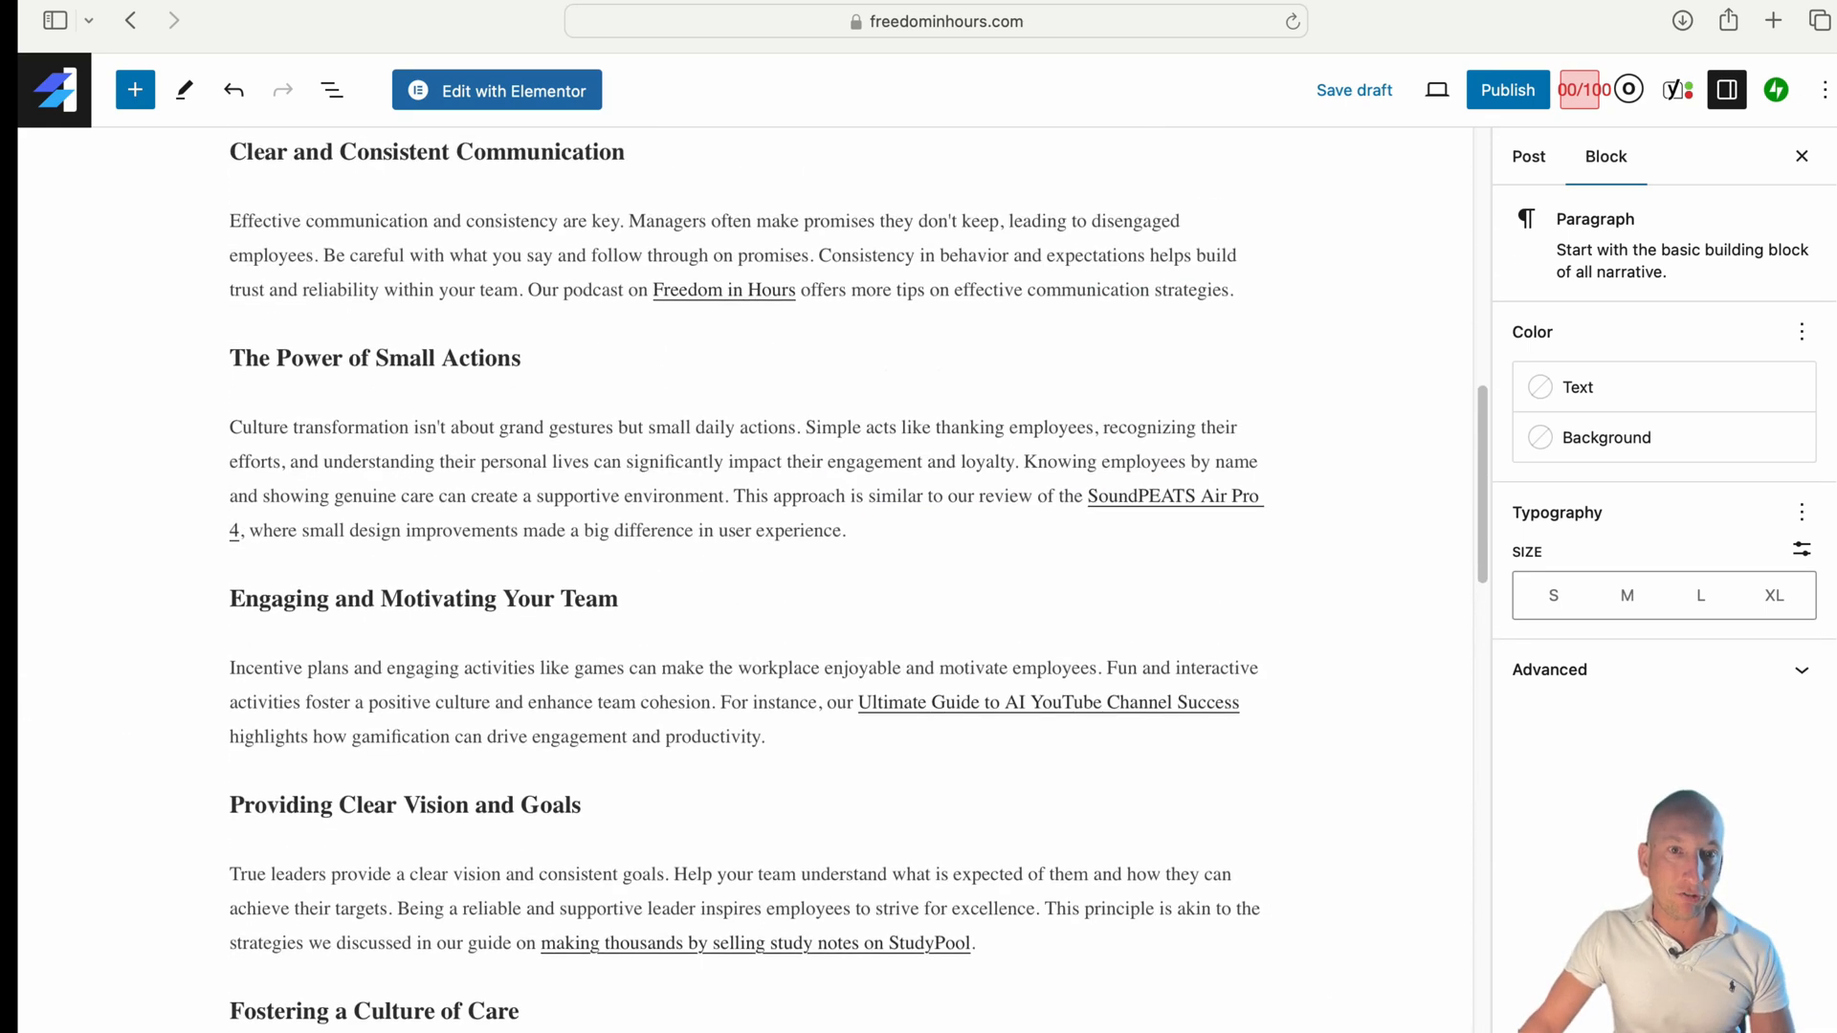
- Delete the leftover title and meta tag code blocks from the post
{"action": "right_click", "coordinate": [712, 312]}
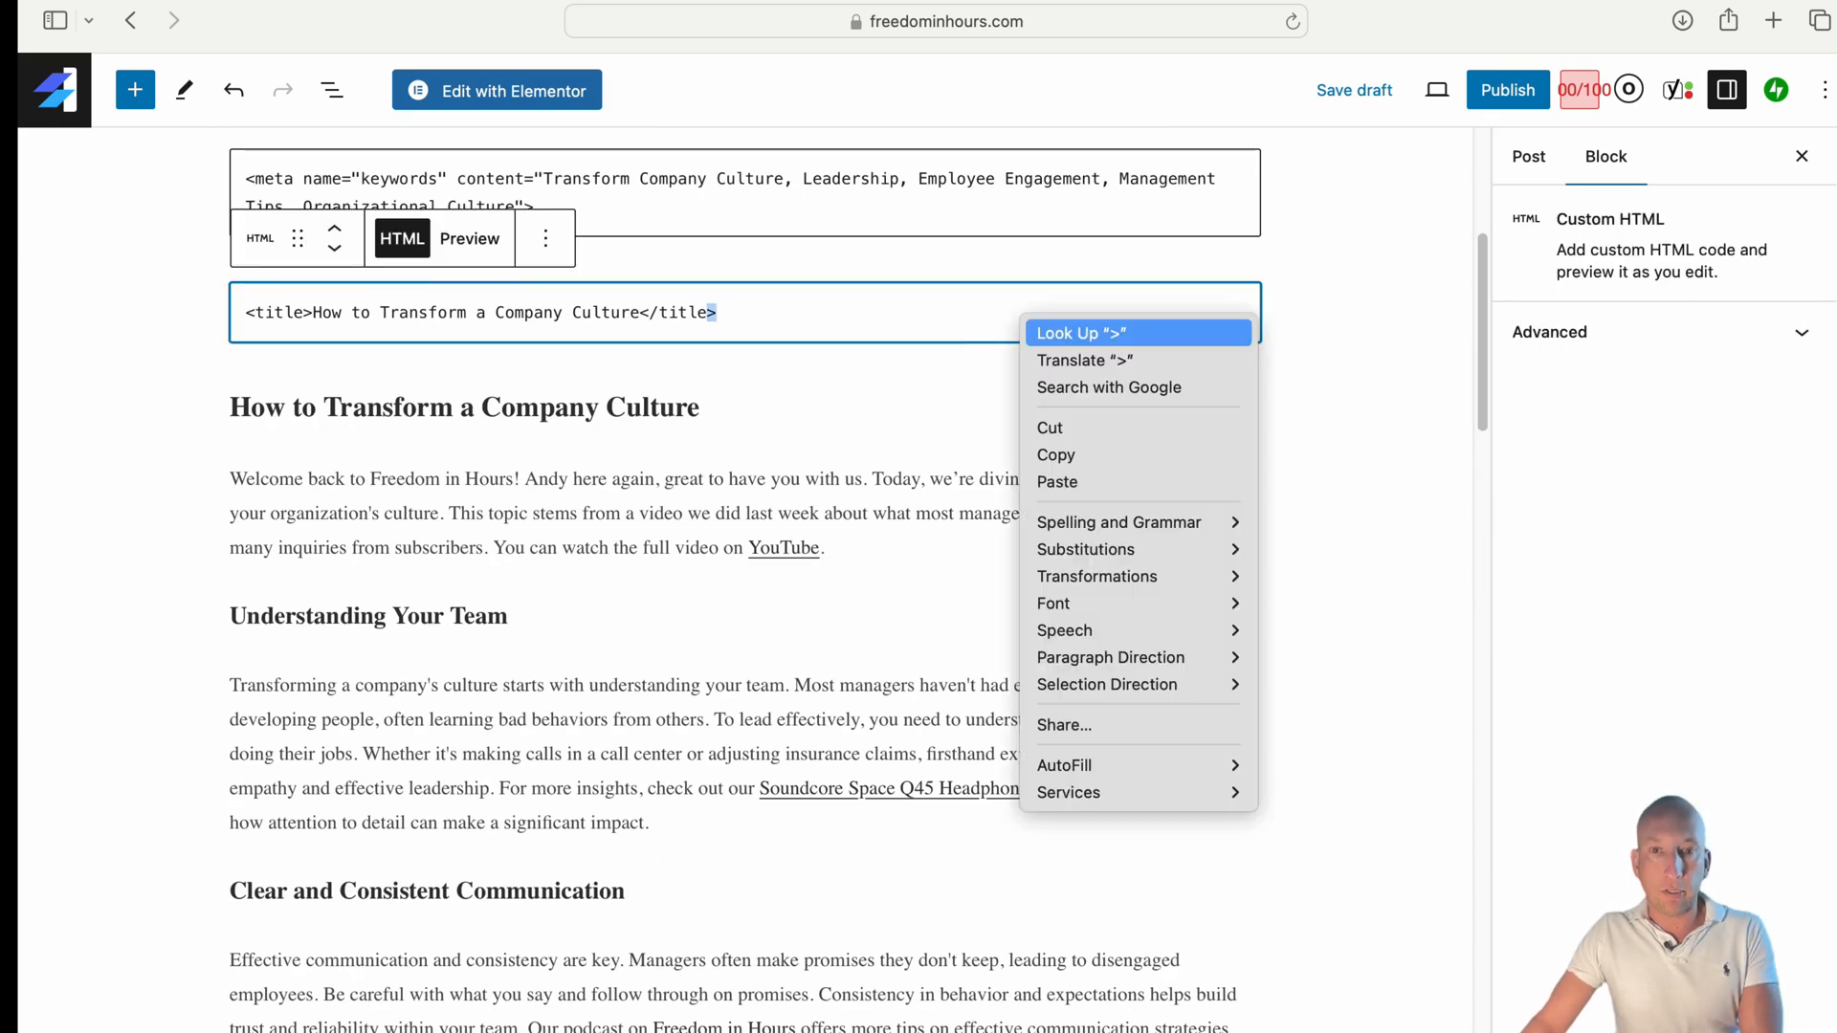
{"action": "left_click", "coordinate": [545, 238]}
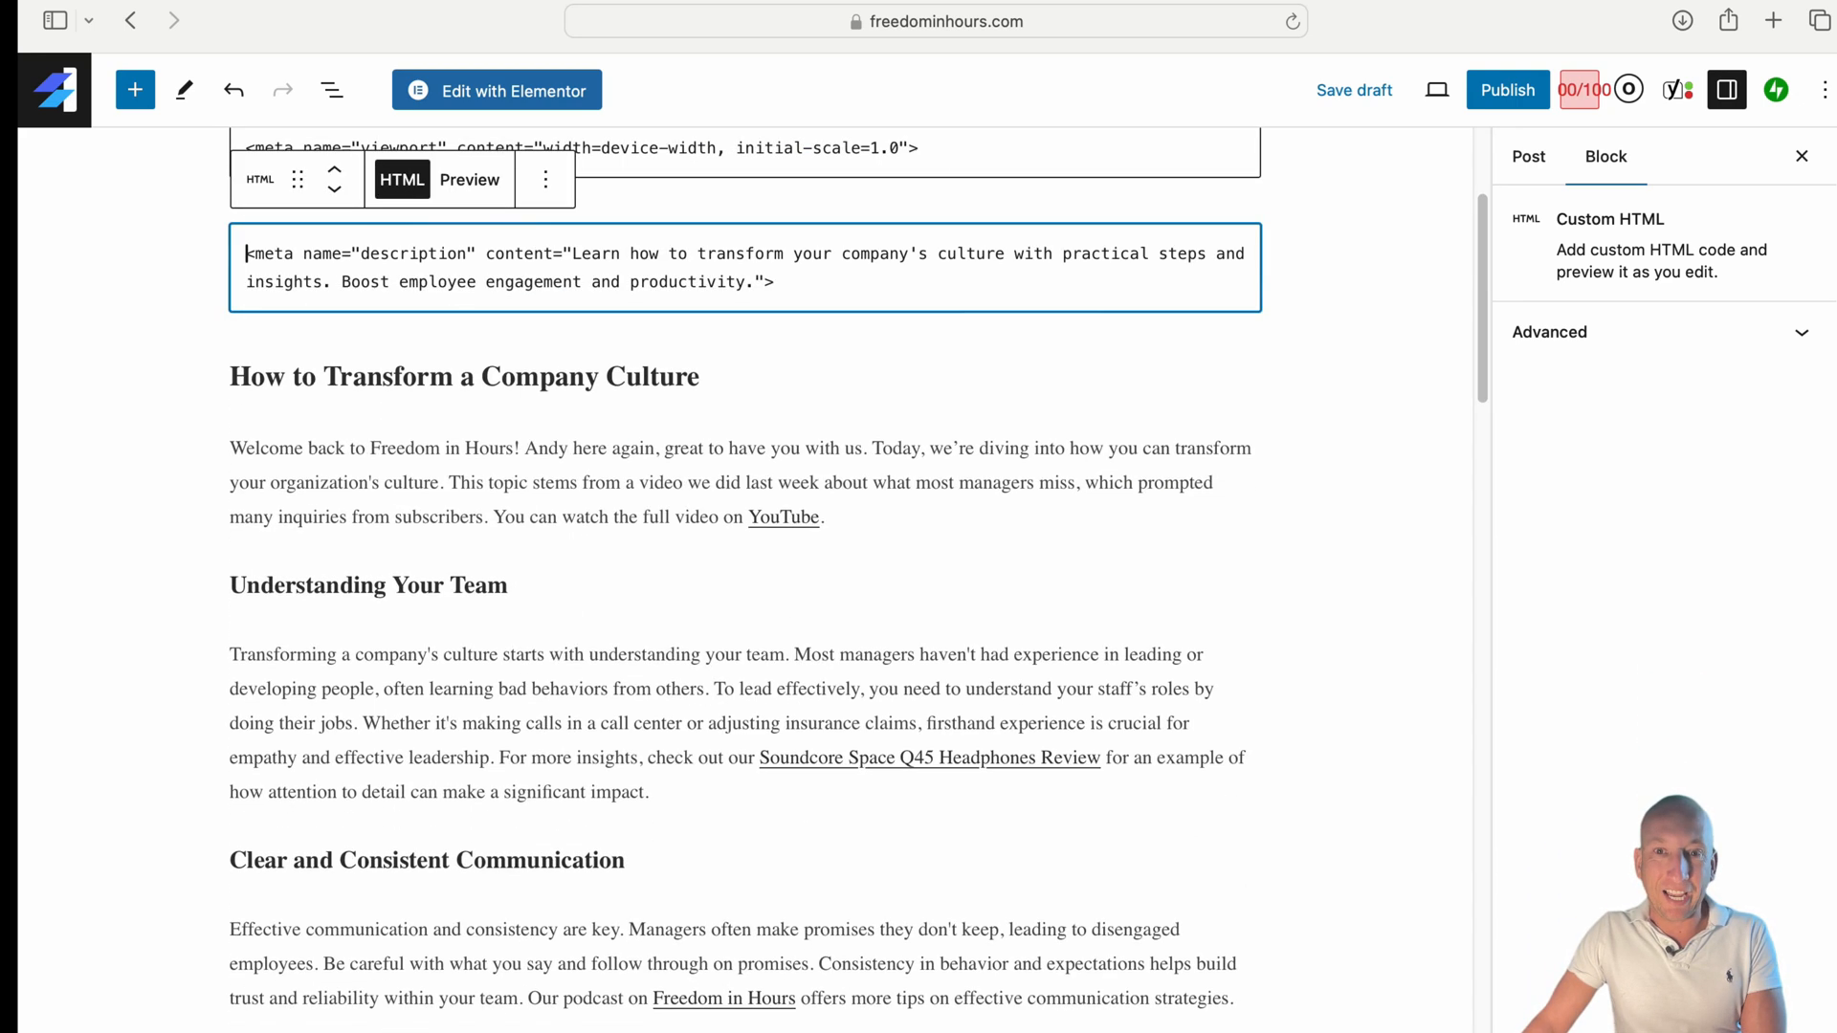
{"action": "left_click", "coordinate": [544, 179]}
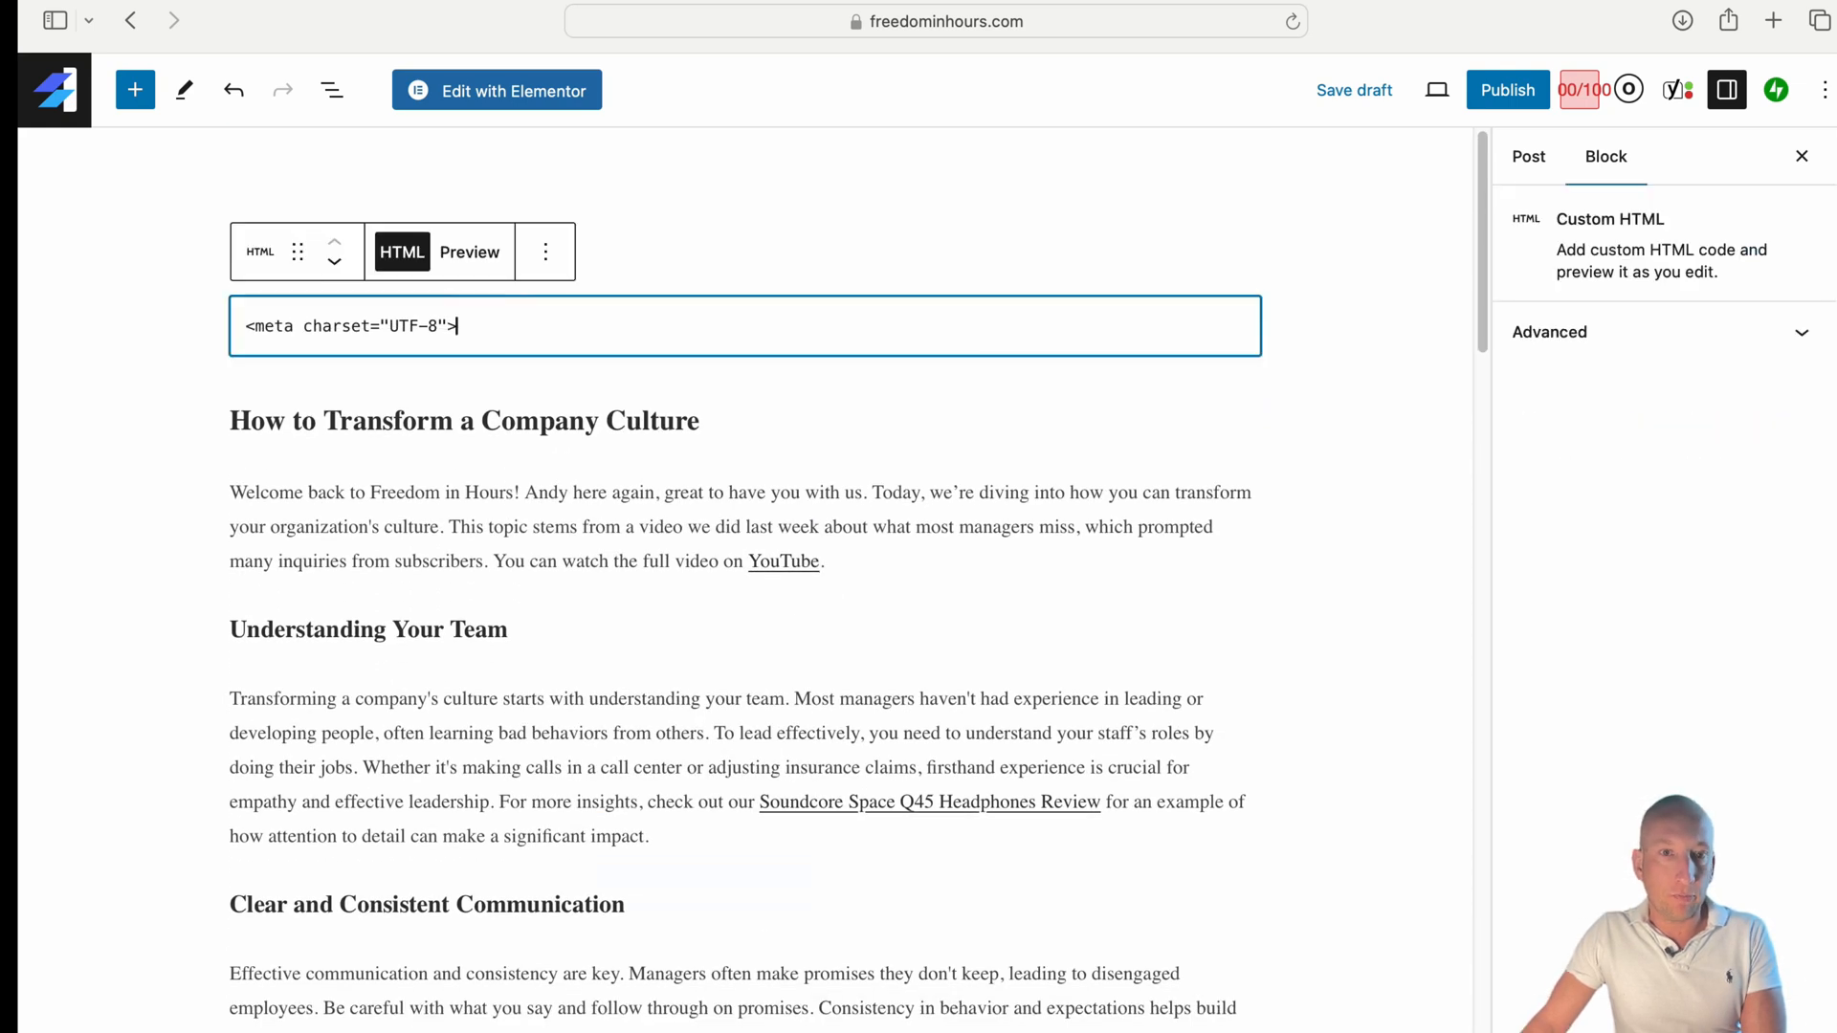
{"action": "left_click", "coordinate": [1528, 156]}
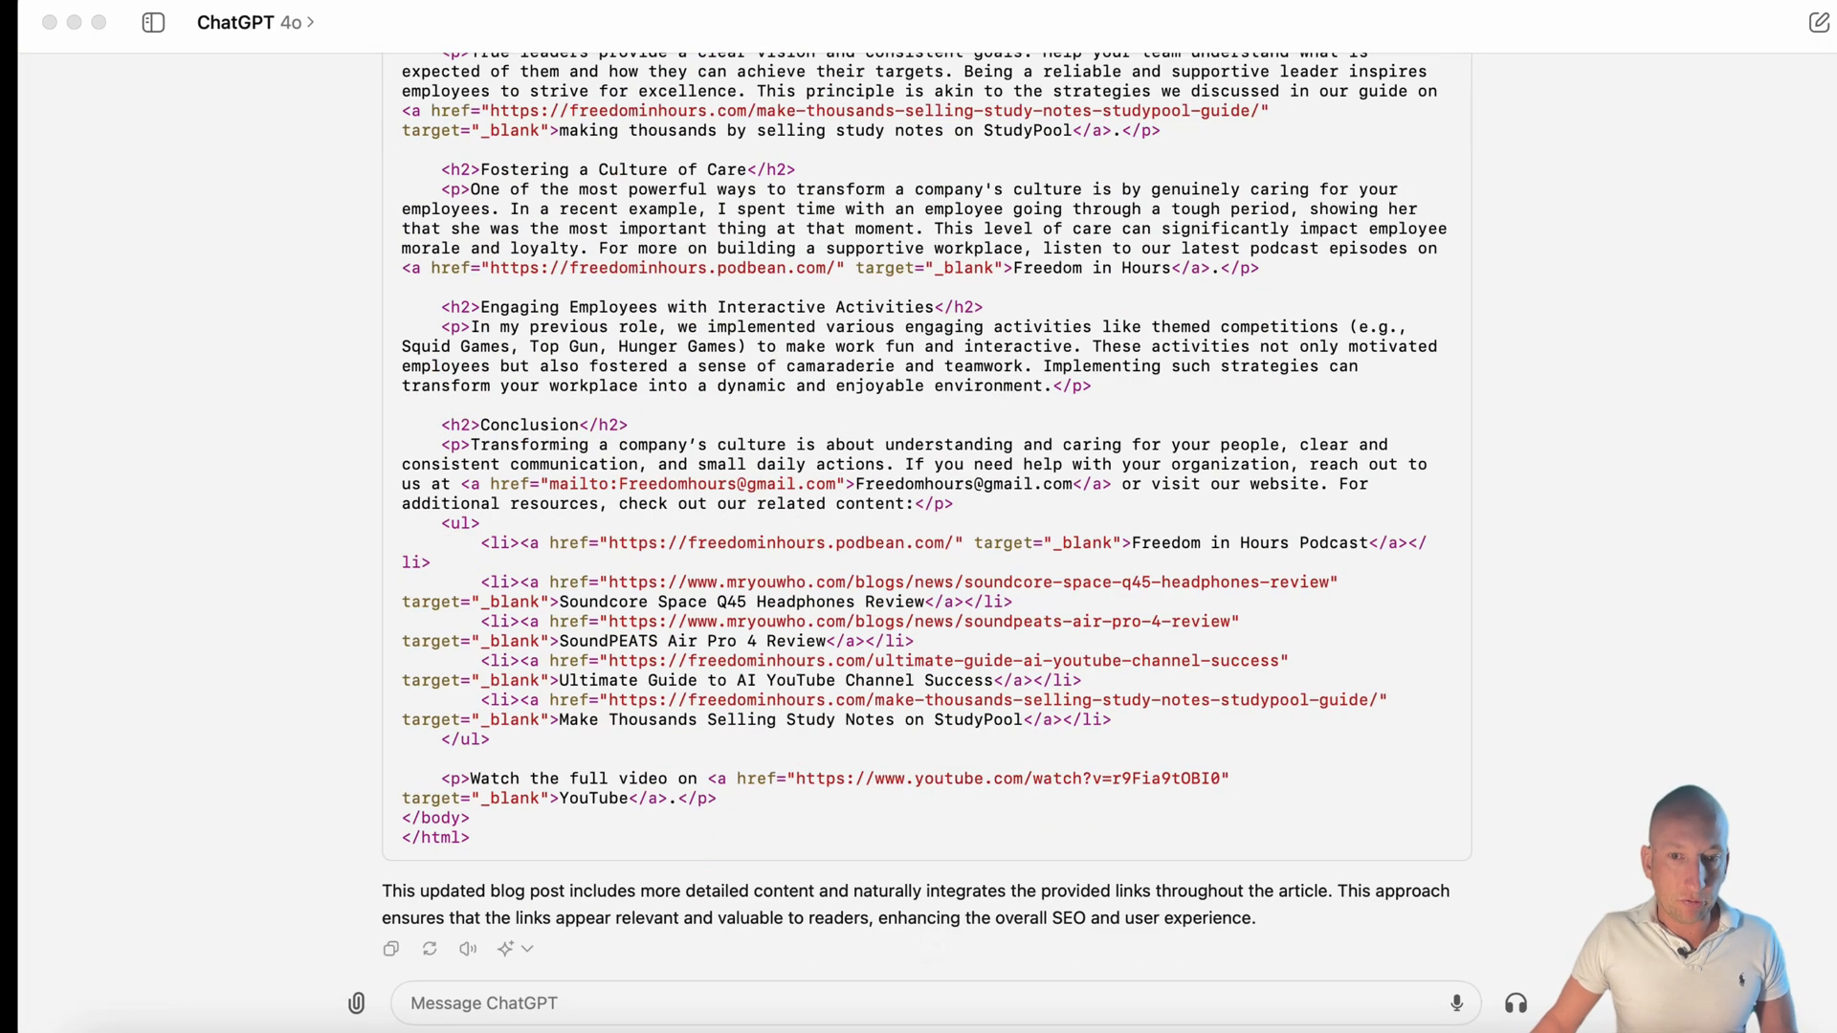
- Ask ChatGPT for the culture post's meta description, slug, tags and SEO title
{"action": "type", "text": "Can you please do slug,"}
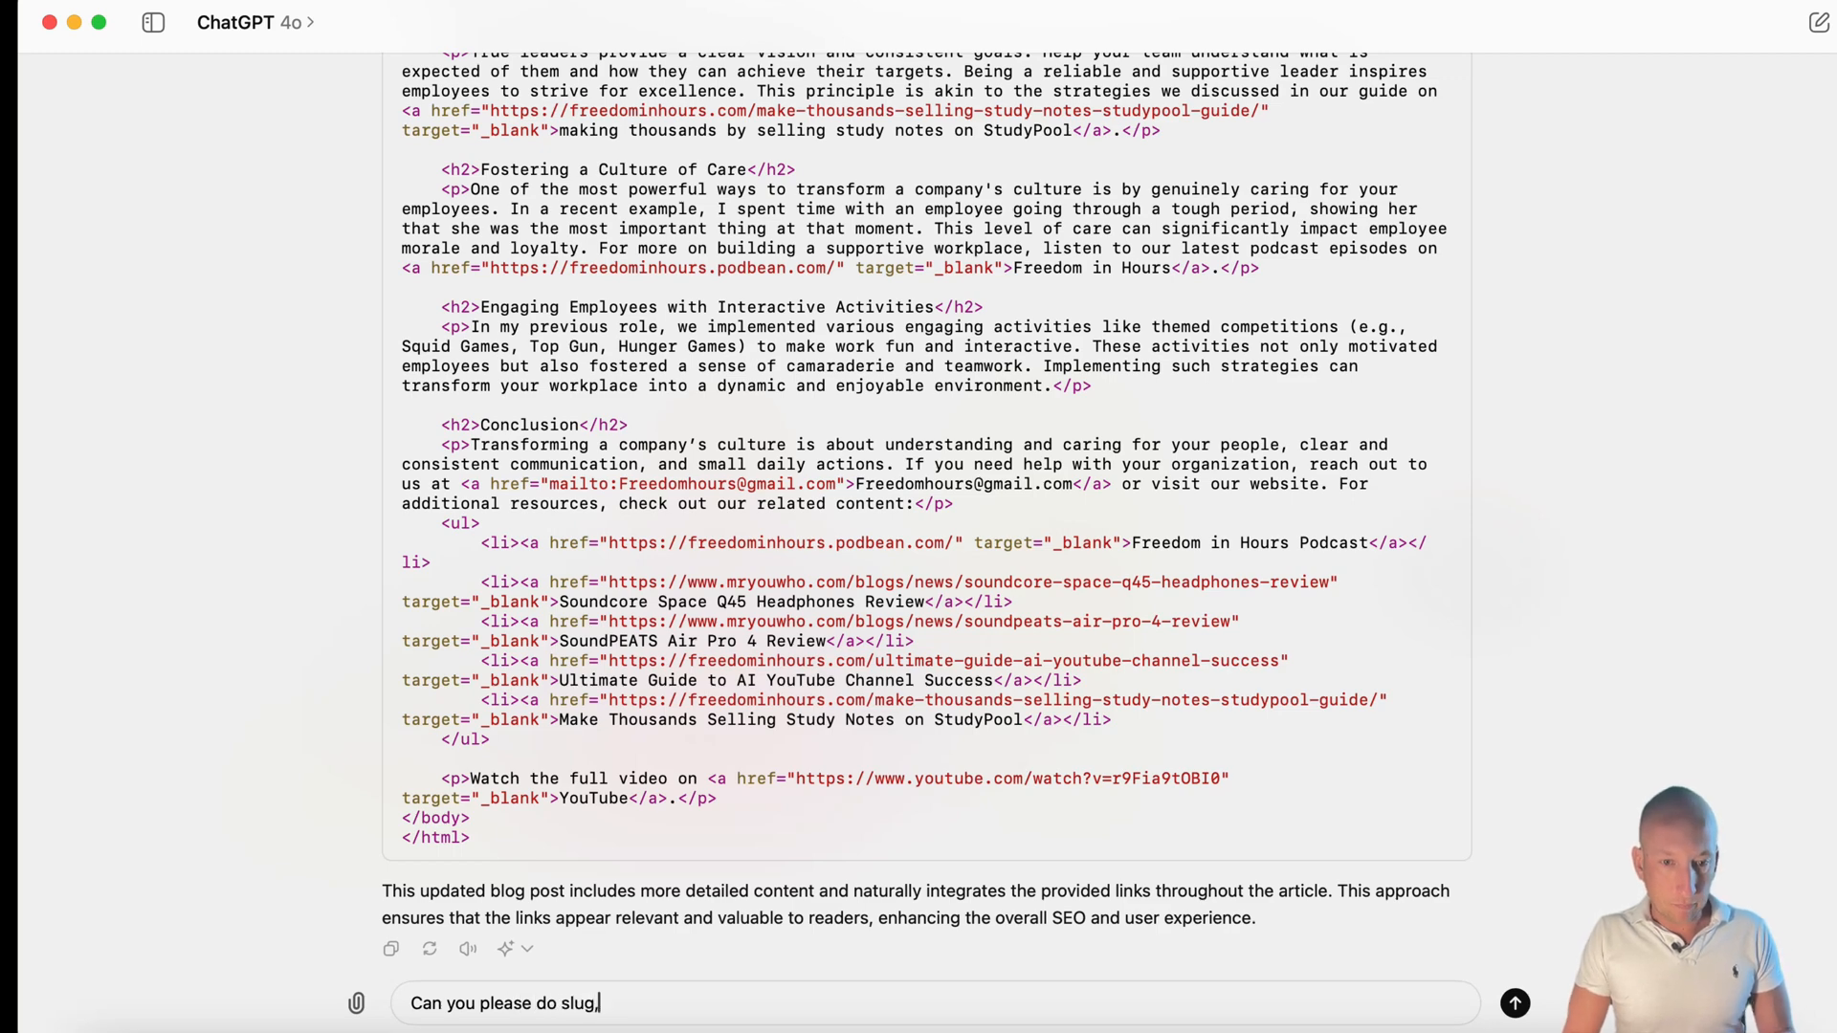
{"action": "type", "text": "meta"}
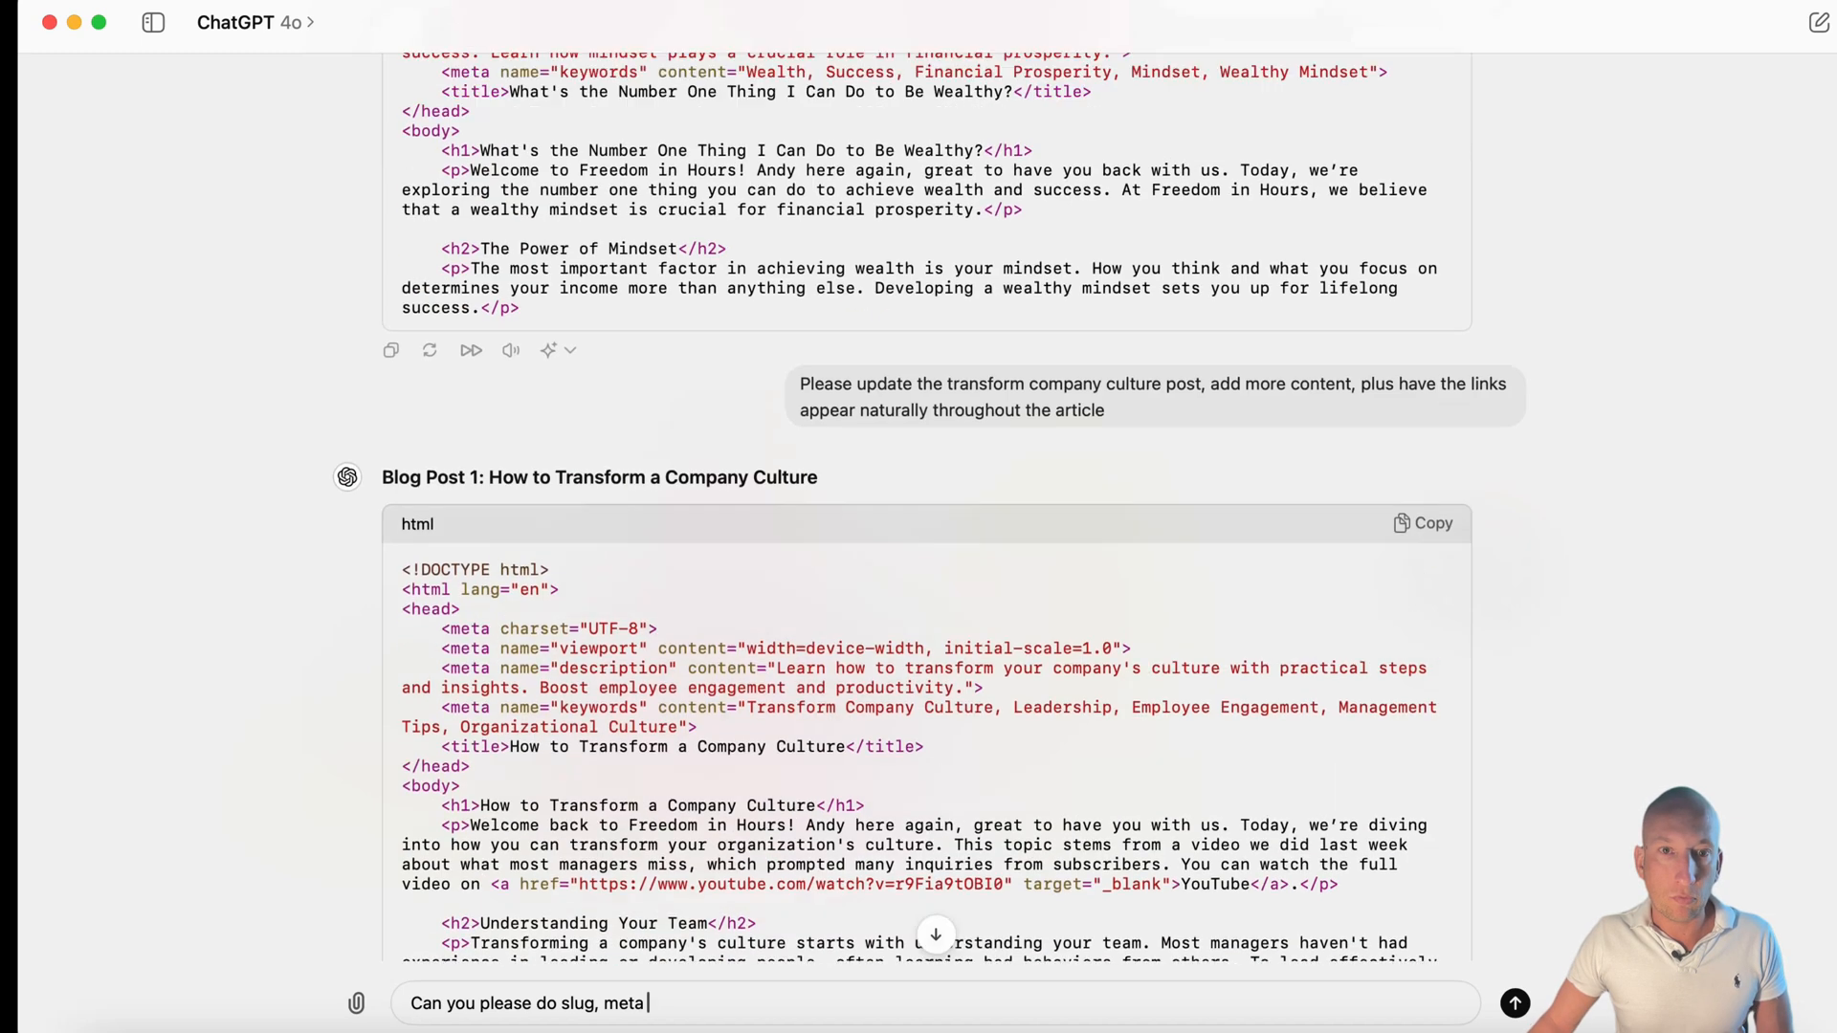
{"action": "scroll", "scroll_direction": "down", "scroll_amount": 3}
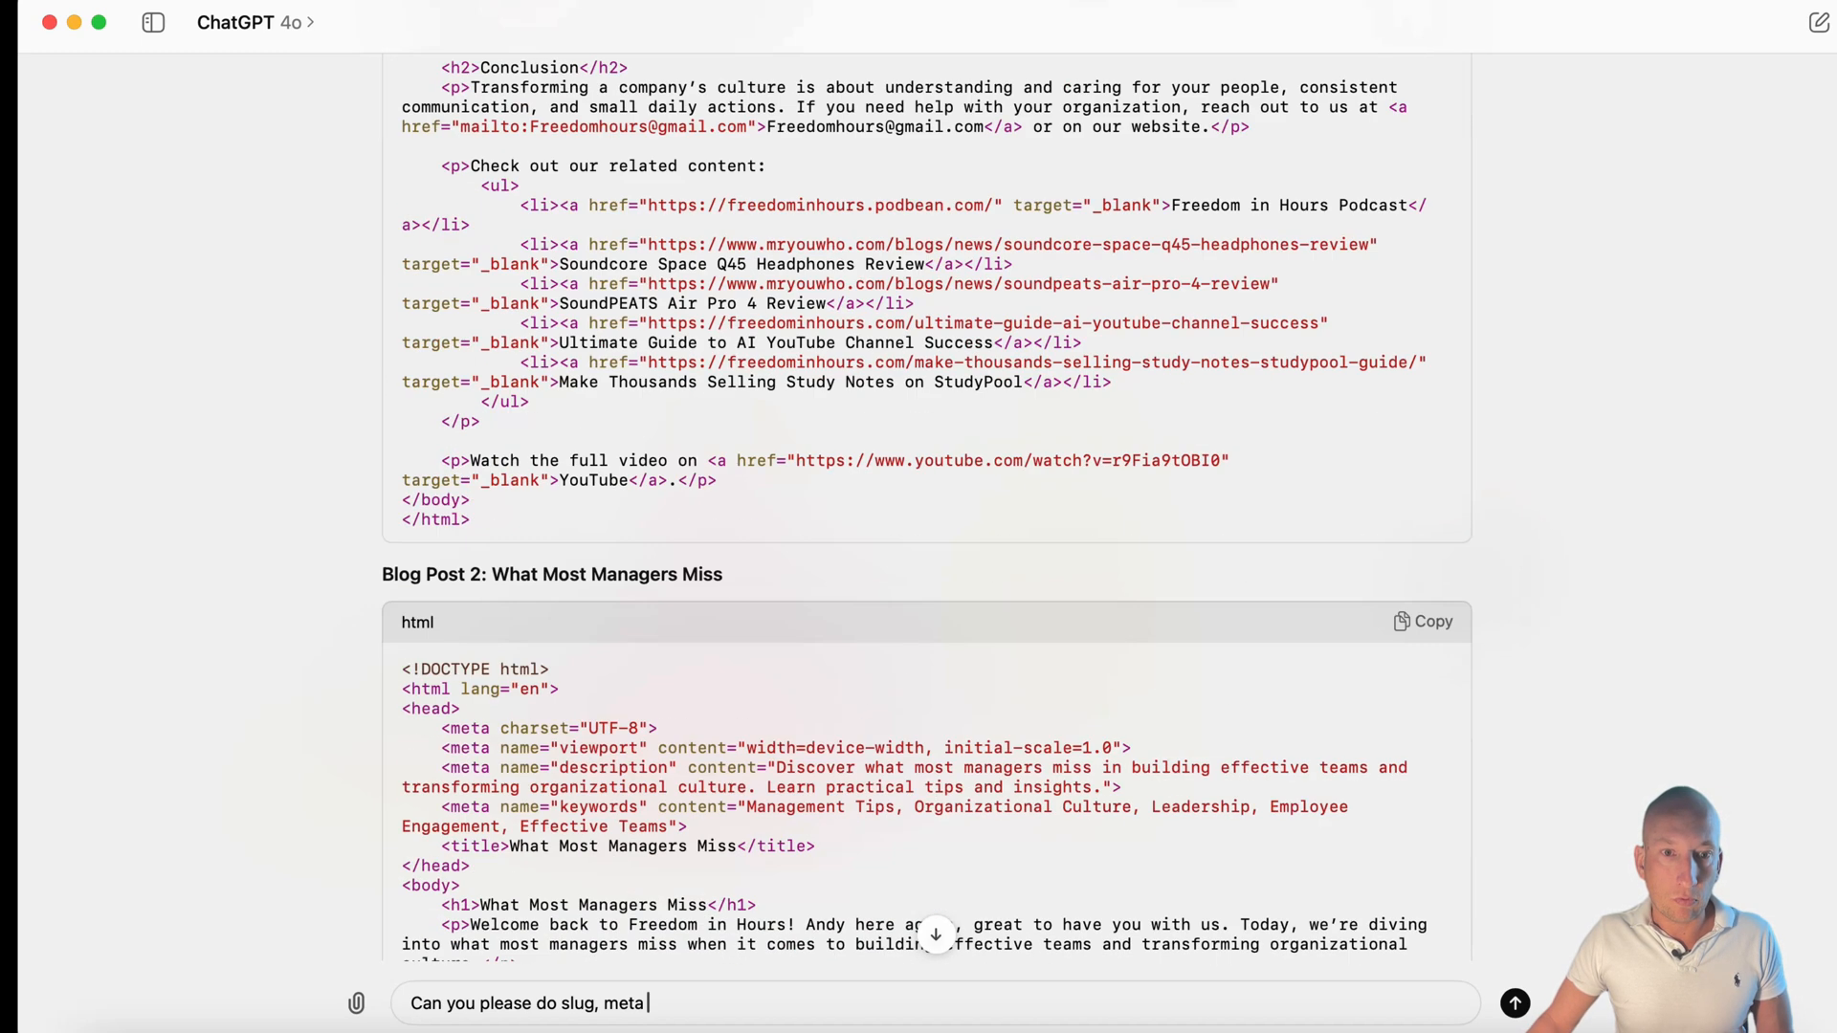
{"action": "type", "text": "descir"}
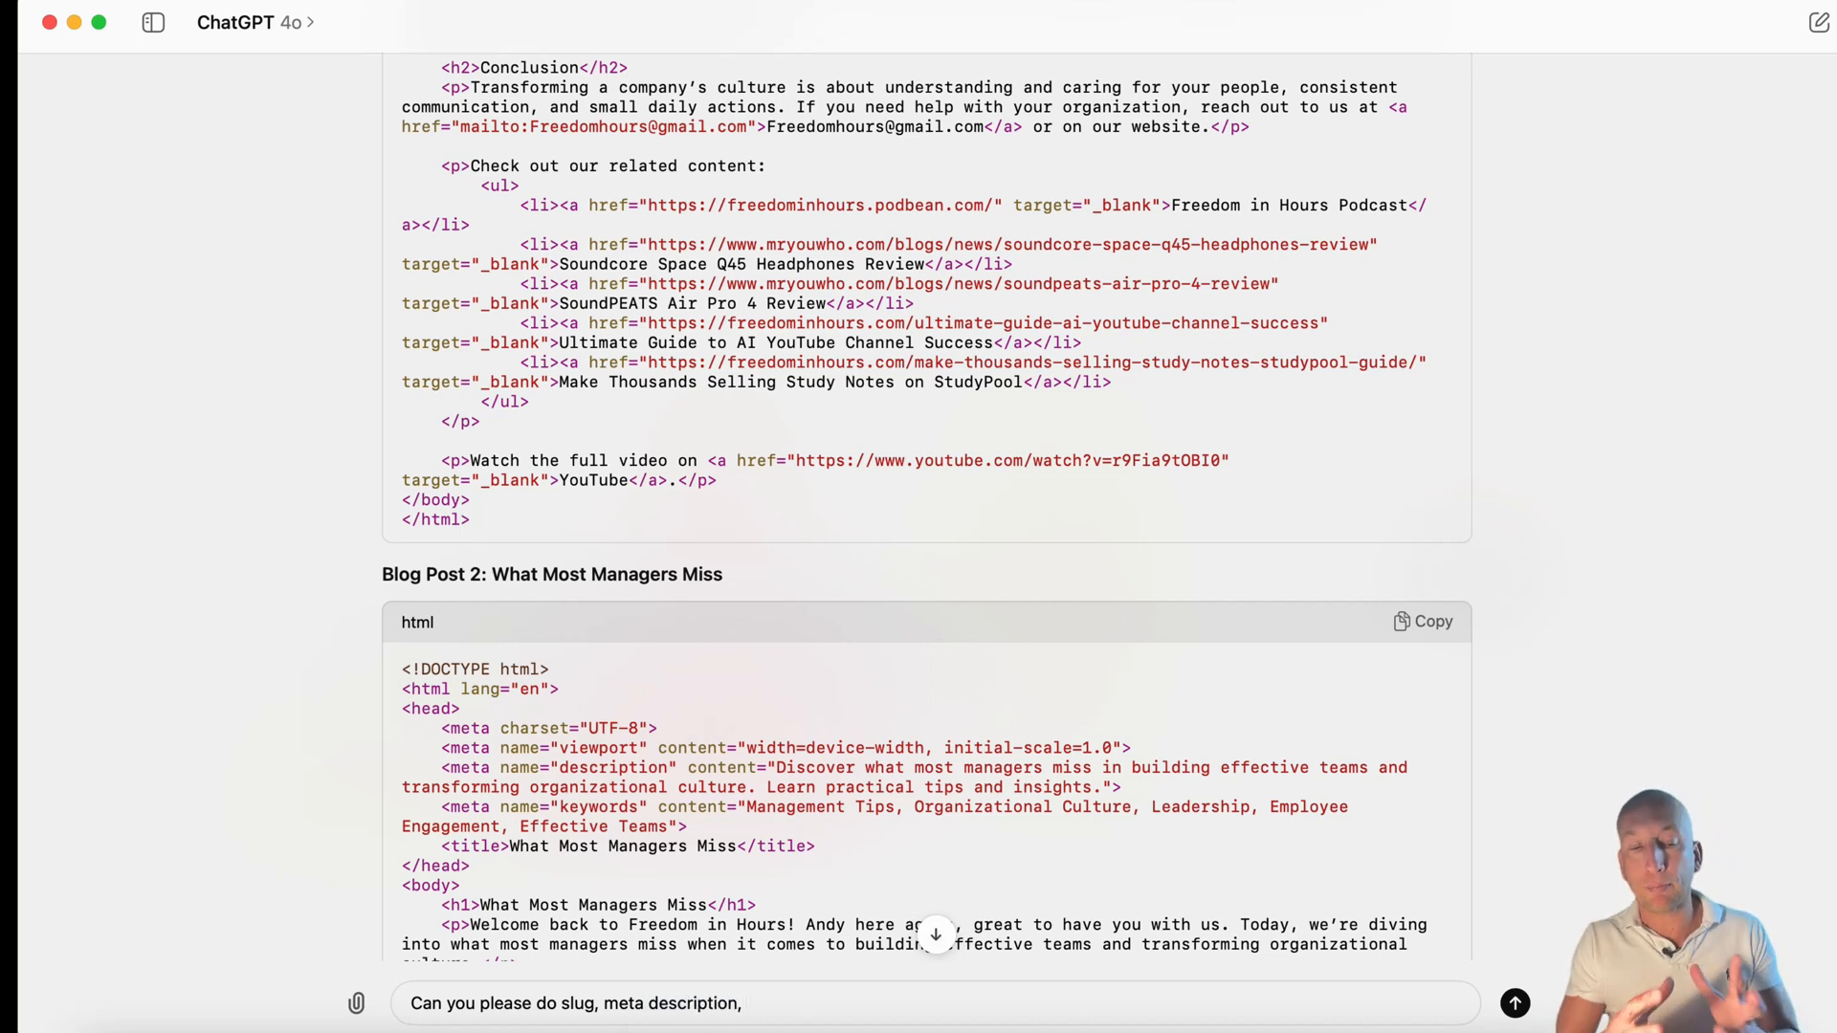
{"action": "type", "text": "tags"}
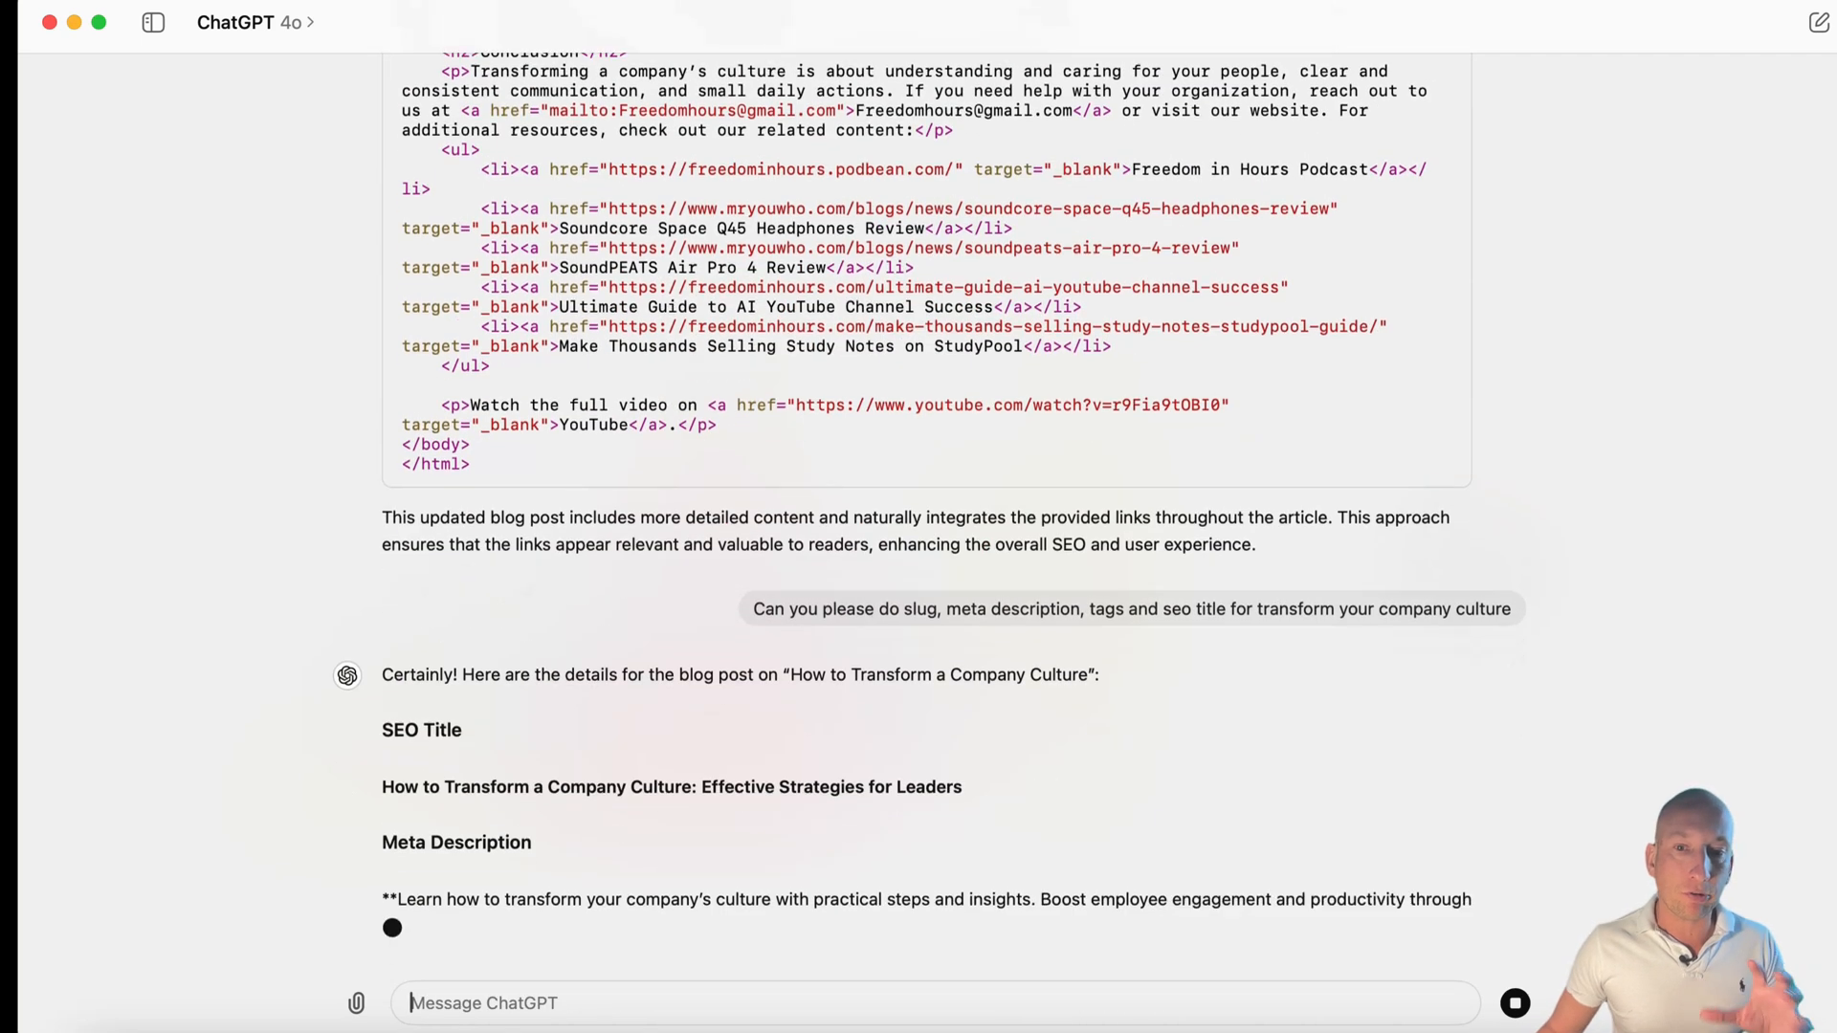
{"action": "scroll", "scroll_direction": "down", "scroll_amount": 3}
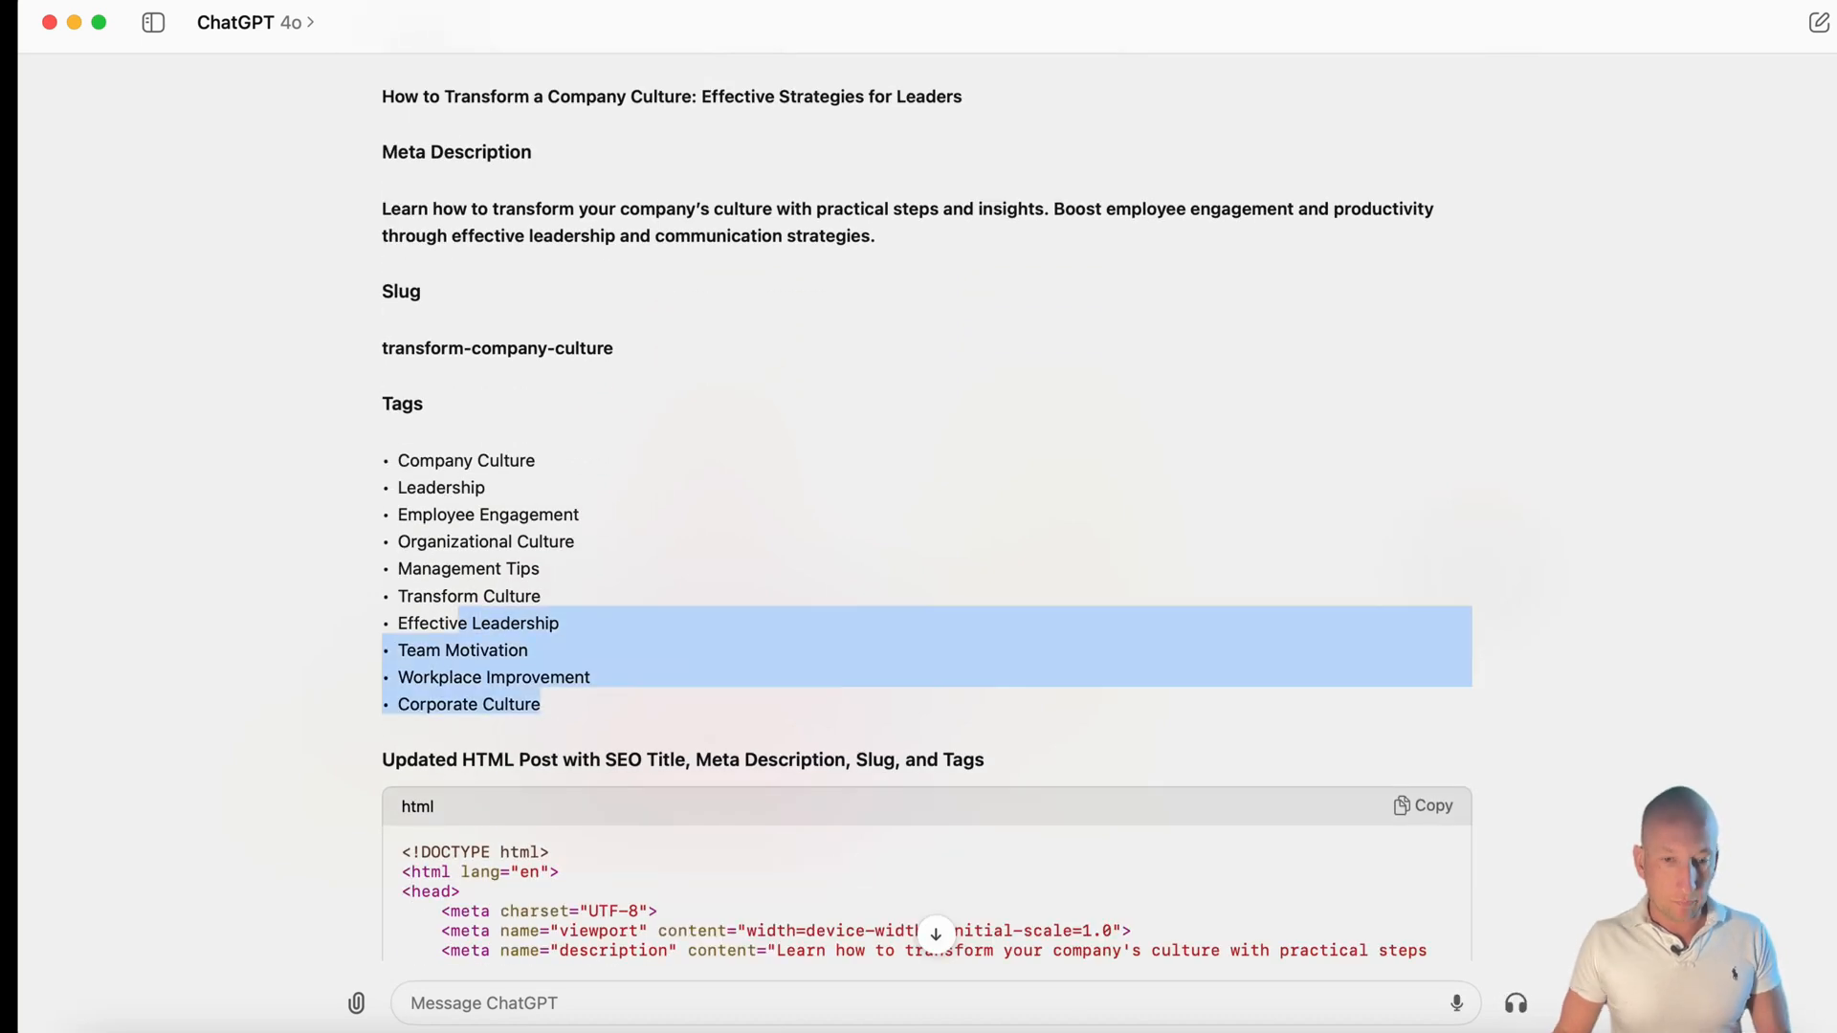
{"action": "type", "text": "tags"}
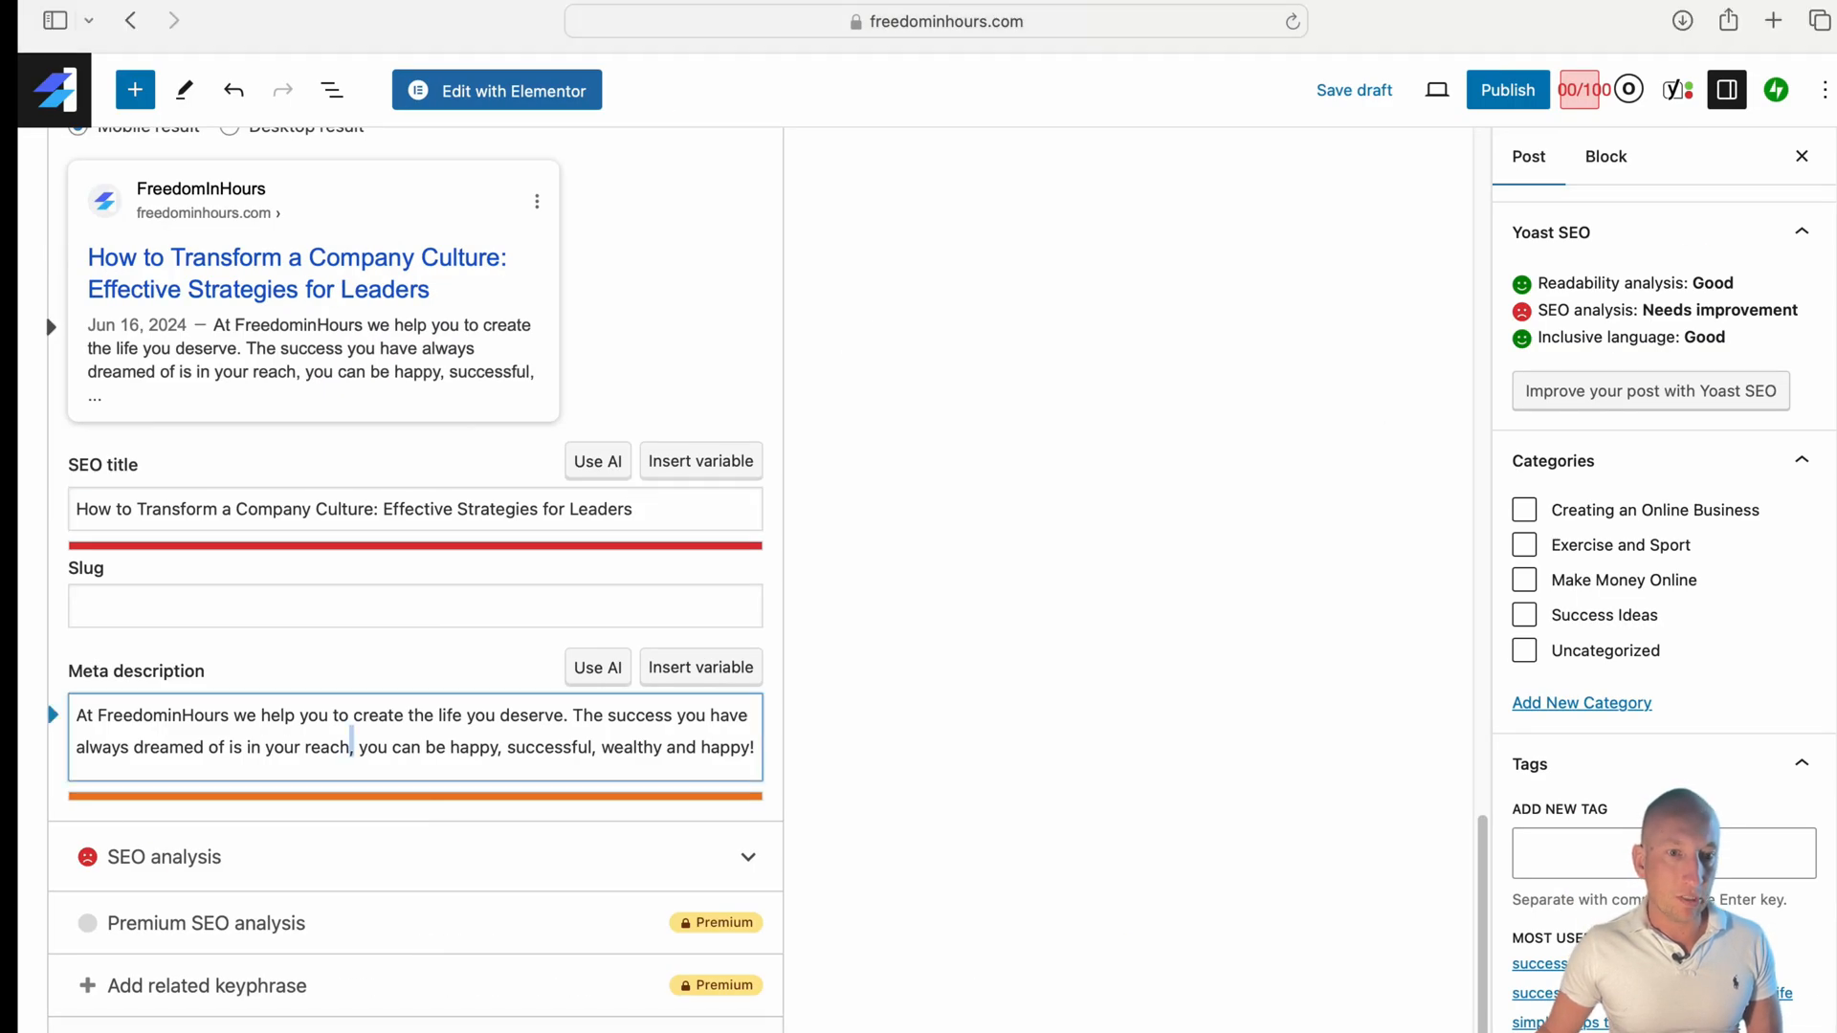
- Enter the 'Learn how to transform…' meta description and slug transform-company-culture in Yoast
{"action": "type", "text": "Learn how to transform your company's culture with practical steps and insights. Boost employee engagement and productivity through effective leadership and communication strategies"}
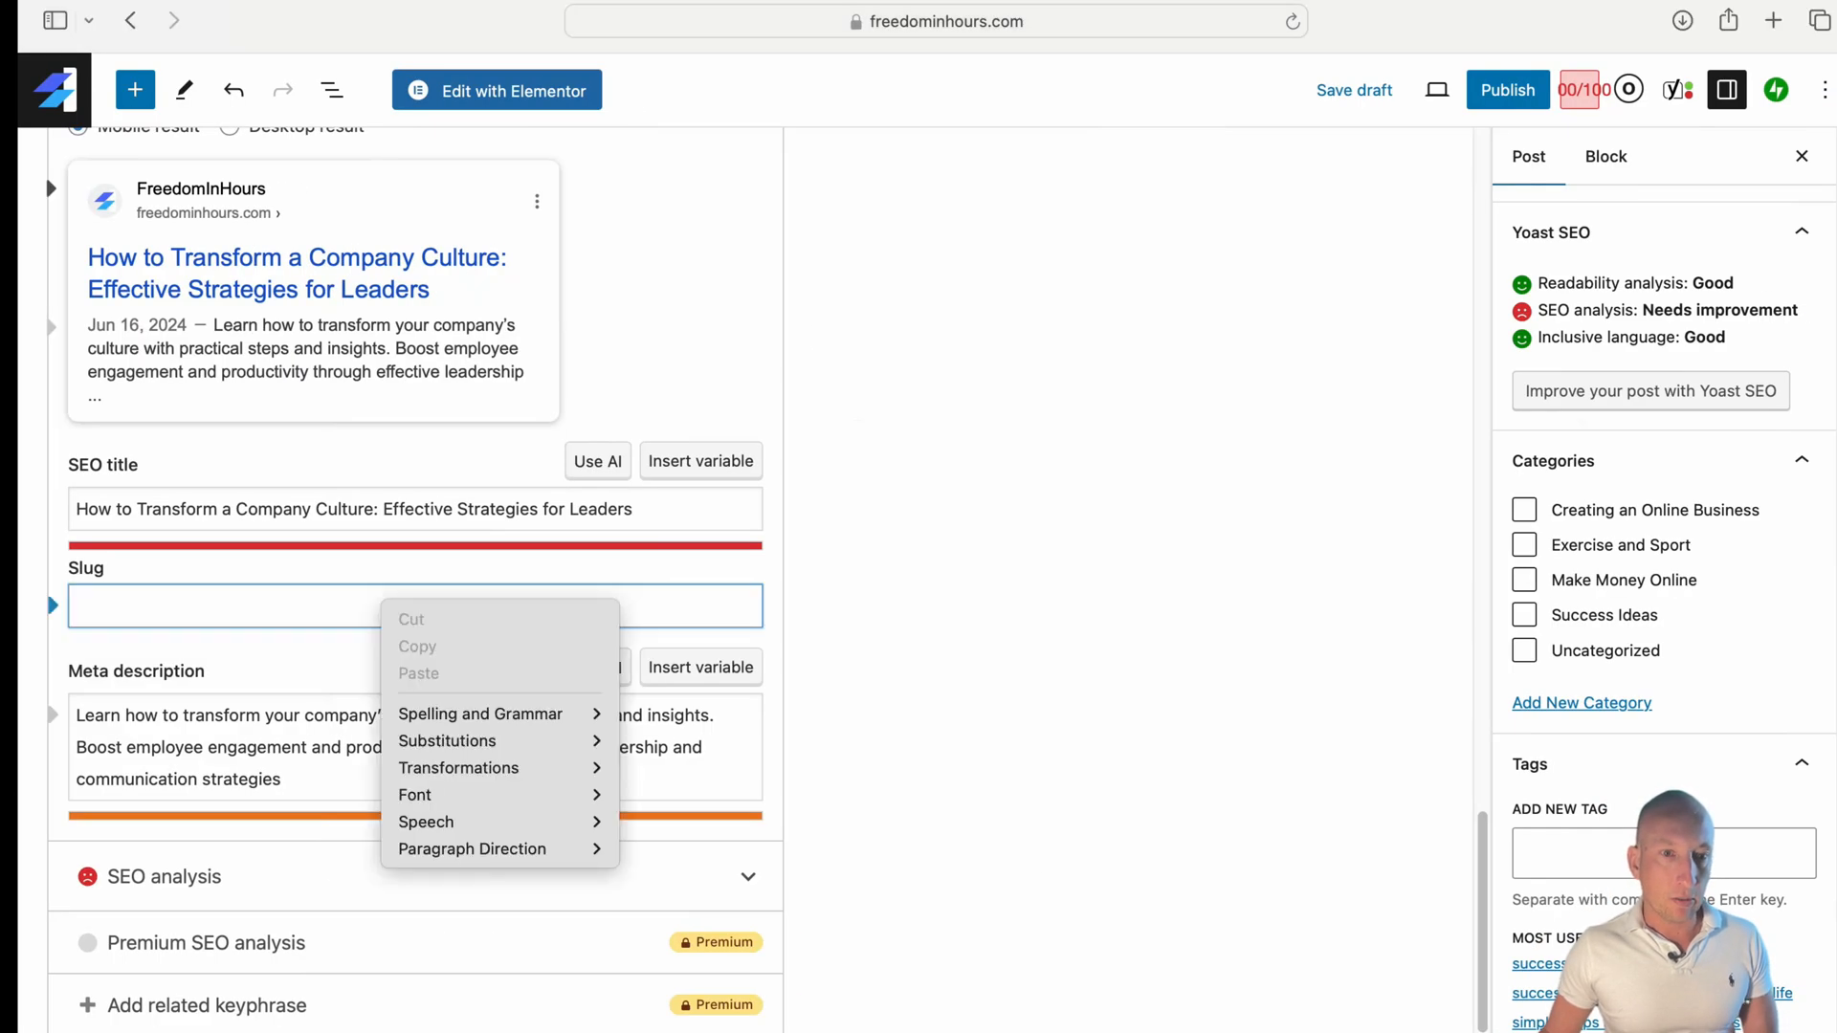
{"action": "left_click", "coordinate": [414, 606]}
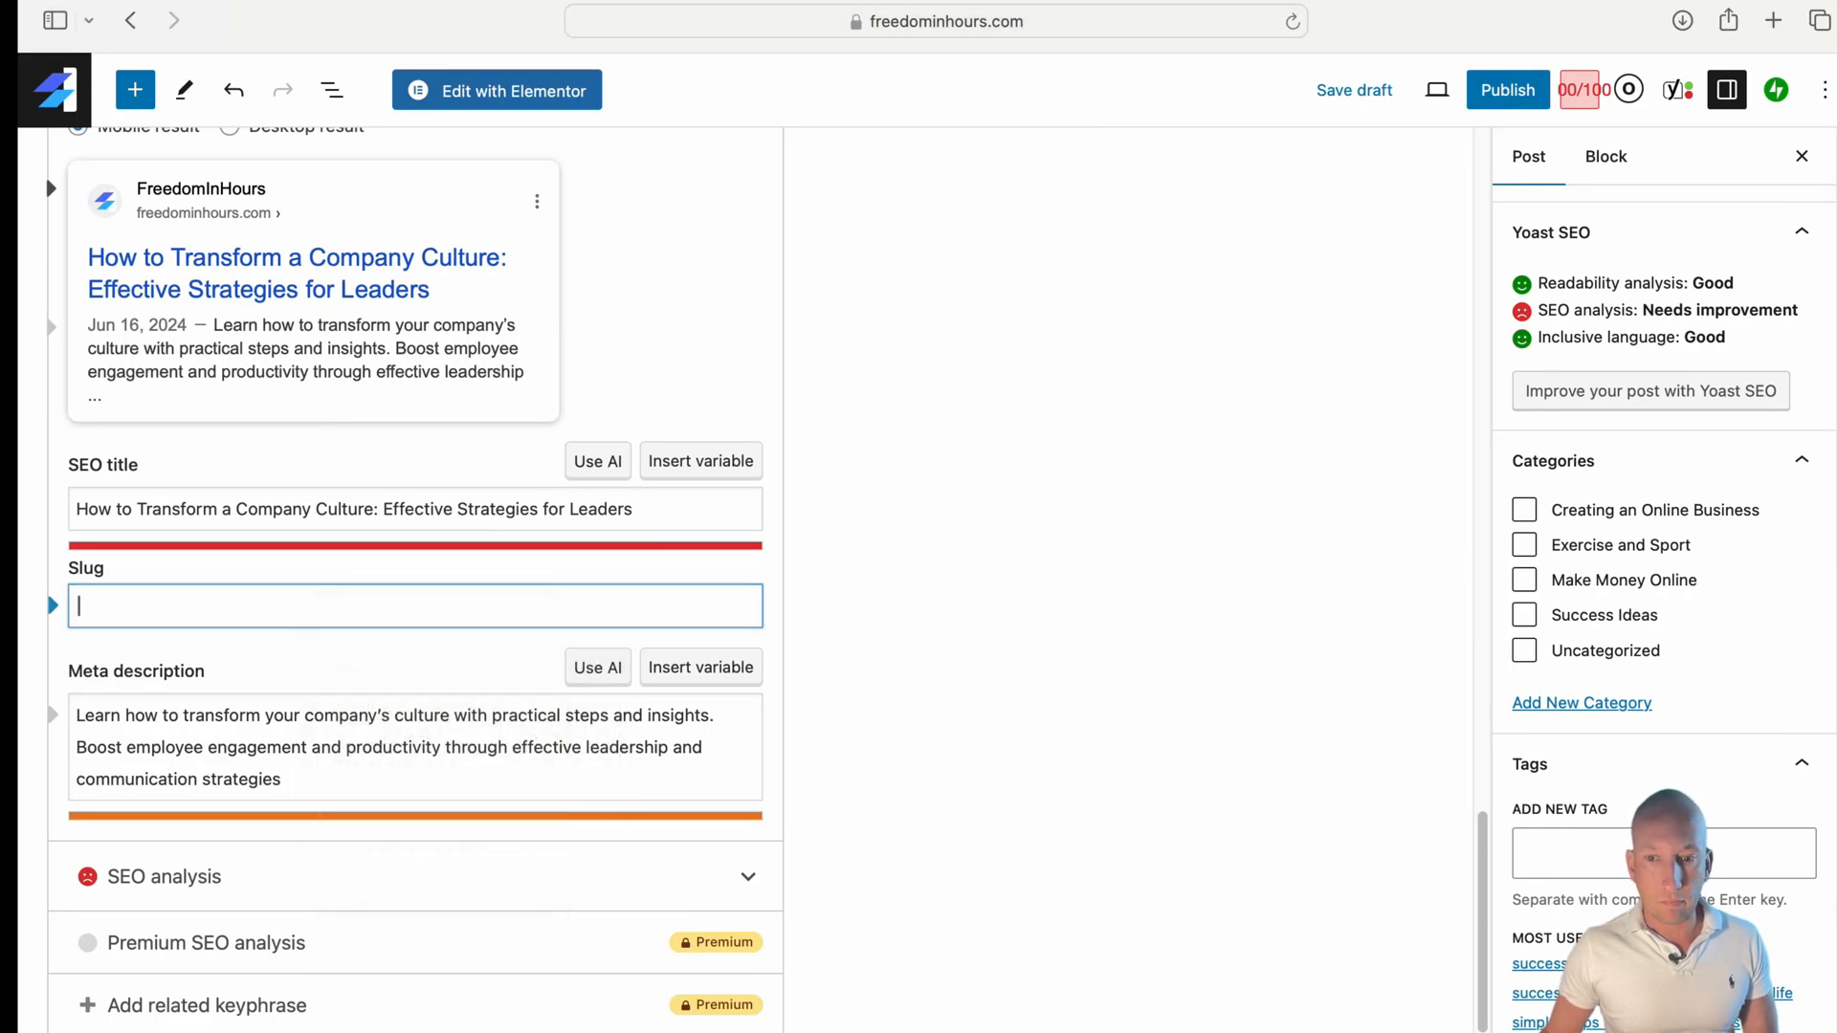
{"action": "type", "text": "transform-company-culture"}
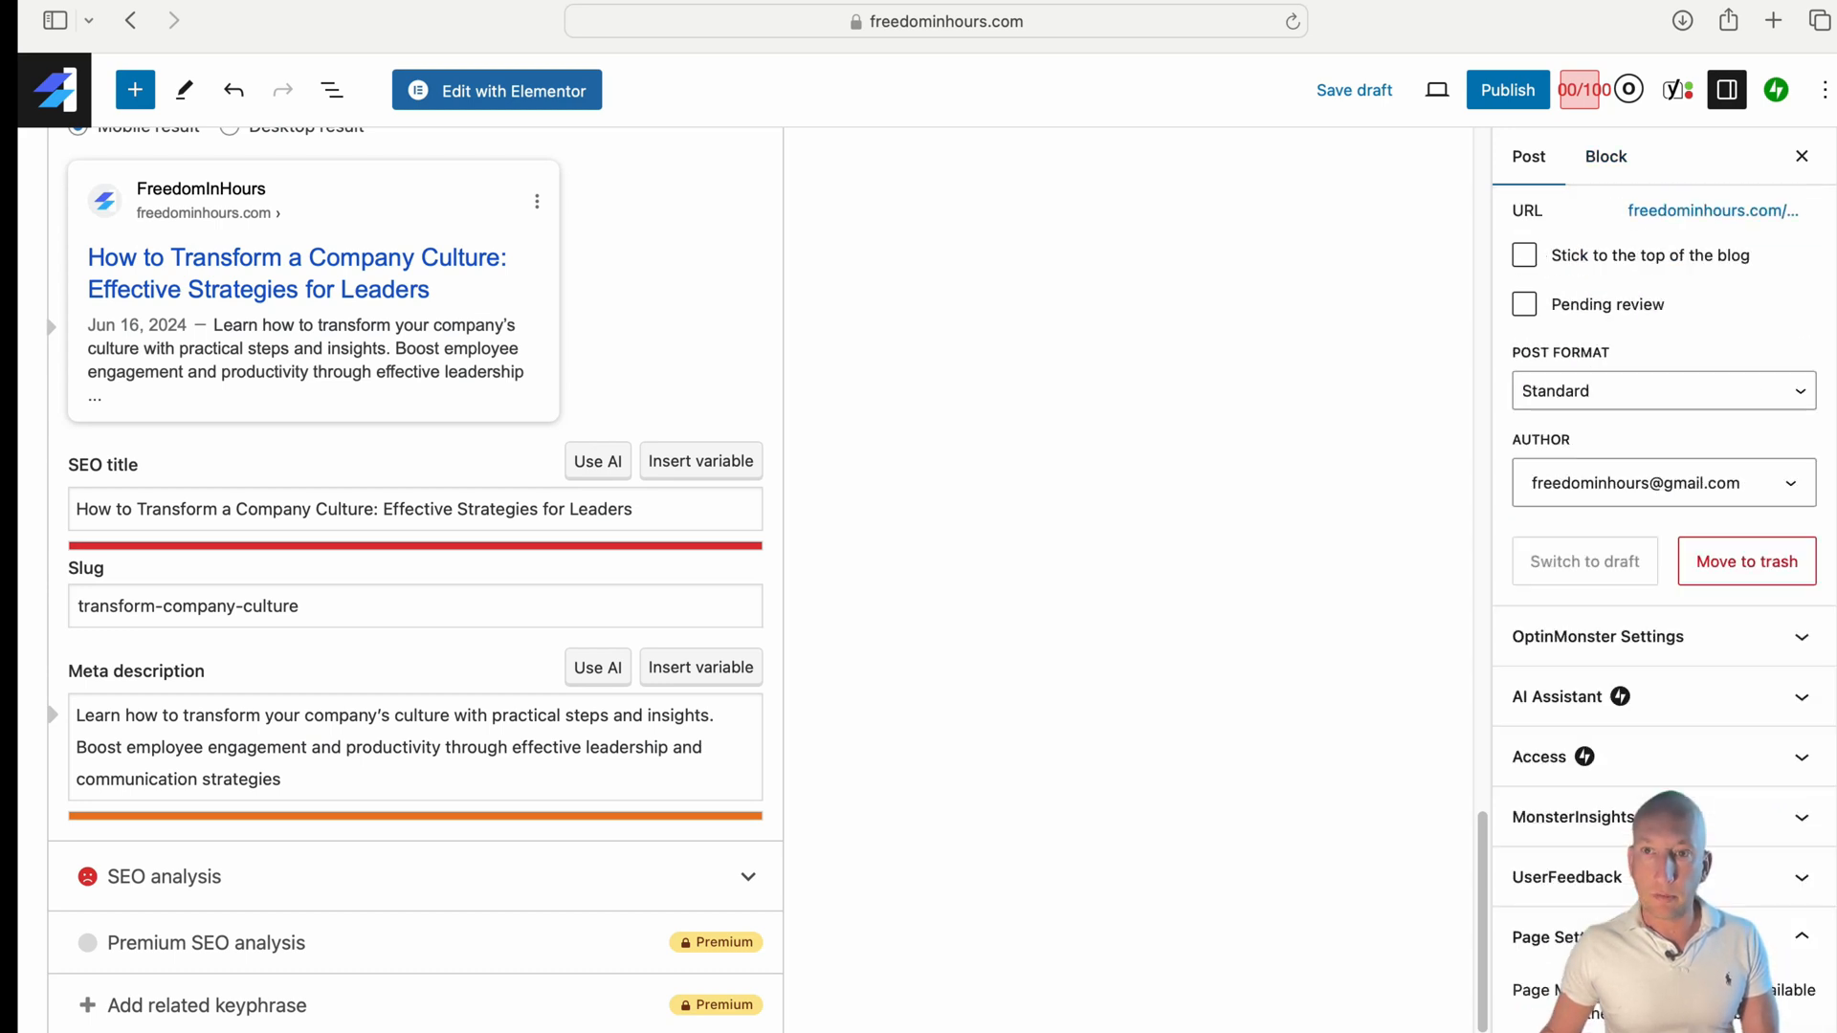
{"action": "left_click", "coordinate": [1435, 90]}
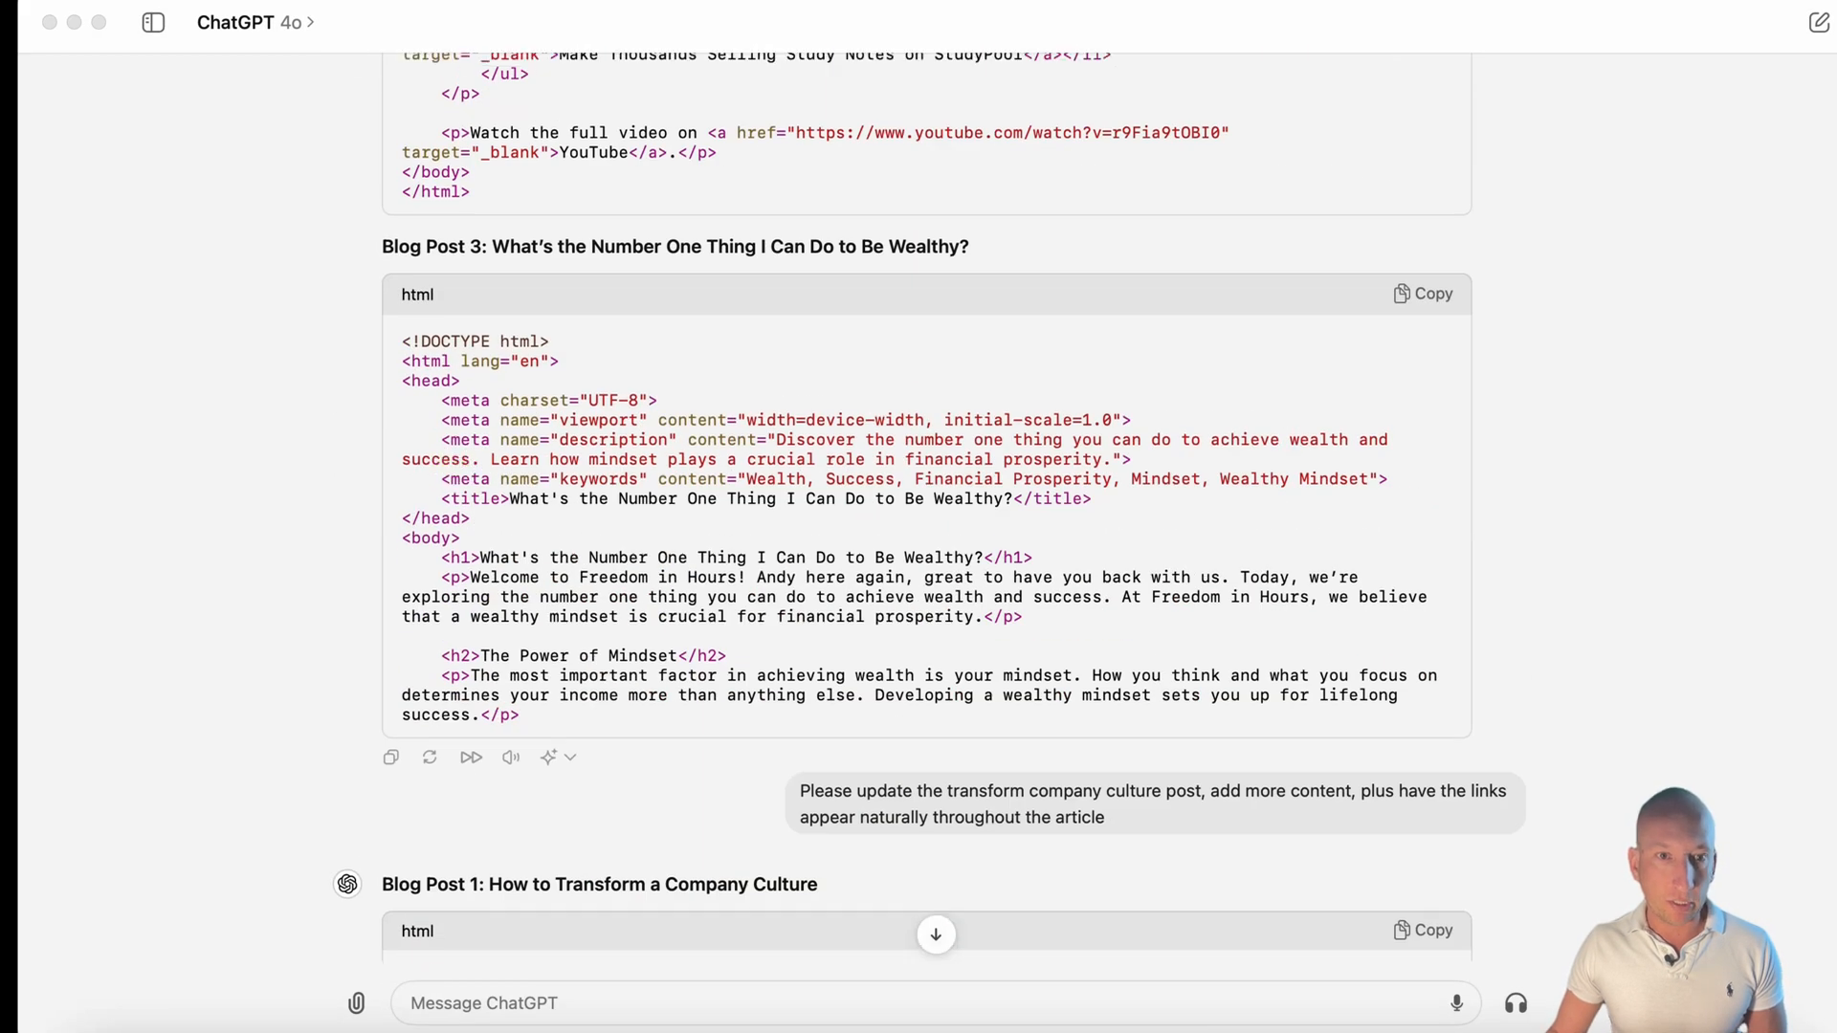
{"action": "scroll", "scroll_direction": "down", "scroll_amount": 3}
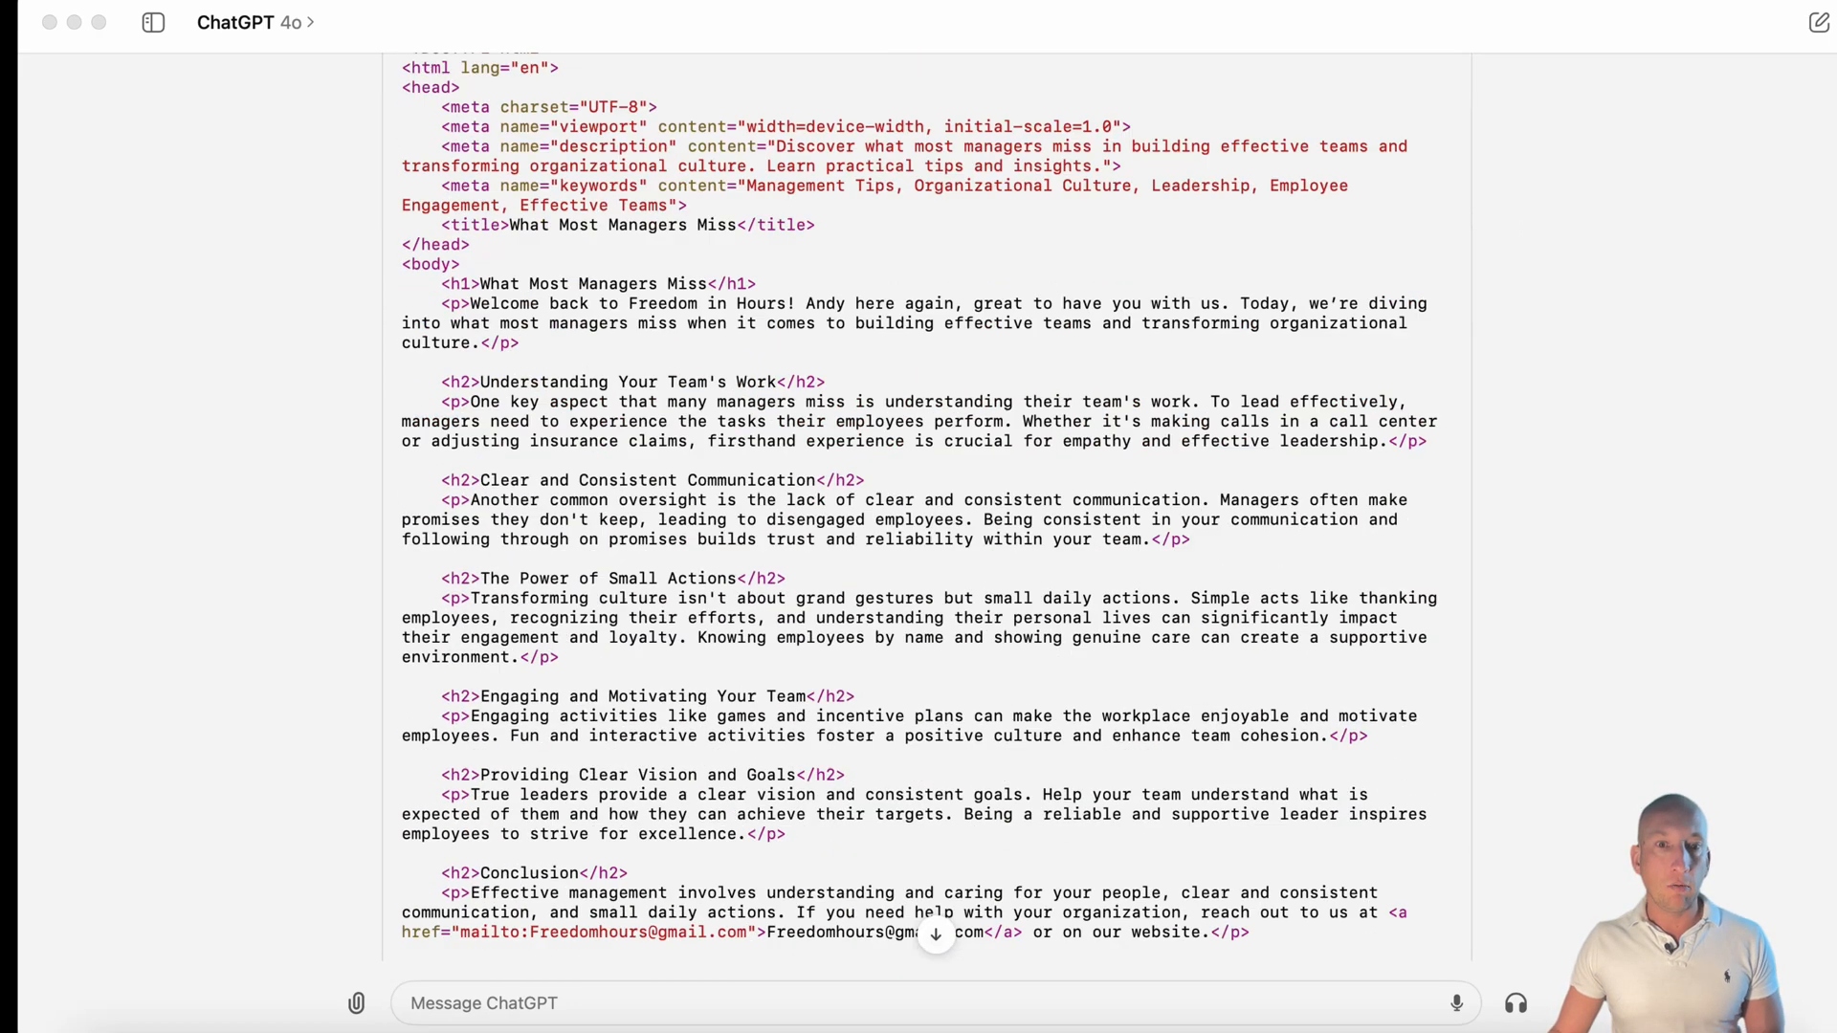
{"action": "scroll", "scroll_direction": "down", "scroll_amount": 3}
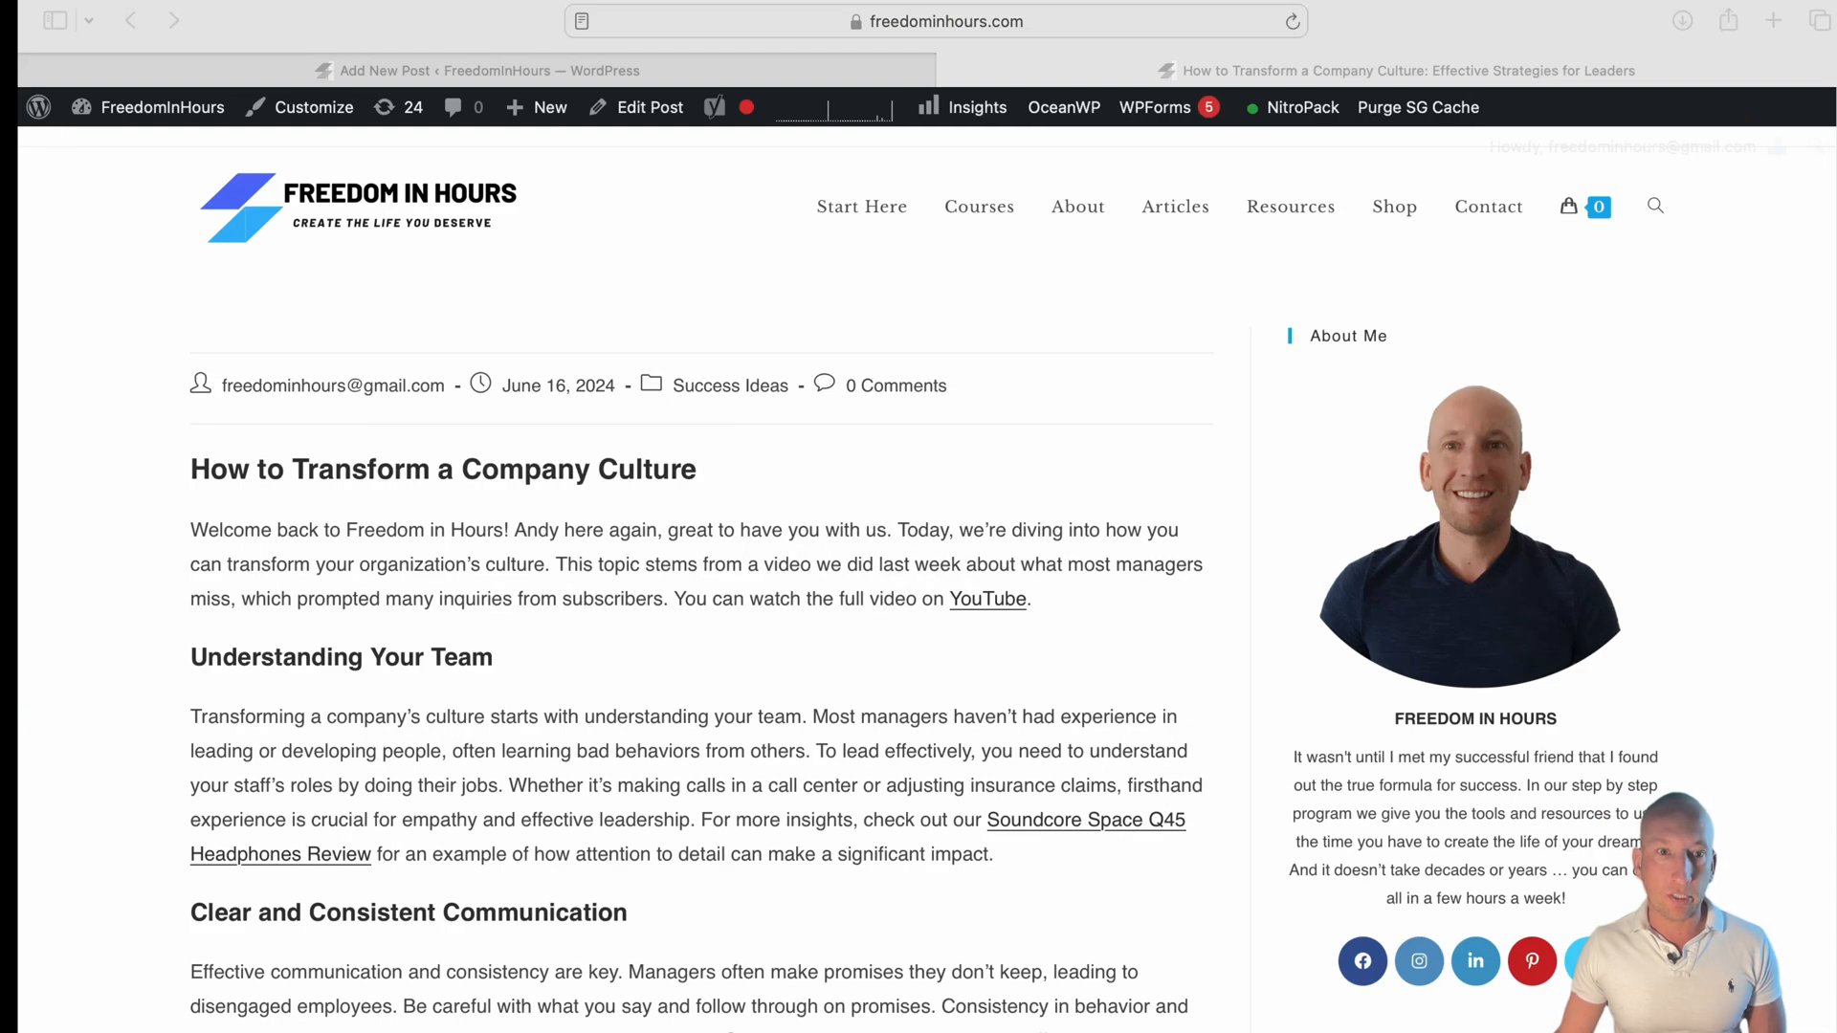
{"action": "scroll", "scroll_direction": "down", "scroll_amount": 3}
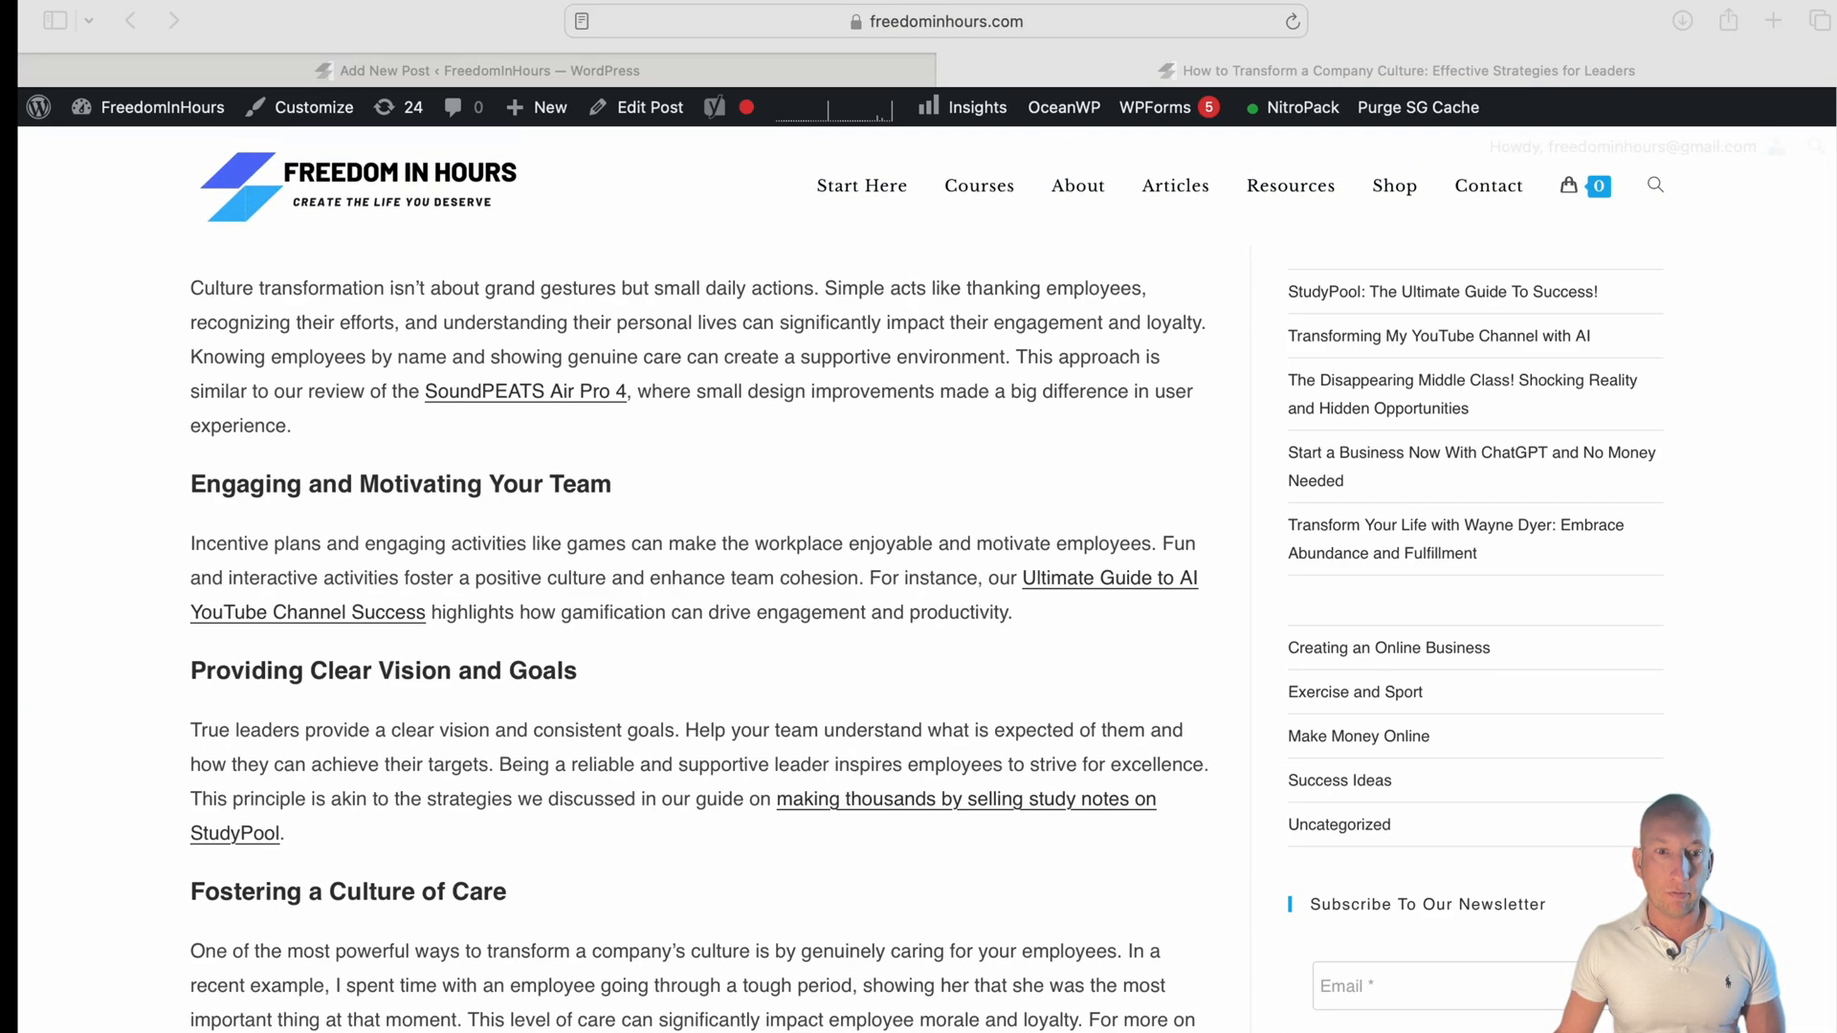
{"action": "scroll", "scroll_direction": "down", "scroll_amount": 3}
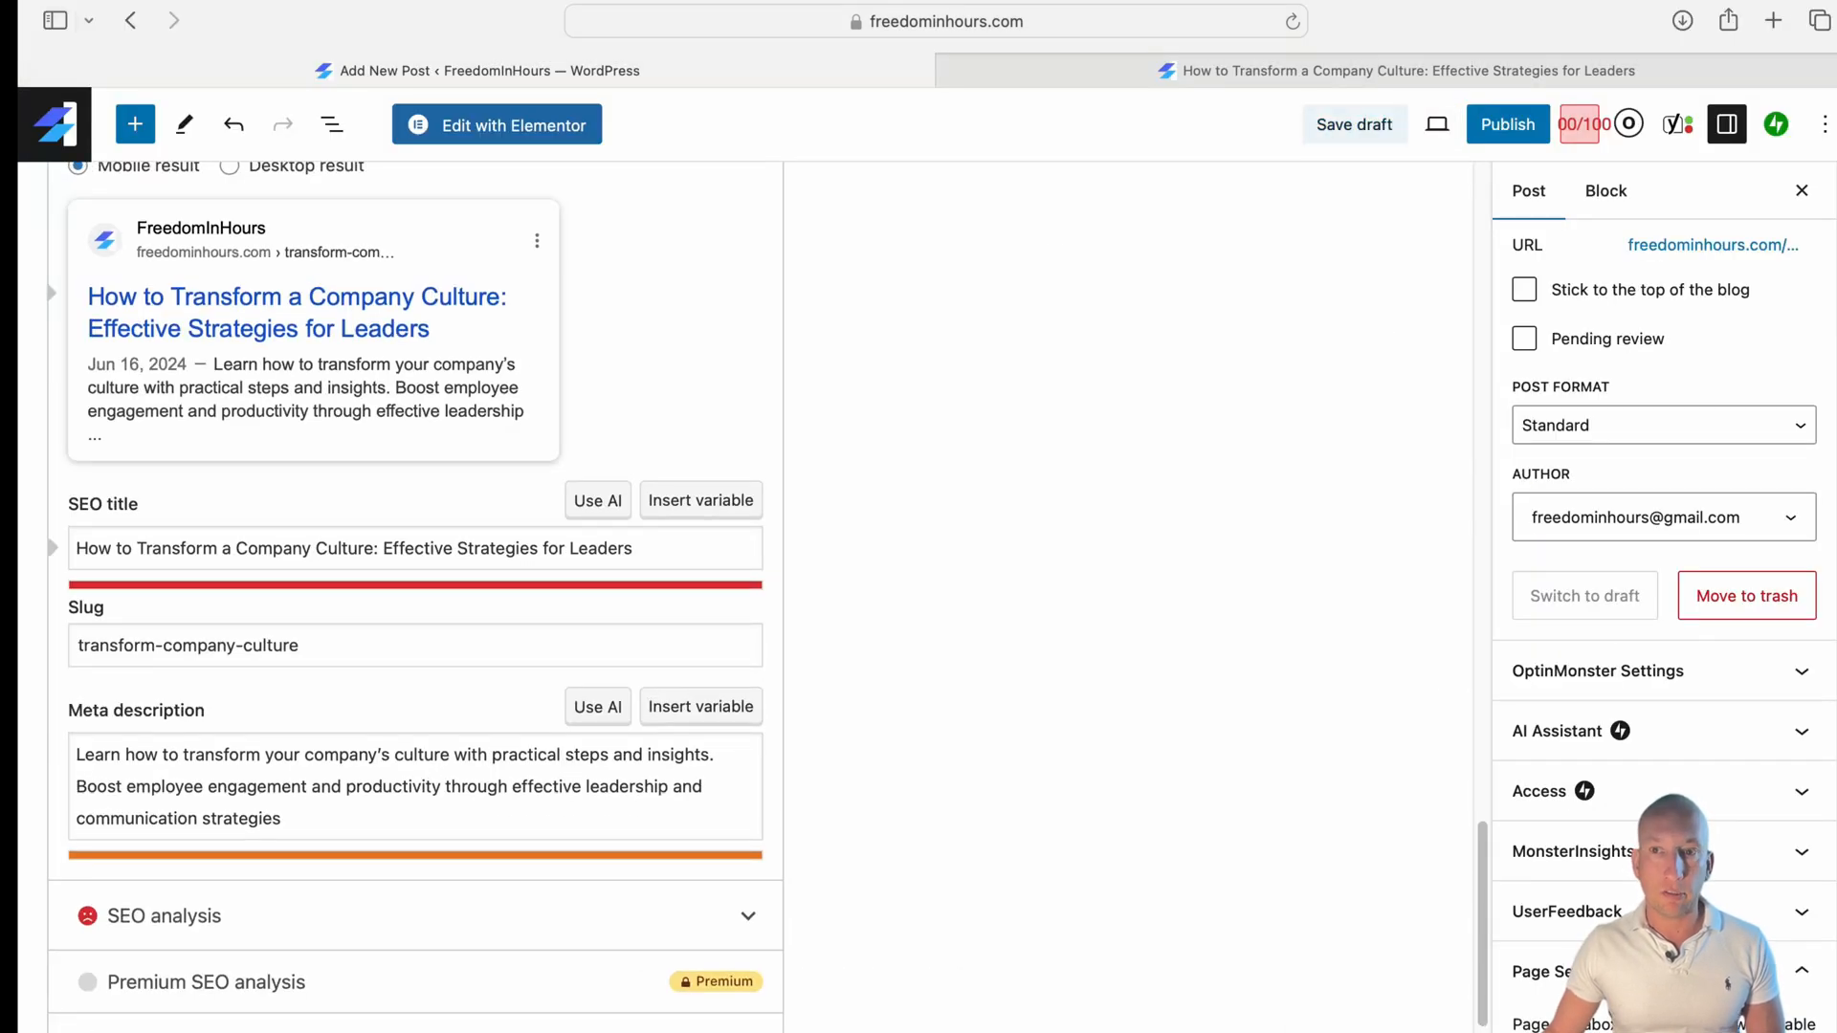
{"action": "left_click", "coordinate": [1353, 124]}
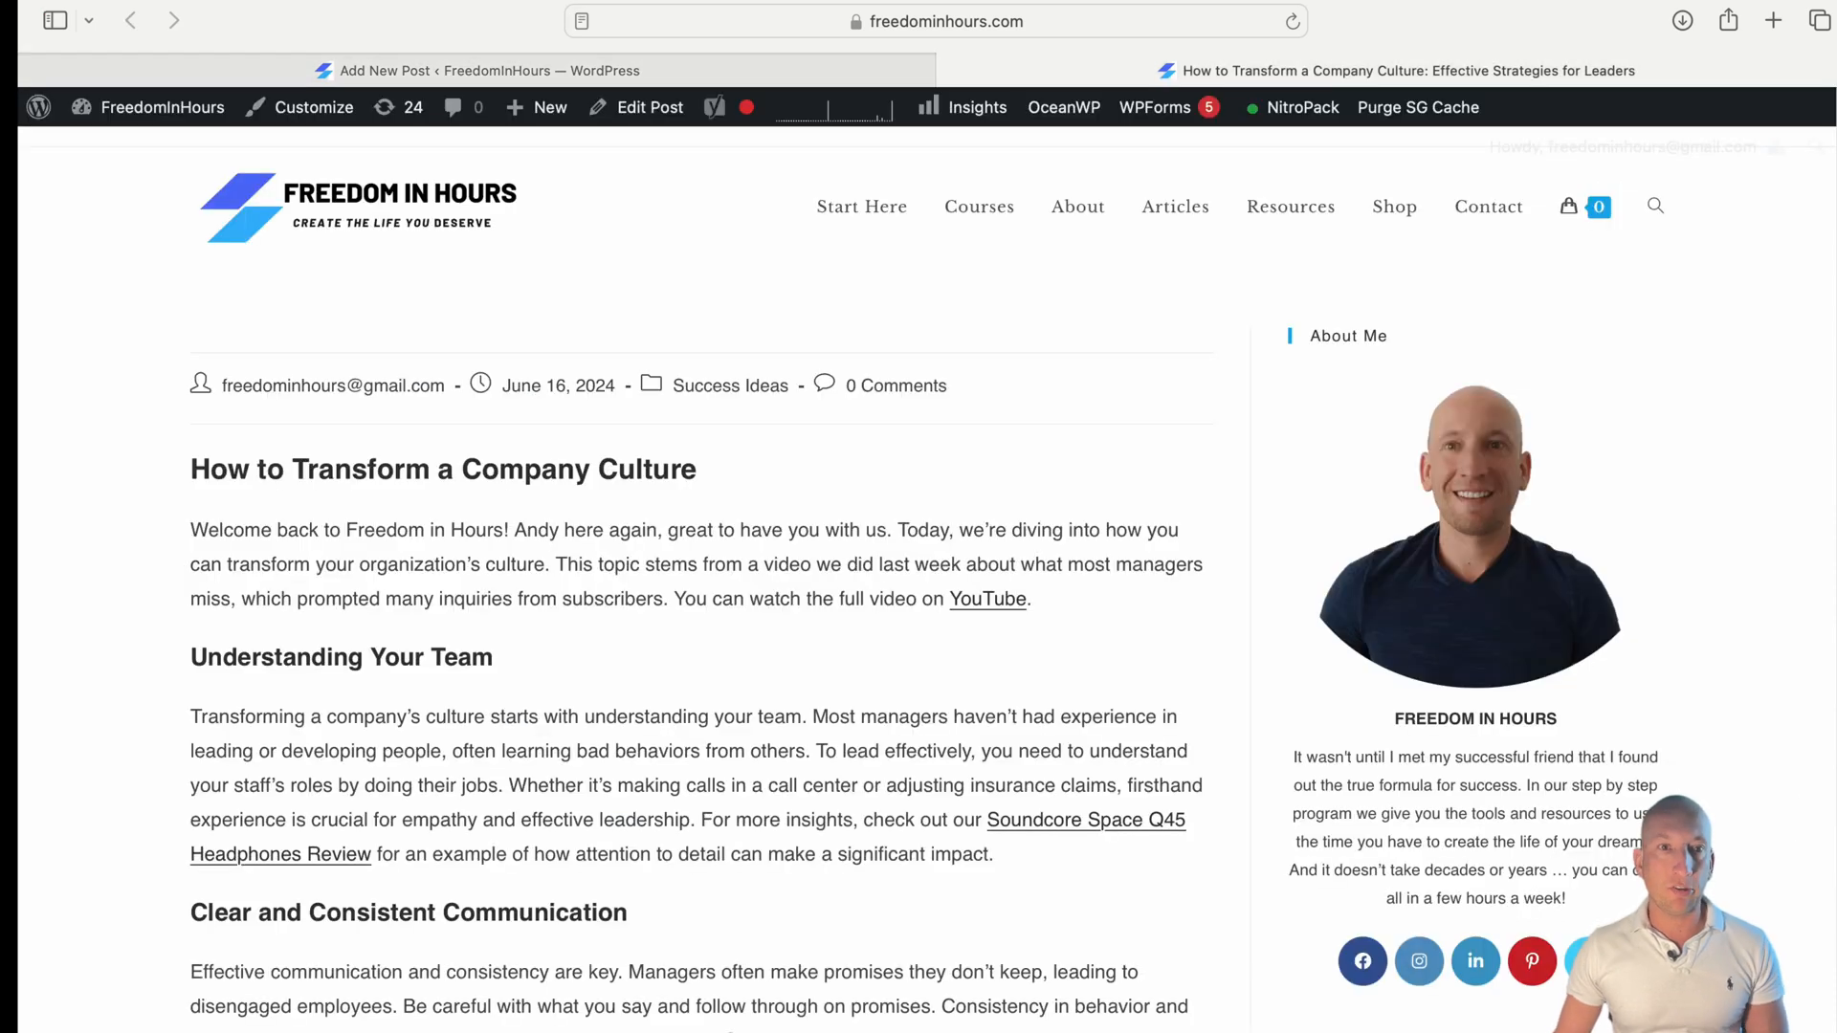
{"action": "left_click_drag", "start_coordinate": [445, 599], "coordinate": [492, 657]}
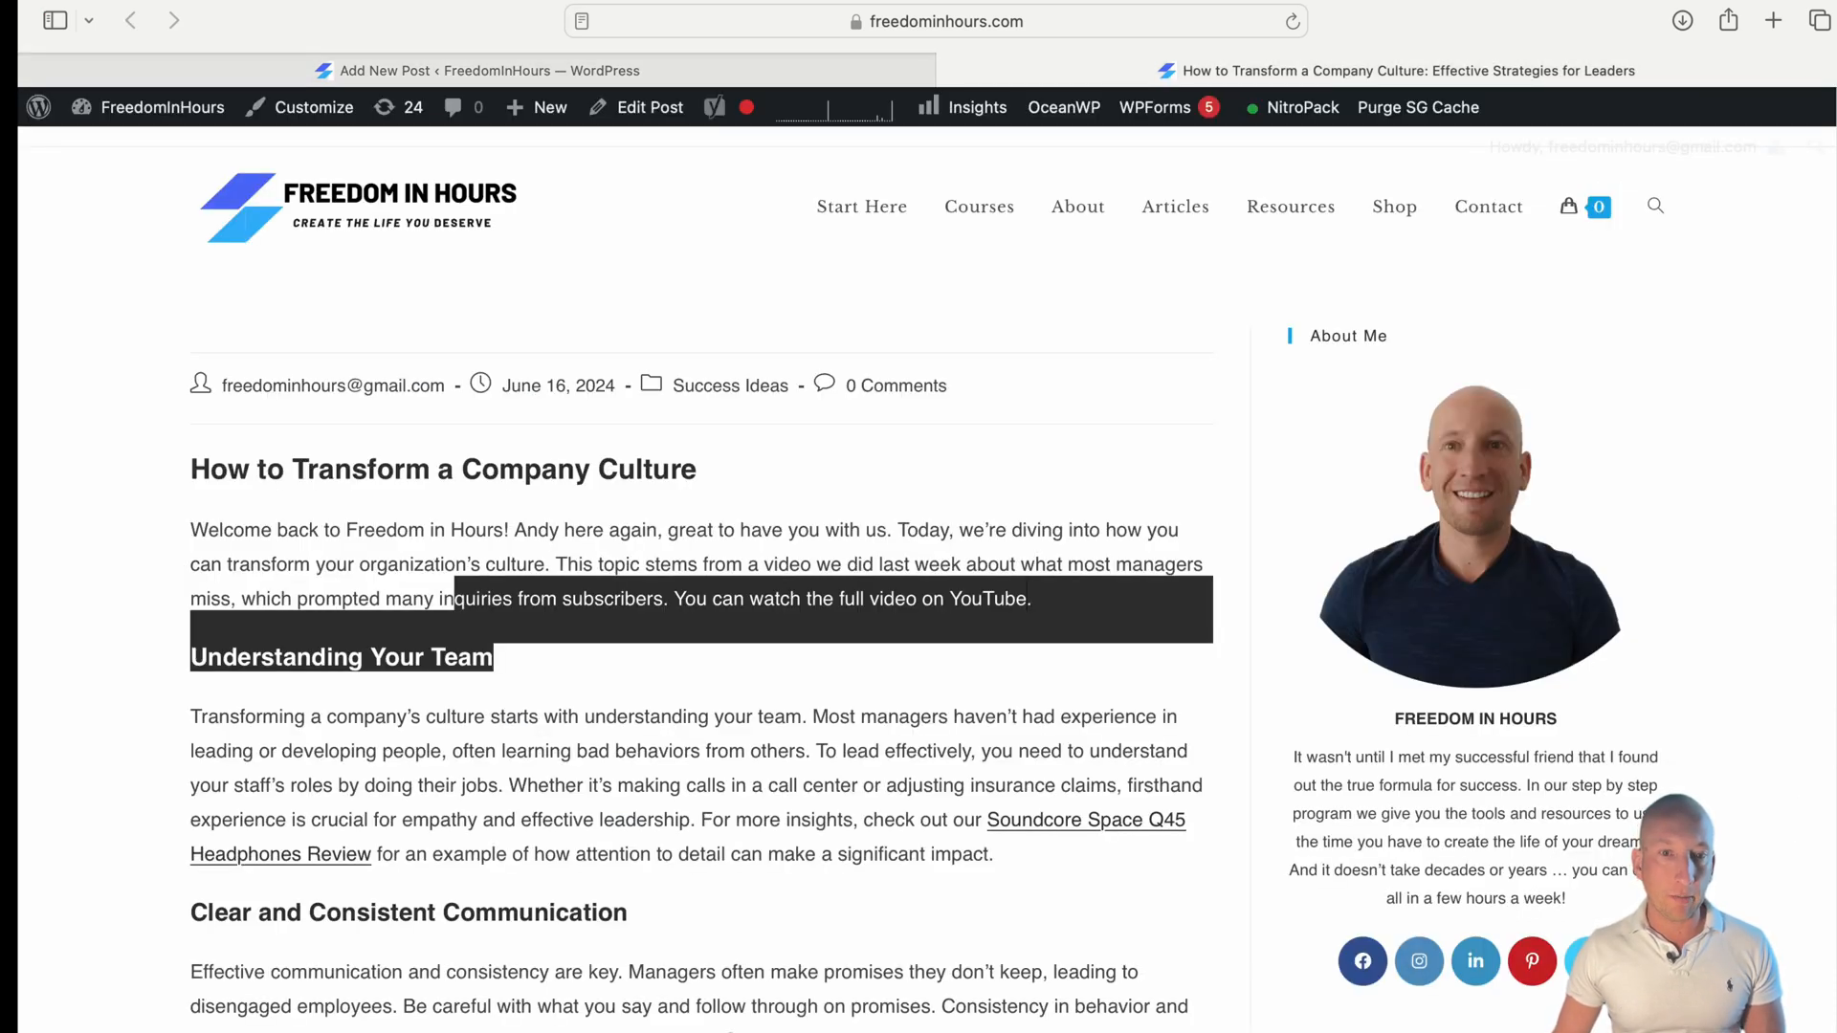
{"action": "scroll", "scroll_direction": "down", "scroll_amount": 3}
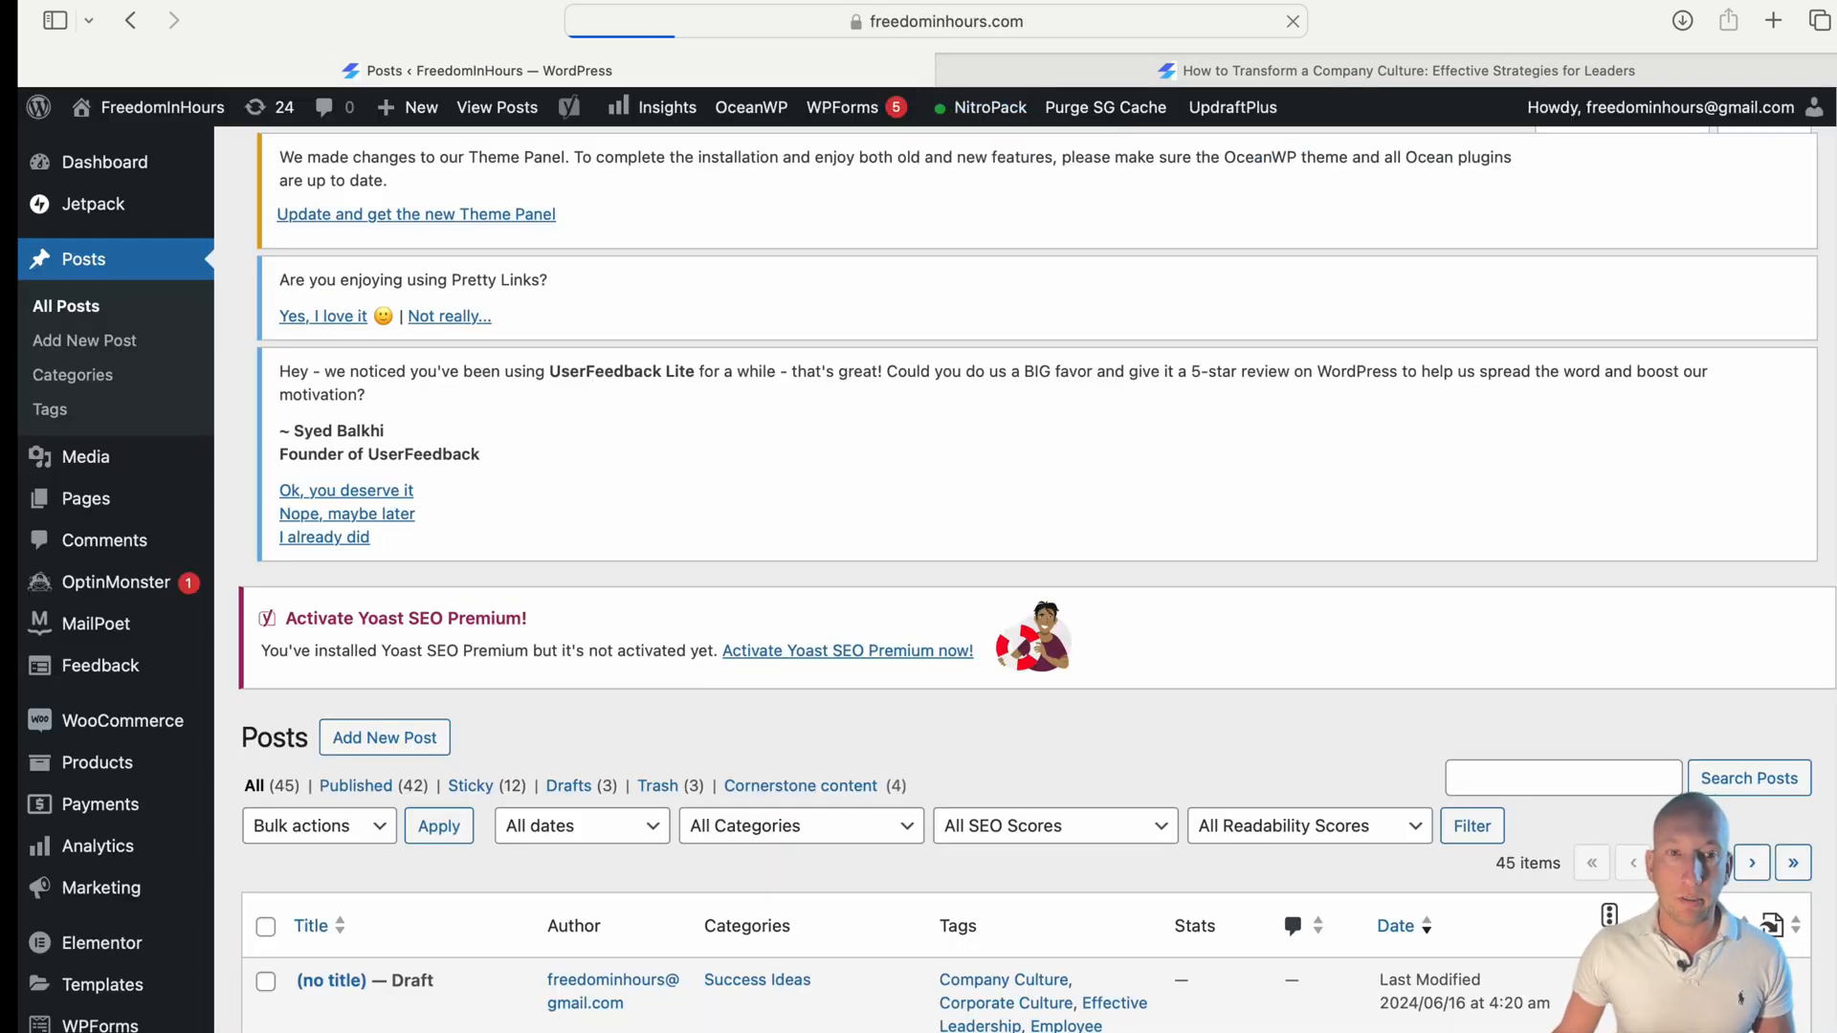
- Scroll the All Posts list and open a blank new post in the block editor
{"action": "scroll", "scroll_direction": "down", "scroll_amount": 3}
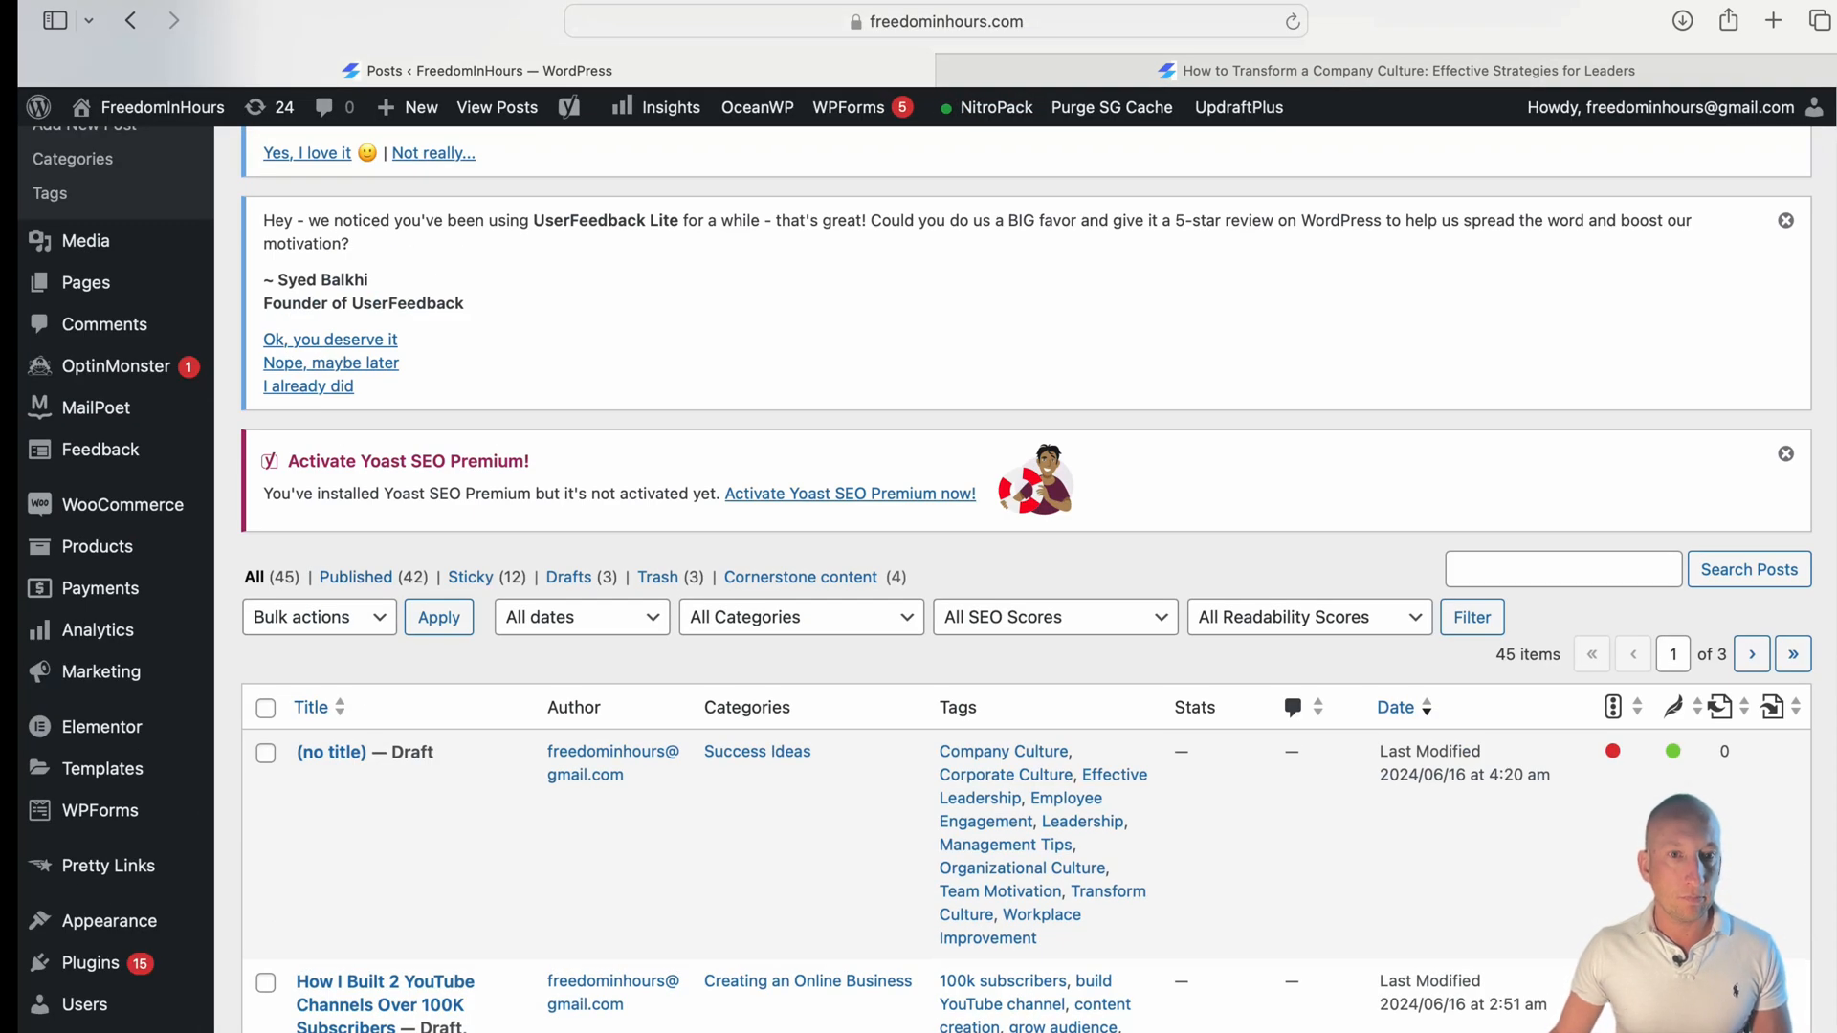
{"action": "scroll", "scroll_direction": "down", "scroll_amount": 3}
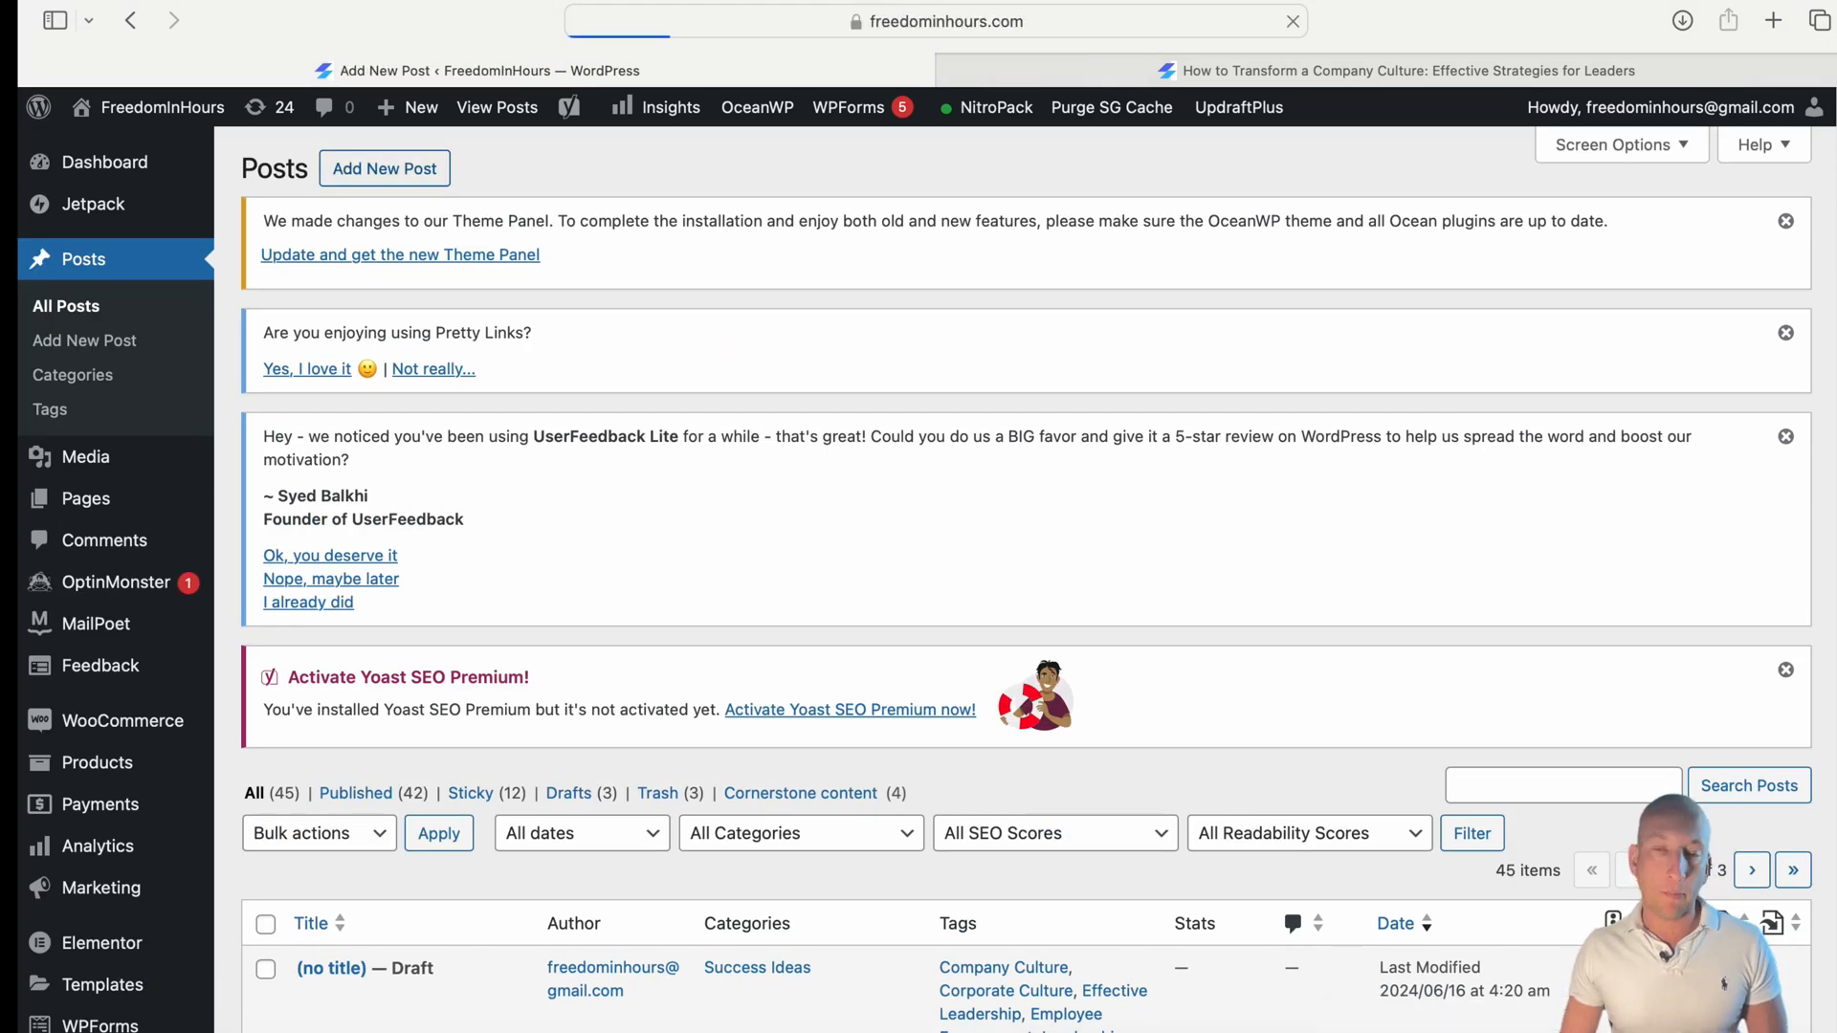
{"action": "left_click", "coordinate": [382, 168]}
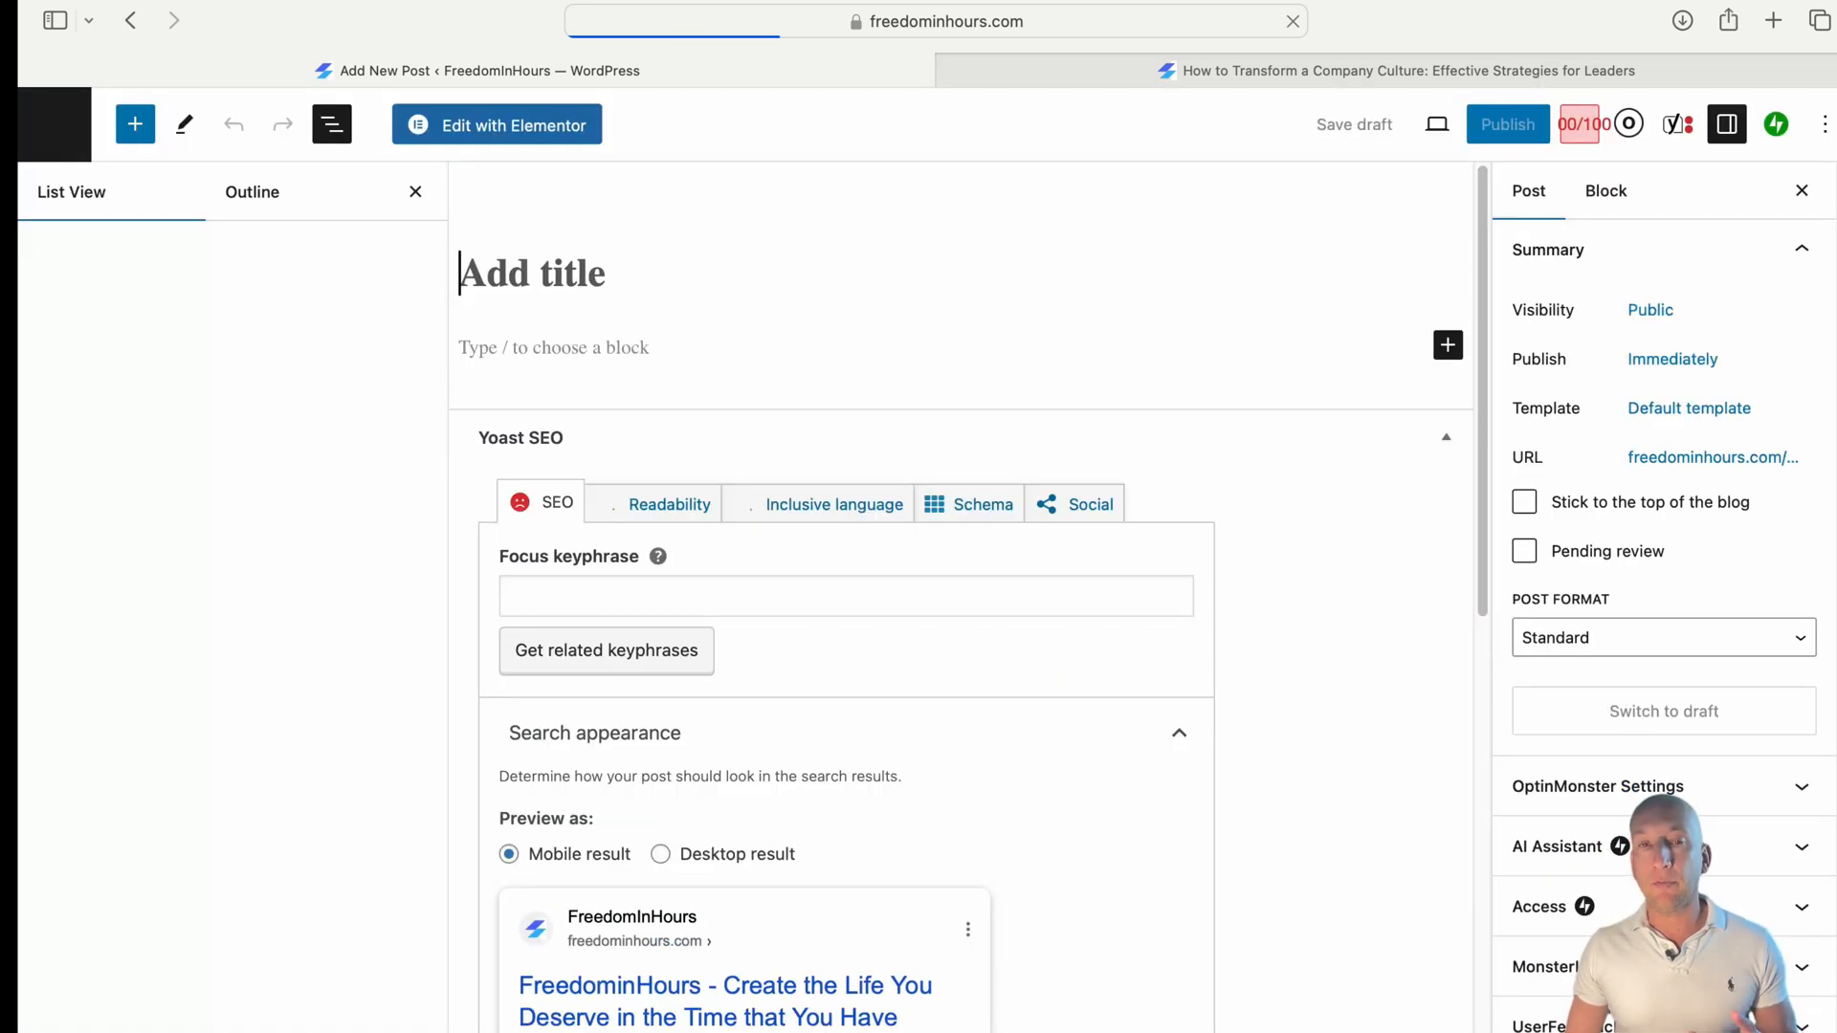
{"action": "left_click", "coordinate": [552, 346]}
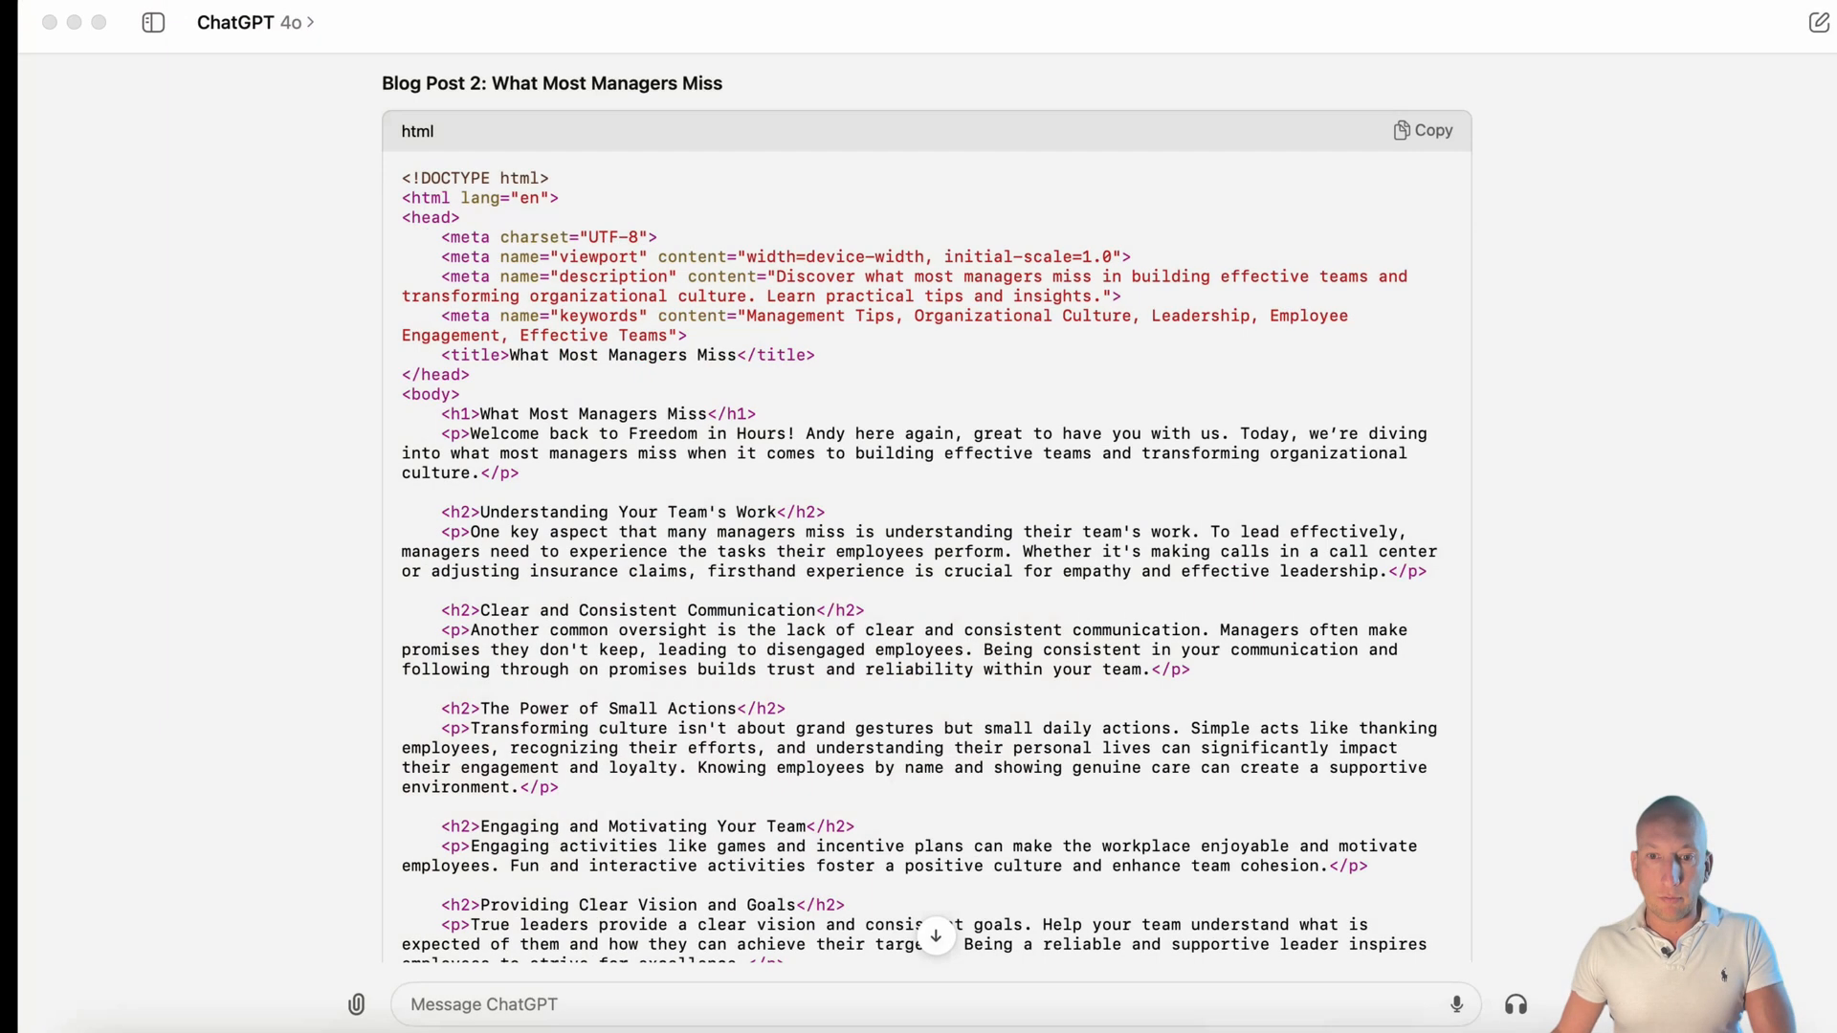
- Copy the Blog Post 3 wealth heading and draft a 'Continue writing' prompt for it
{"action": "scroll", "scroll_direction": "down", "scroll_amount": 3}
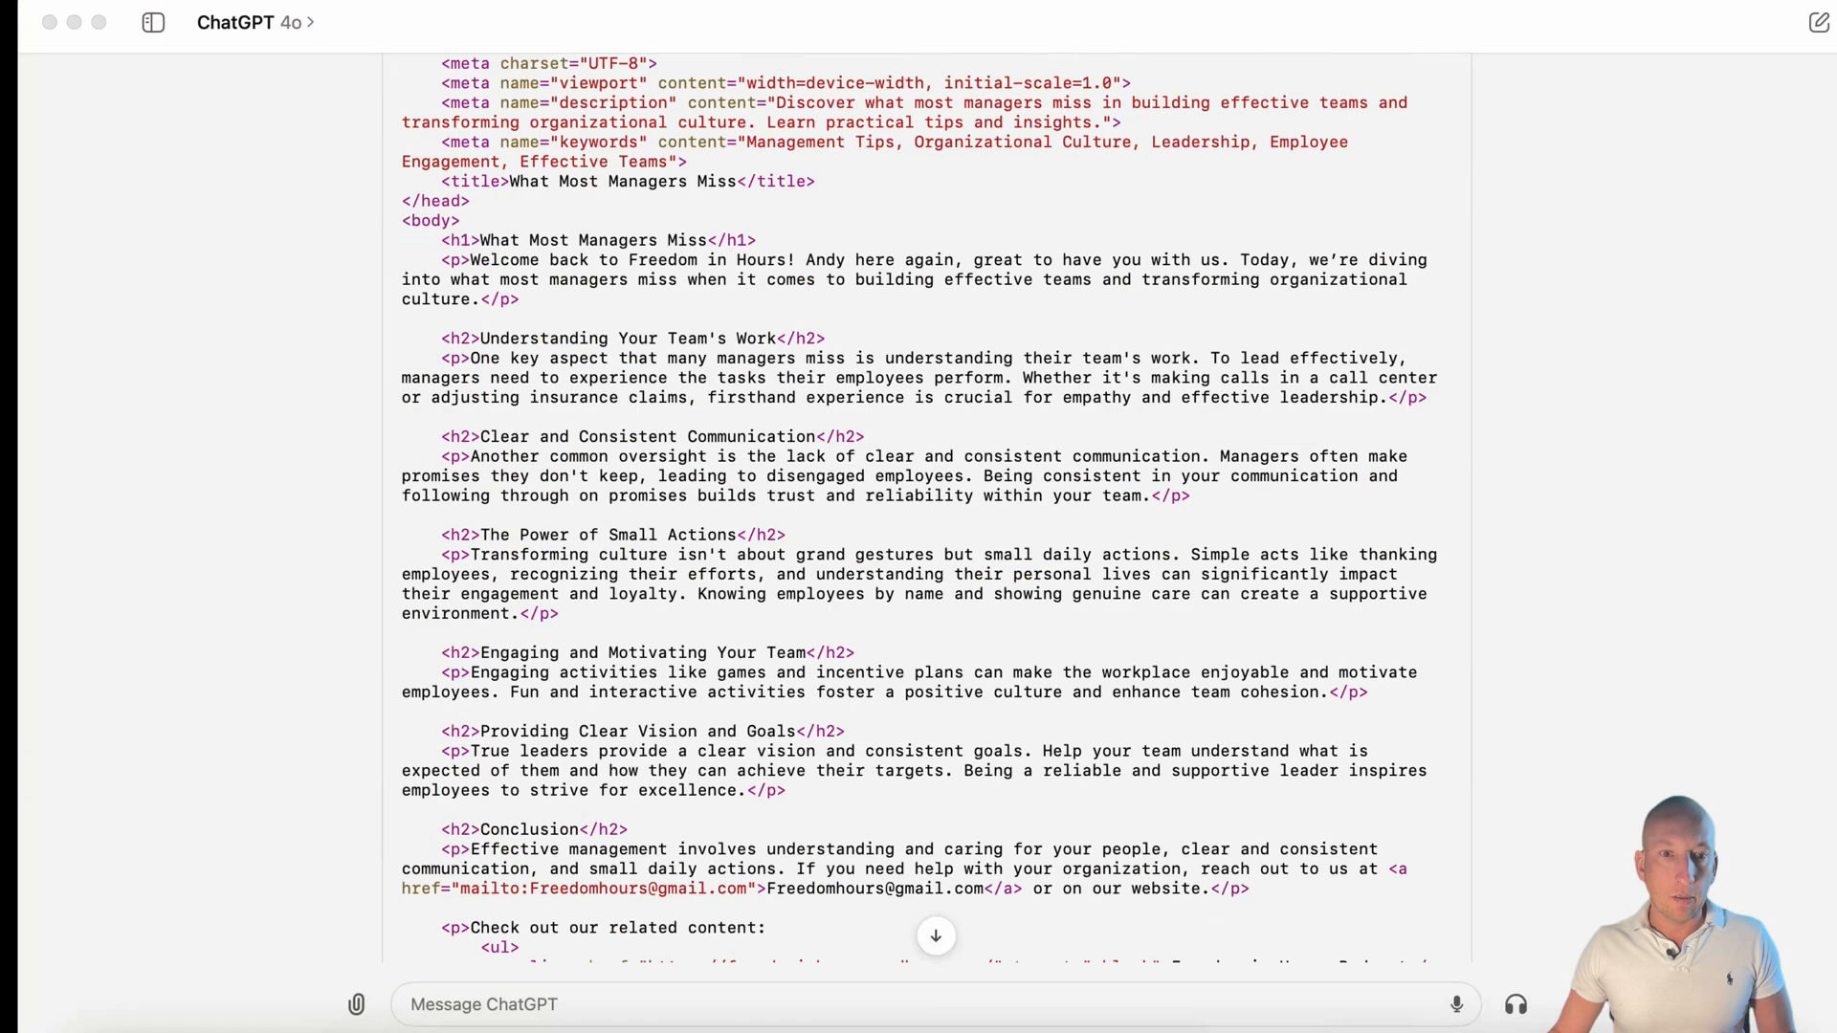
{"action": "scroll", "scroll_direction": "down", "scroll_amount": 3}
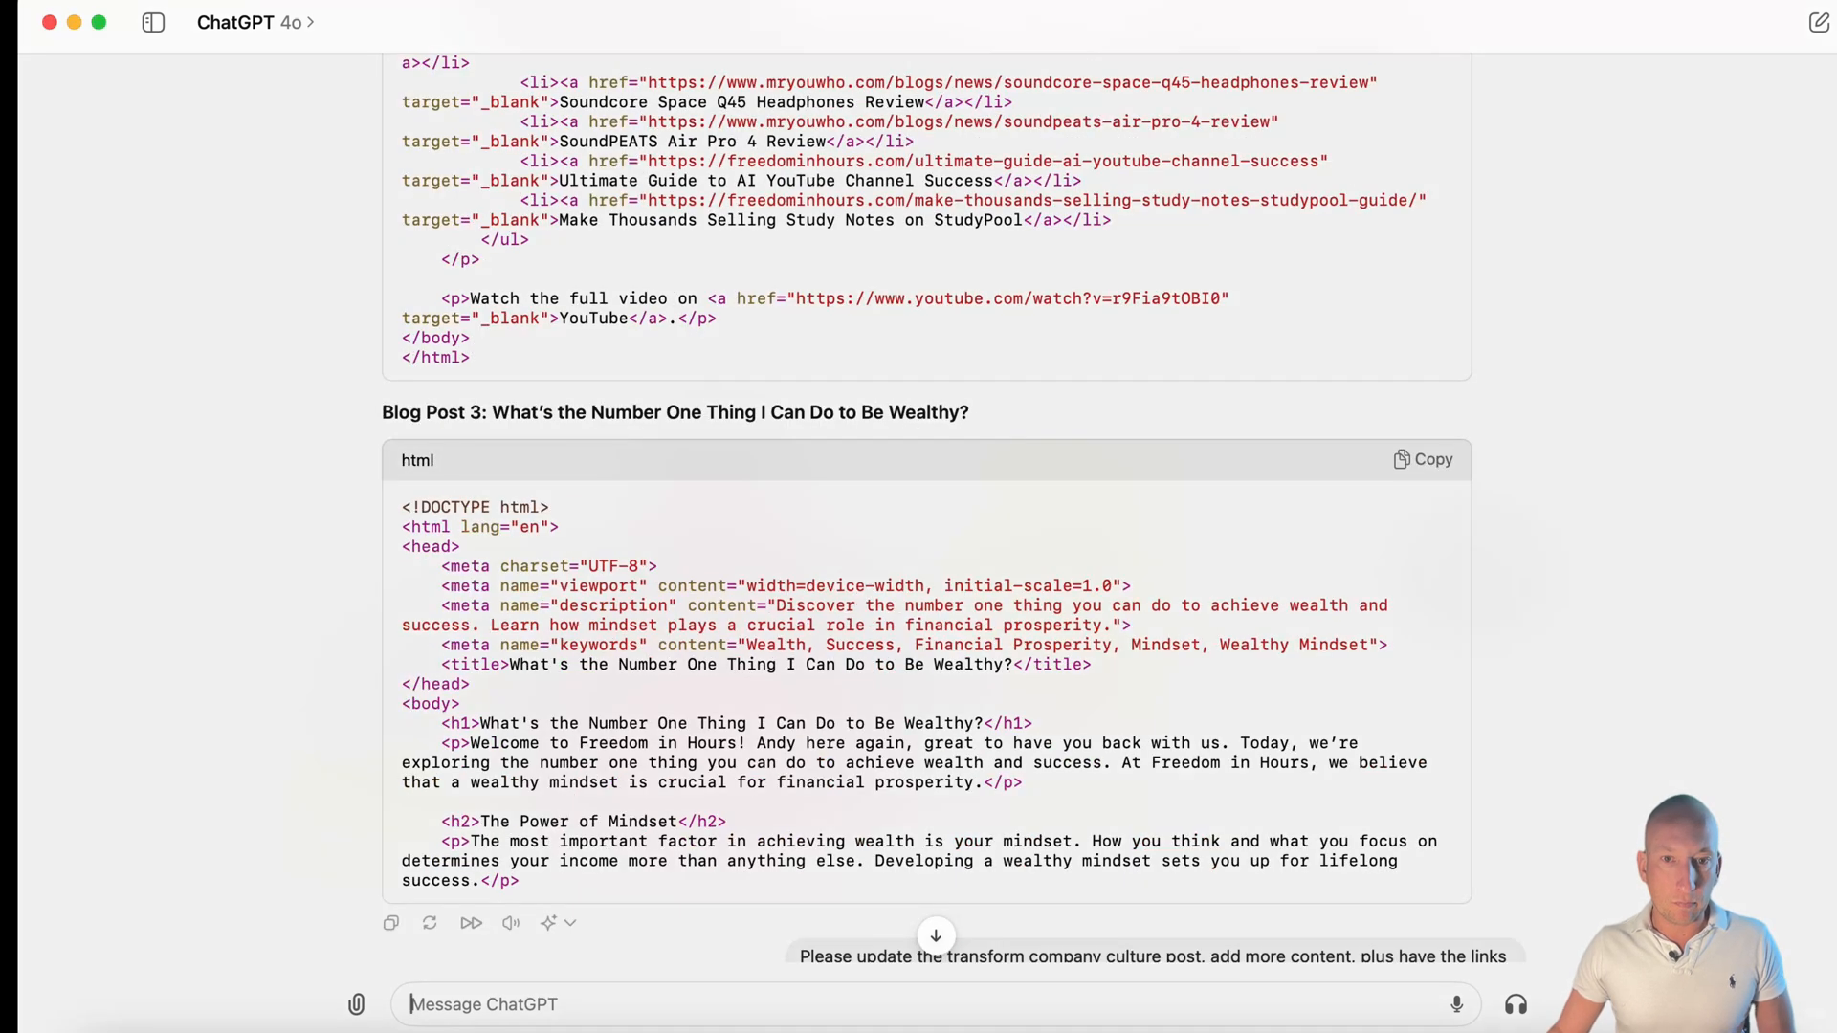
{"action": "right_click", "coordinate": [675, 412]}
{"action": "type", "text": "c"}
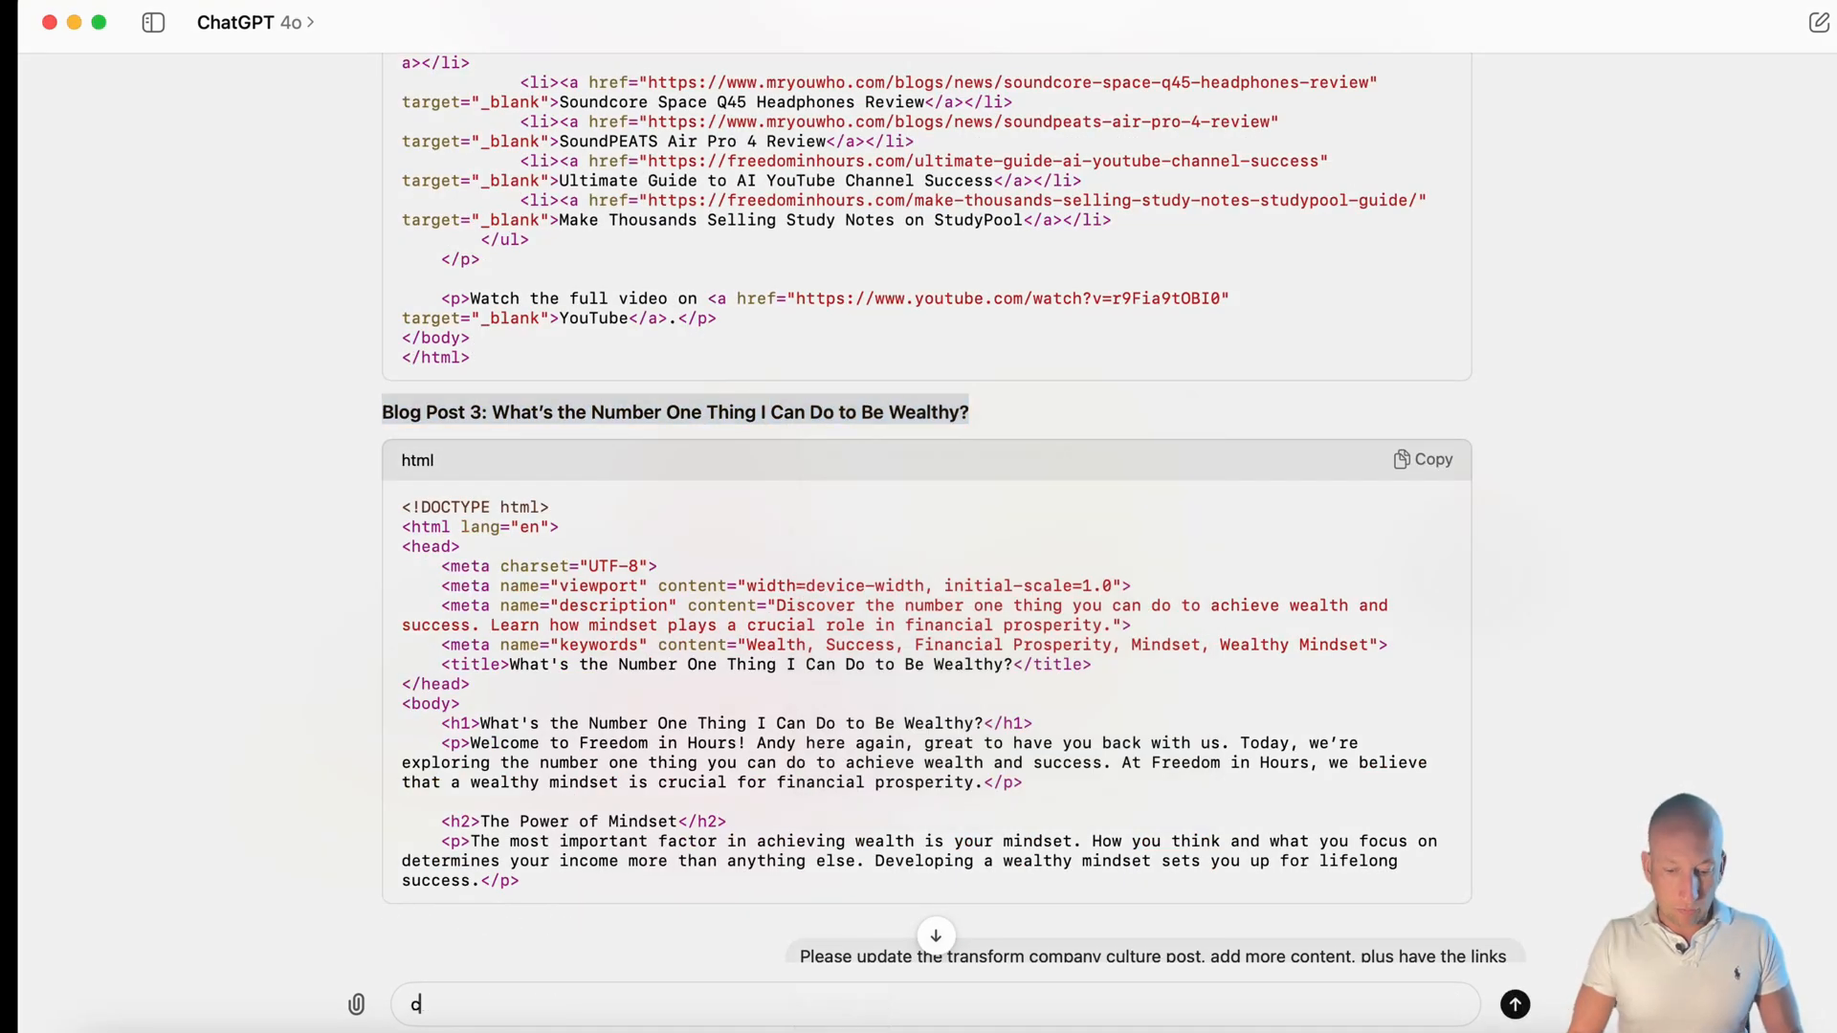
{"action": "type", "text": "Con"}
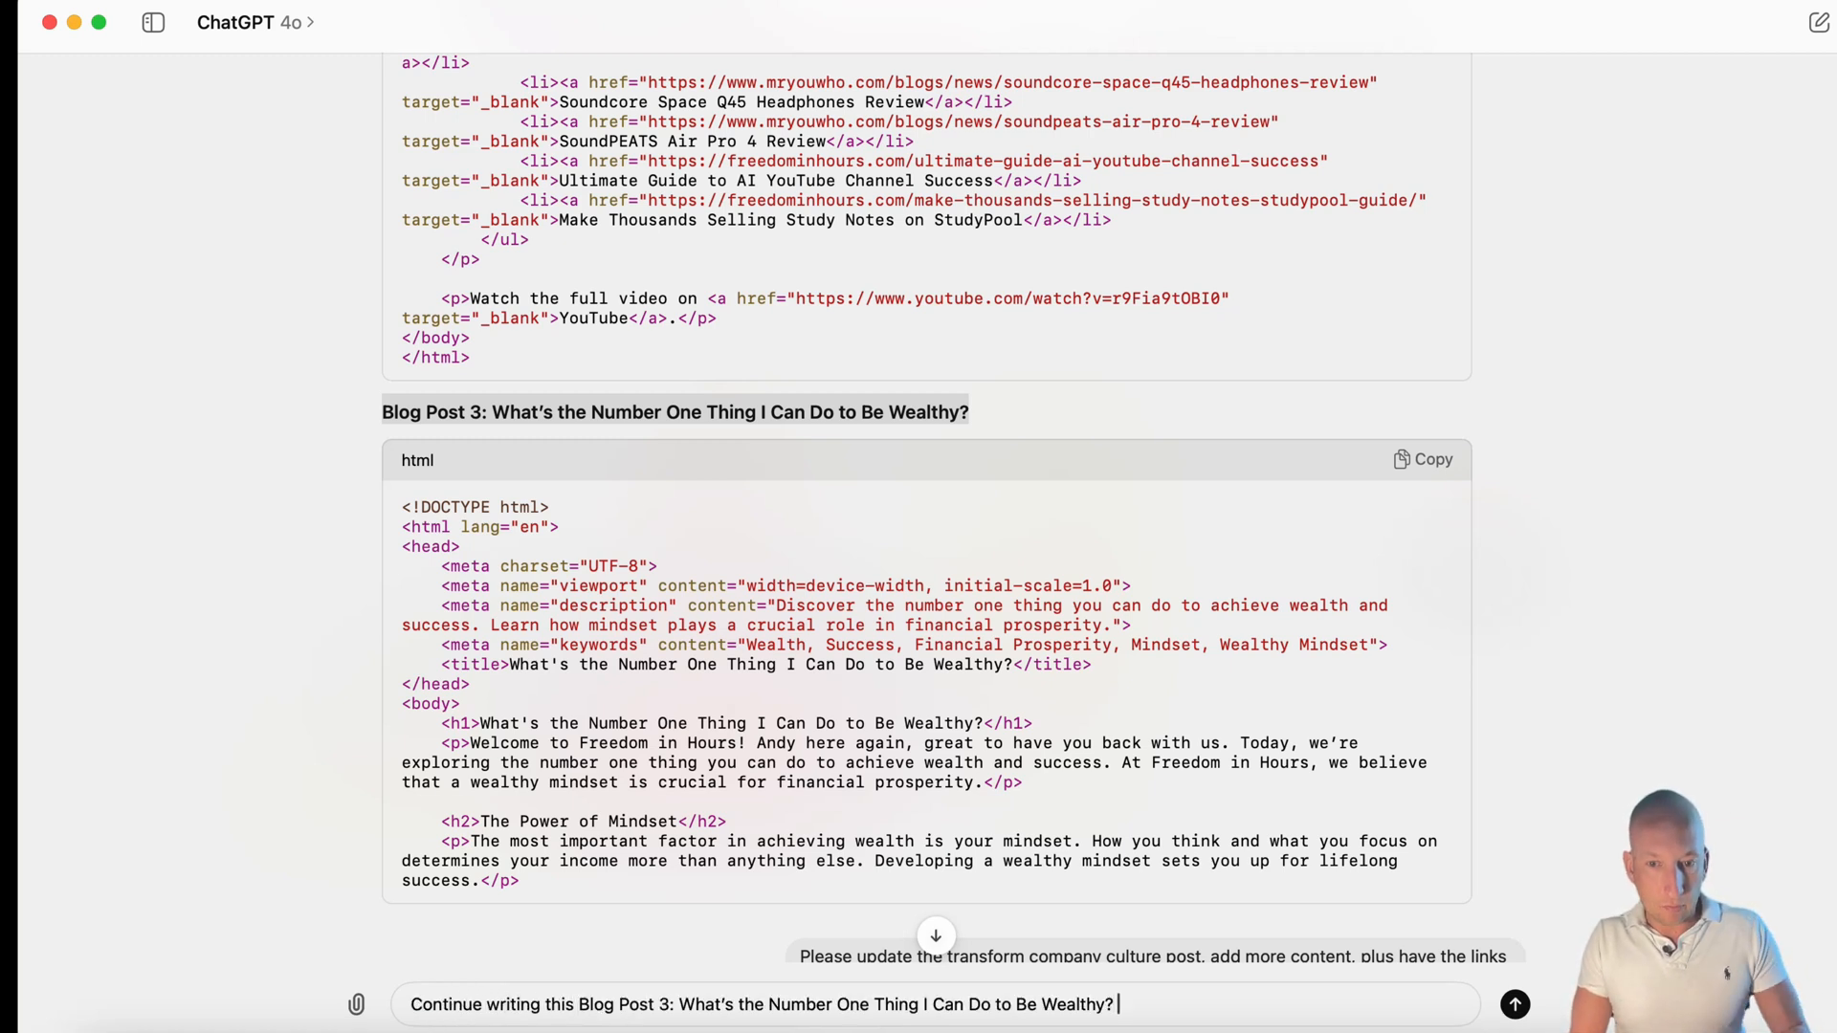
{"action": "type", "text": "Also include t"}
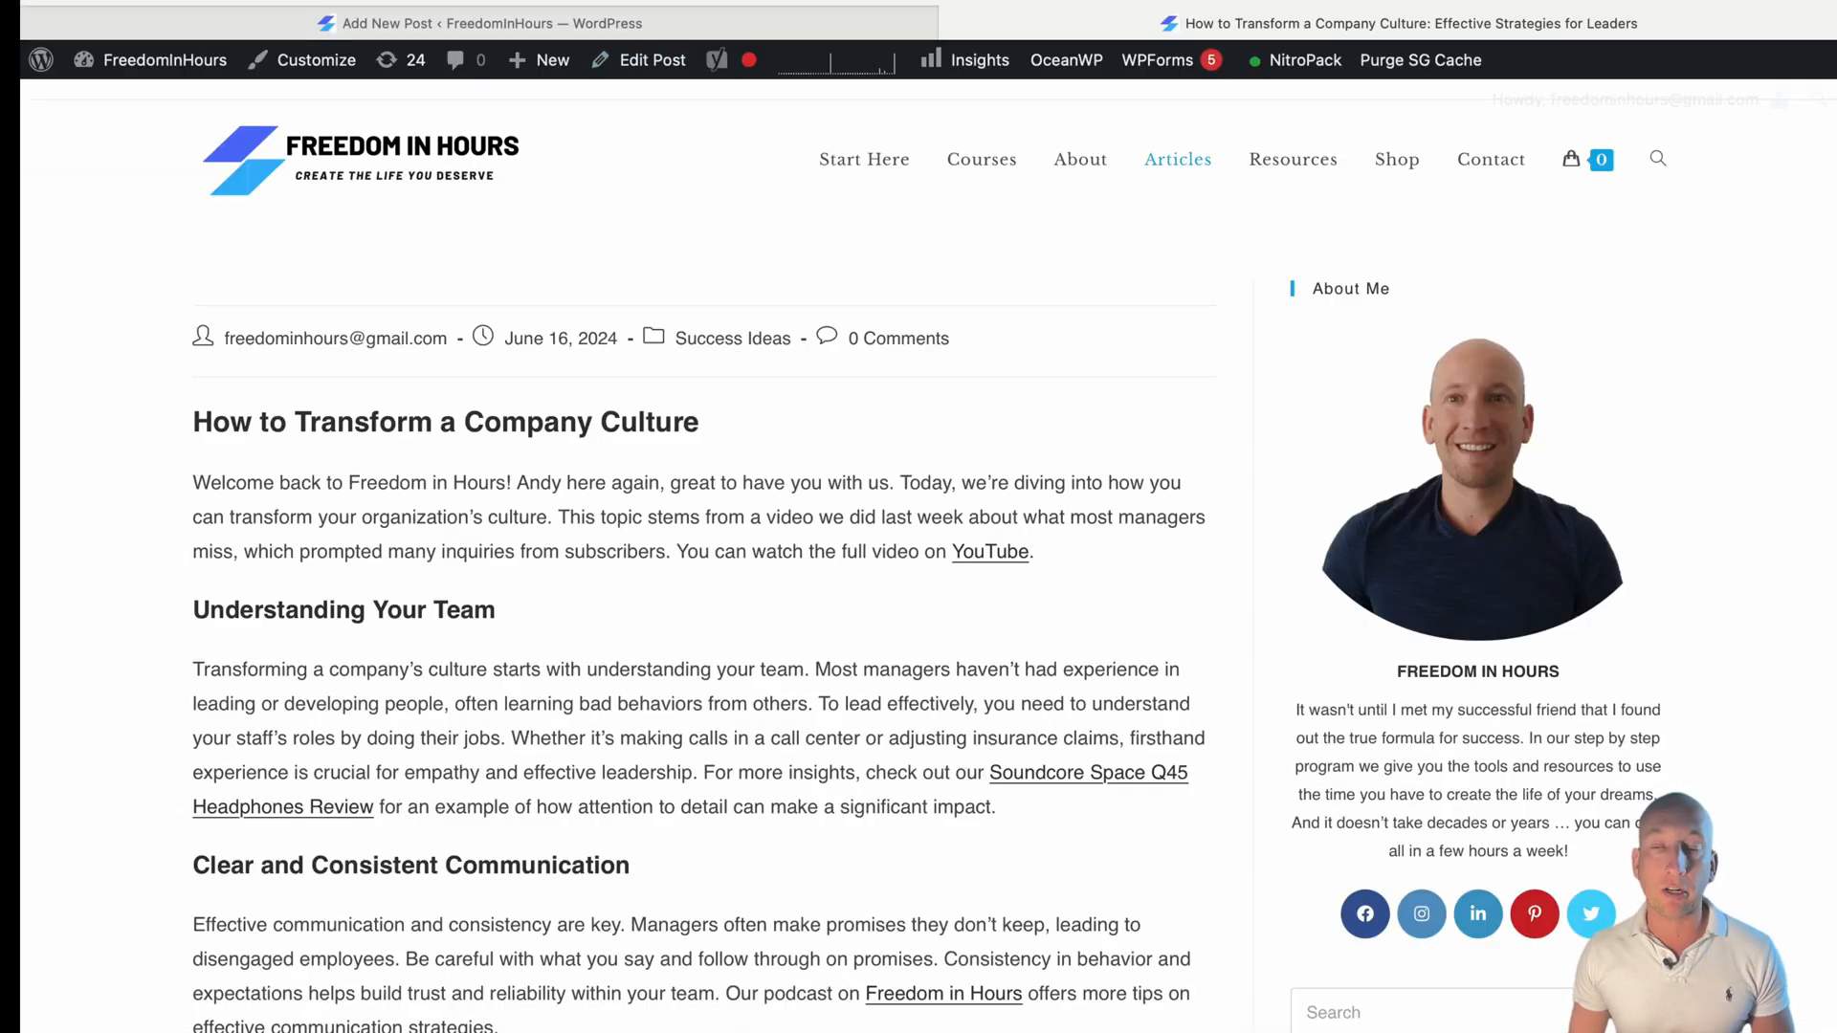
- Open the Jim Rohn power-of-words article and view its Stay Connected and Related Articles sections
{"action": "left_click", "coordinate": [1177, 160]}
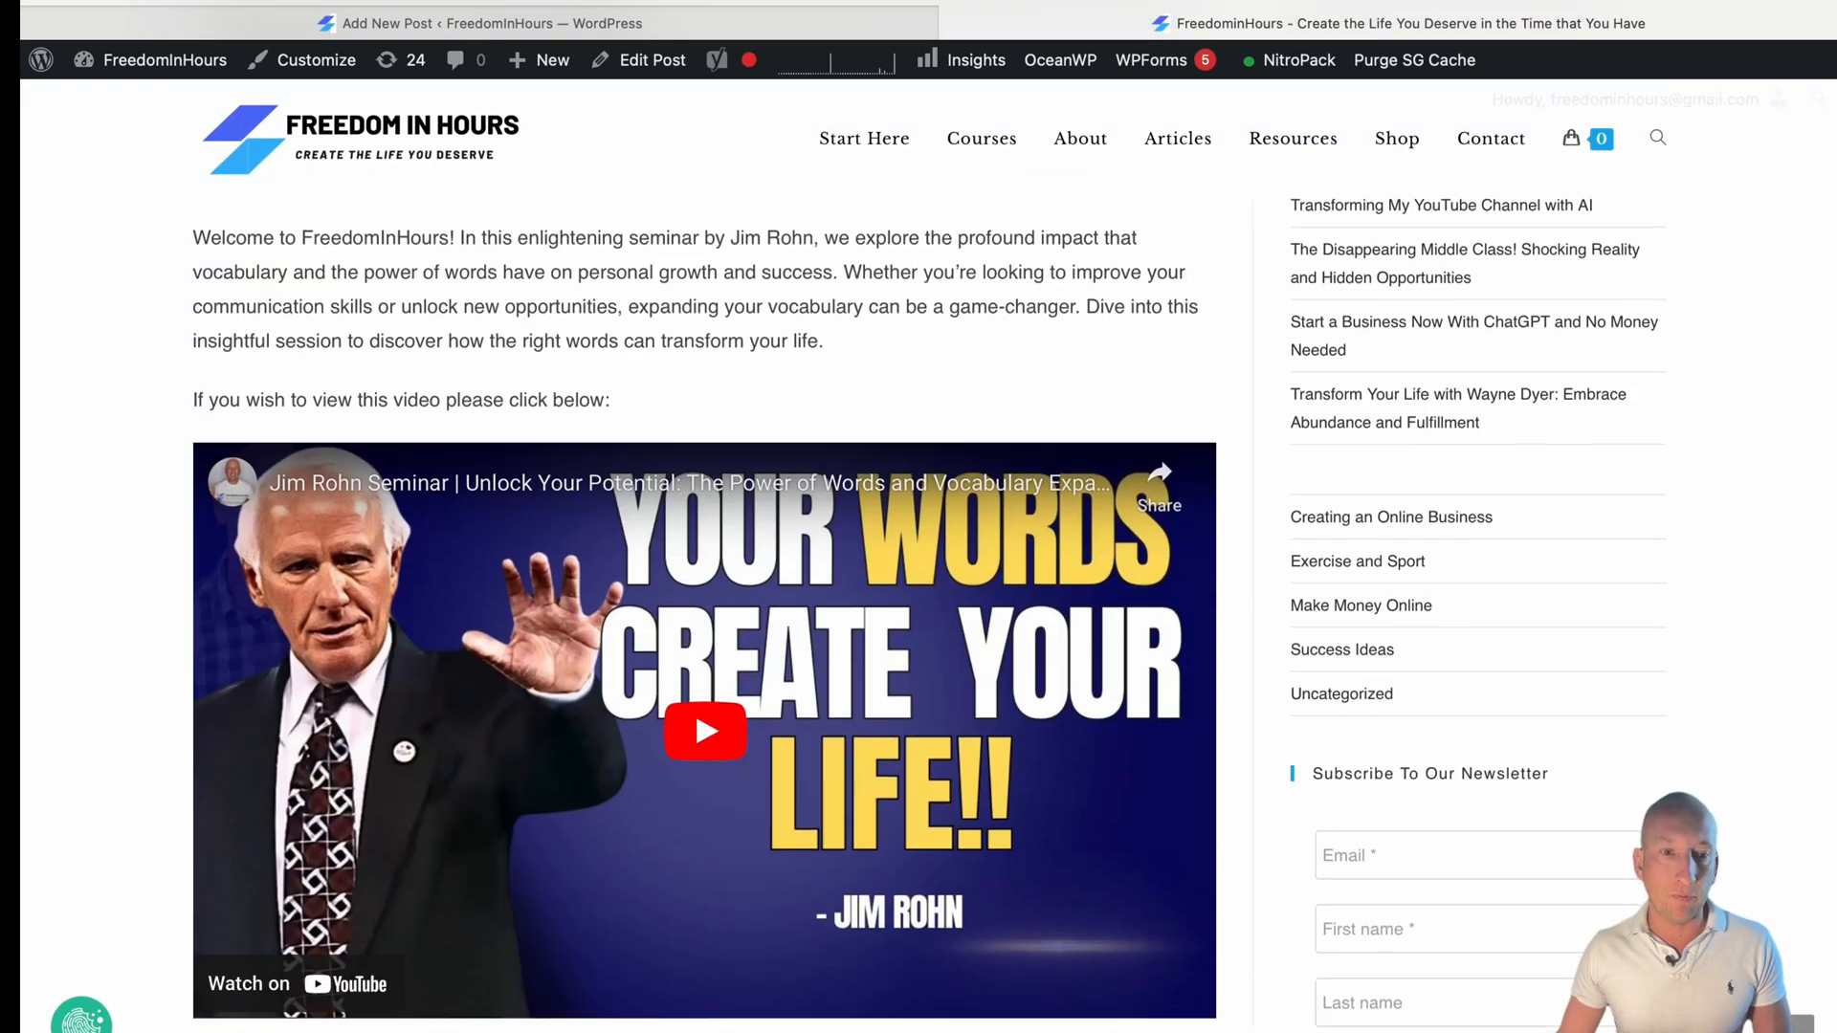
{"action": "scroll", "scroll_direction": "down", "scroll_amount": 3}
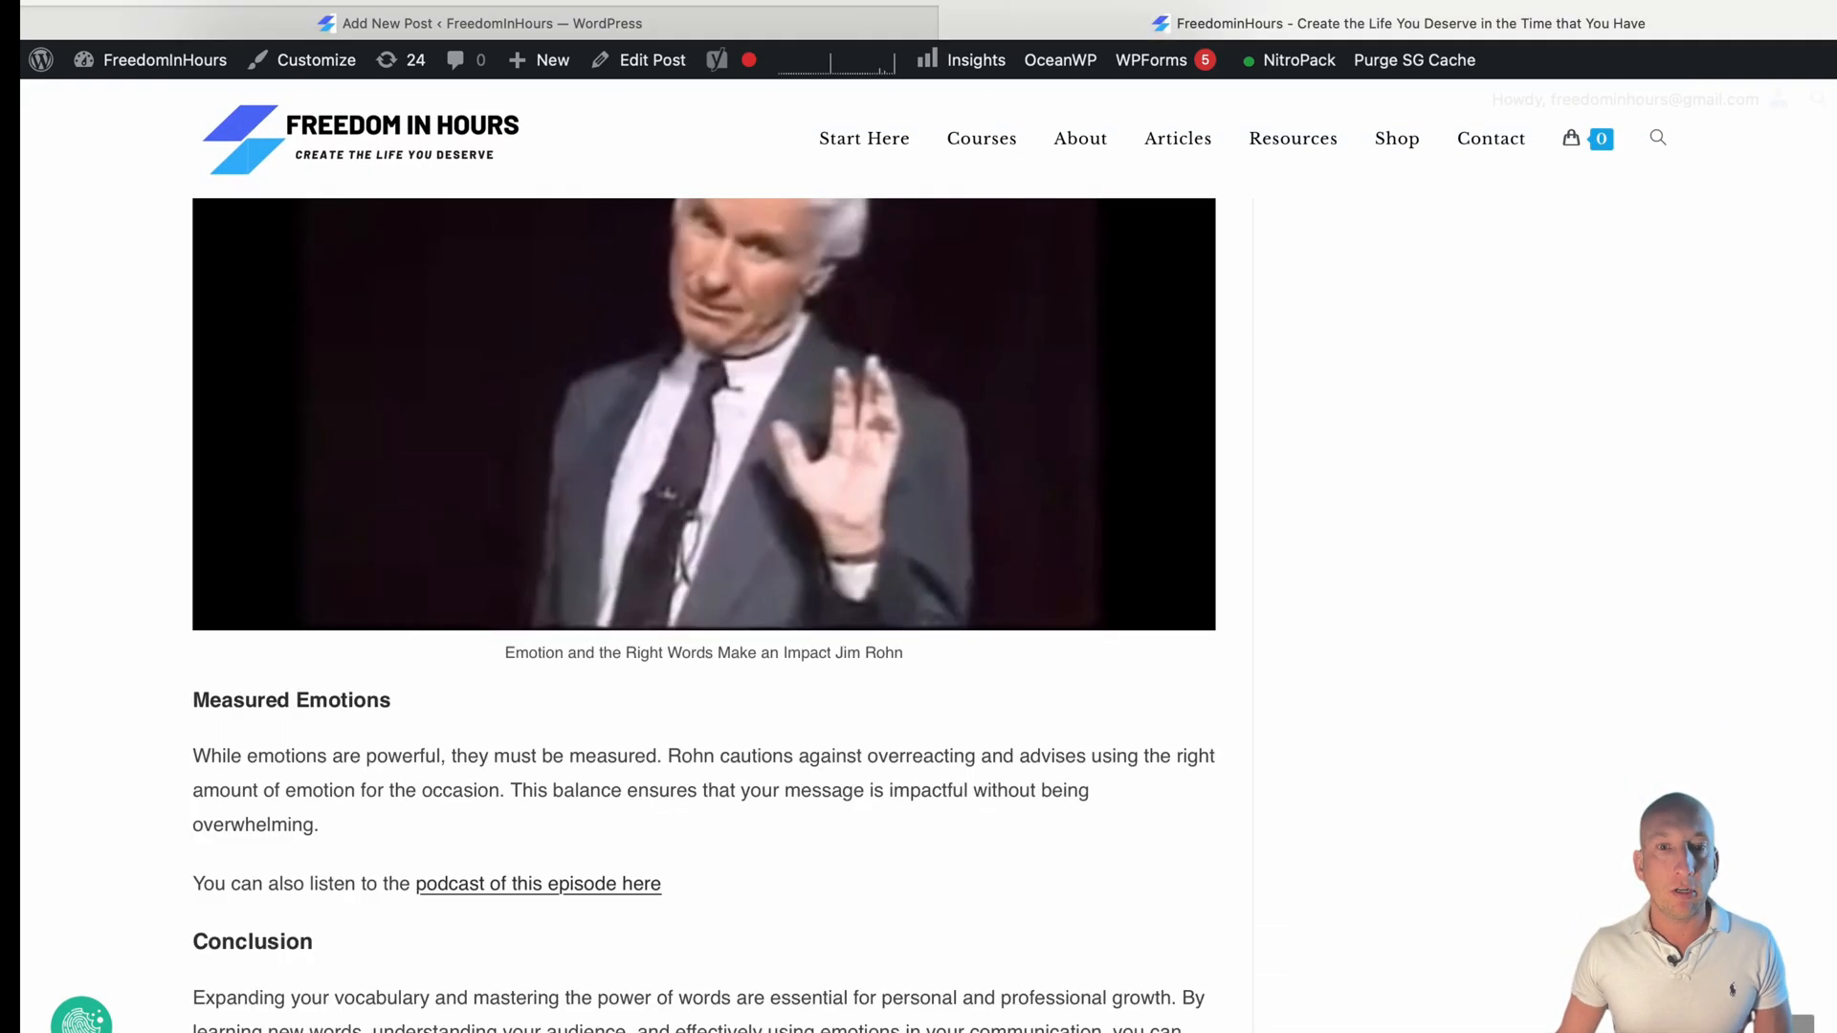
{"action": "scroll", "scroll_direction": "down", "scroll_amount": 3}
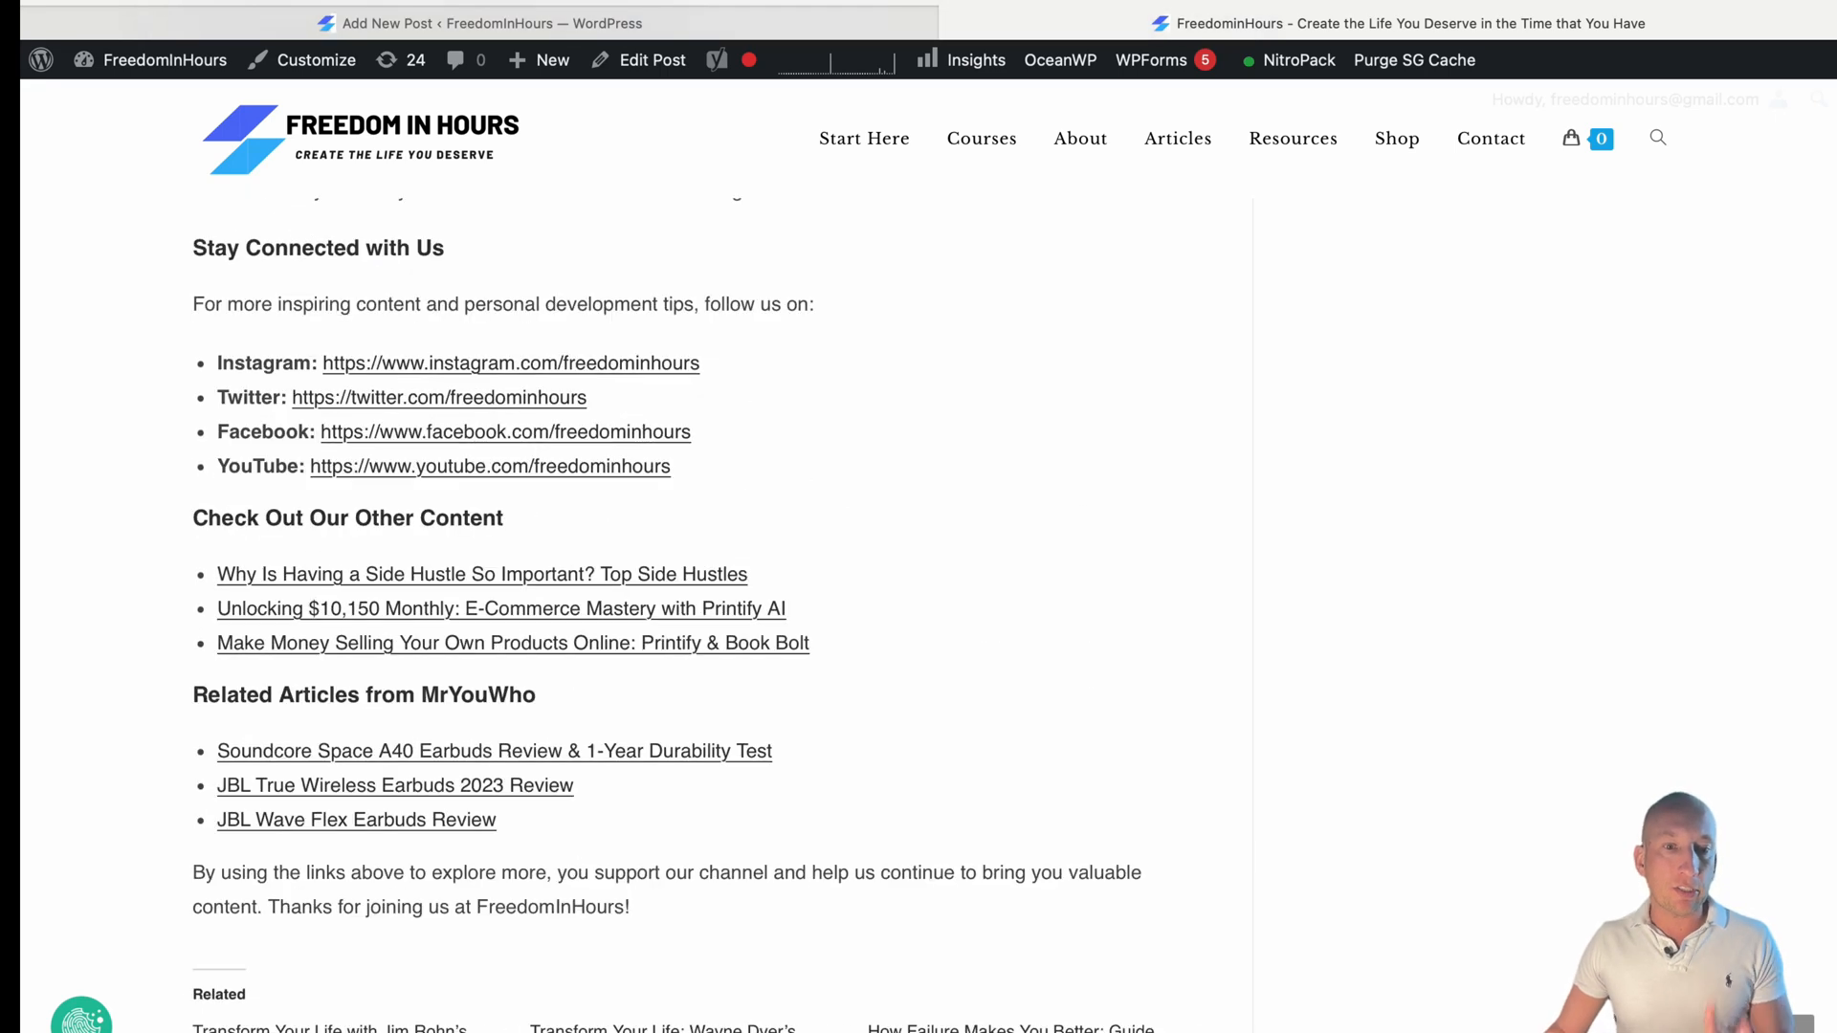
{"action": "scroll", "scroll_direction": "up", "scroll_amount": 3}
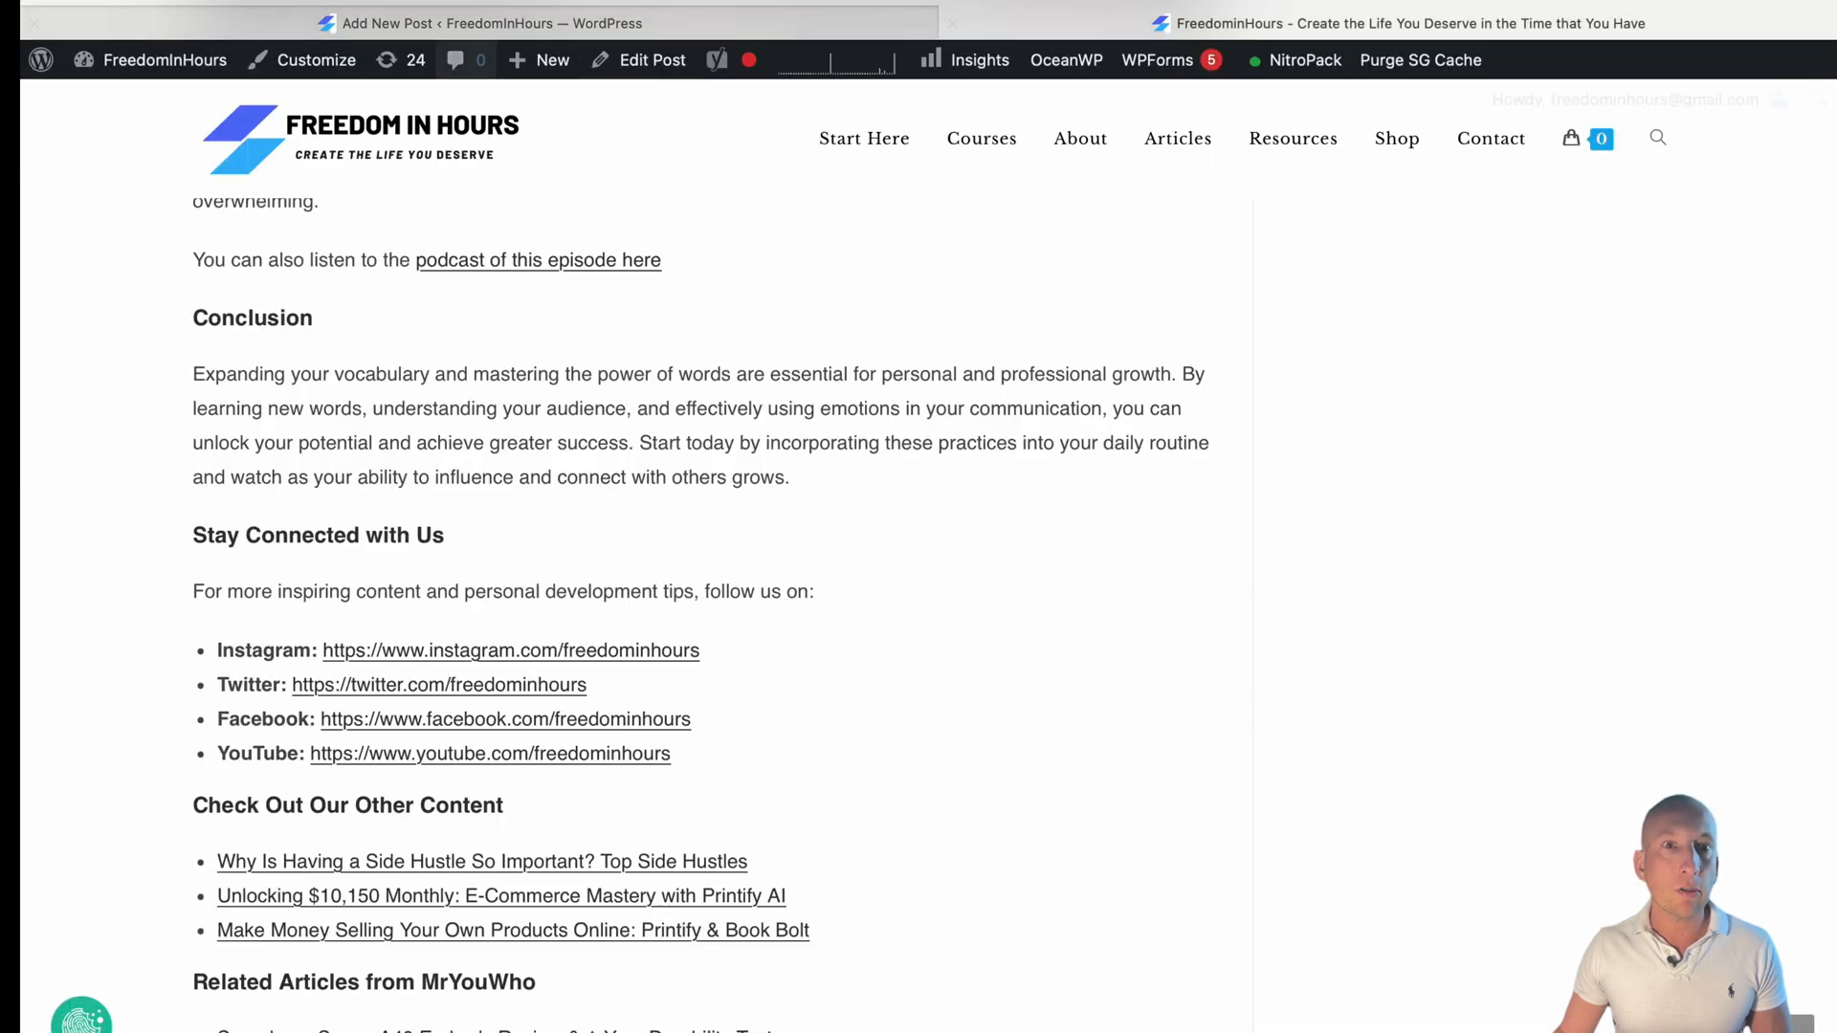
{"action": "left_click", "coordinate": [551, 60]}
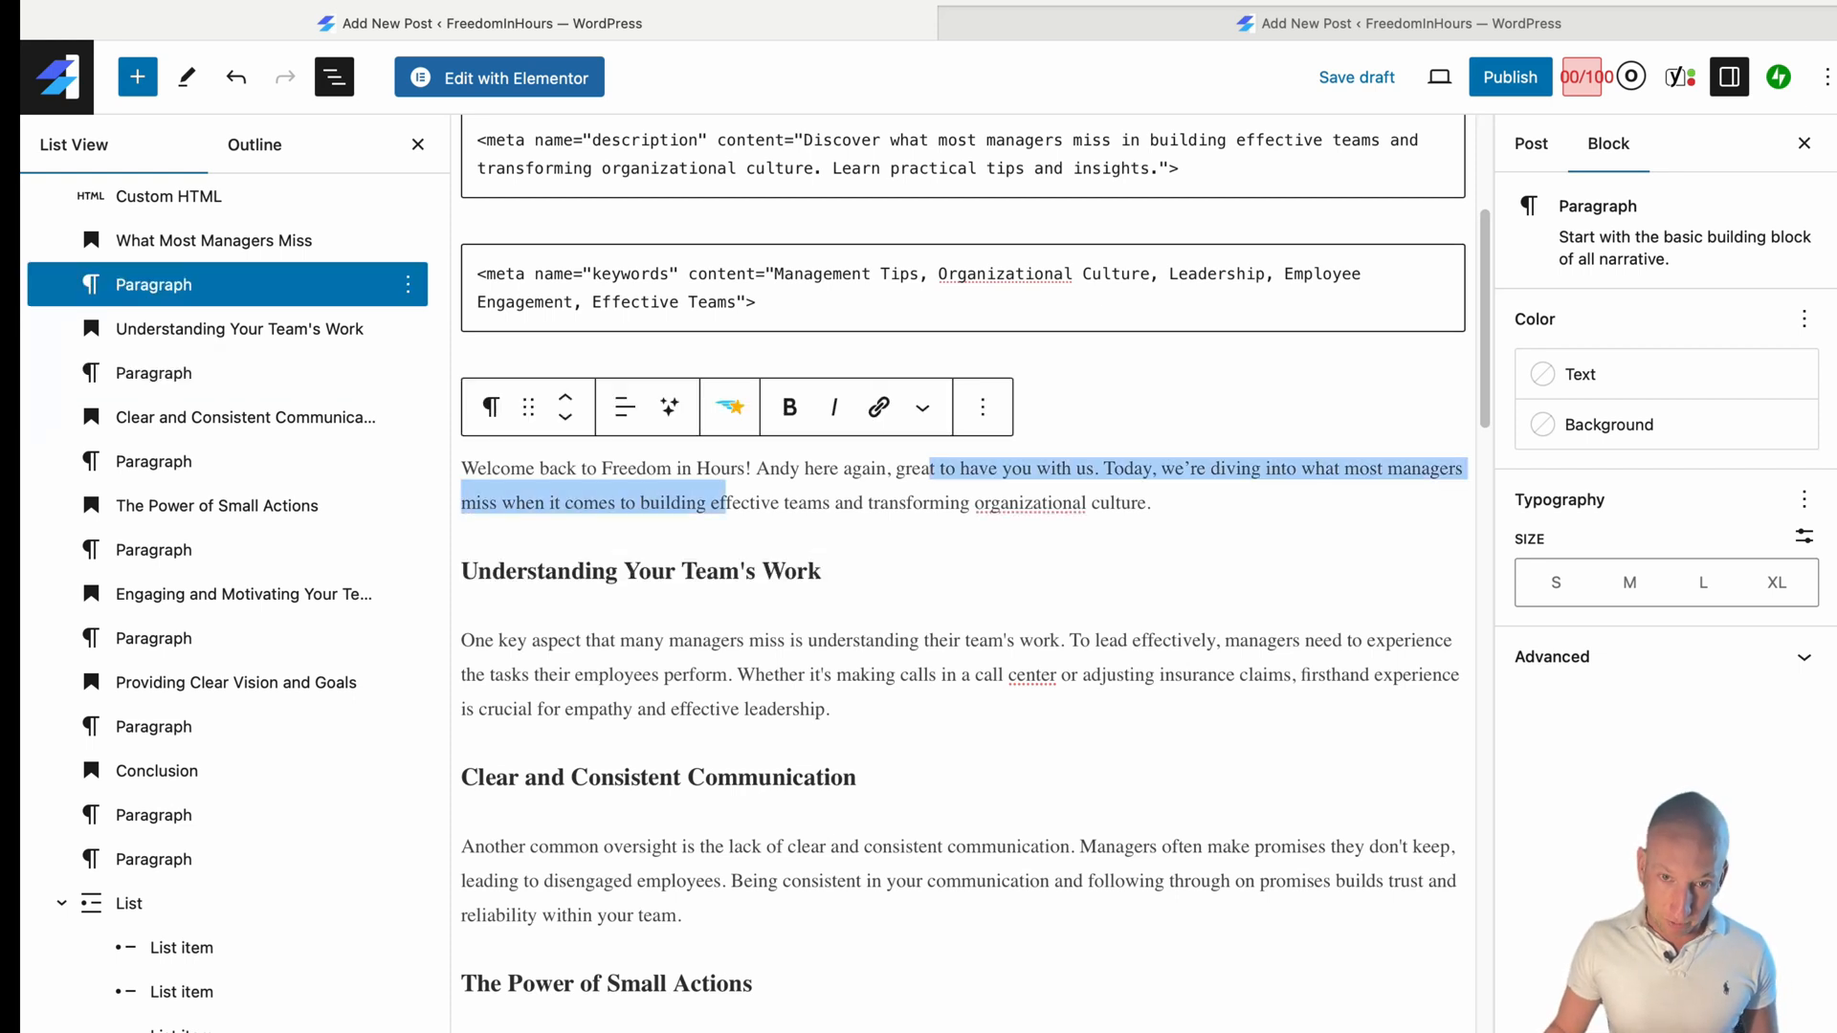
- Paste the Blog Post 3 wealth article HTML into the new post as blocks
{"action": "scroll", "scroll_direction": "down", "scroll_amount": 3}
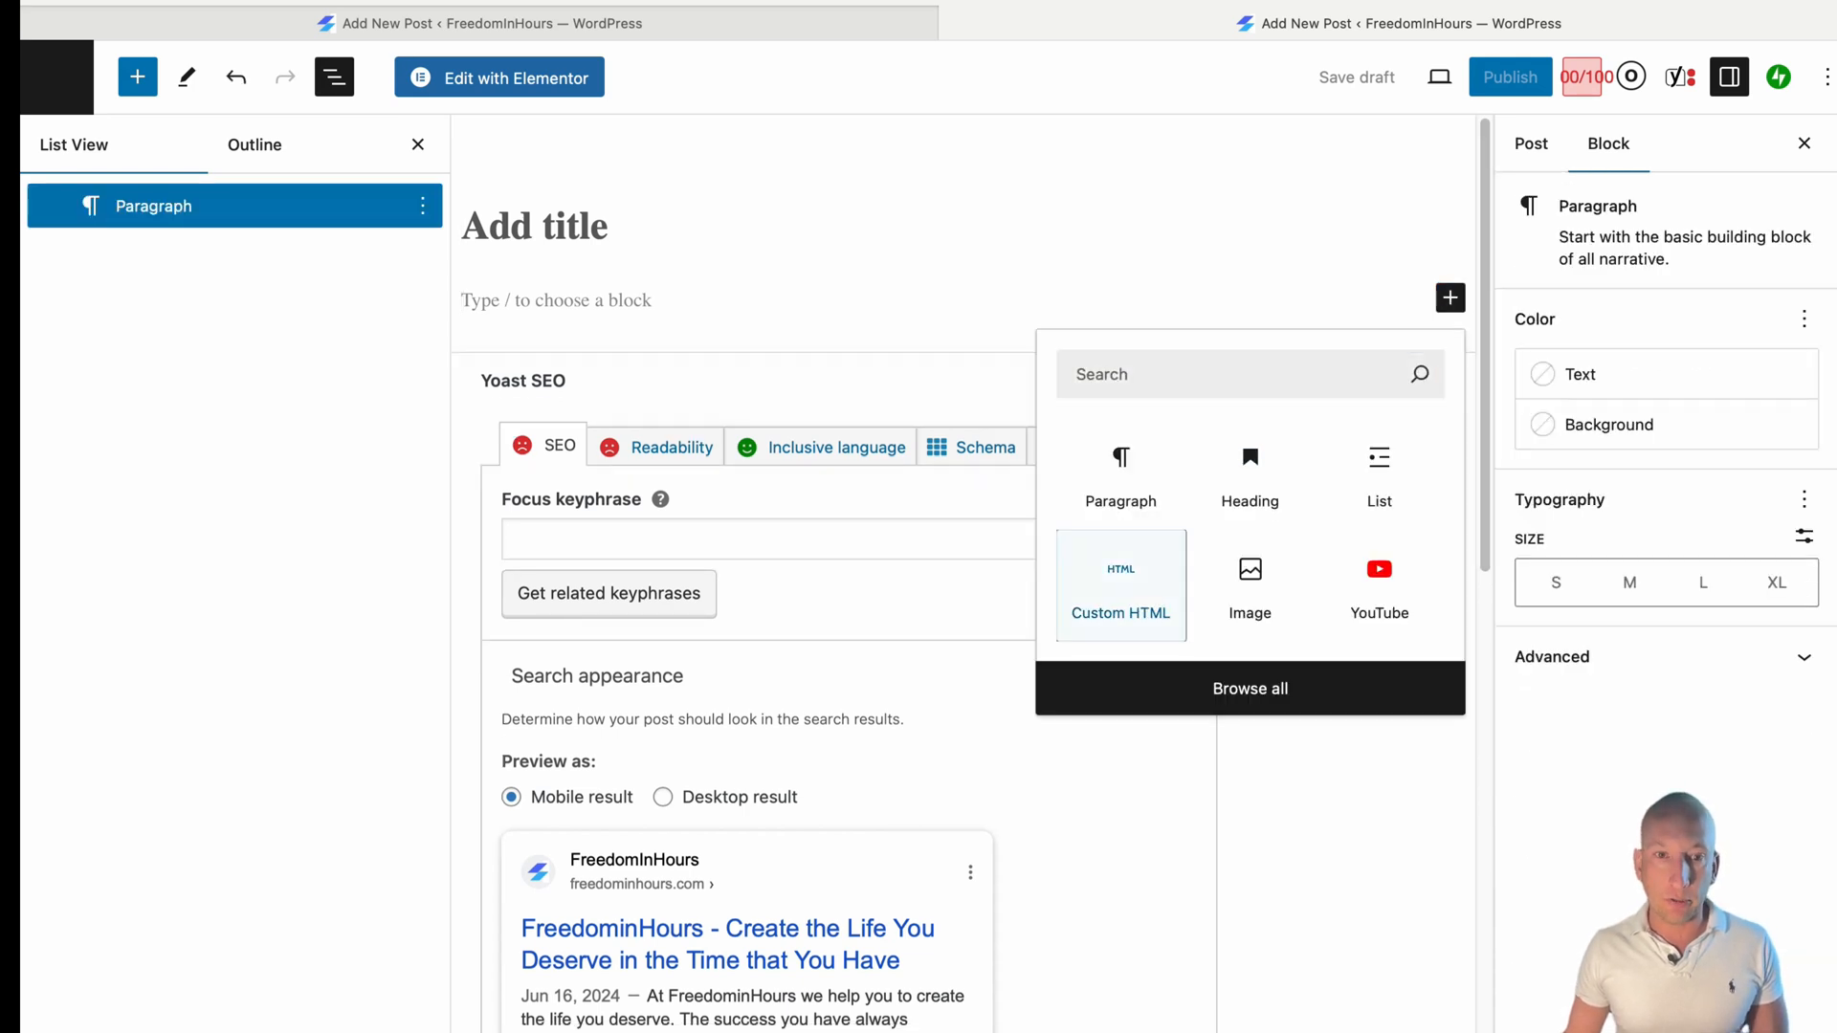
{"action": "left_click", "coordinate": [1120, 586]}
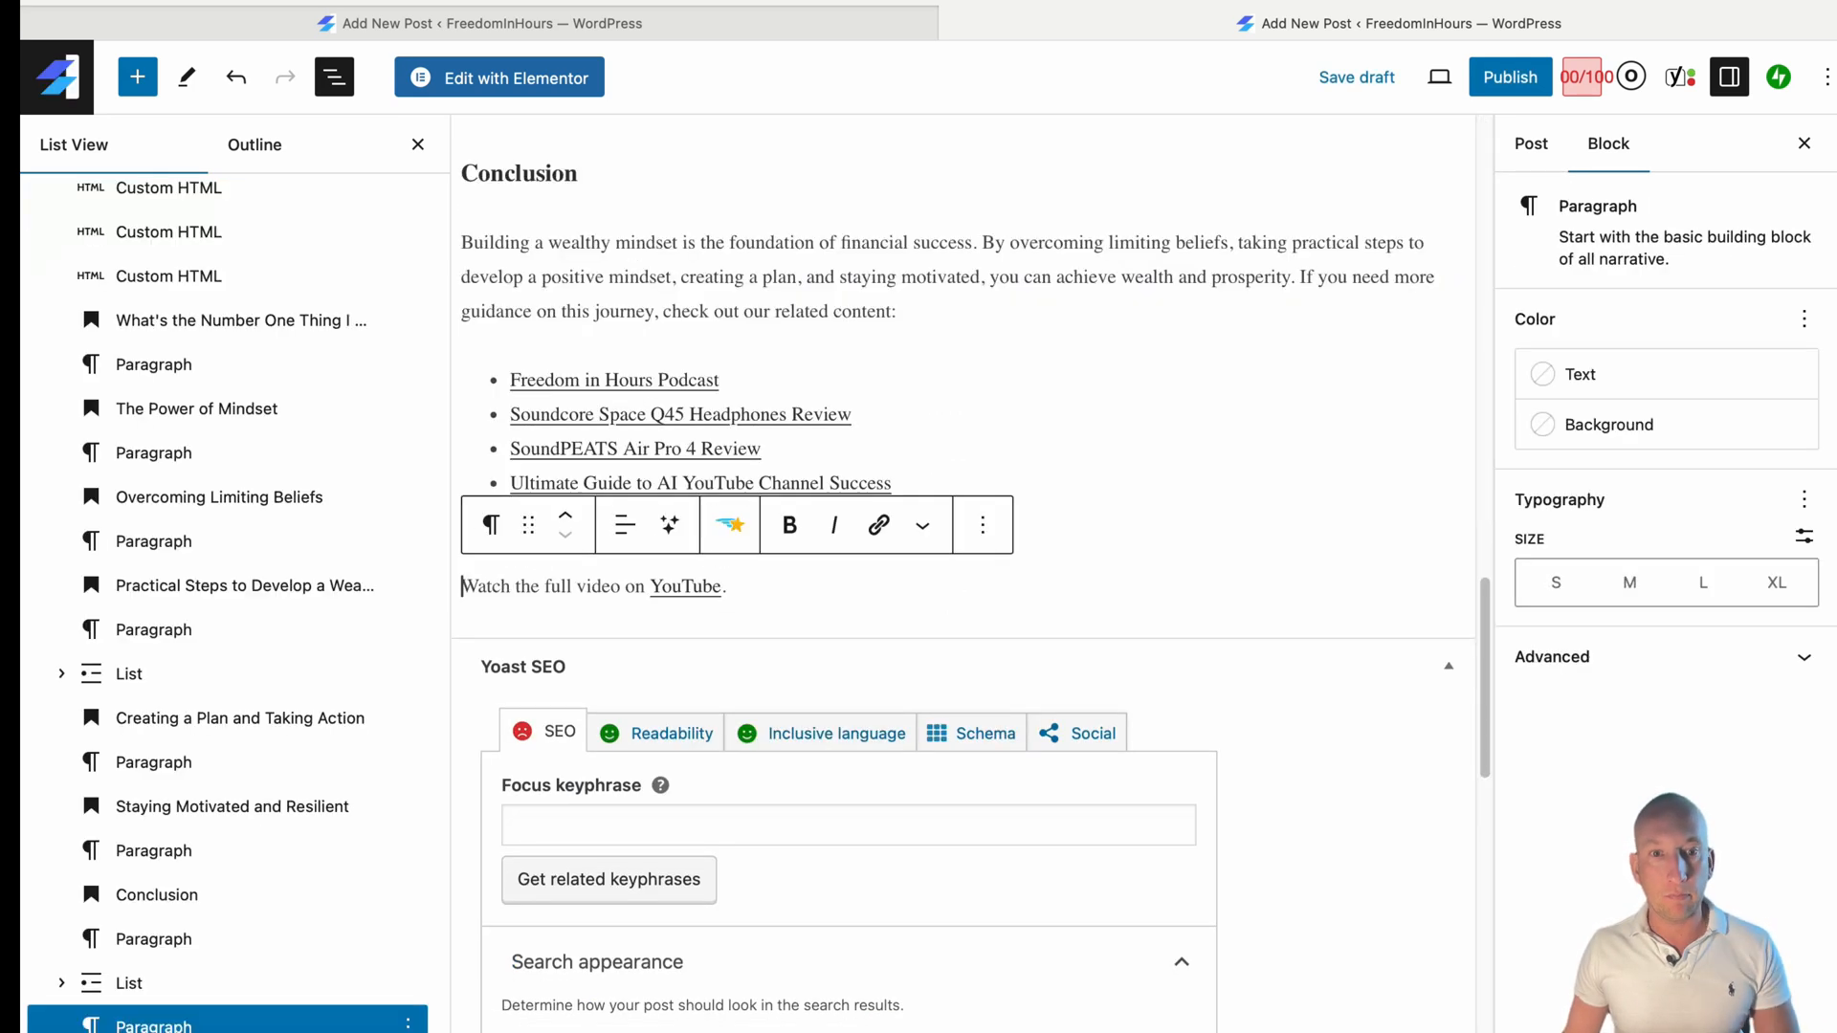
- Add the line 'To view the YouTube video click below' after the intro paragraph
{"action": "scroll", "scroll_direction": "up", "scroll_amount": 3}
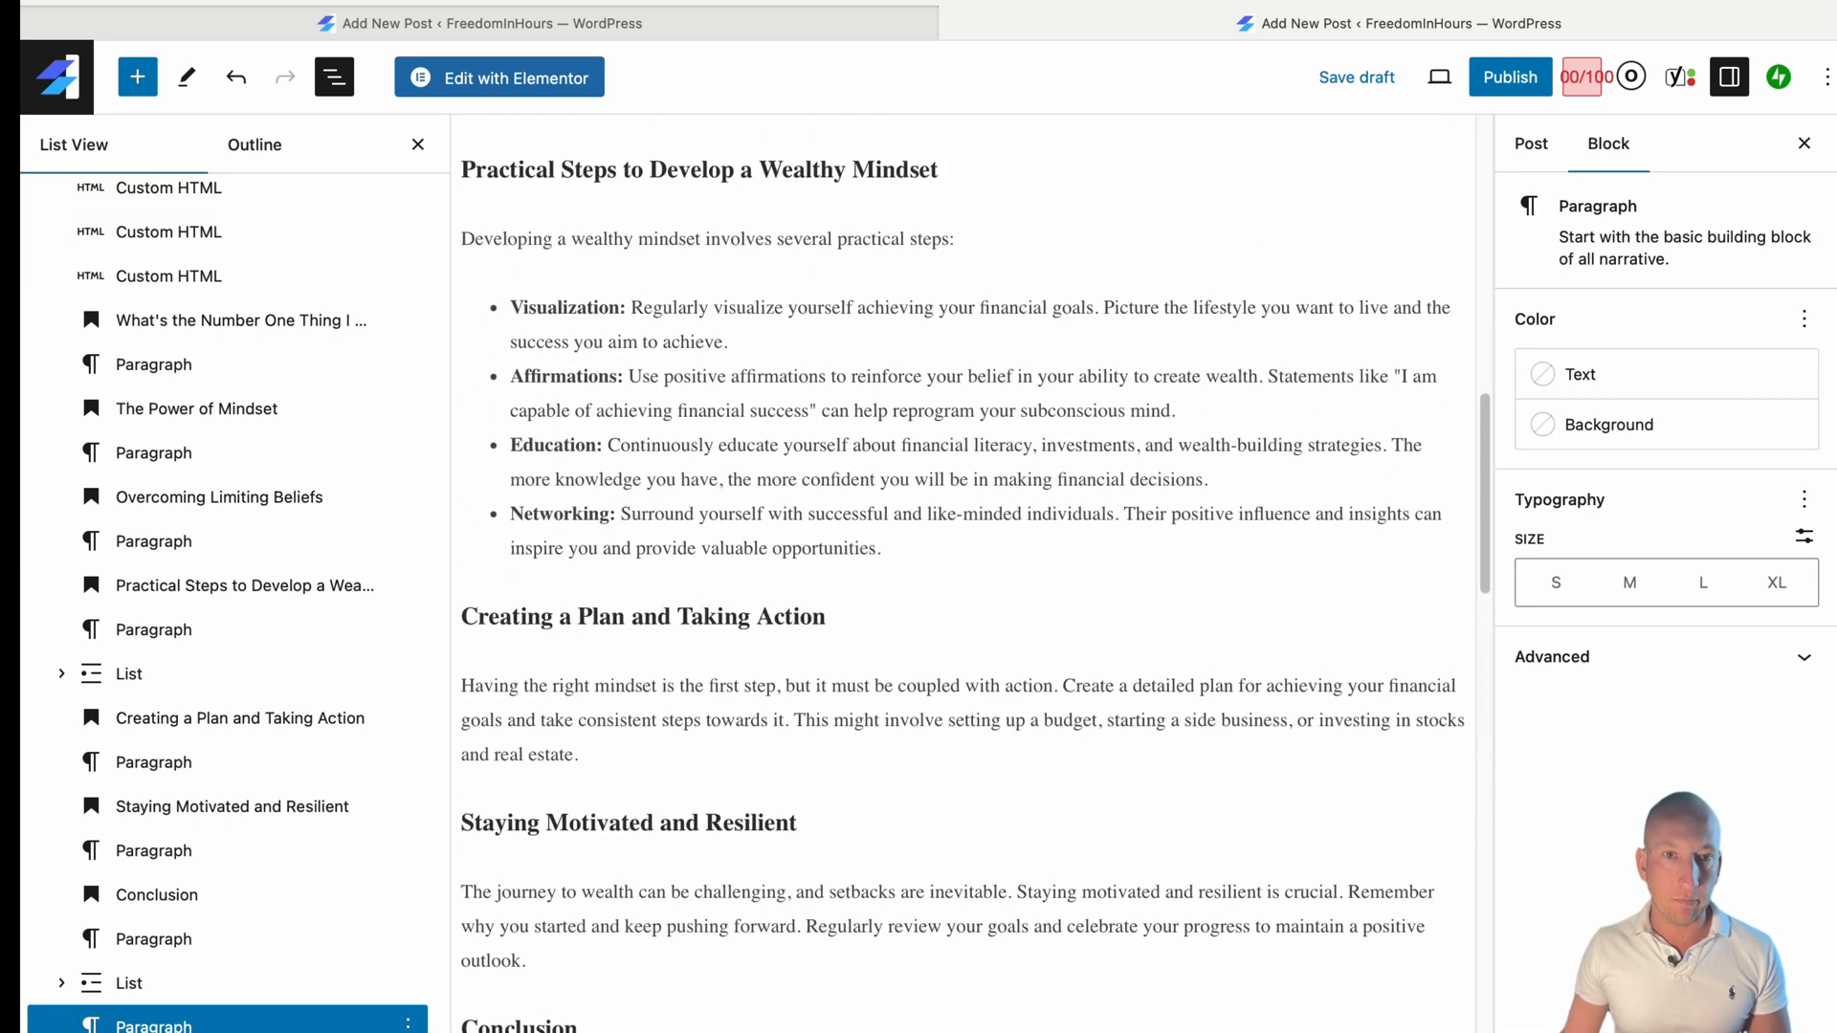
{"action": "right_click", "coordinate": [977, 376]}
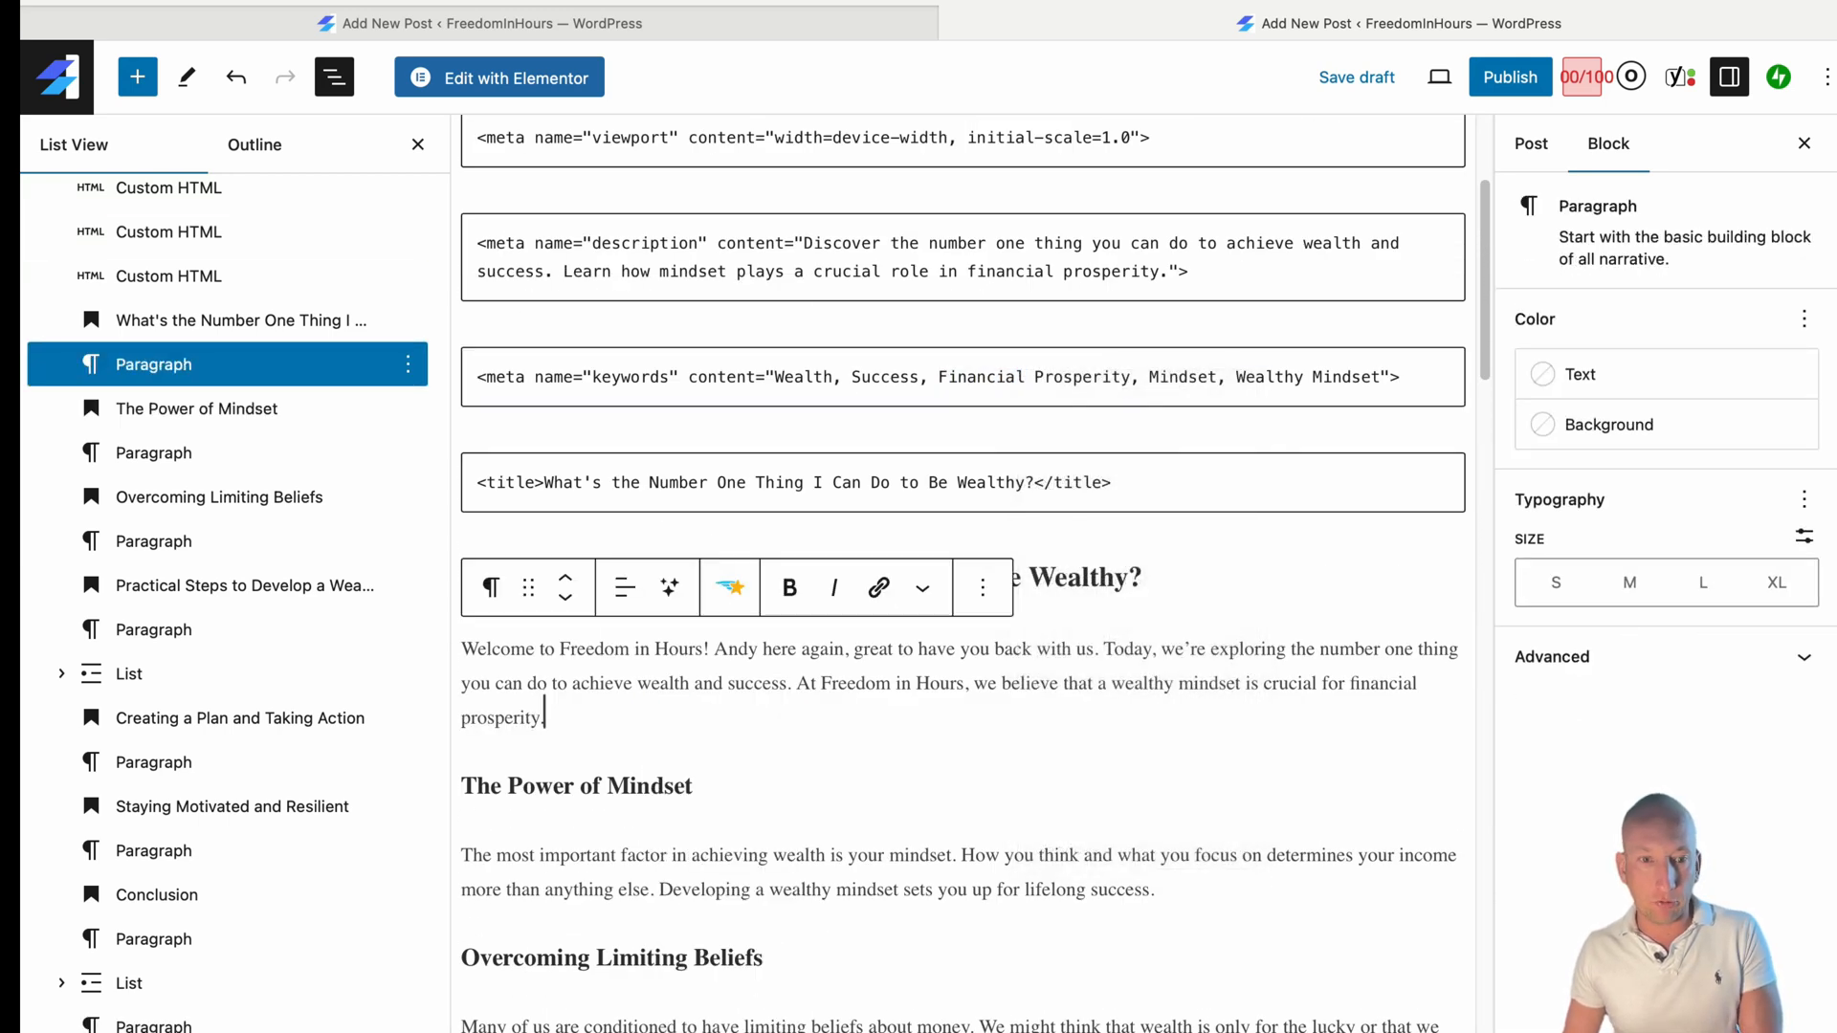
{"action": "type", "text": "To view th"}
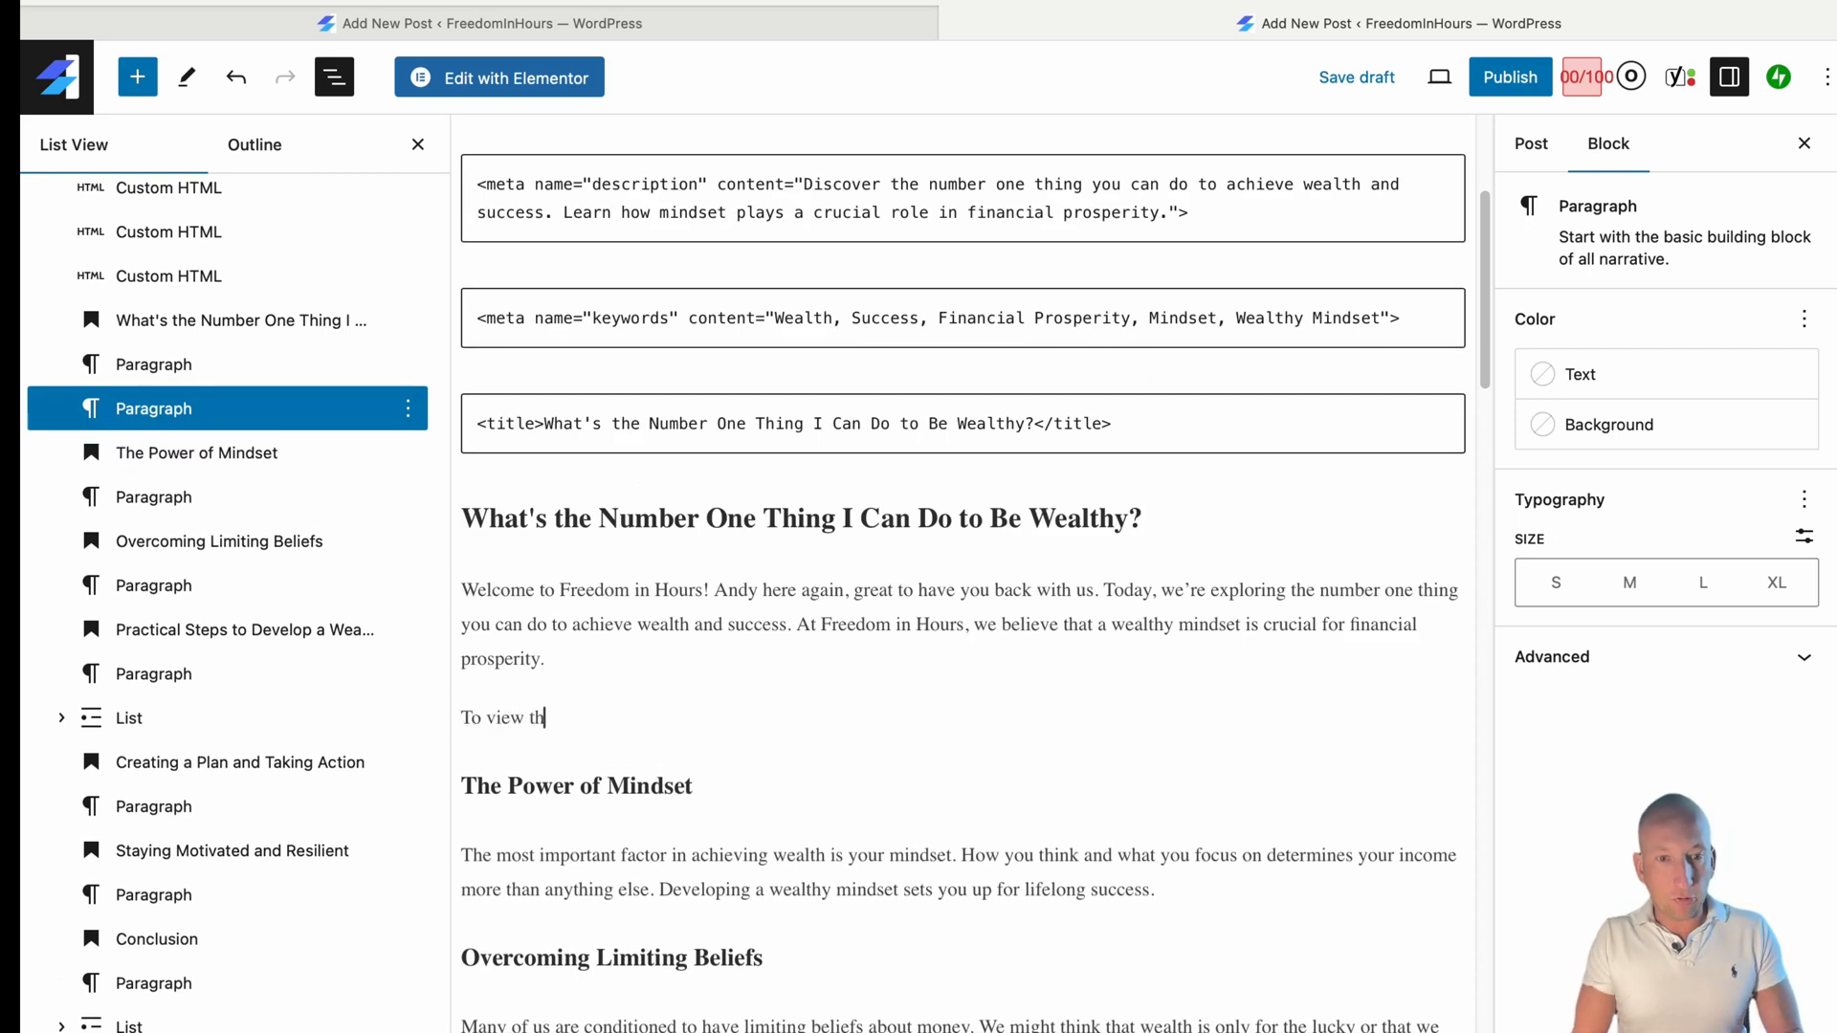
{"action": "type", "text": "e YouTube video click below:"}
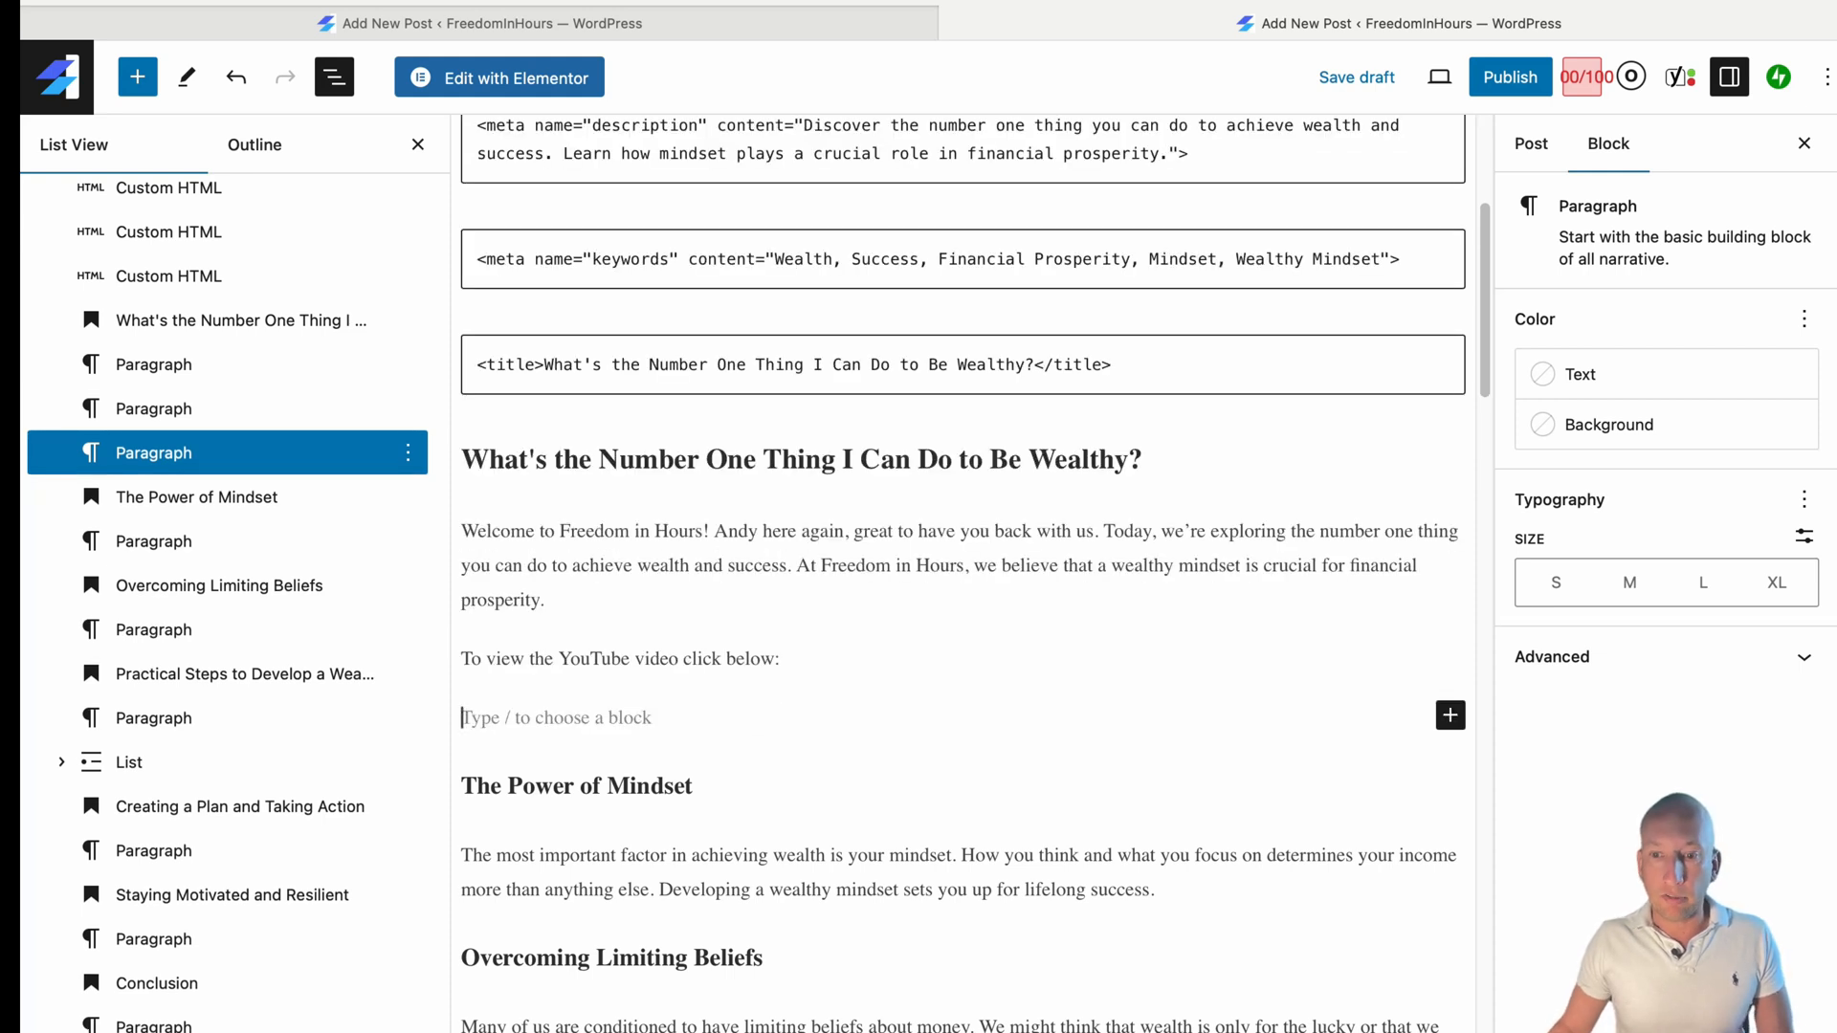
{"action": "scroll", "scroll_direction": "down", "scroll_amount": 3}
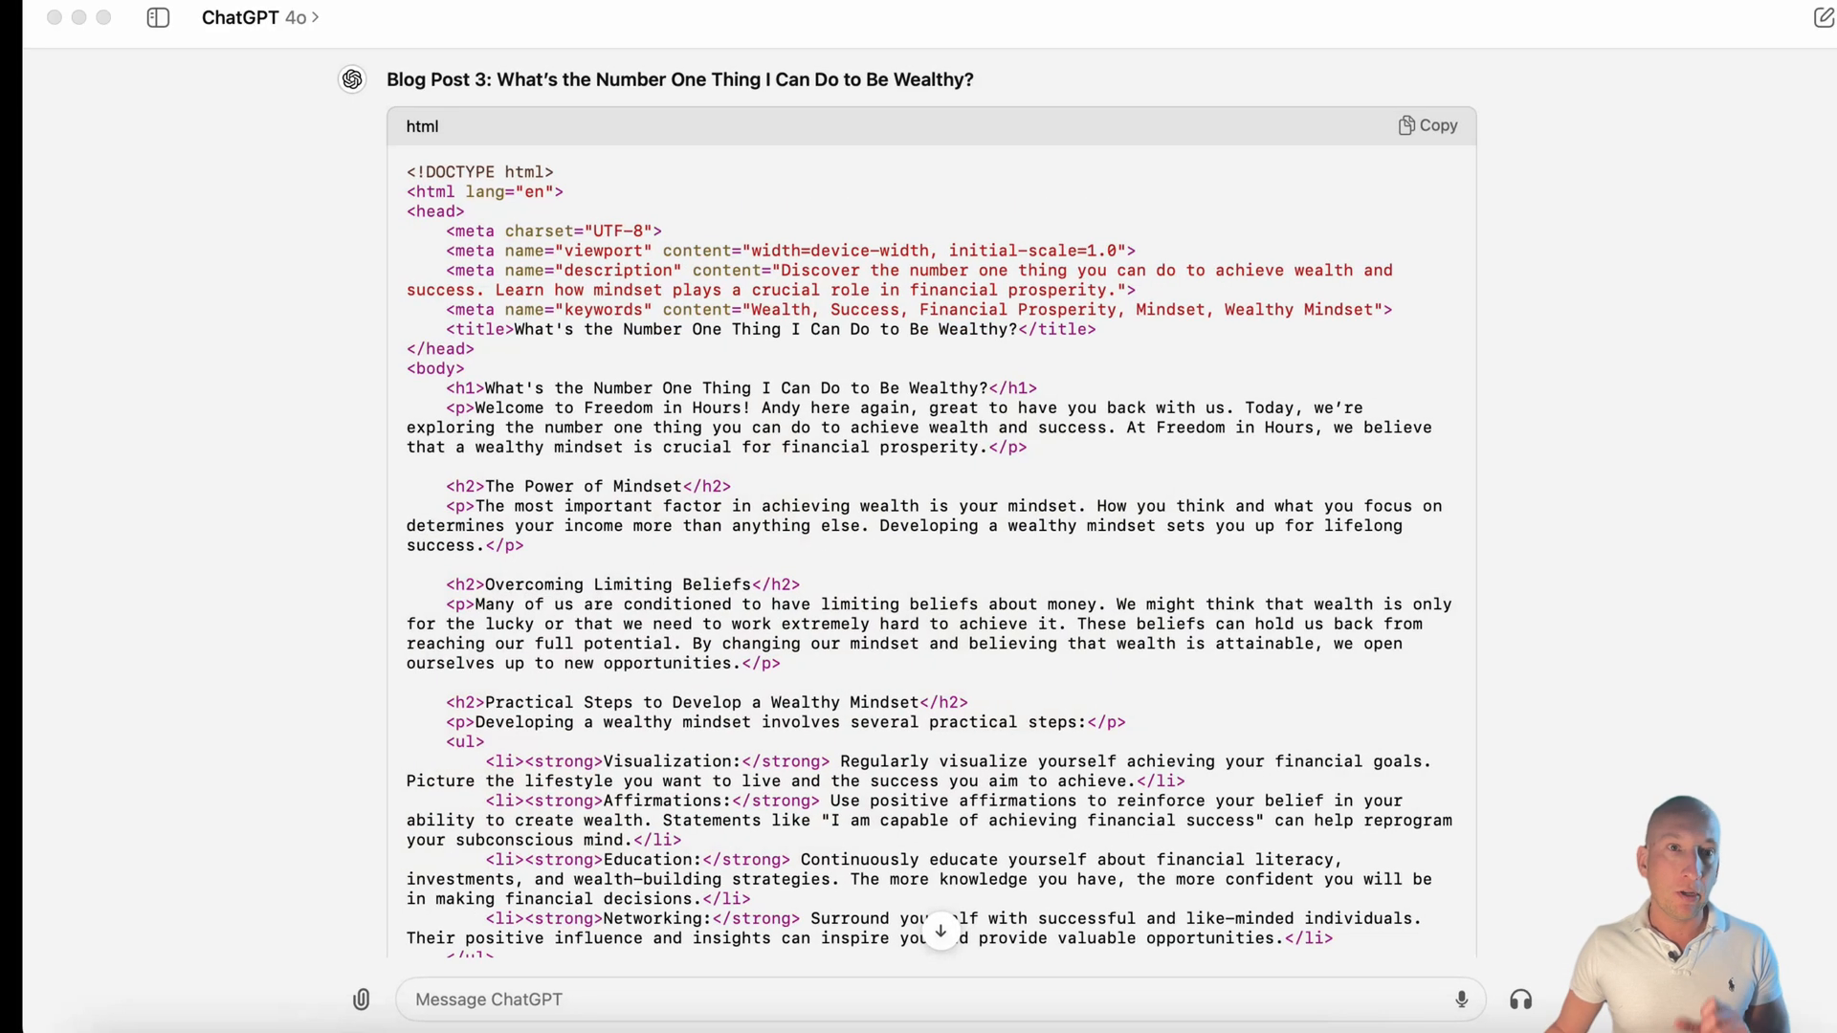
- Open ChatGPT's sidebar of past conversations beside the Blog Post 3 code
{"action": "left_click", "coordinate": [158, 17]}
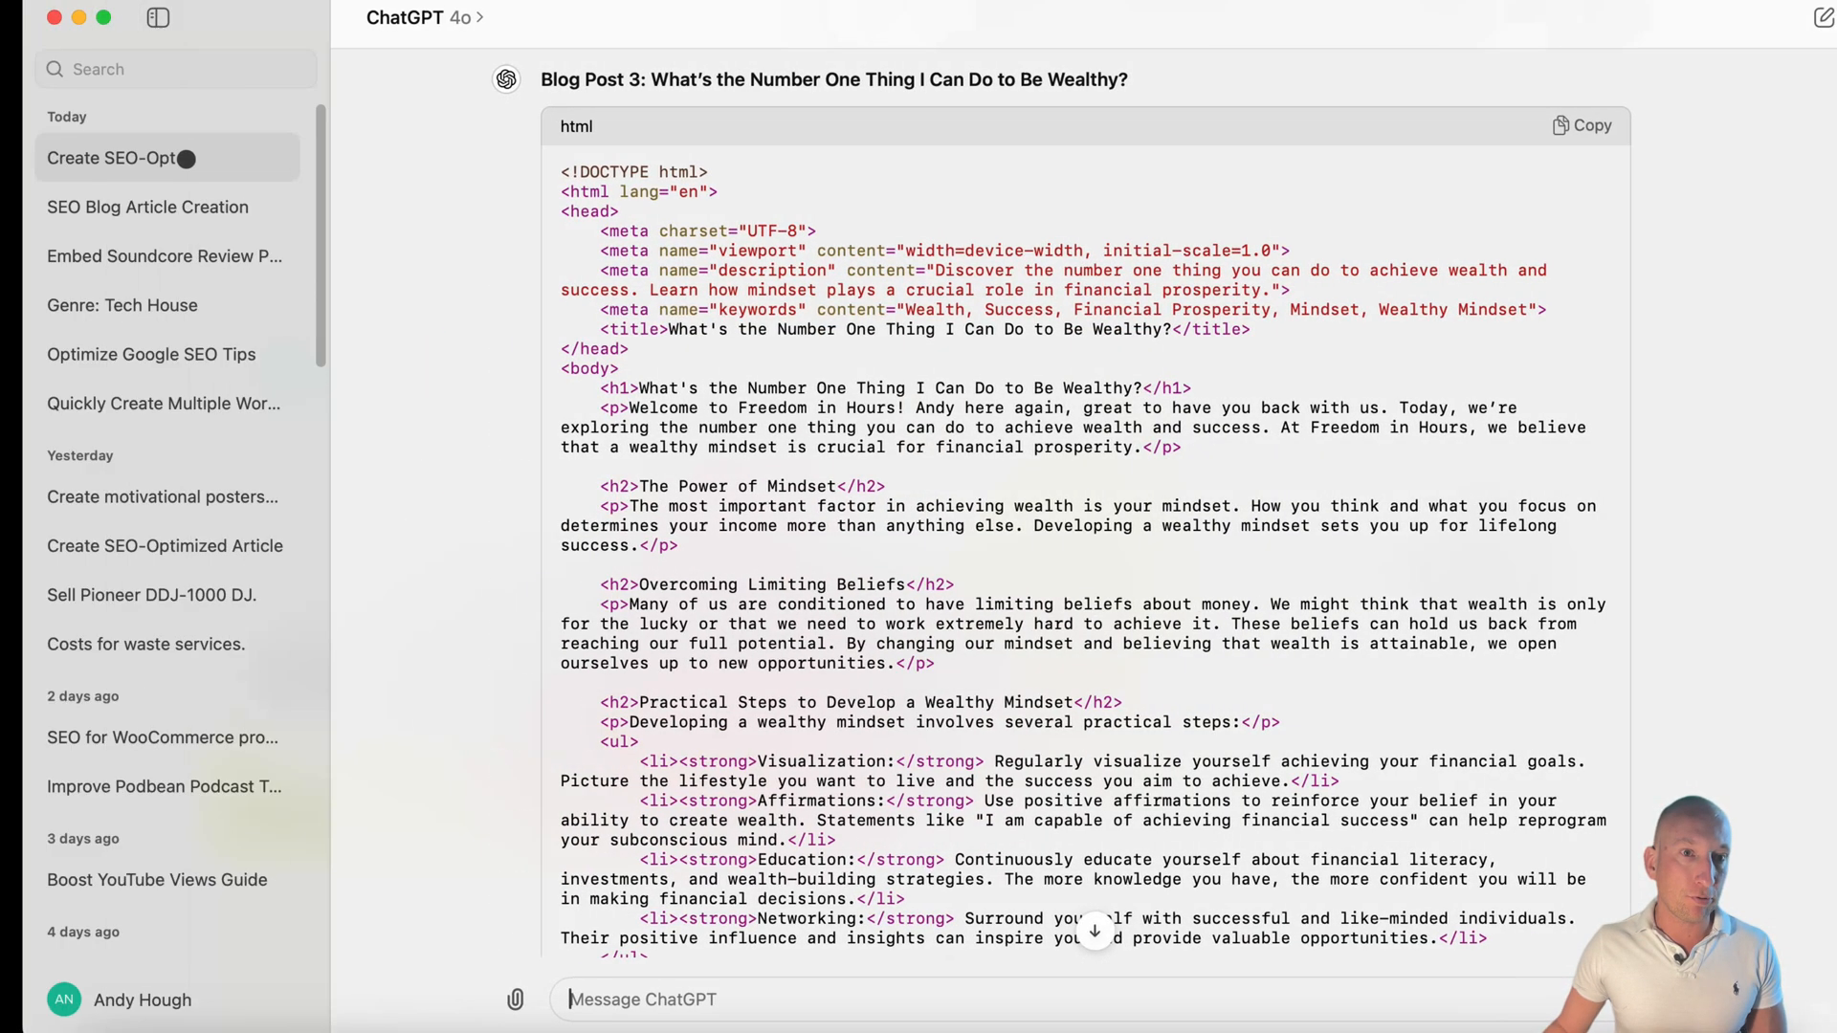